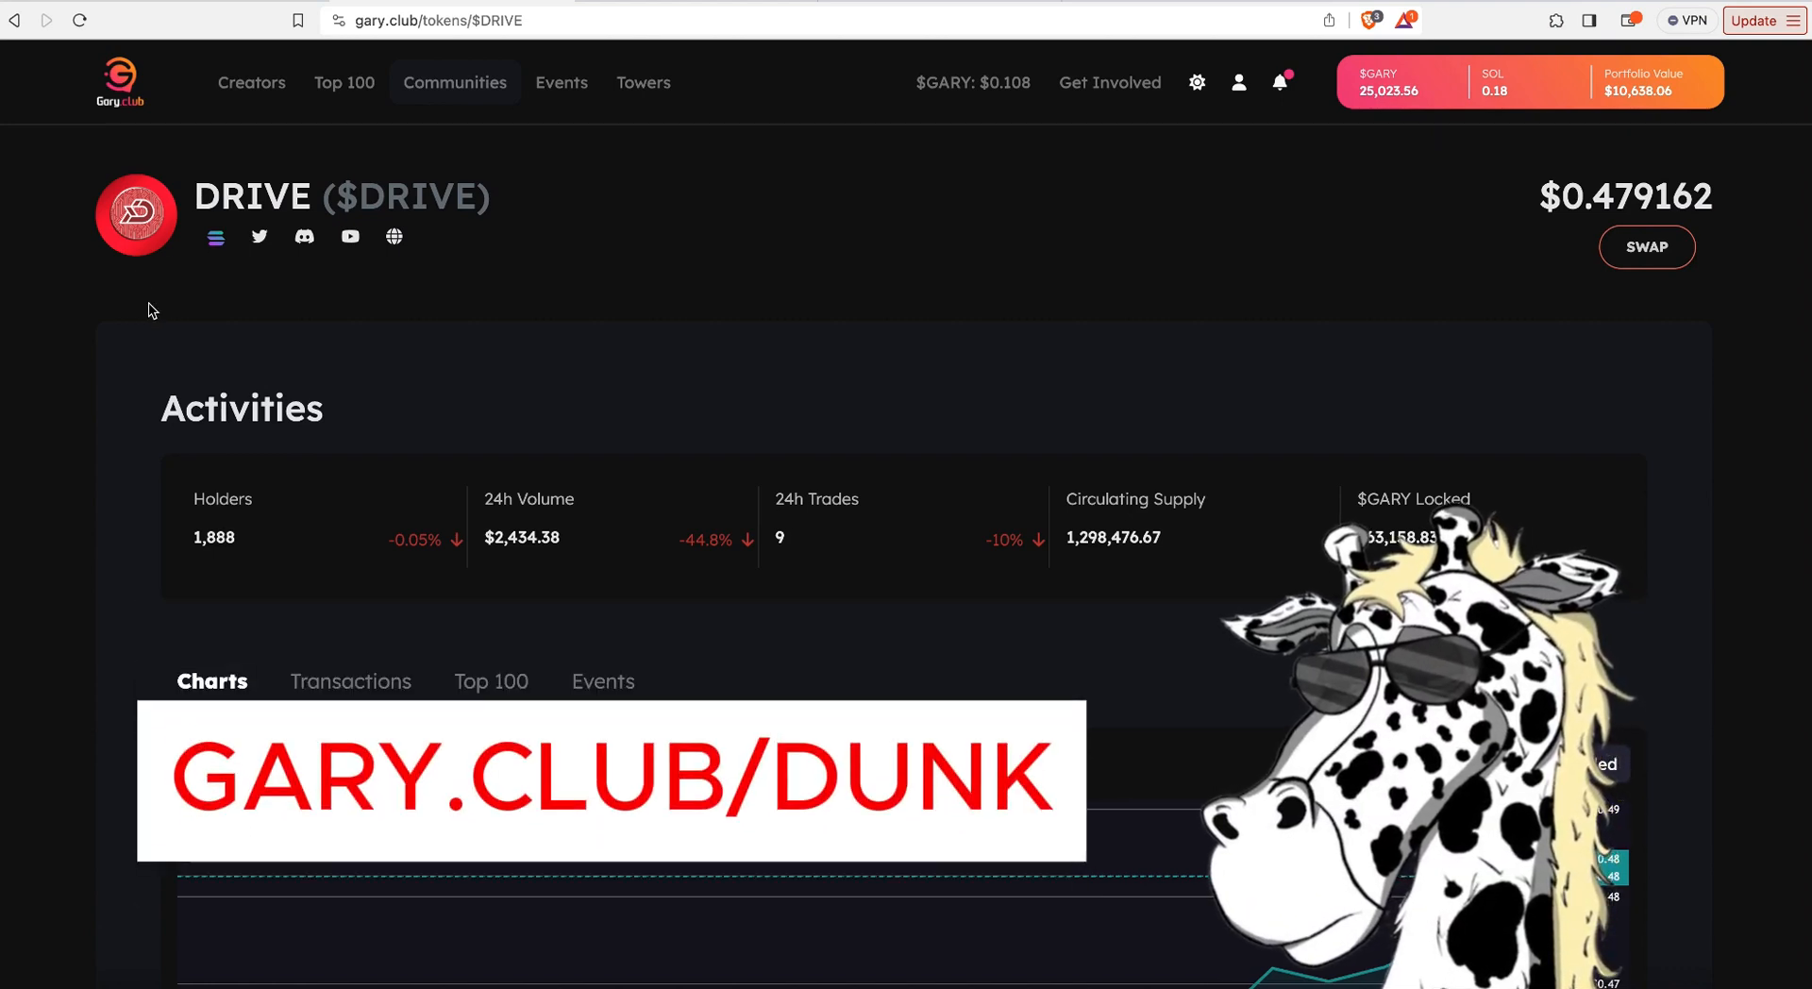
pyautogui.moveTo(593, 203)
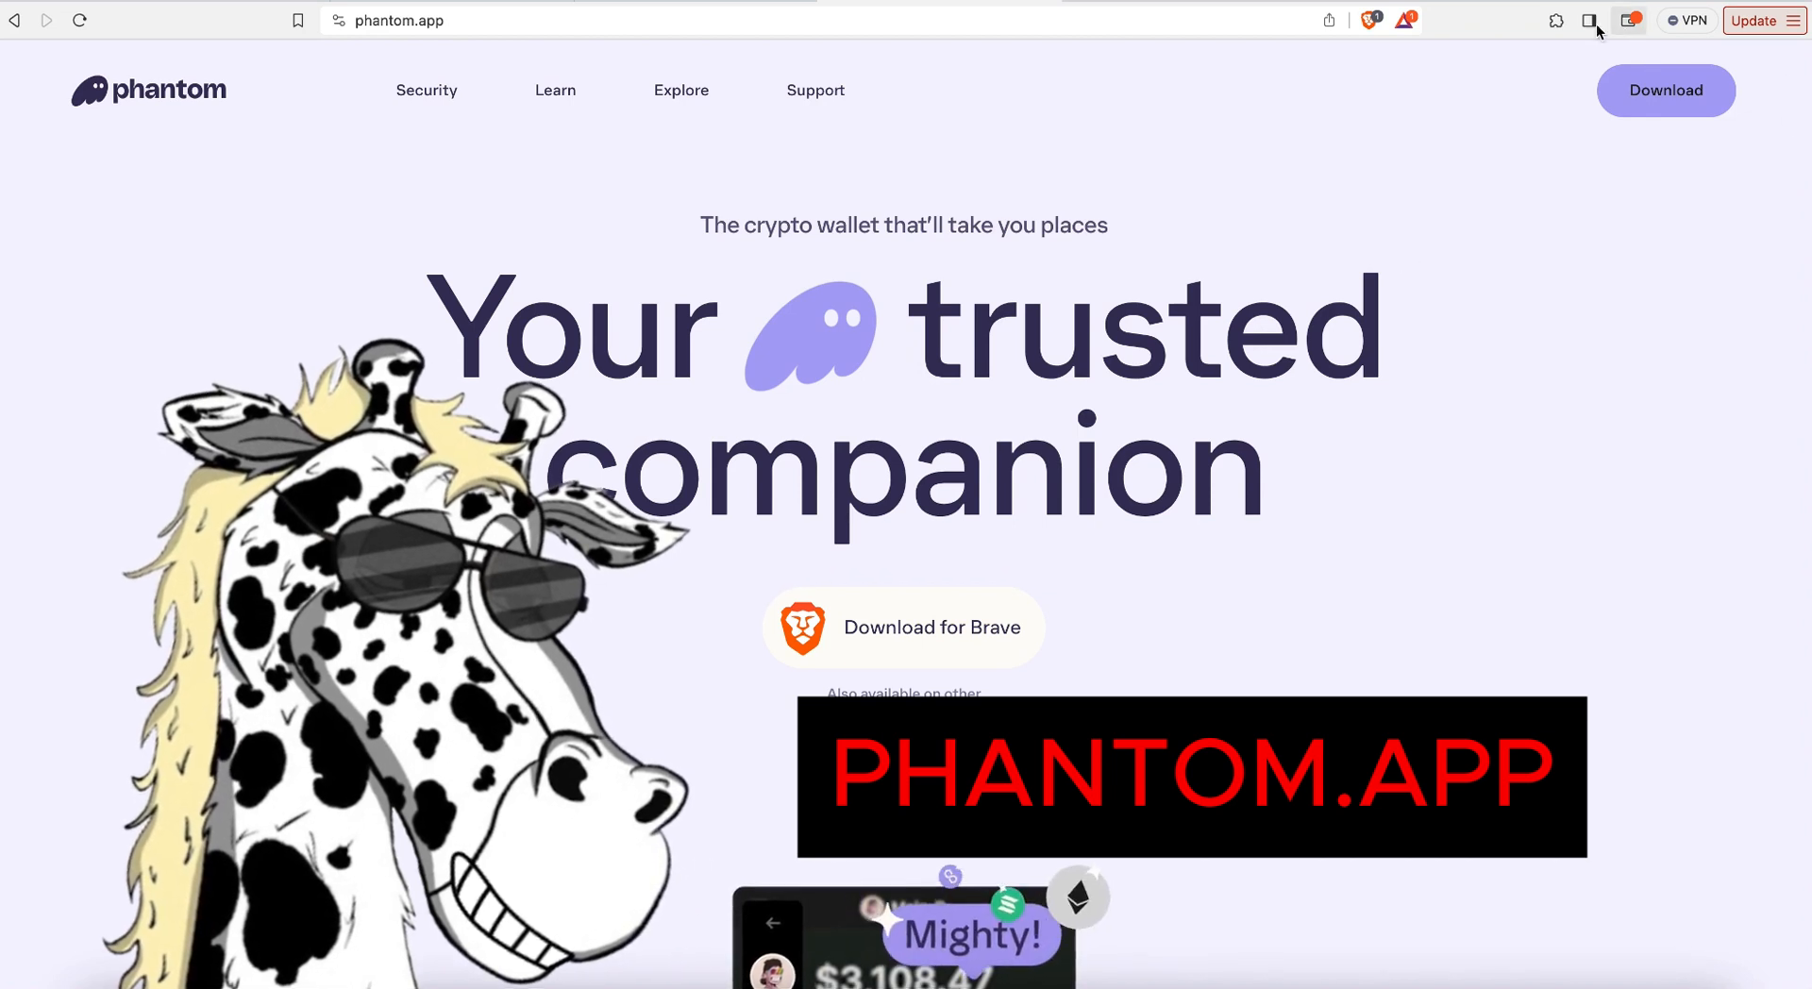
# Step: Pin the Phantom extension and move on to the Coinbase tab showing $19.05
pyautogui.click(1557, 19)
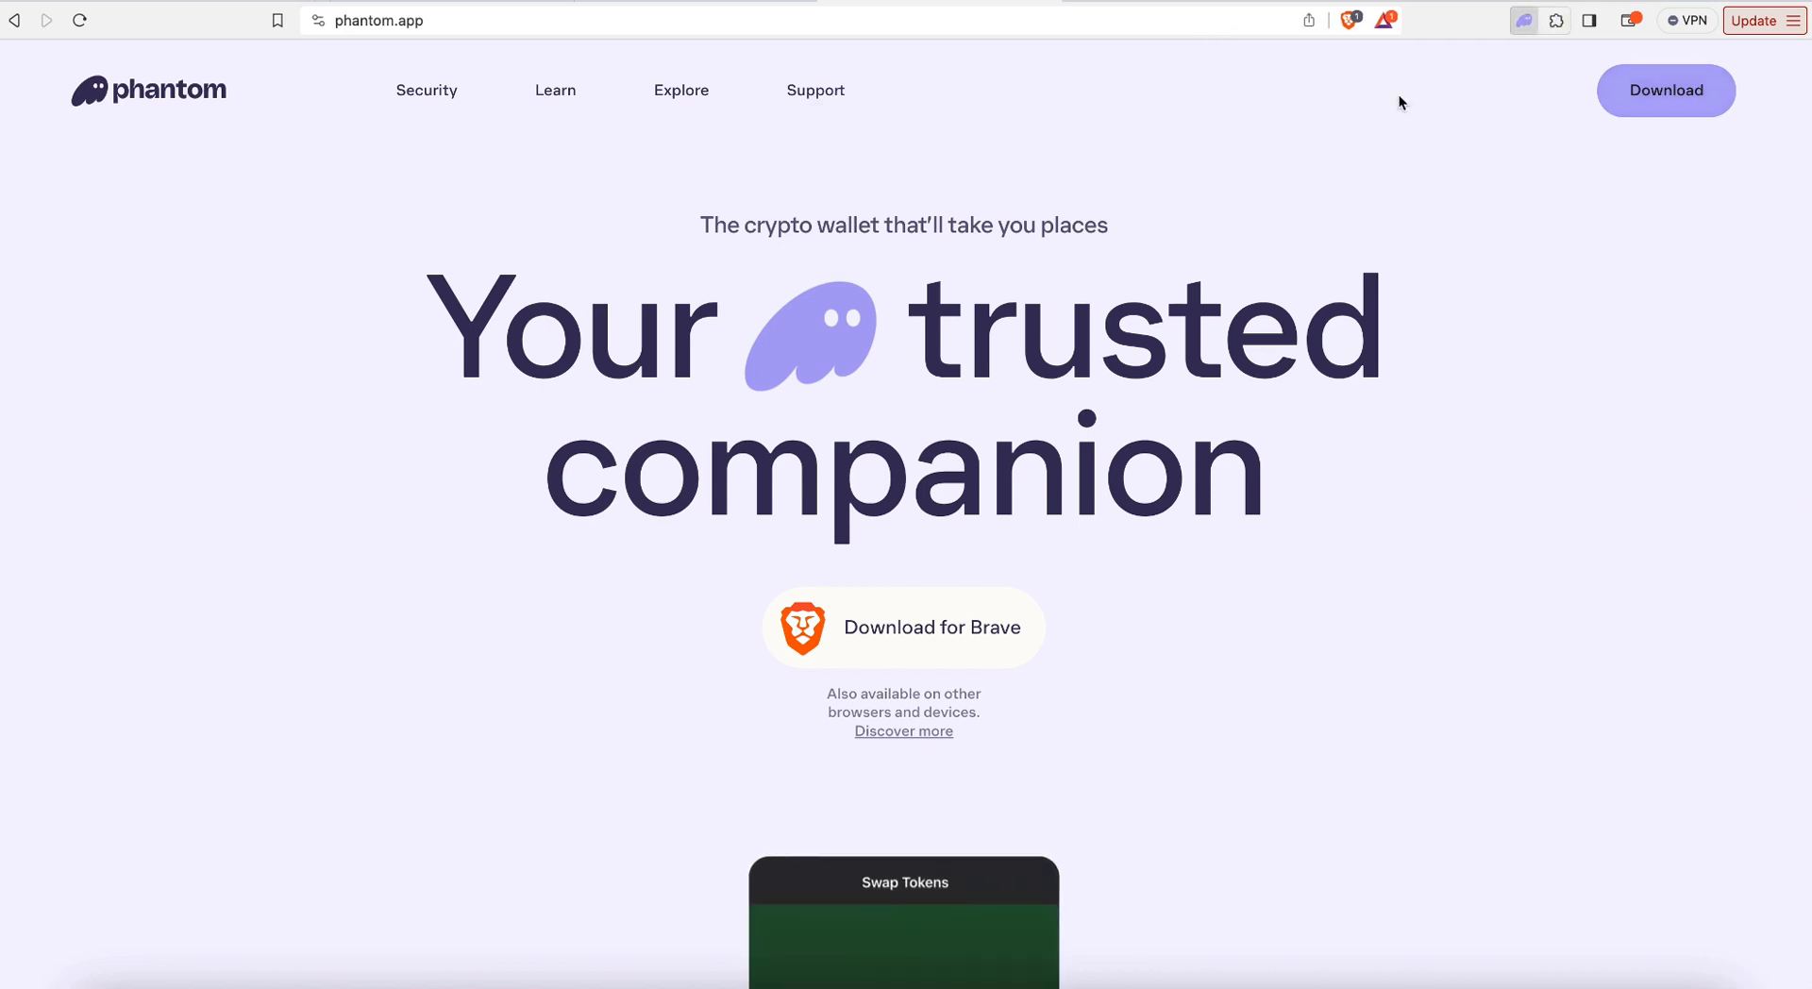
pyautogui.click(1523, 19)
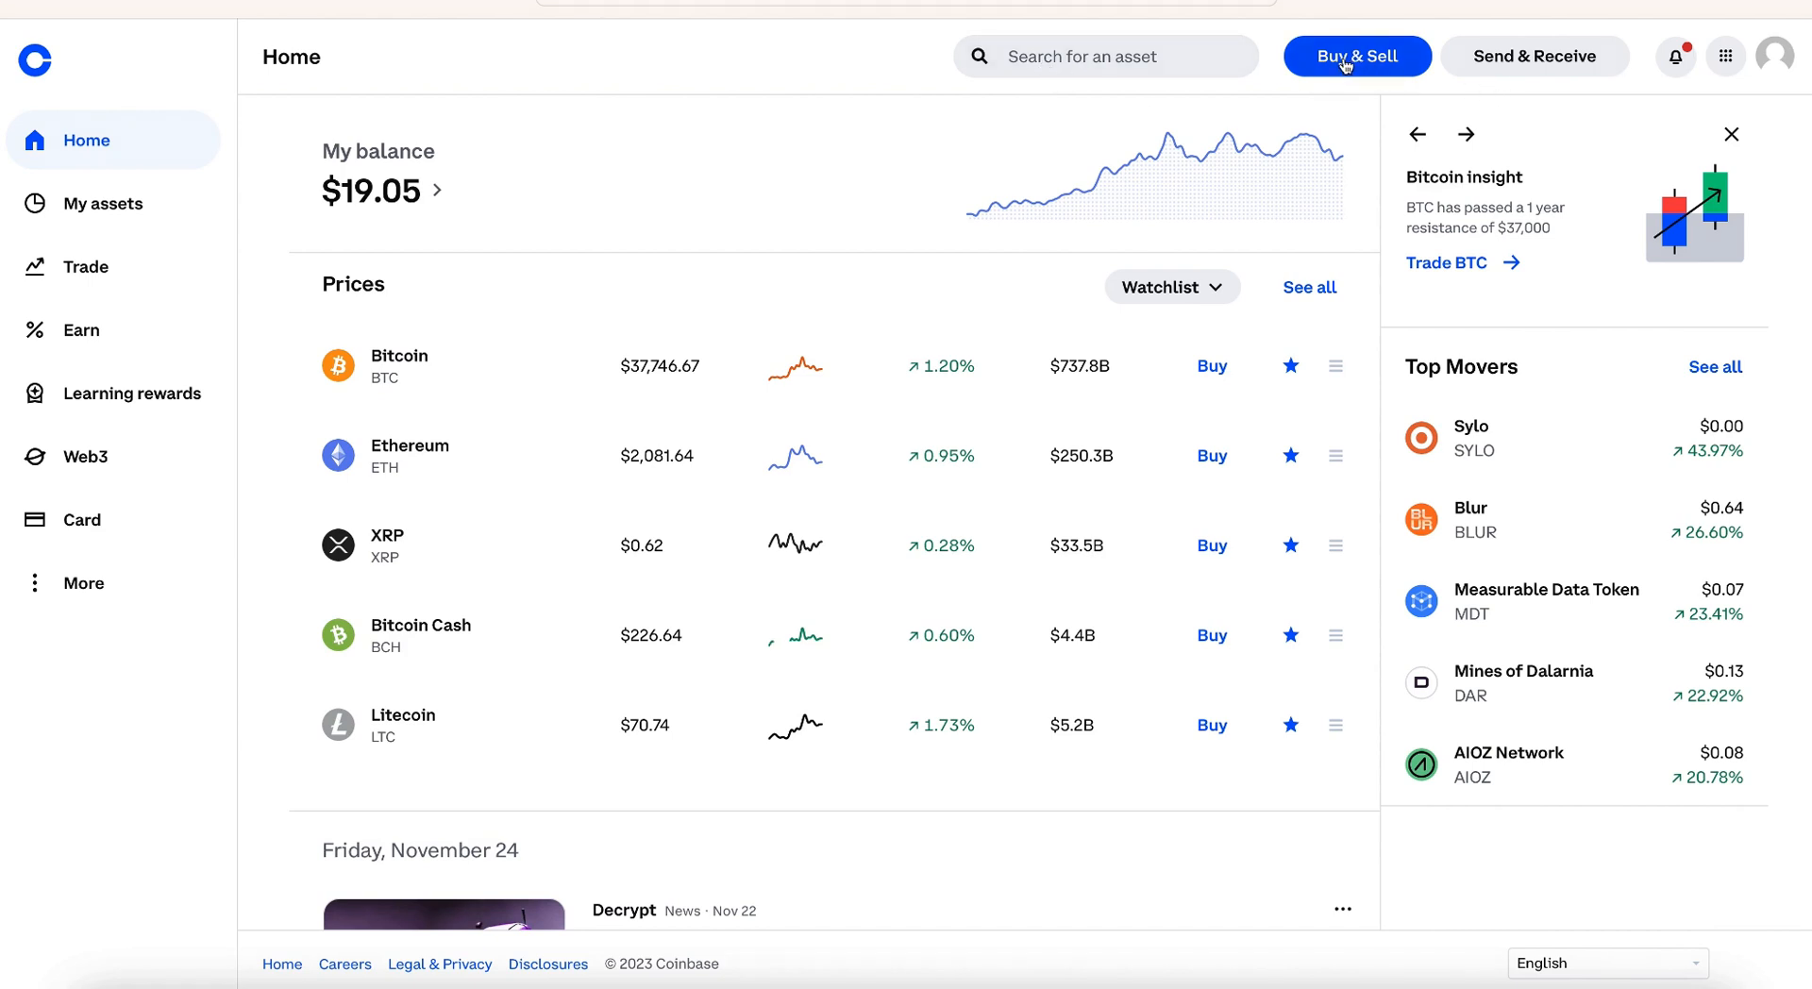
# Step: Start a Solana buy for $50 with the card and preview the order
pyautogui.click(1358, 55)
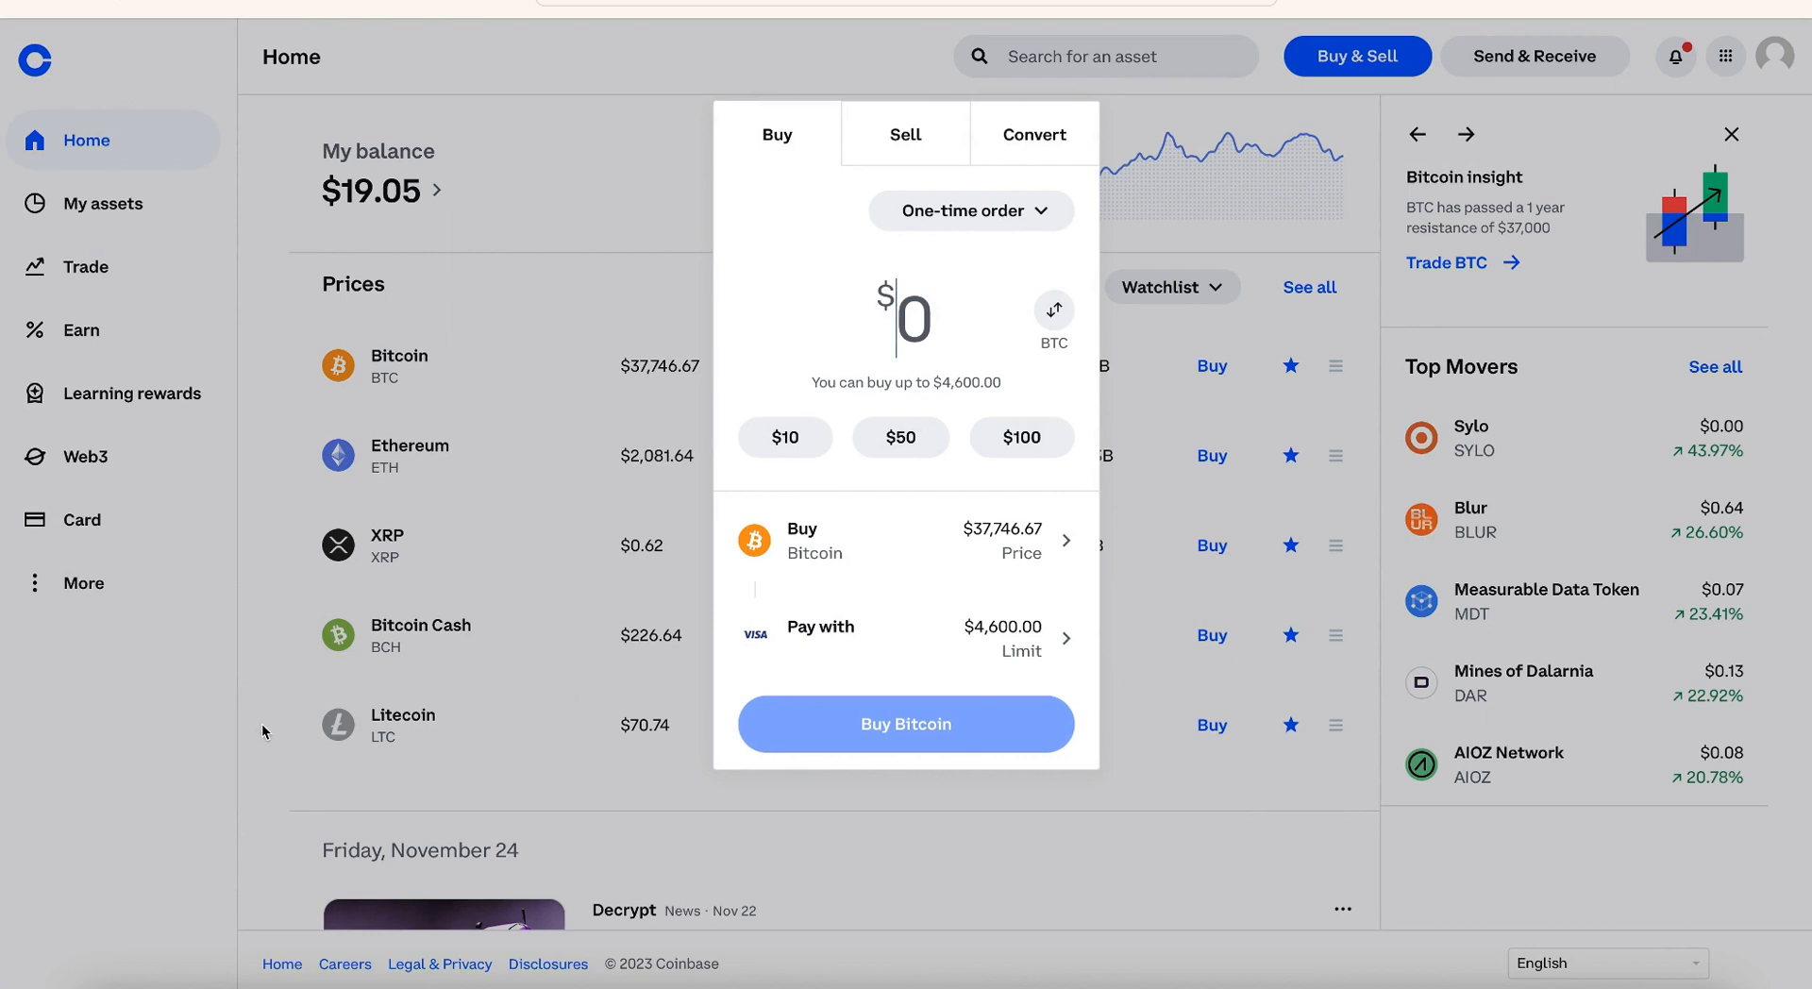
pyautogui.moveTo(881, 563)
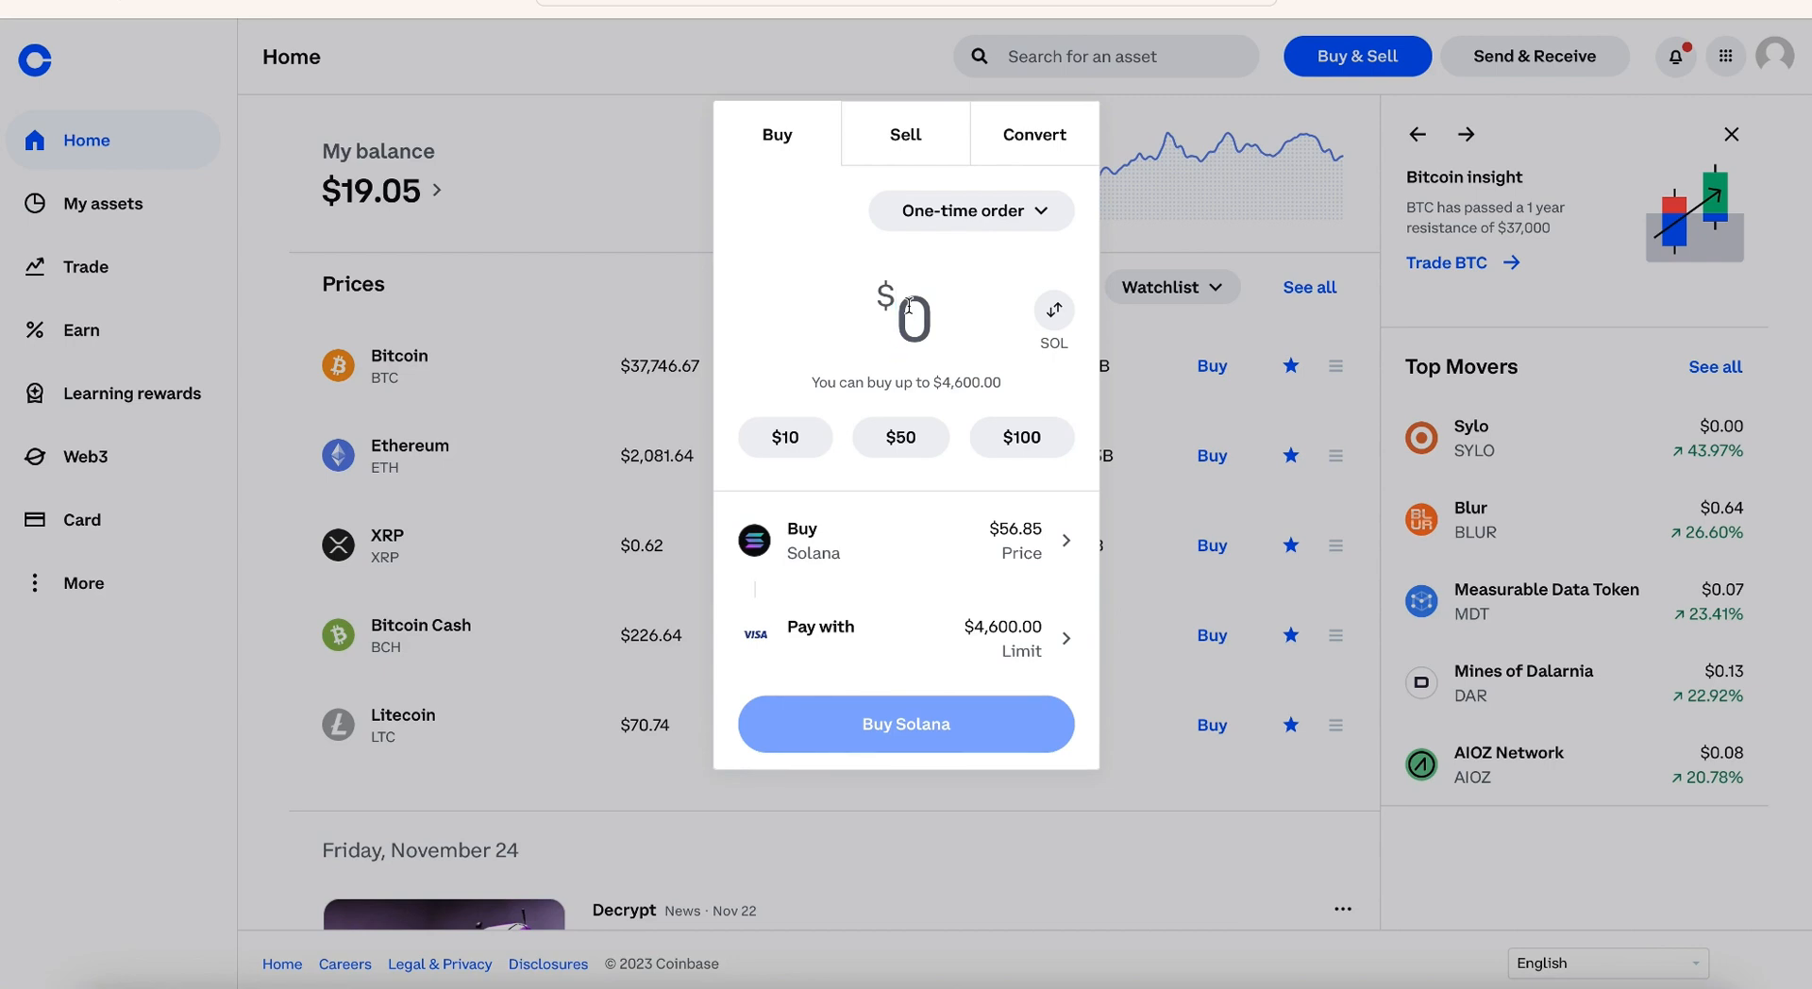
pyautogui.click(900, 436)
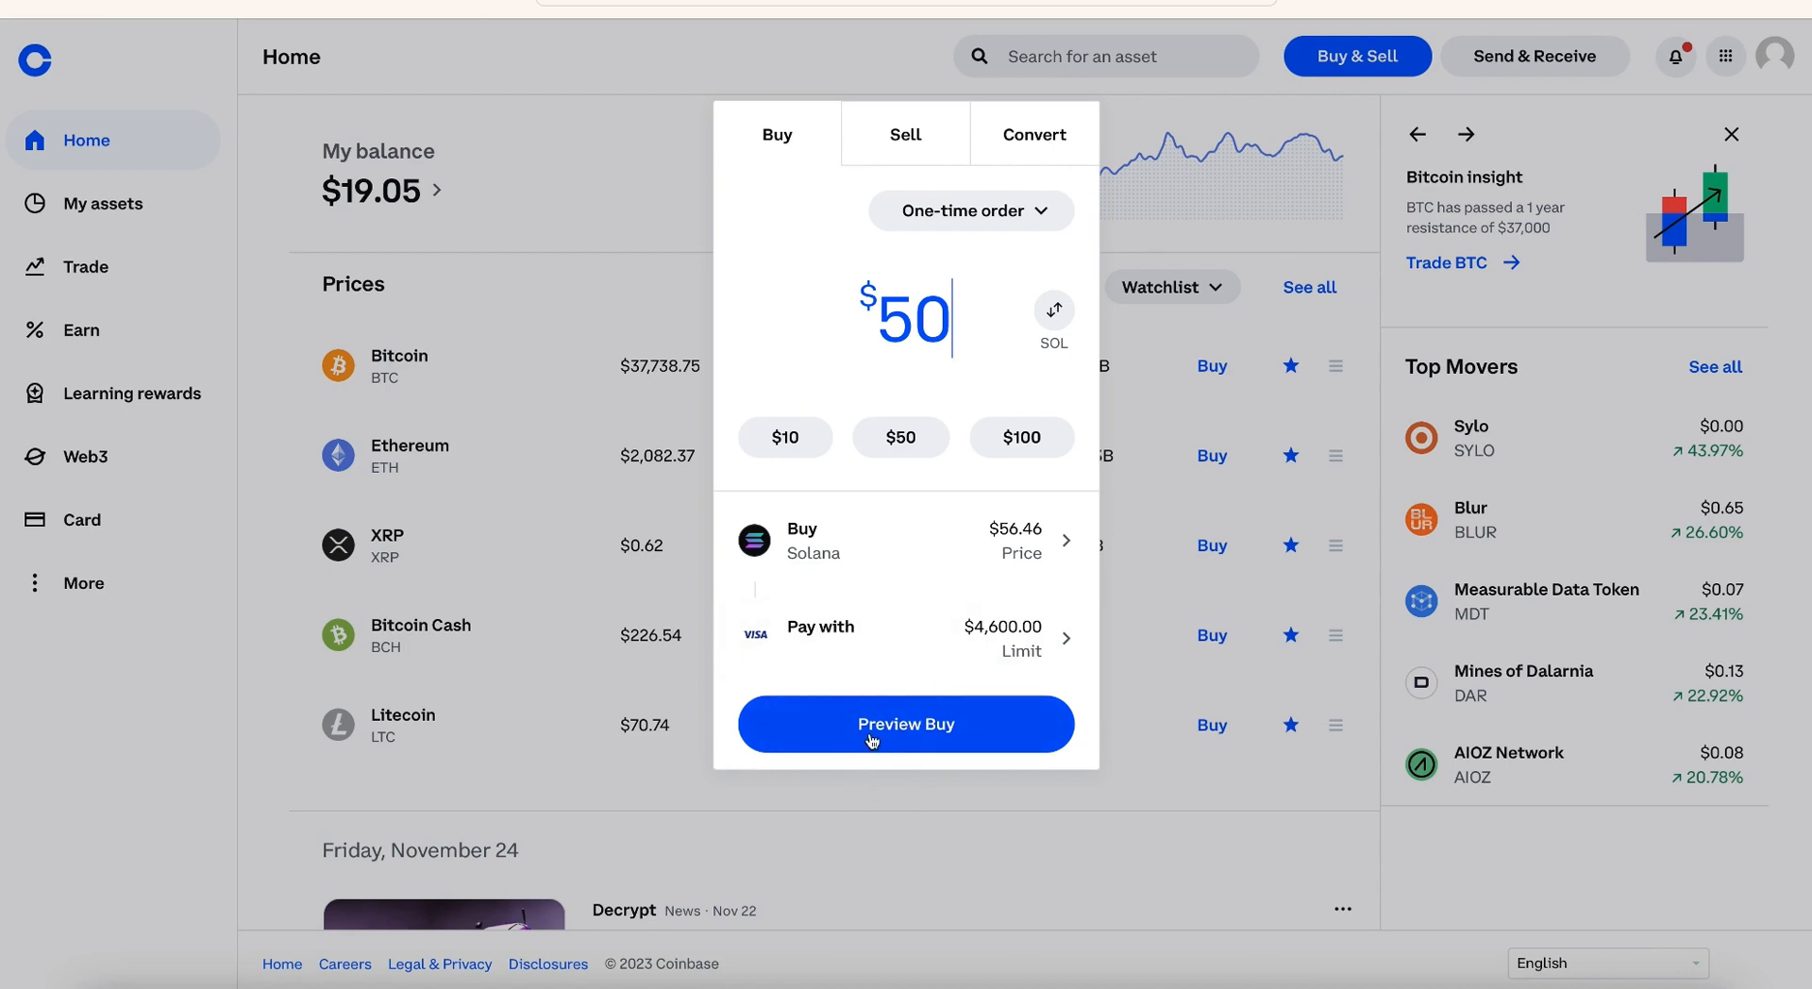
pyautogui.click(906, 723)
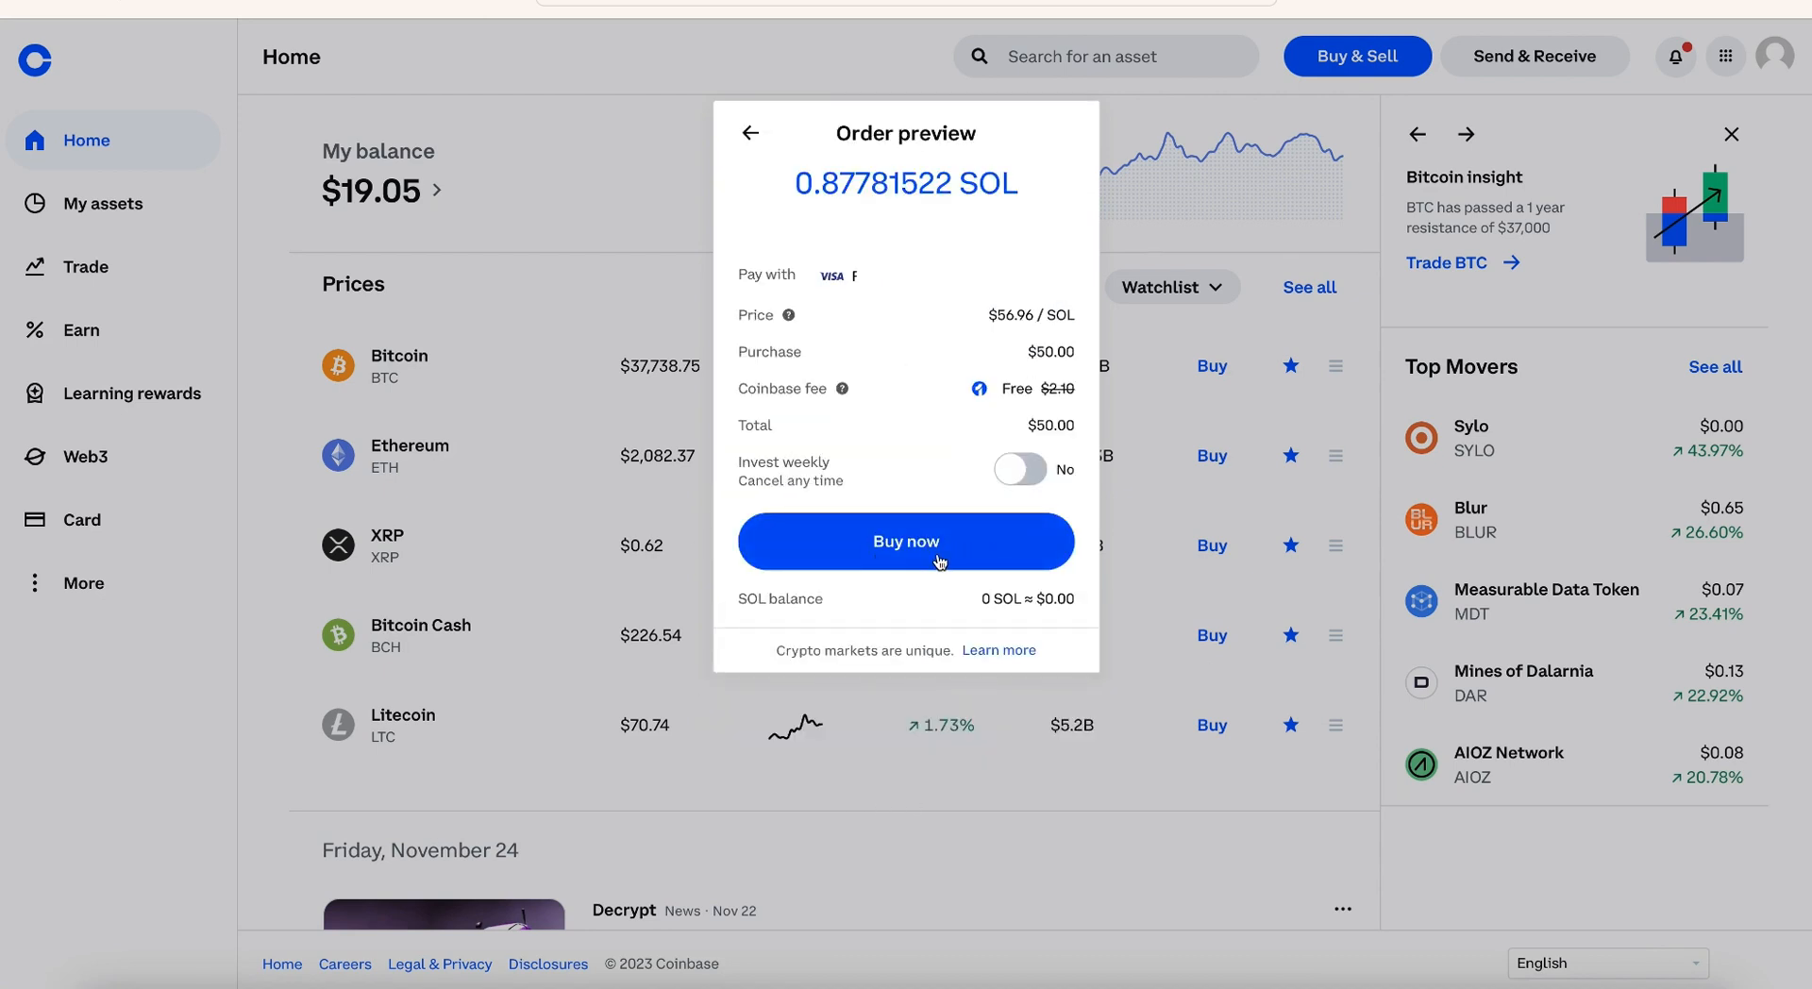
# Step: Place the $50 Solana order and dismiss the submitted notice, balance now $68.50
pyautogui.click(904, 540)
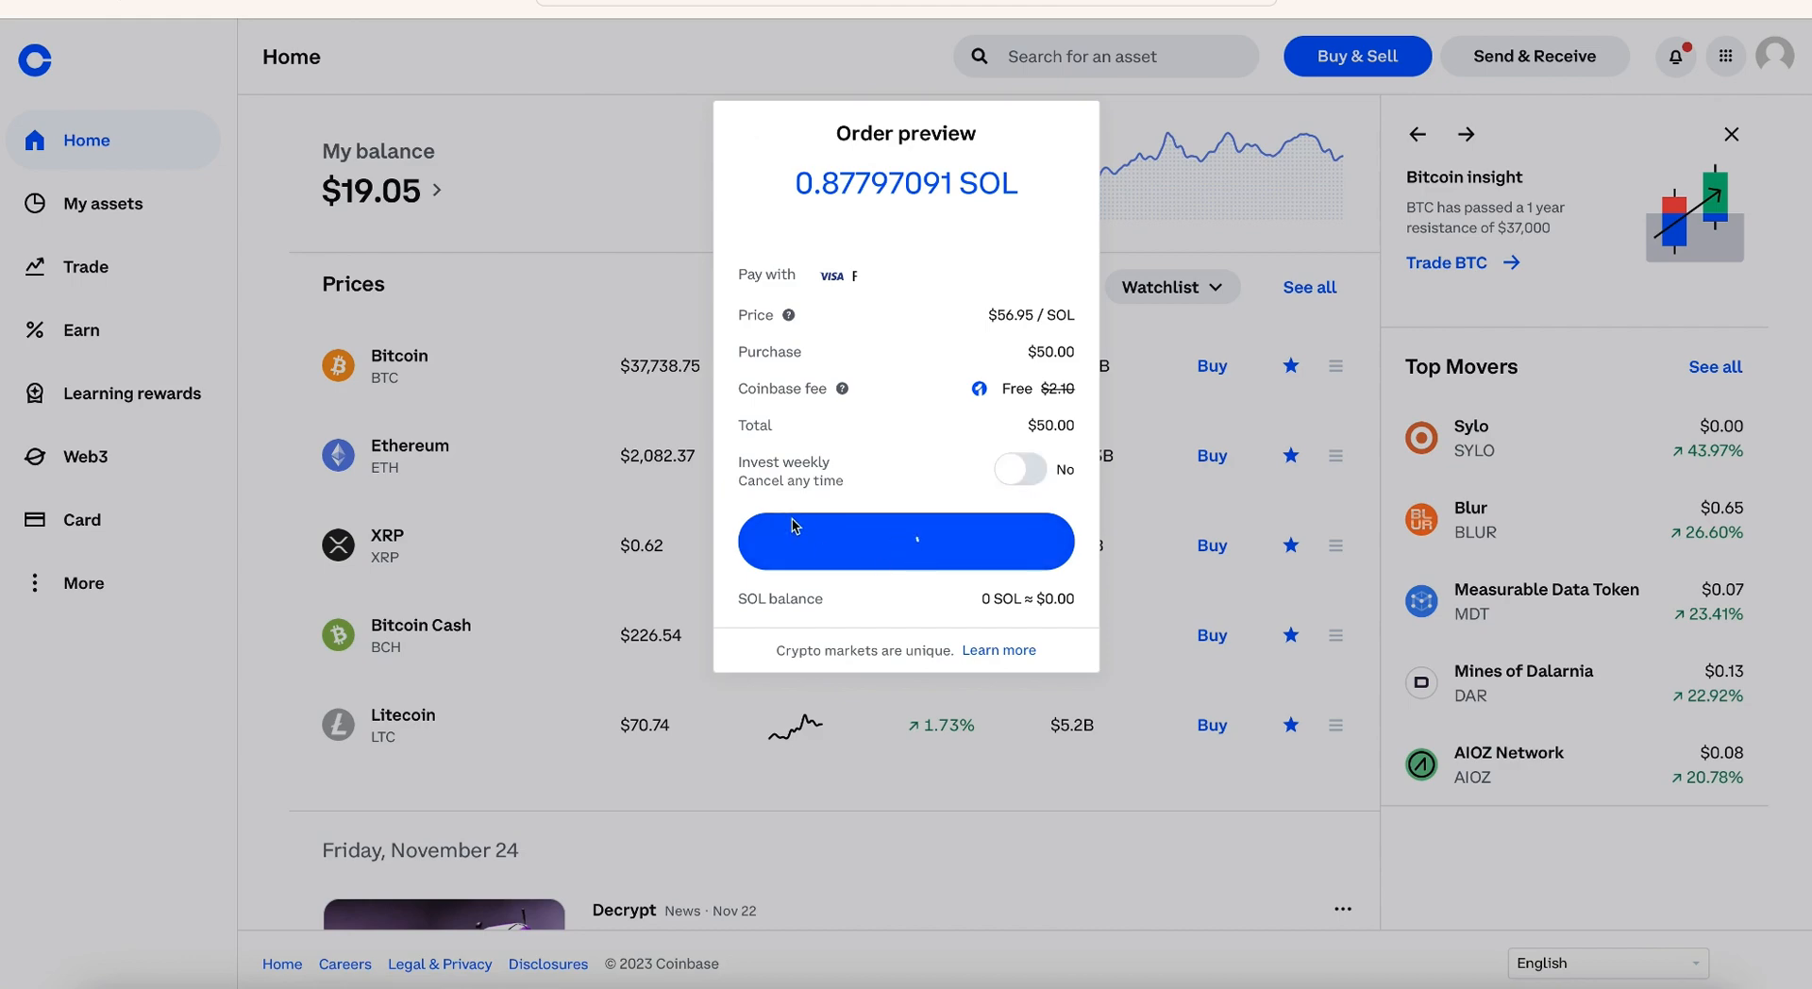
pyautogui.click(904, 540)
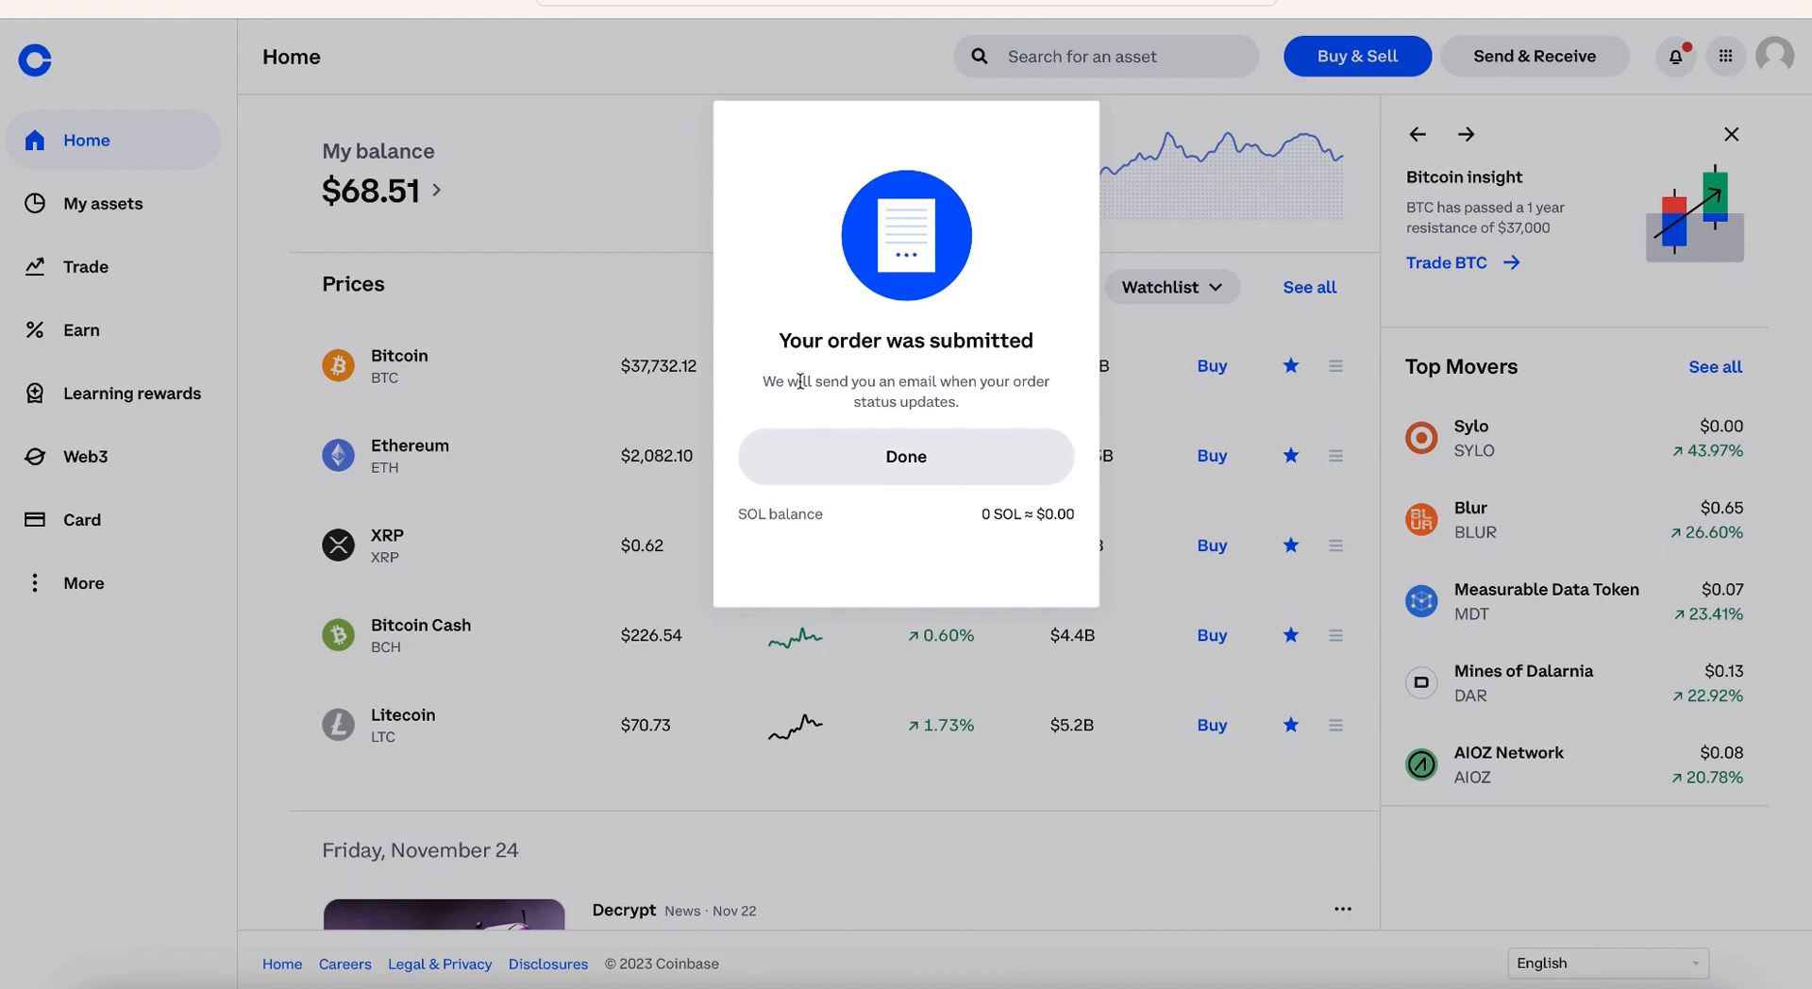
pyautogui.click(906, 455)
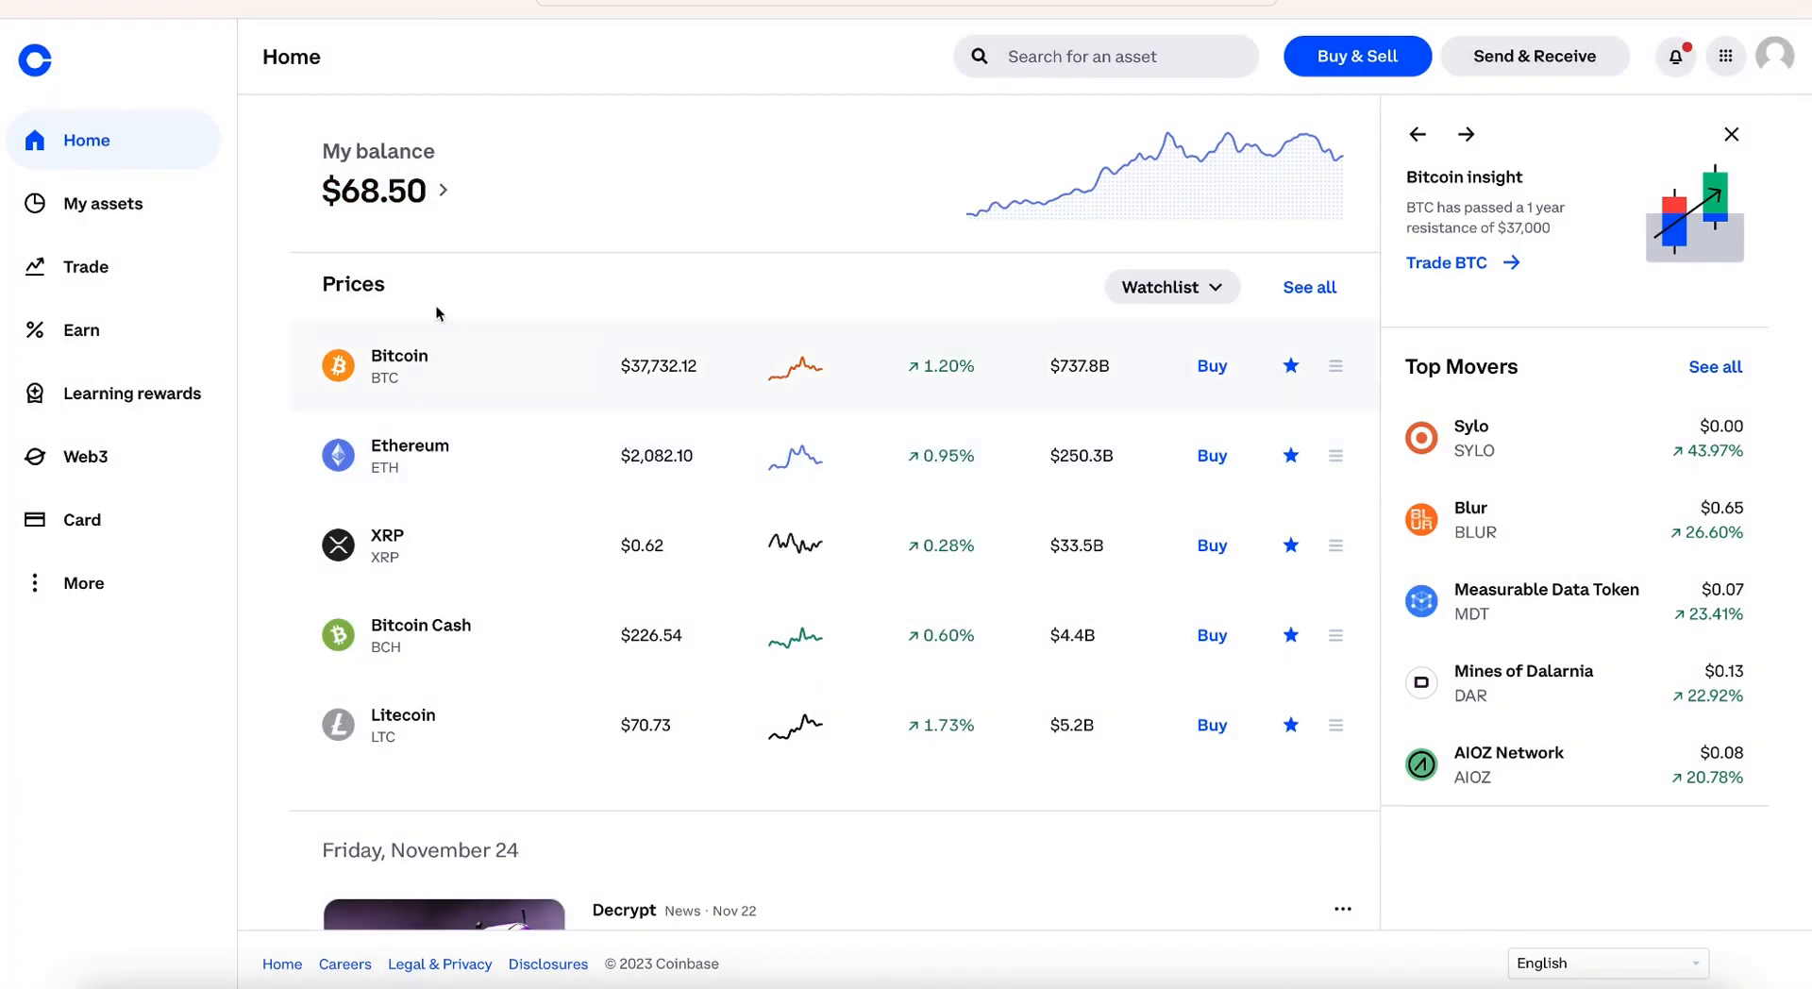
pyautogui.moveTo(491, 223)
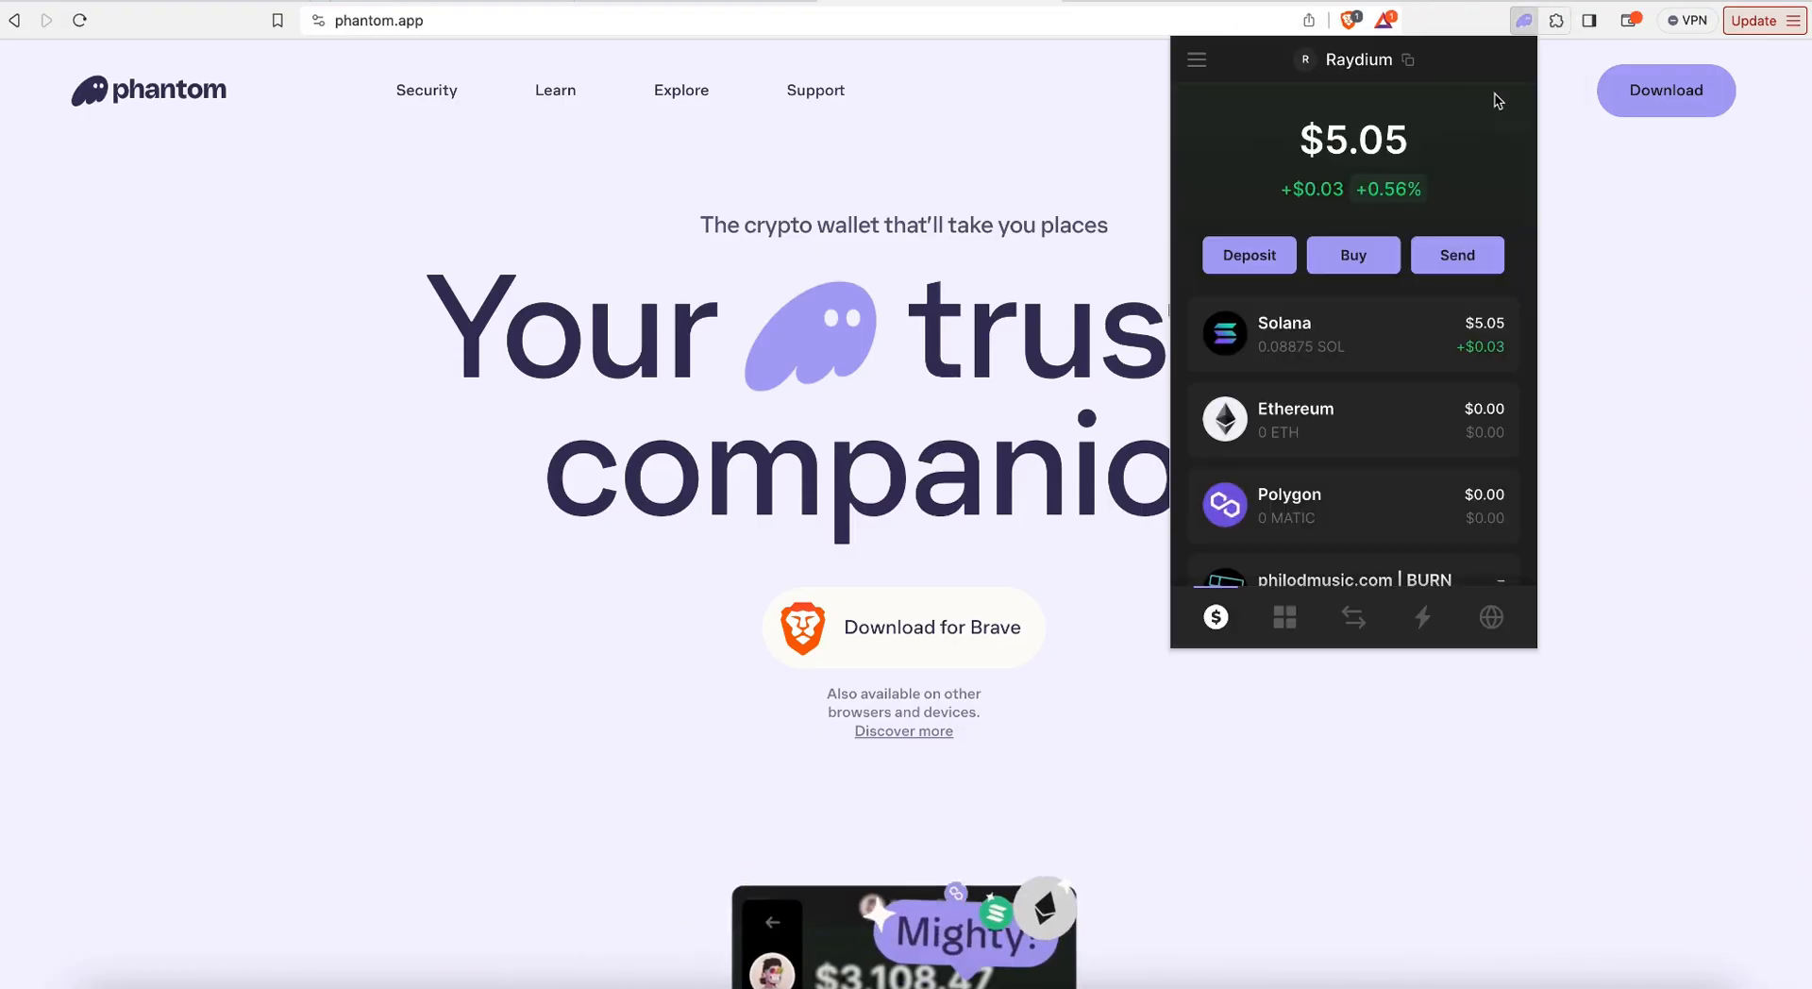
pyautogui.click(1408, 59)
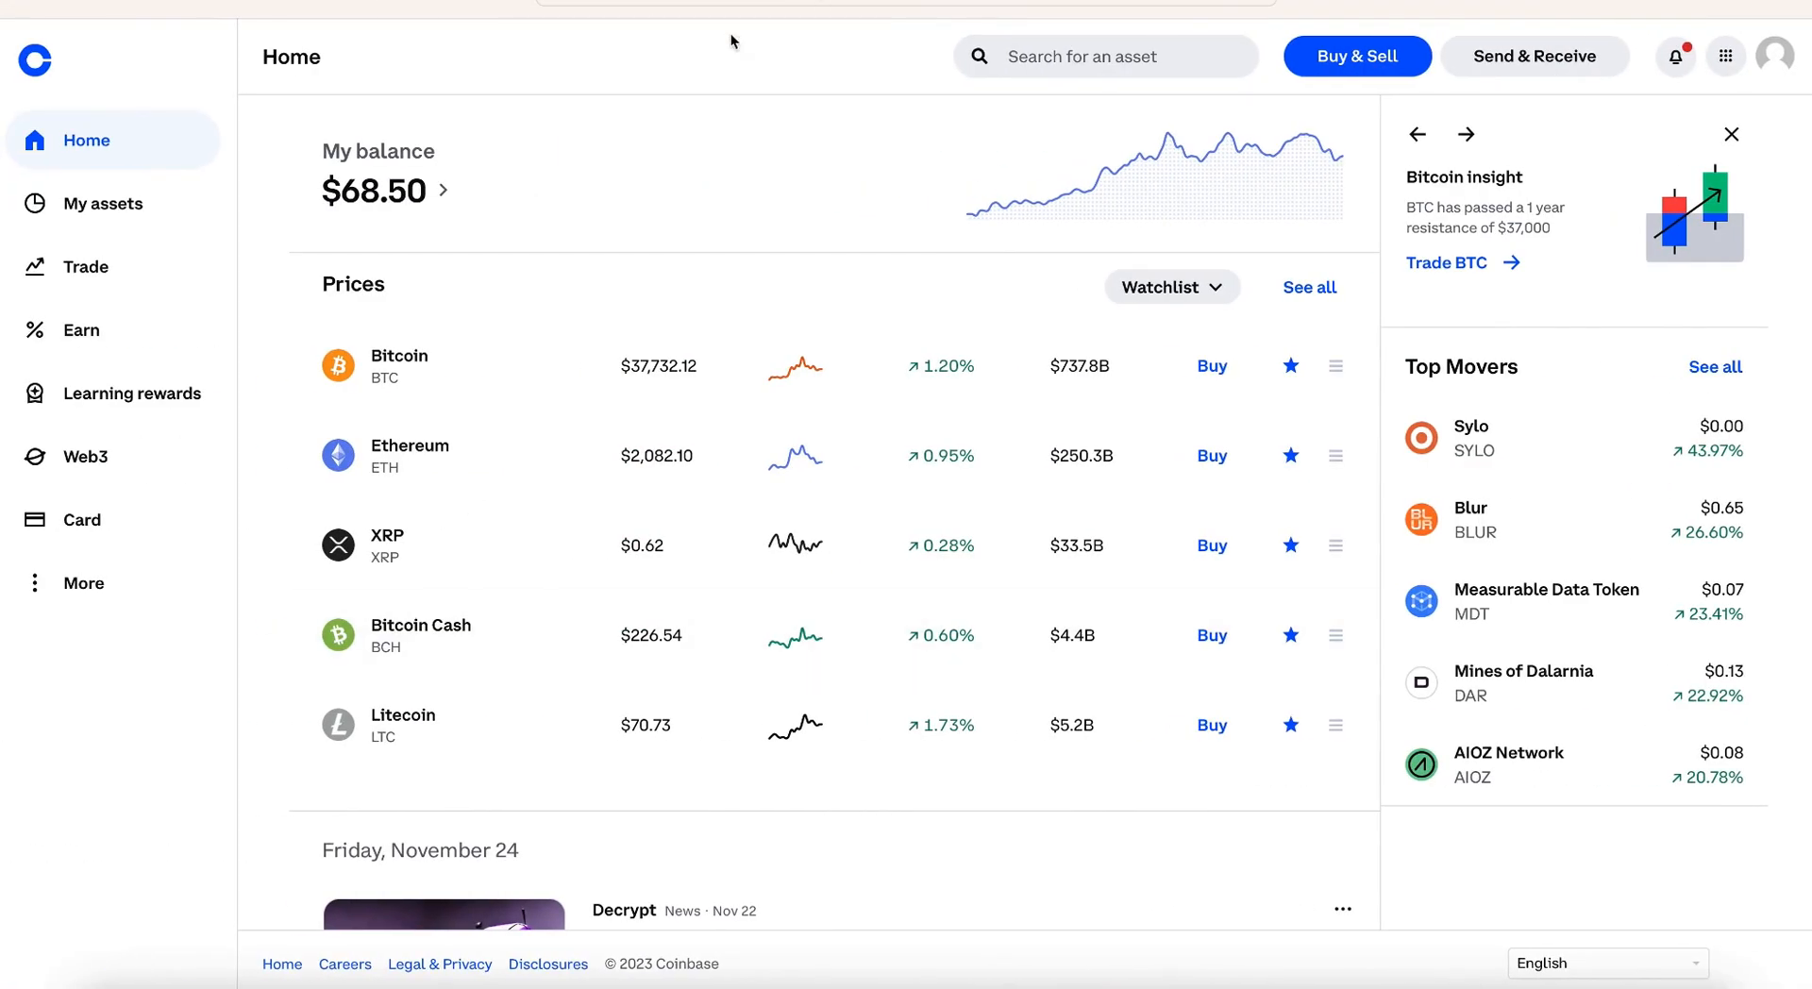
pyautogui.moveTo(1563, 100)
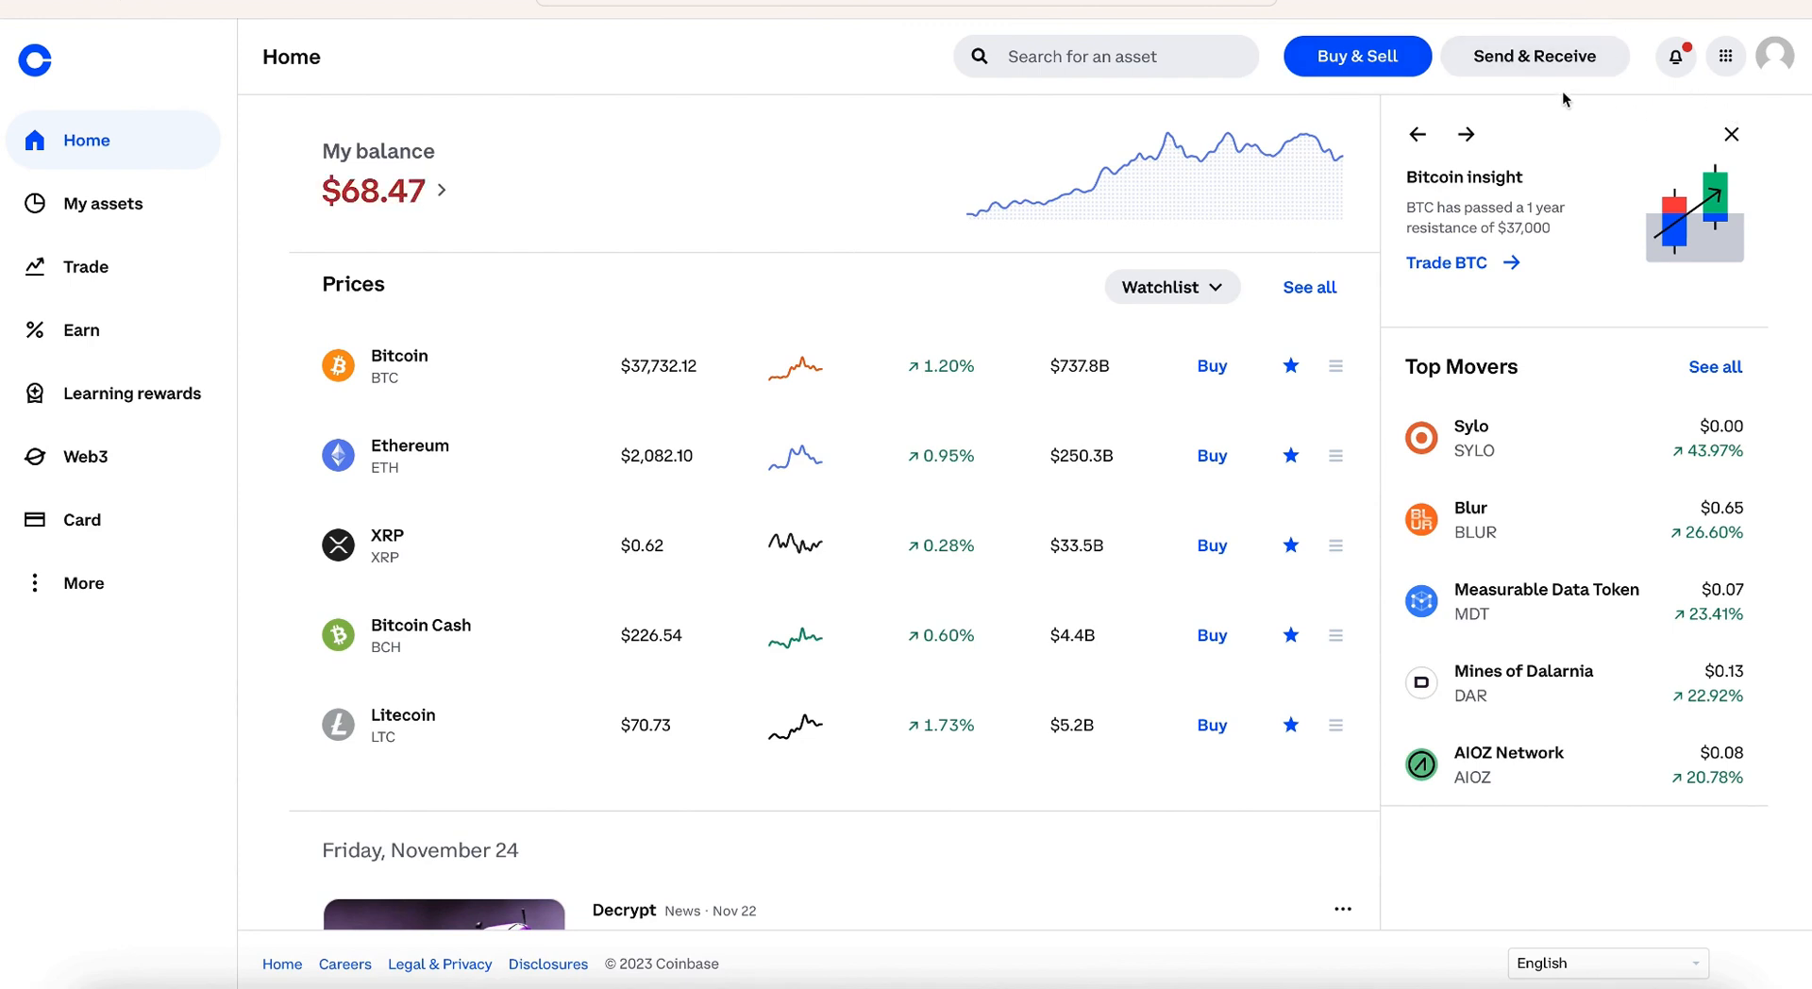
# Step: Send the maximum SOL, about $49.40, from Coinbase to the Phantom address
pyautogui.click(1534, 54)
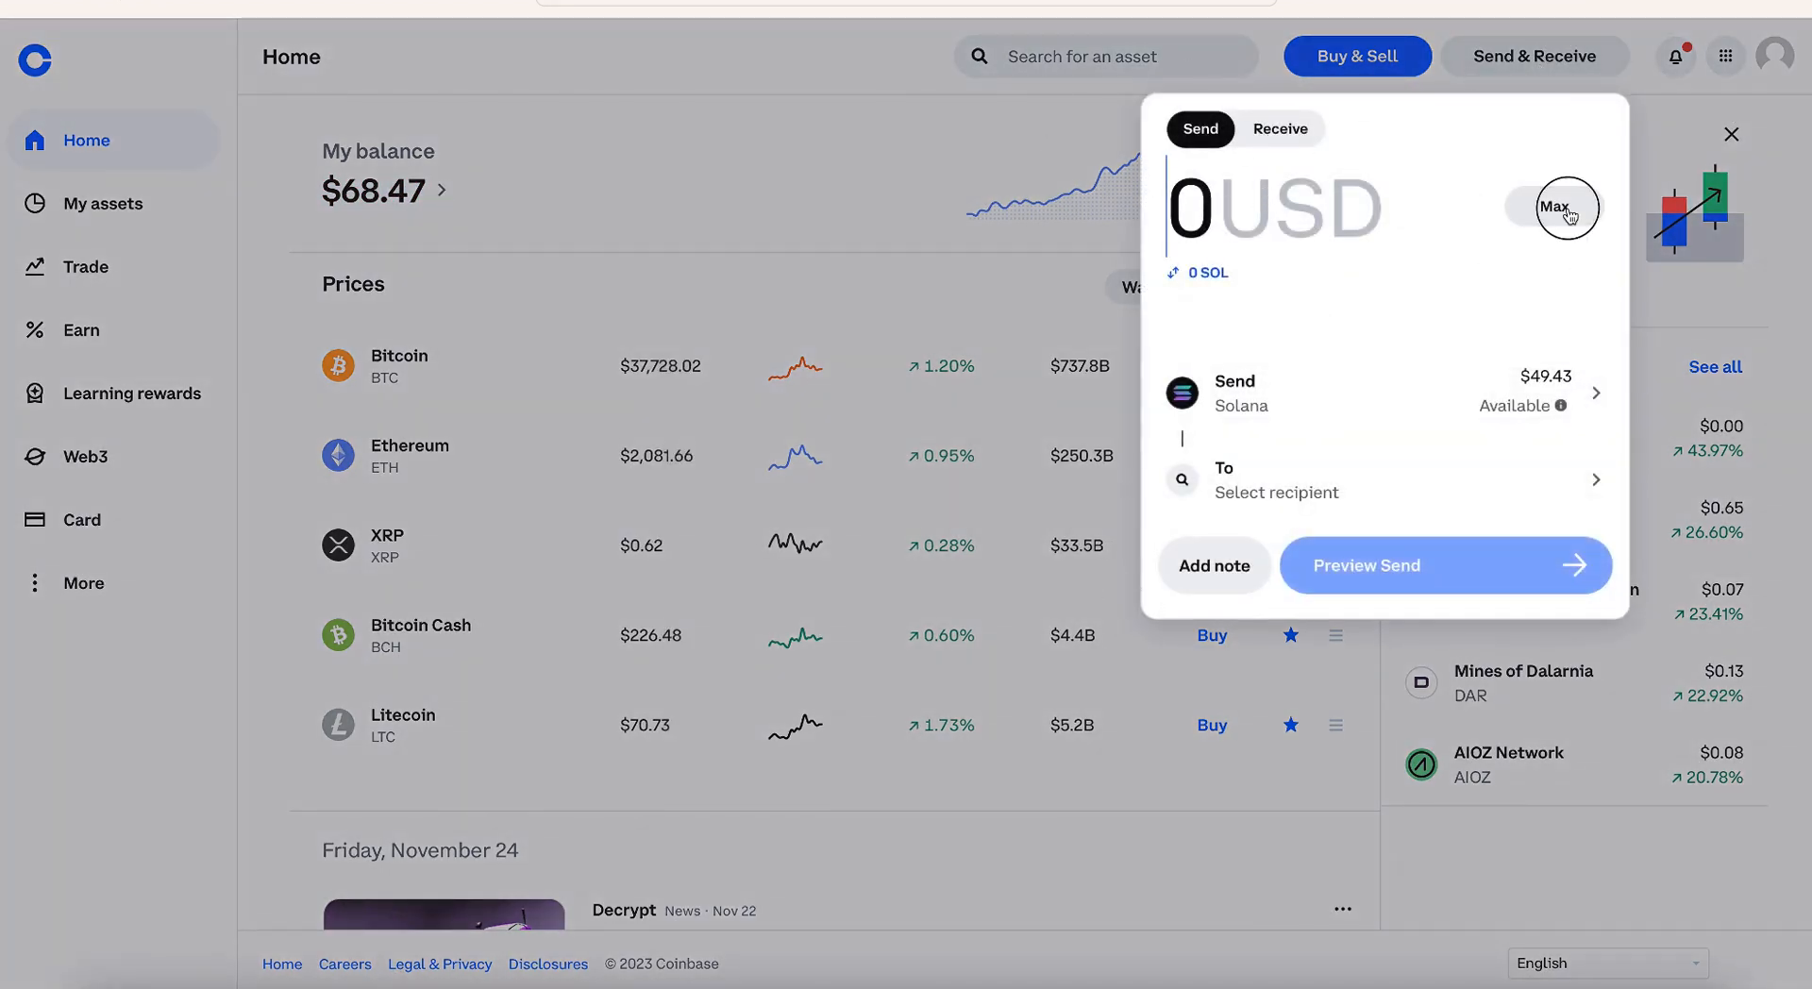
pyautogui.click(1553, 206)
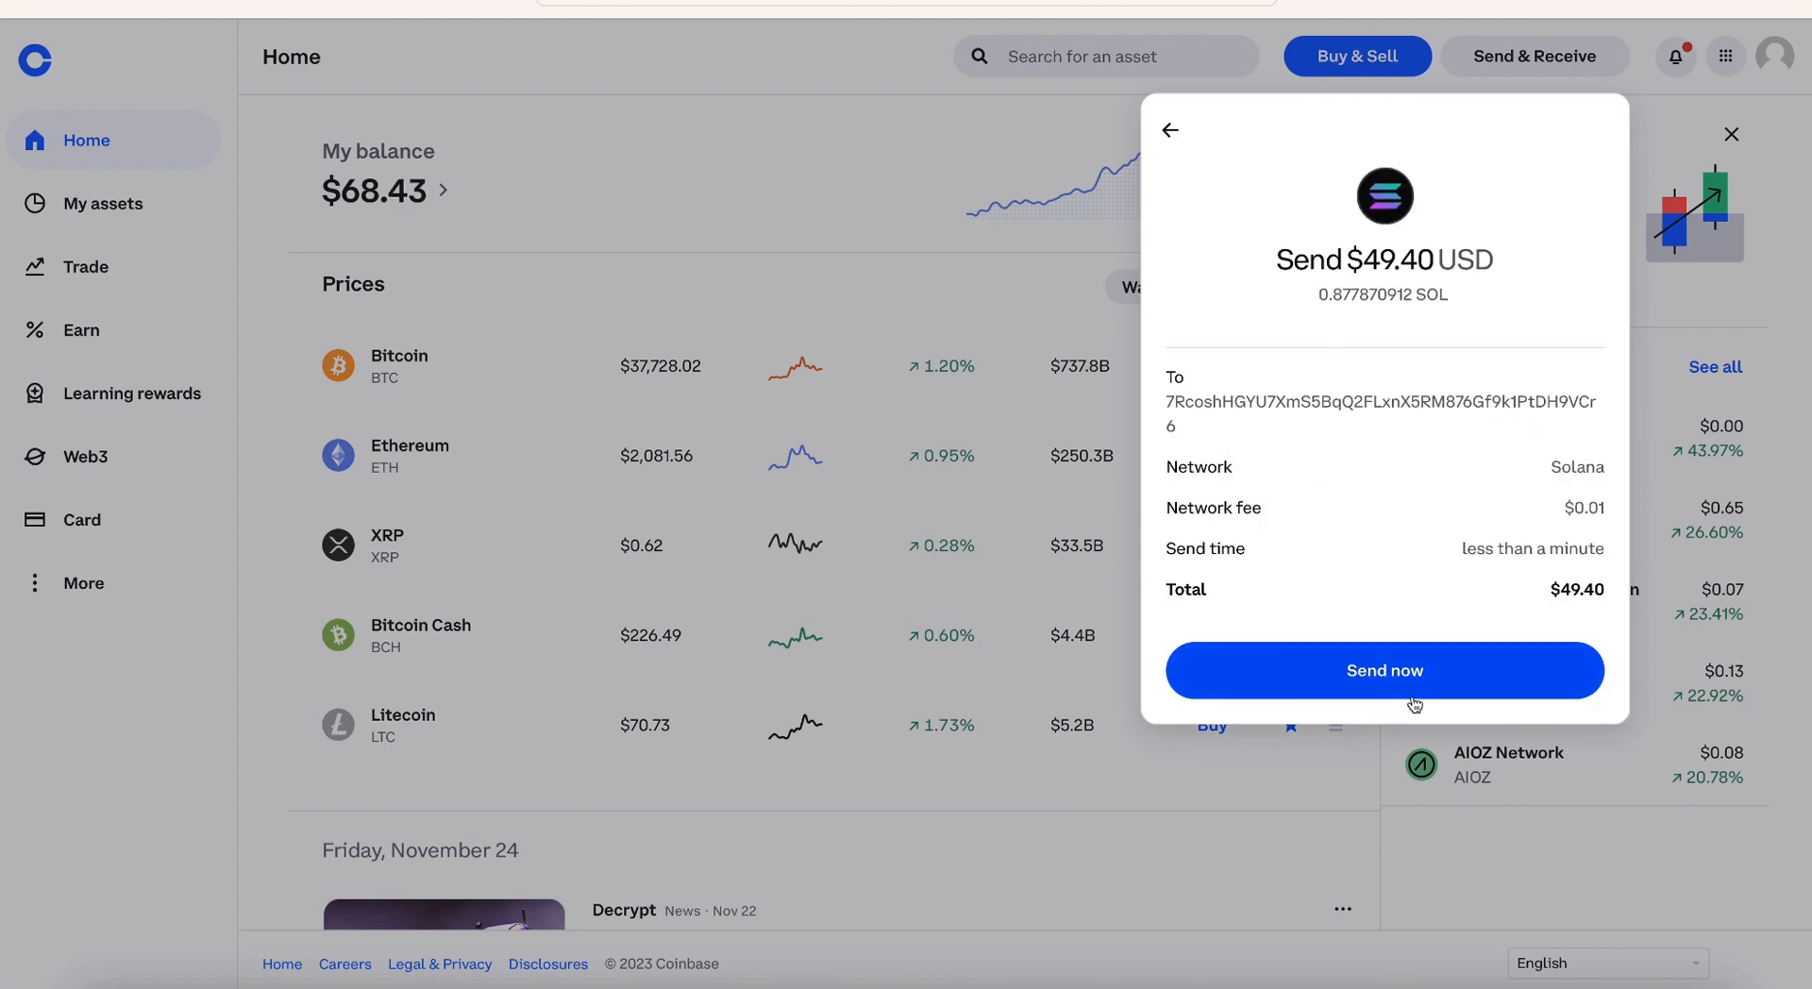
pyautogui.click(1383, 670)
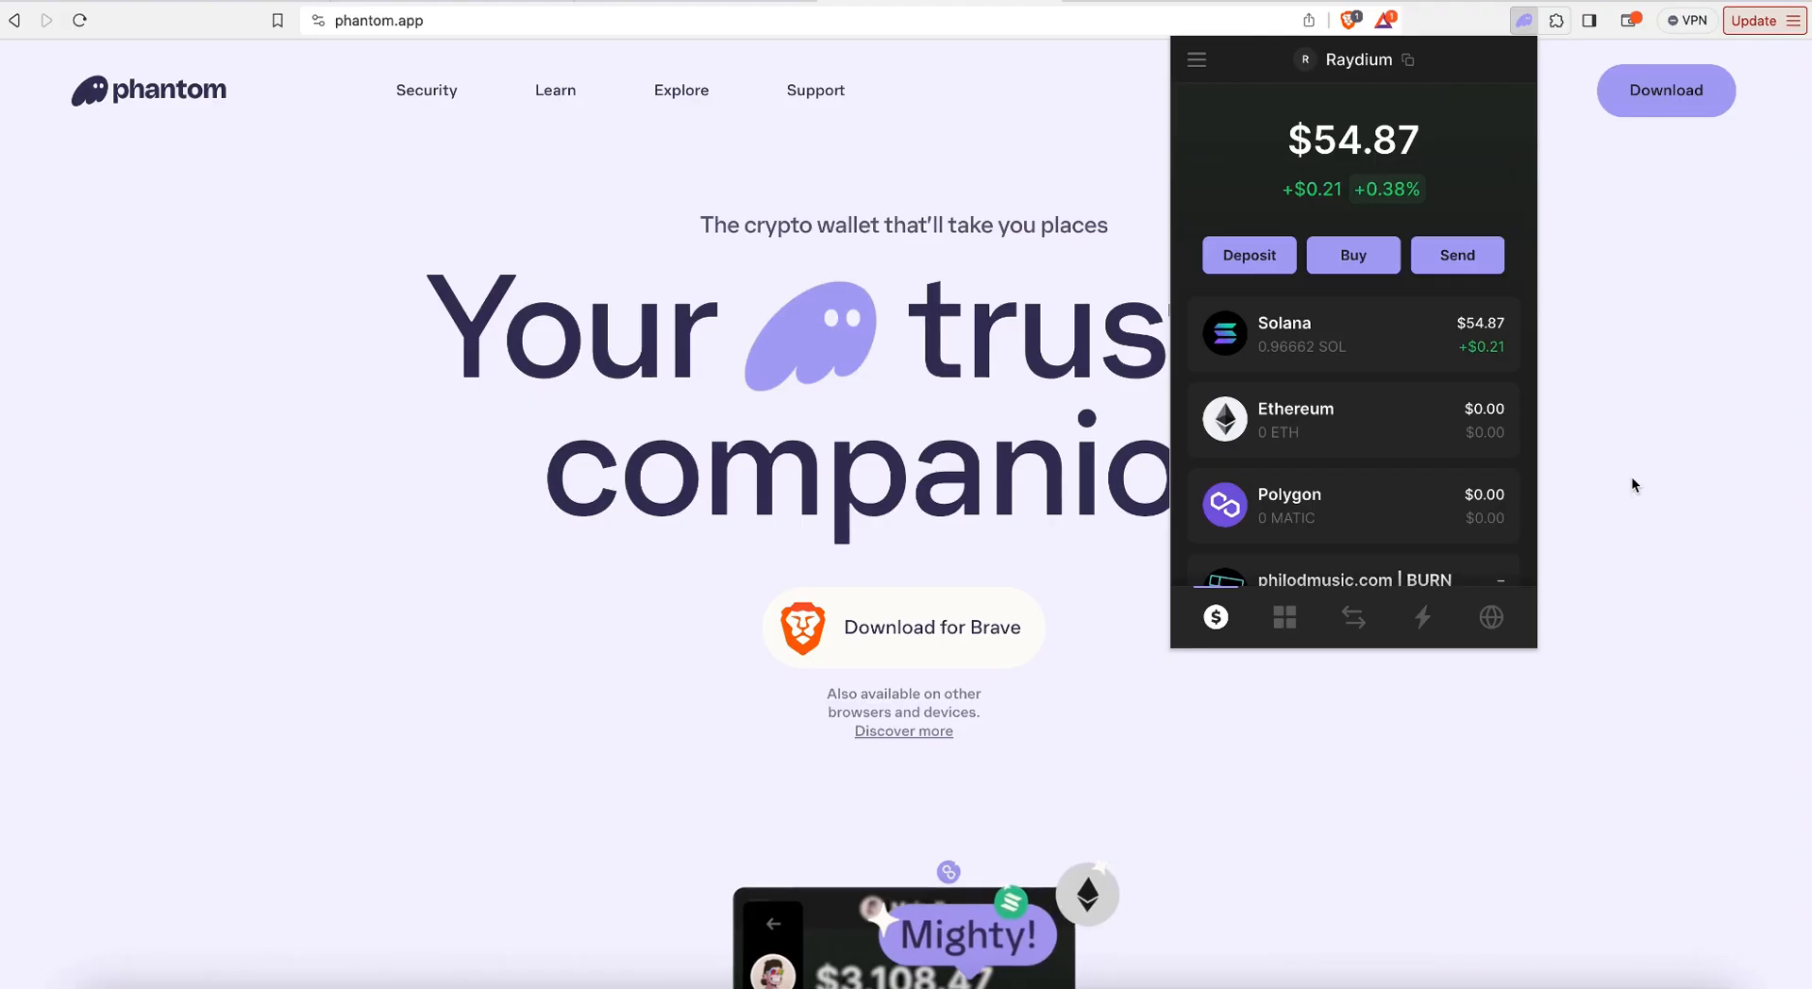
pyautogui.moveTo(1351, 620)
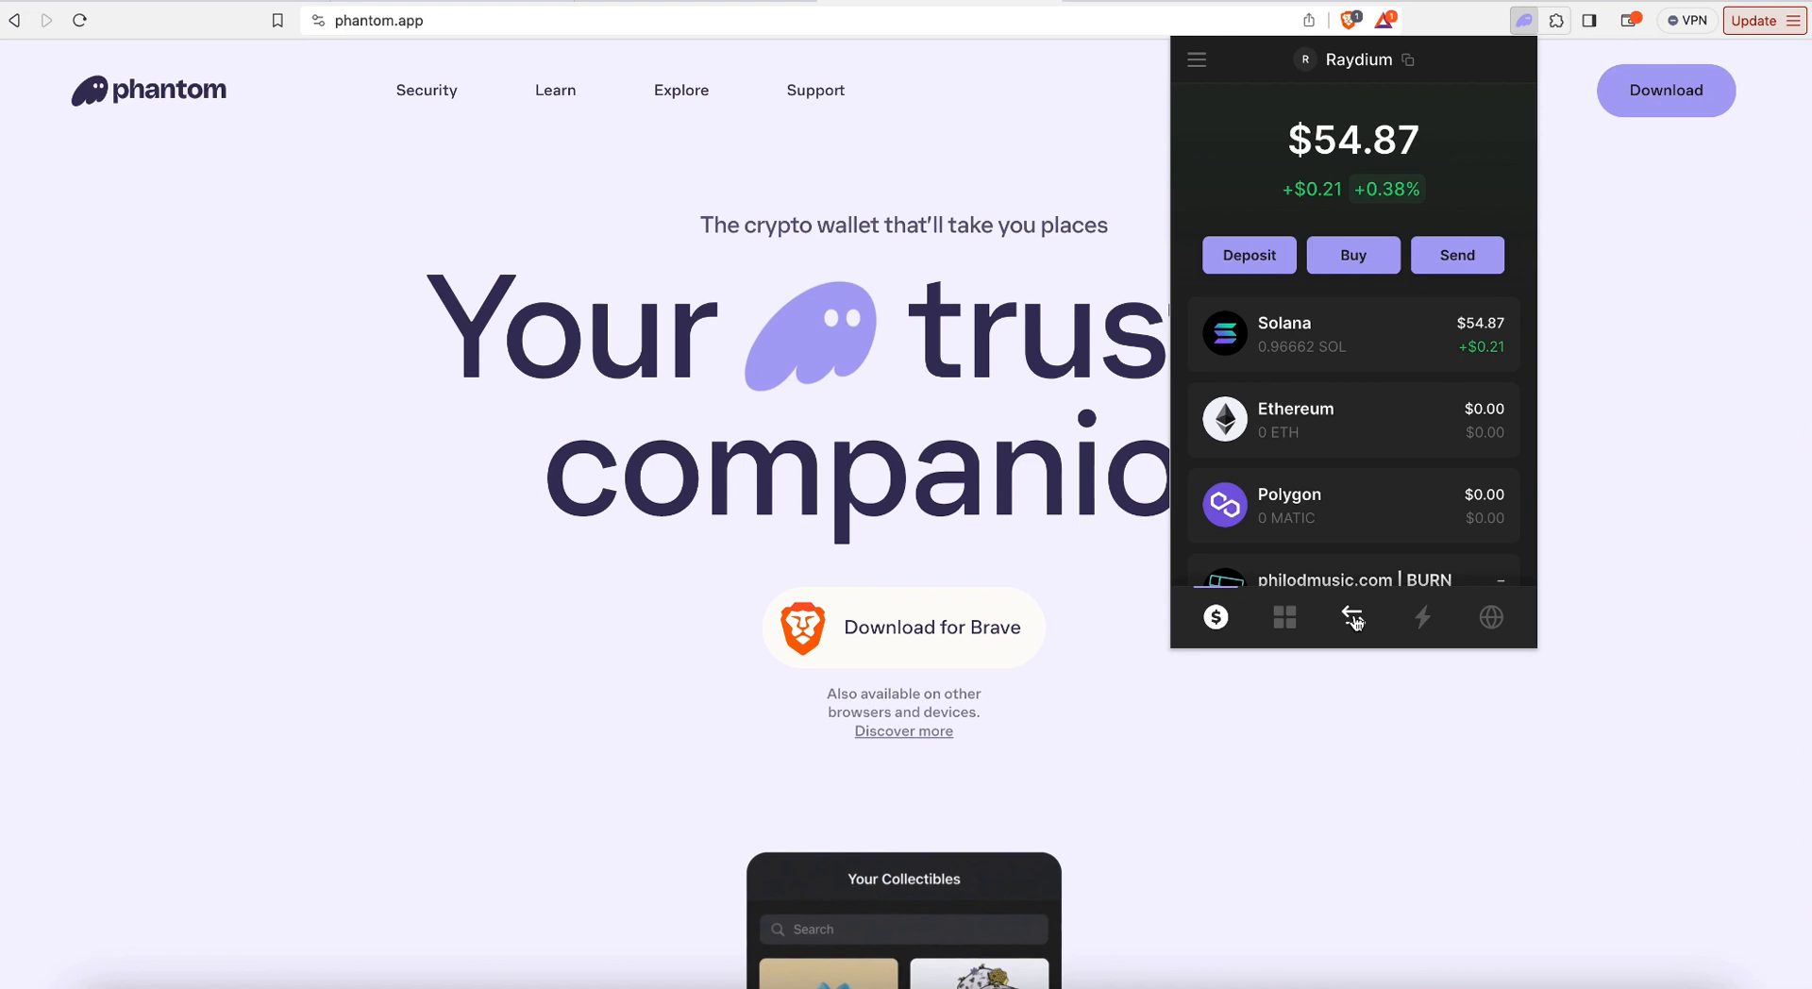
# Step: Start a Phantom swap from SOL and search 'gar' to pick GARY as the receive token
pyautogui.click(1352, 617)
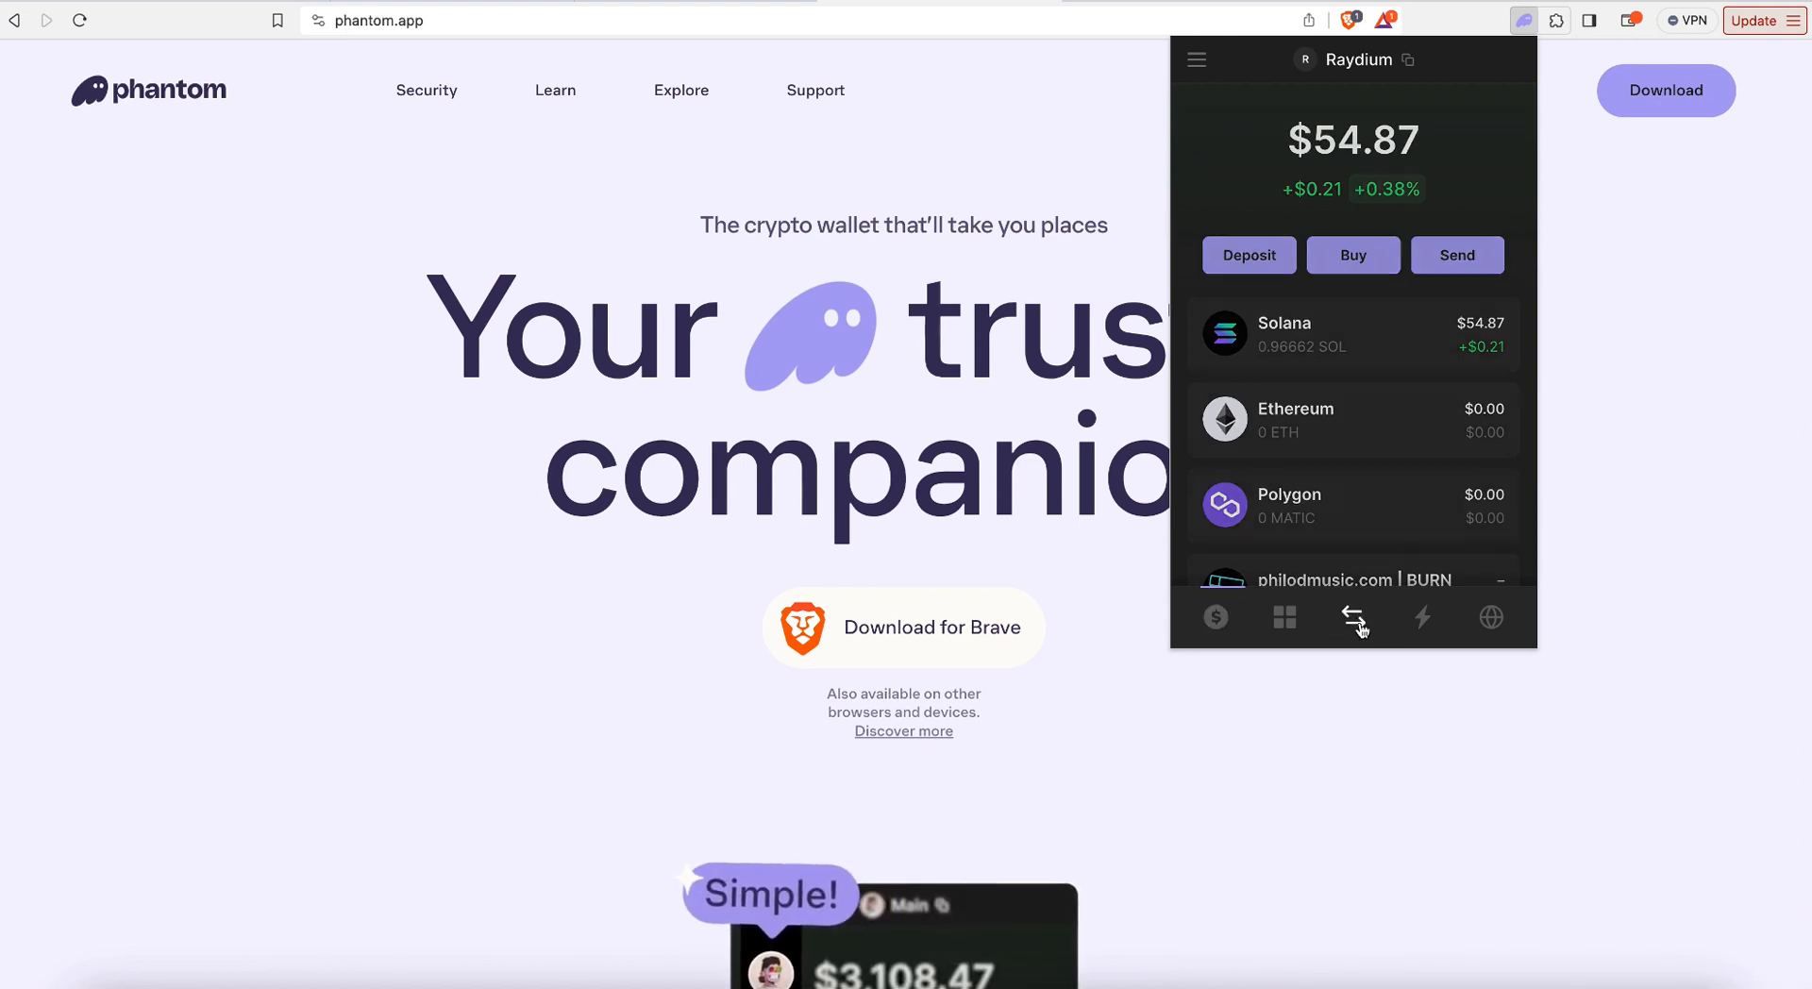
pyautogui.click(1351, 618)
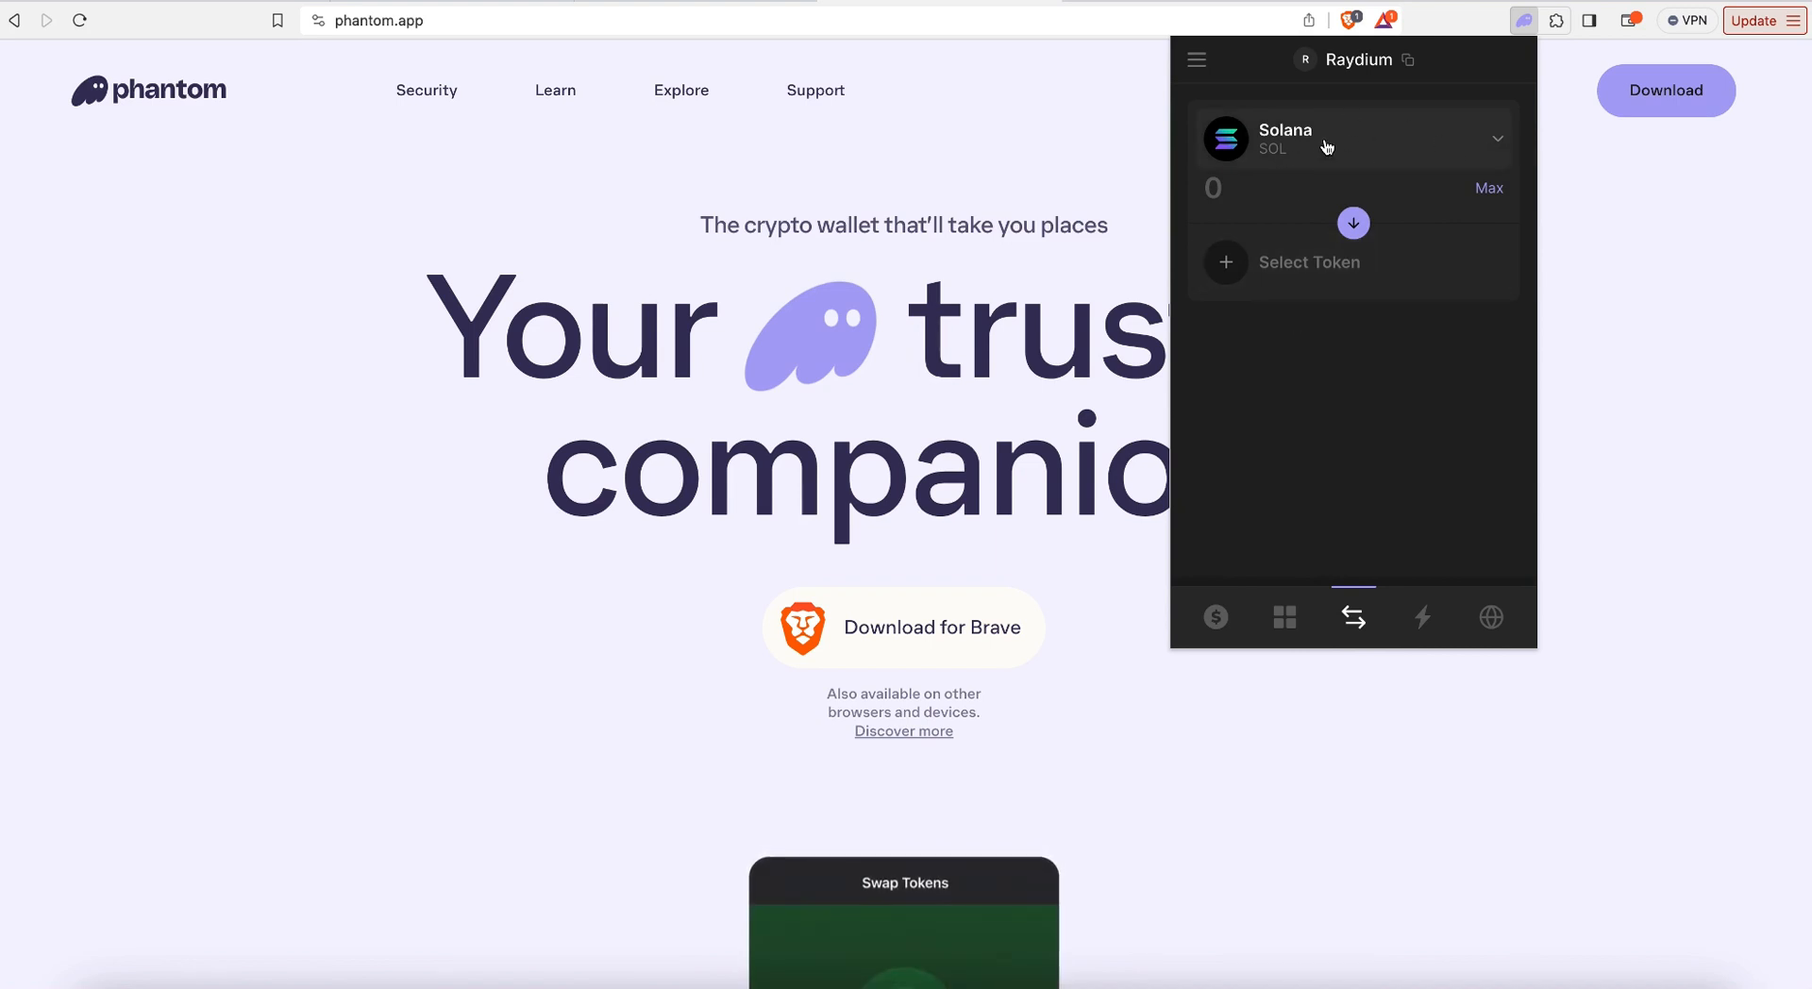
pyautogui.click(1352, 137)
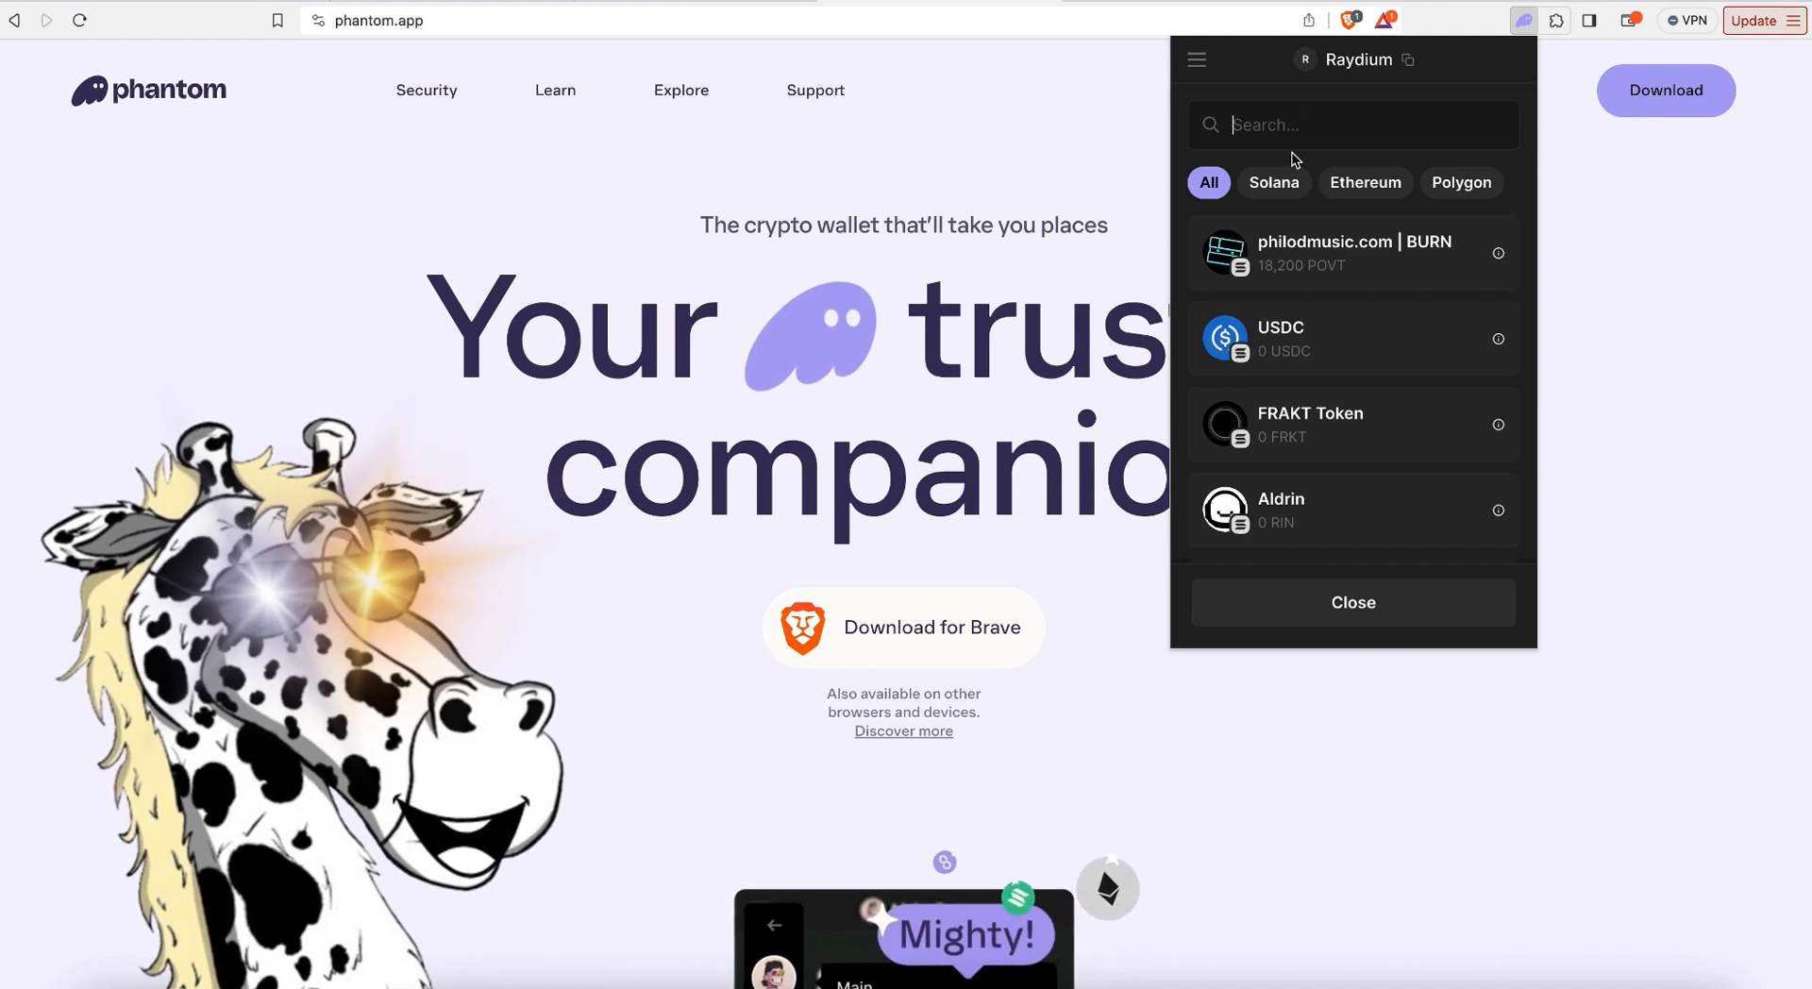
pyautogui.write('gar')
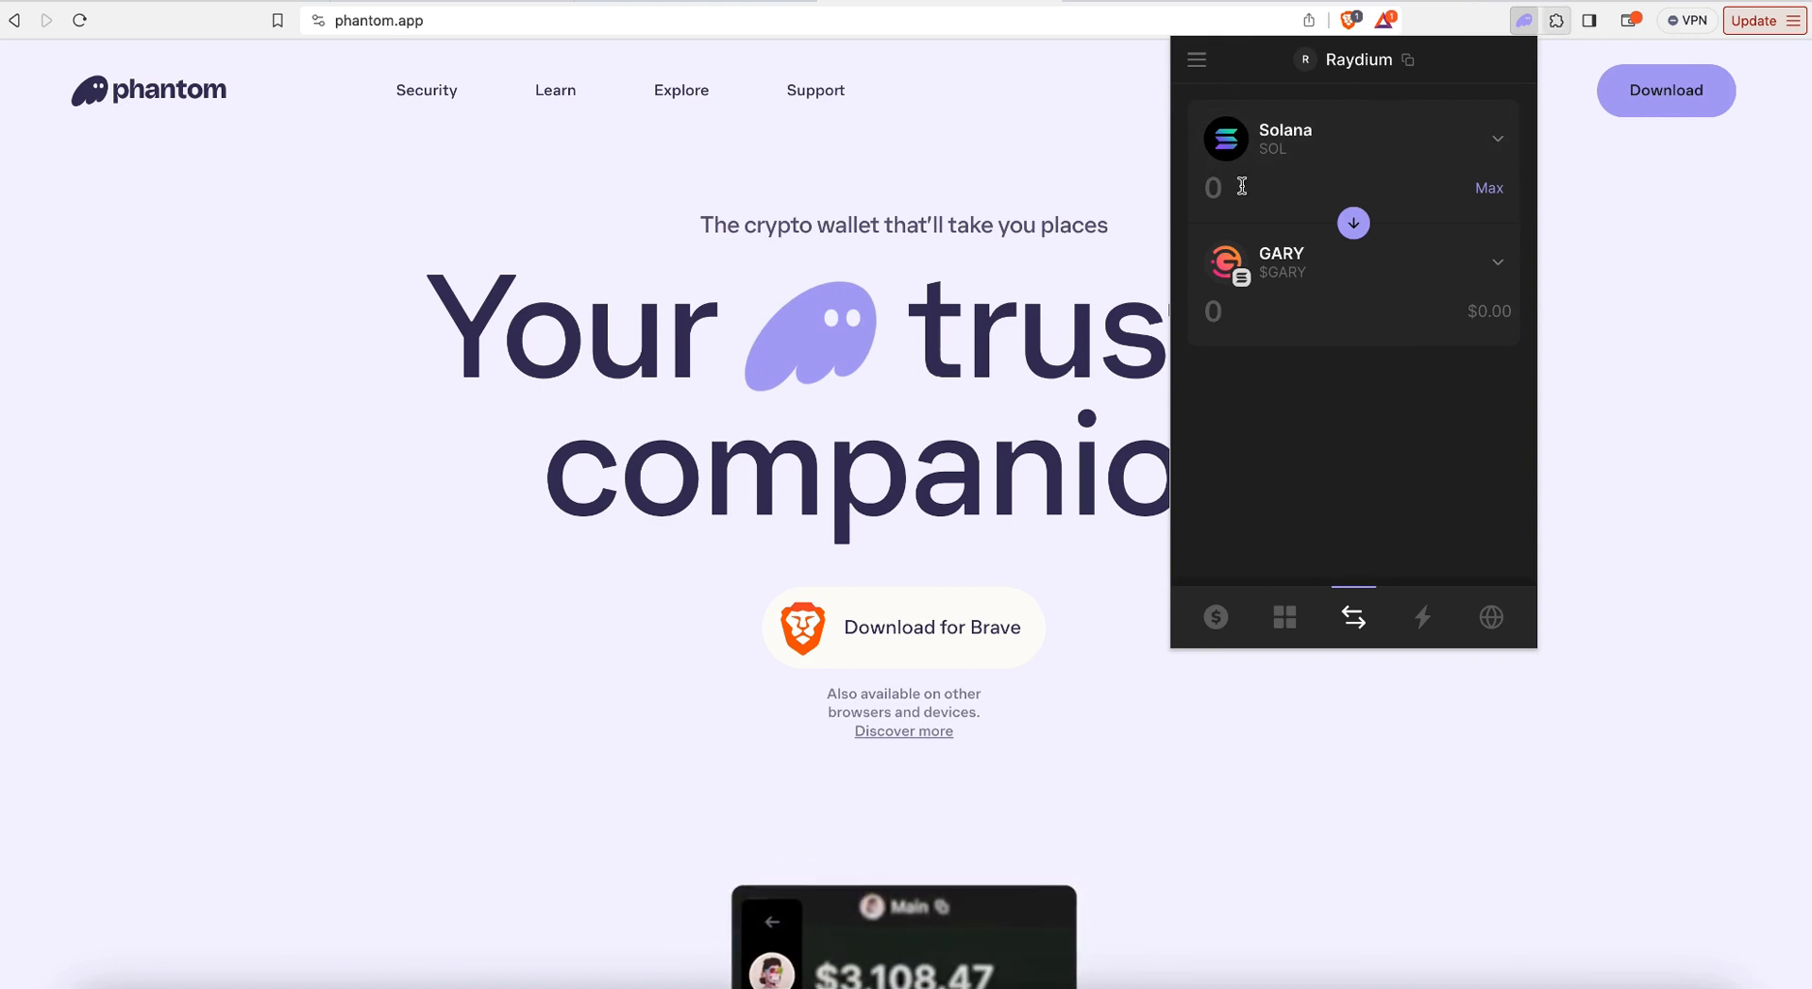
# Step: Check the wallet balances and return to the SOL-to-GARY swap
pyautogui.click(1214, 617)
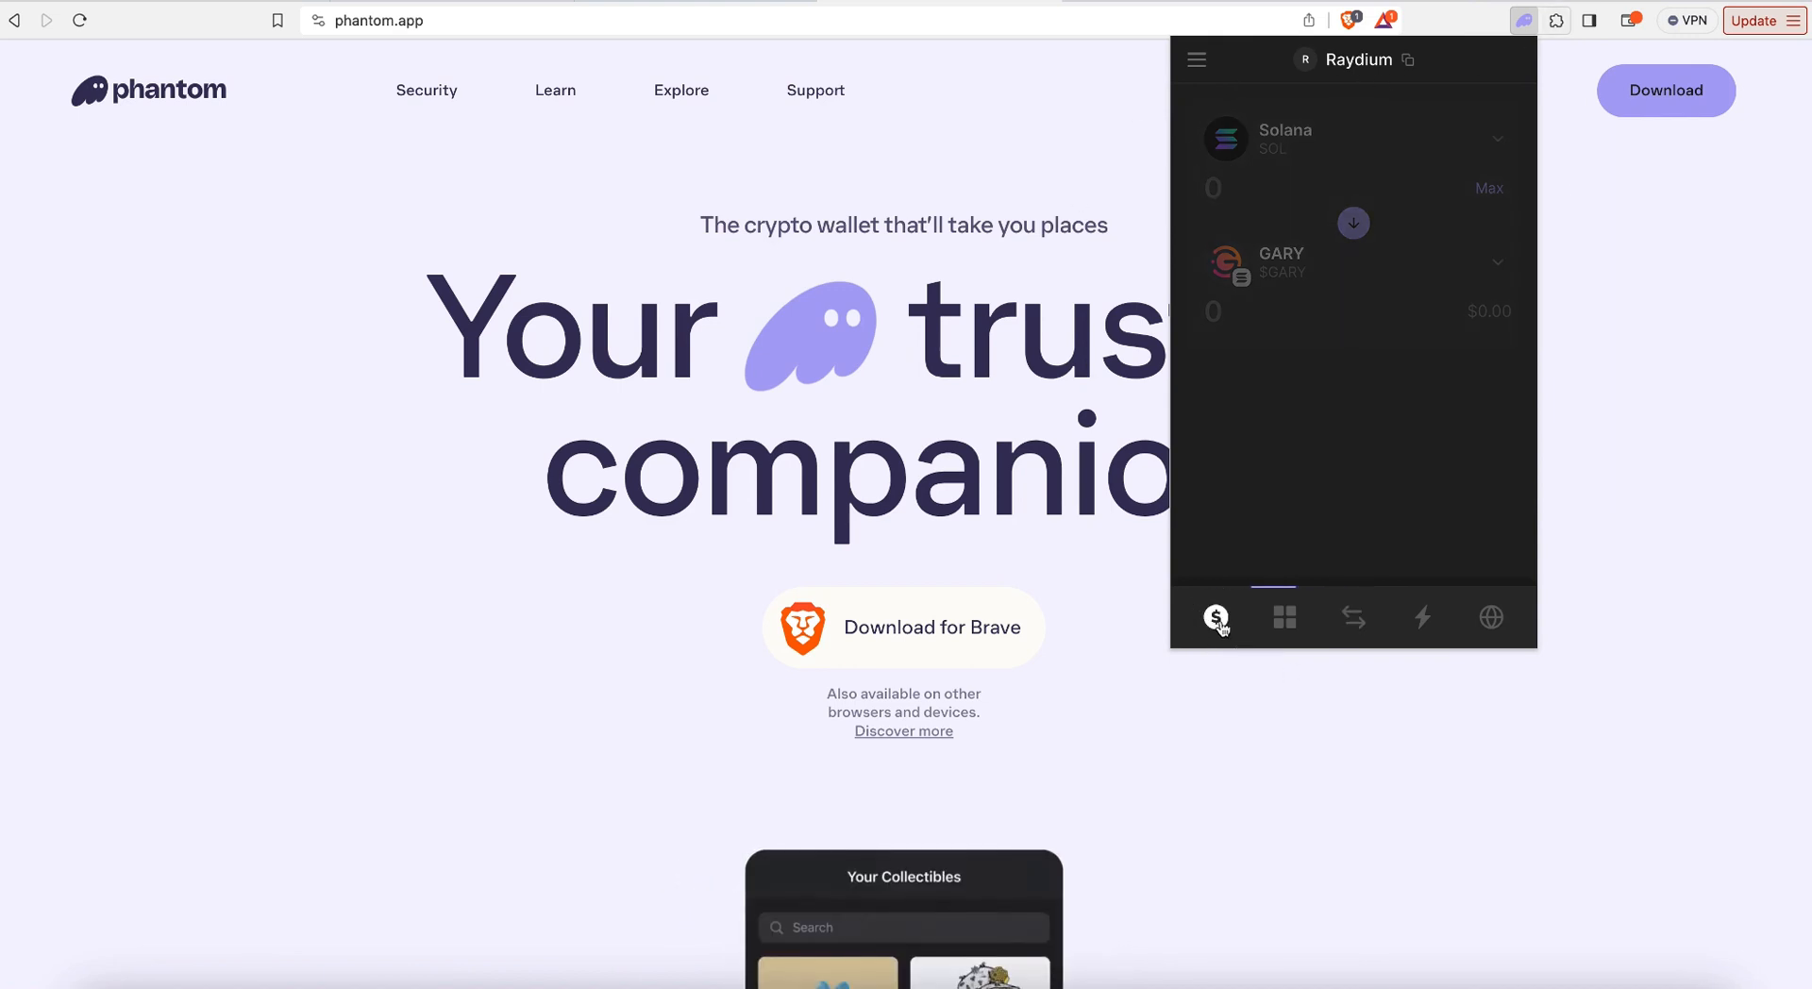
pyautogui.click(1213, 617)
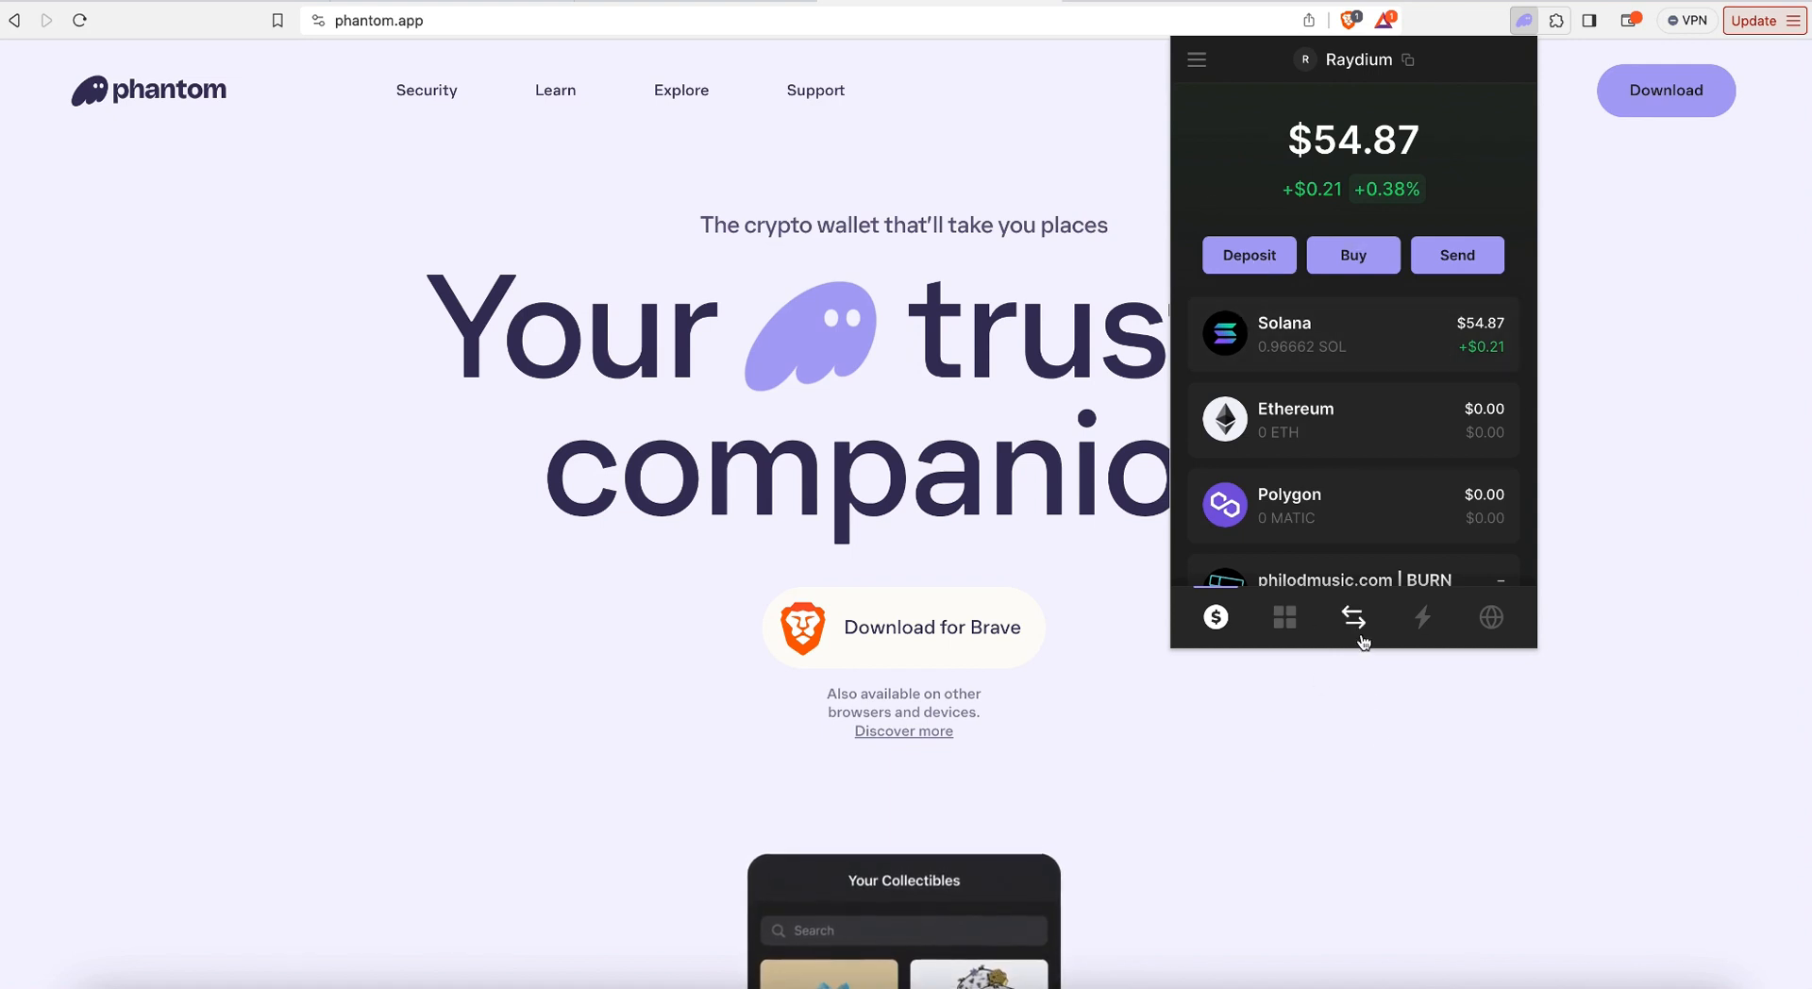
pyautogui.click(1352, 618)
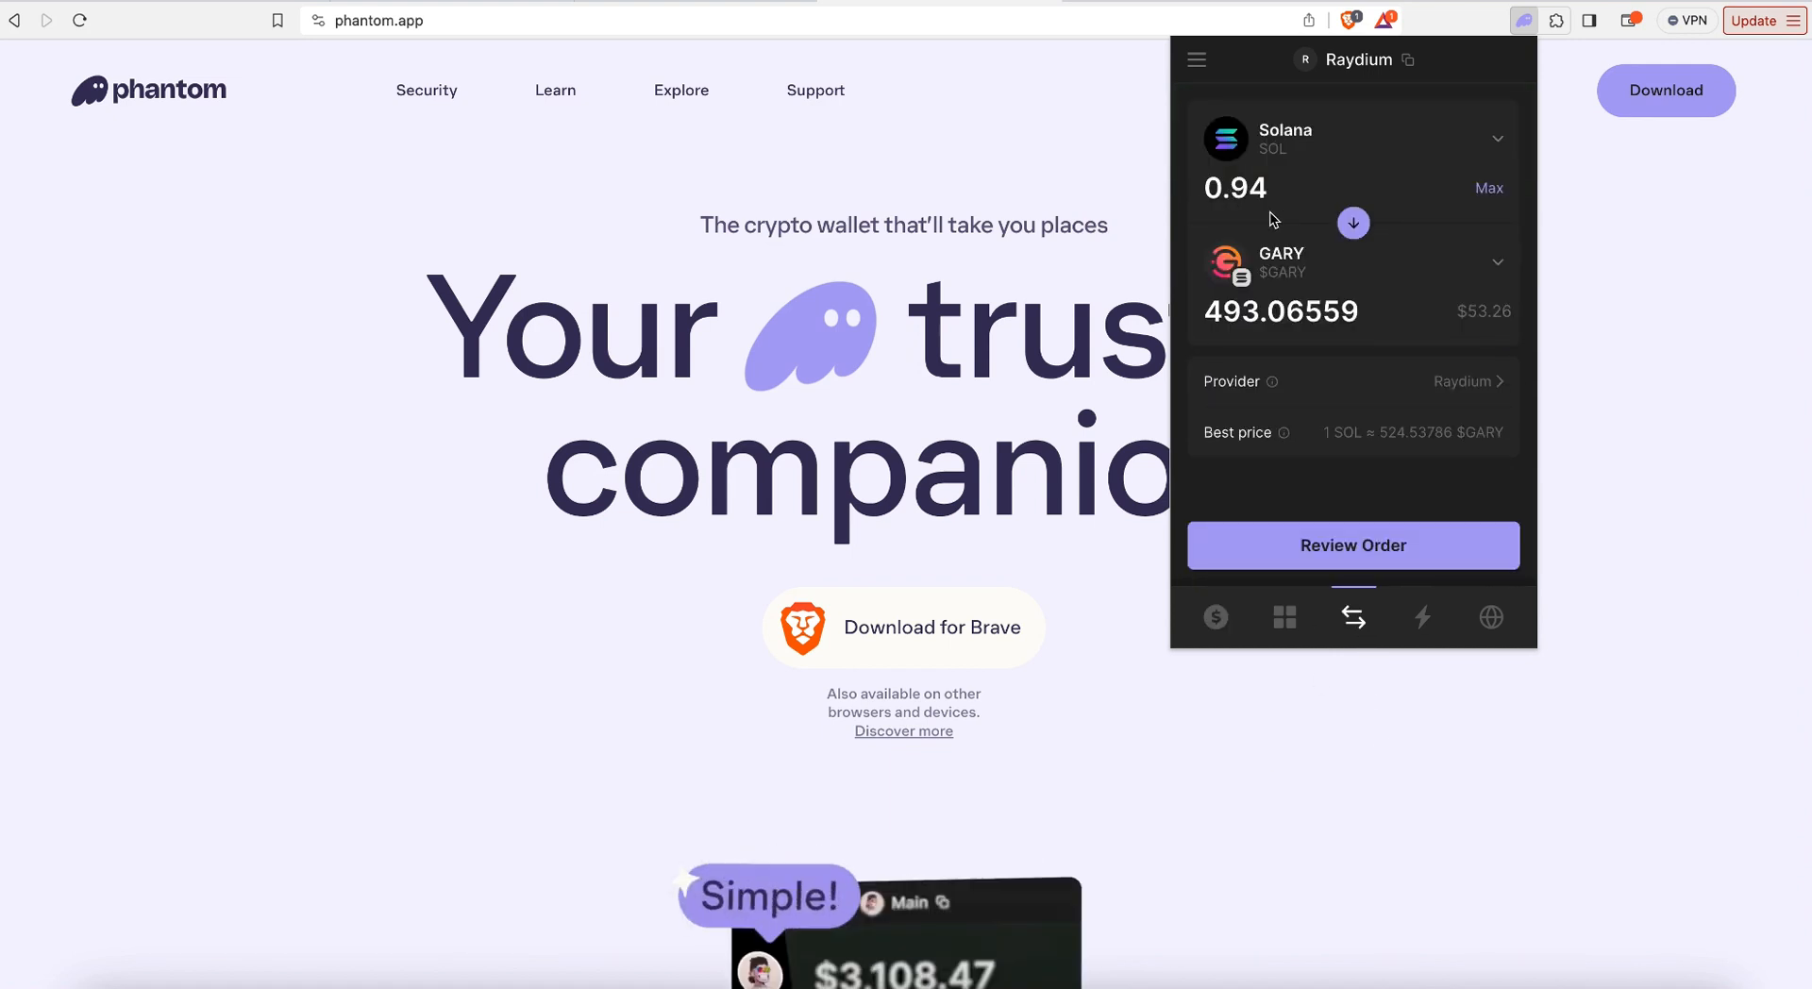
pyautogui.moveTo(1253, 336)
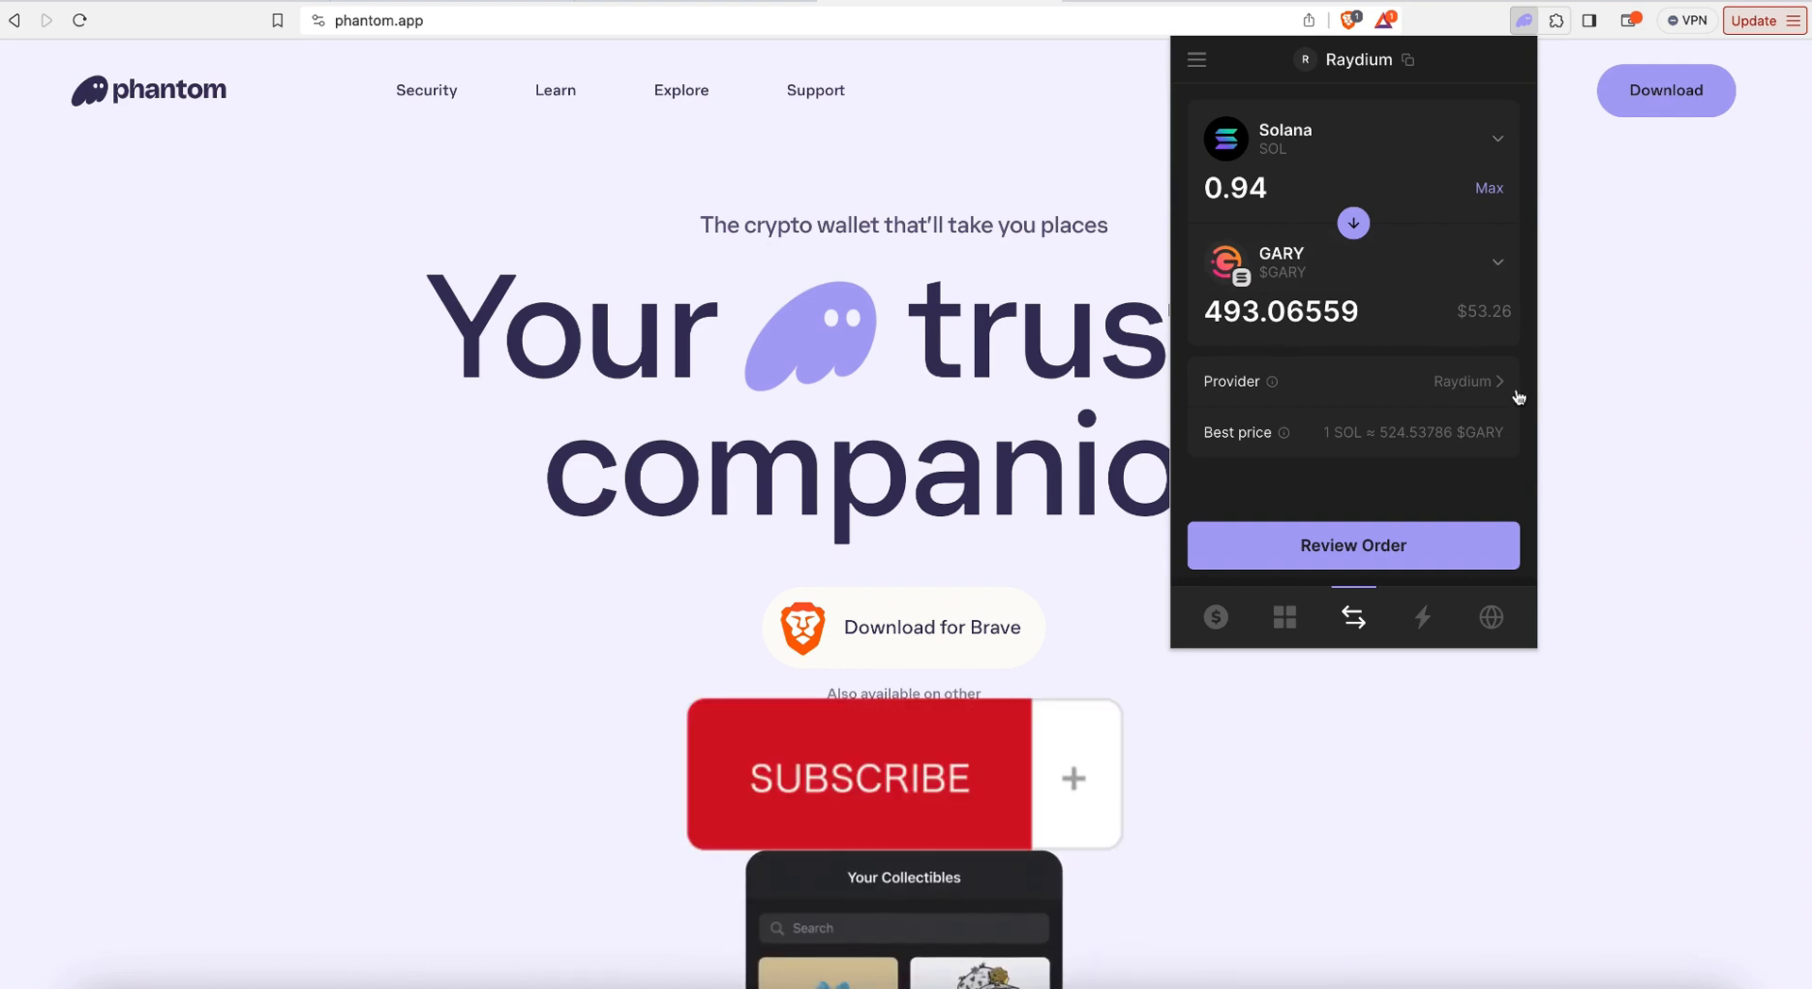
# Step: Review and confirm swapping 0.94 SOL for about 493 GARY
pyautogui.click(1352, 545)
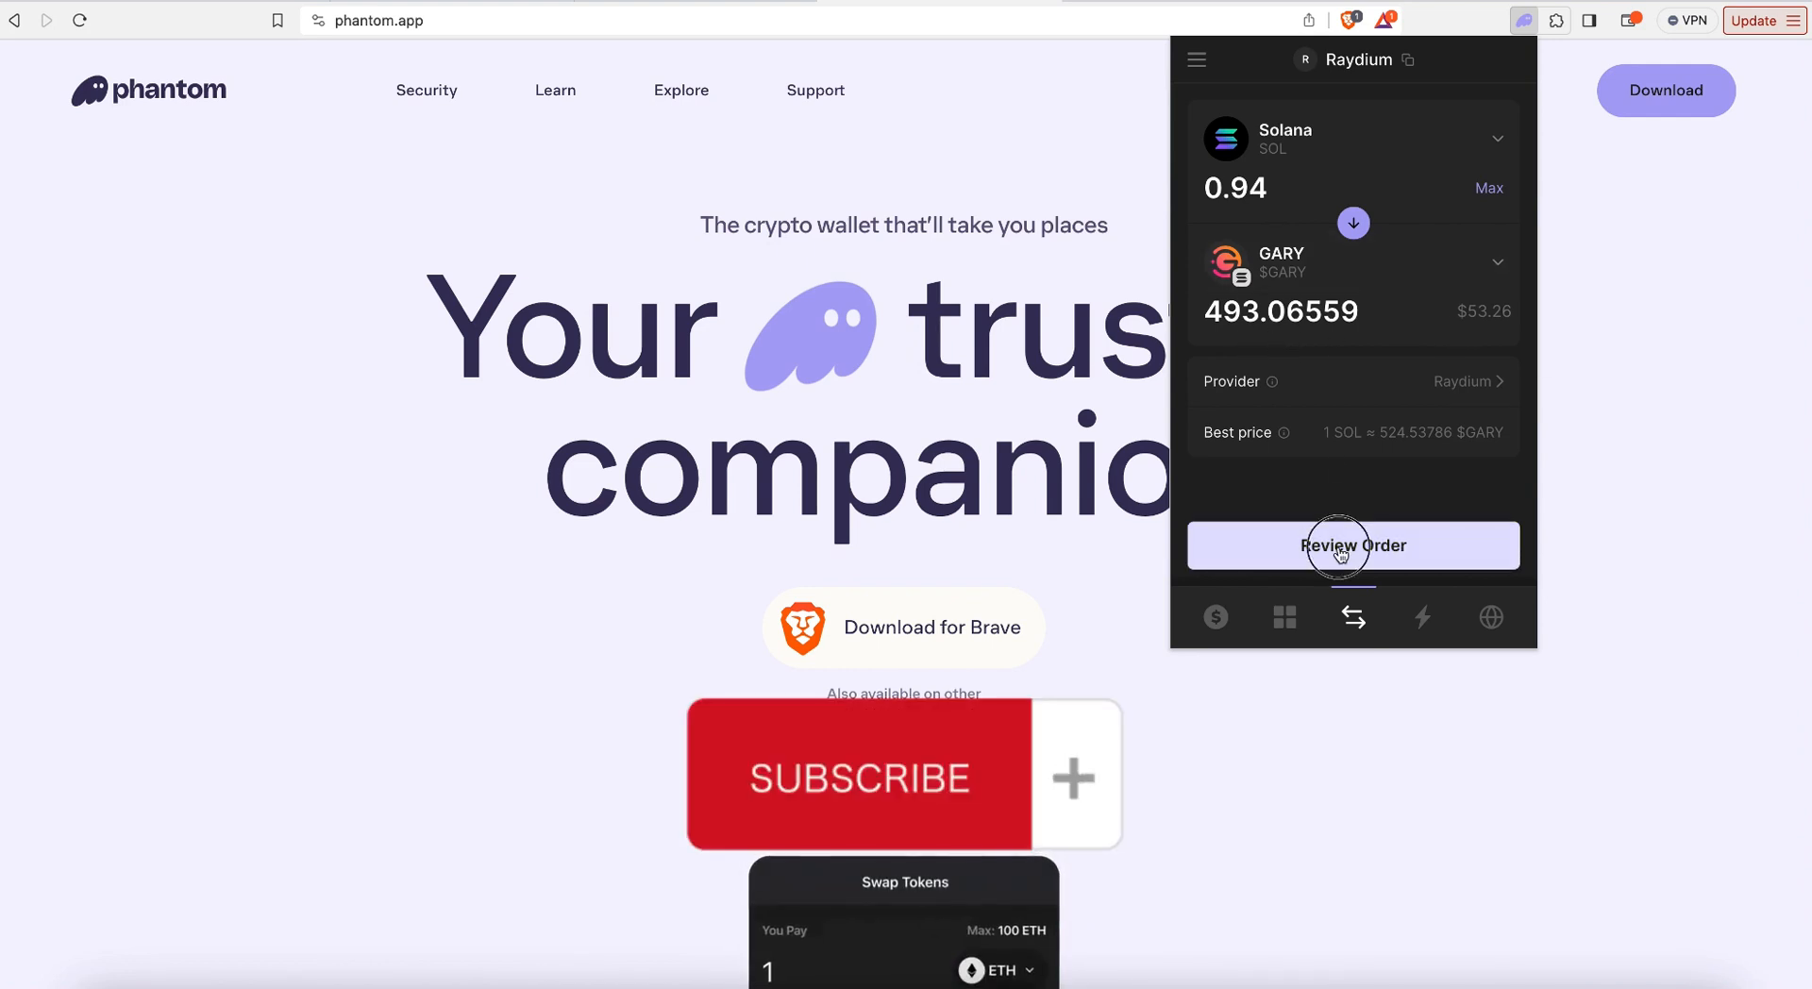
pyautogui.click(1352, 543)
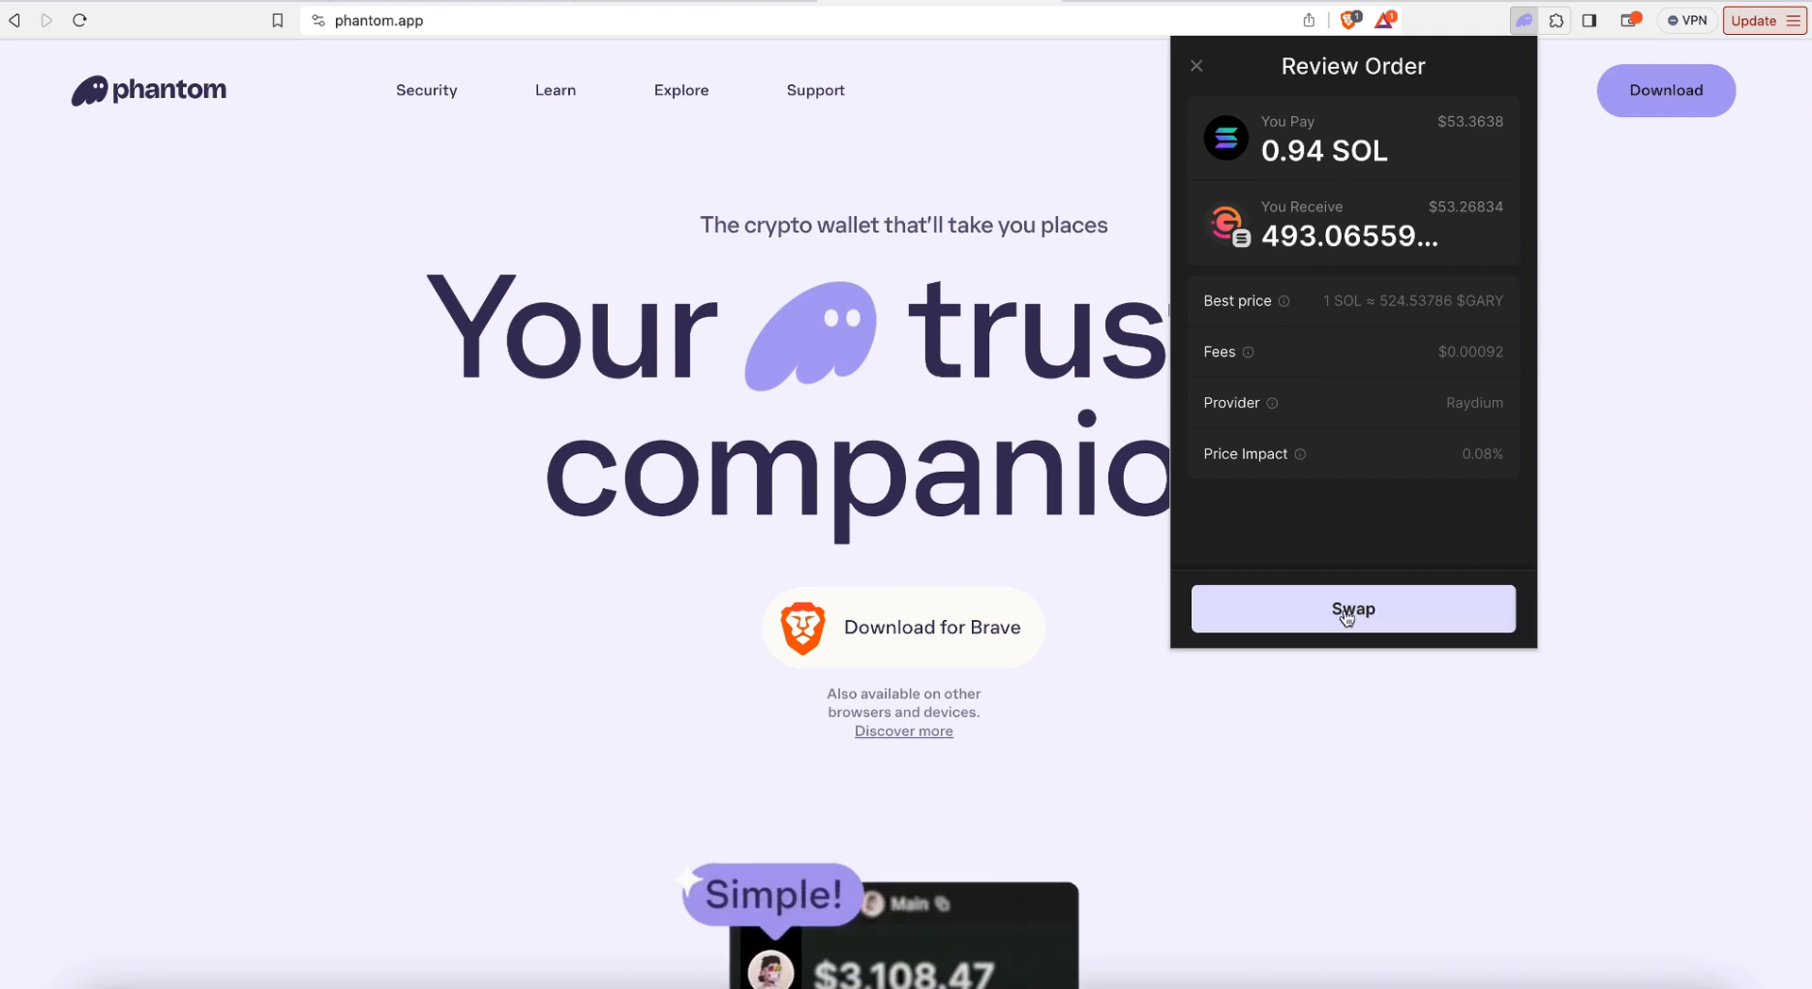
pyautogui.click(1351, 610)
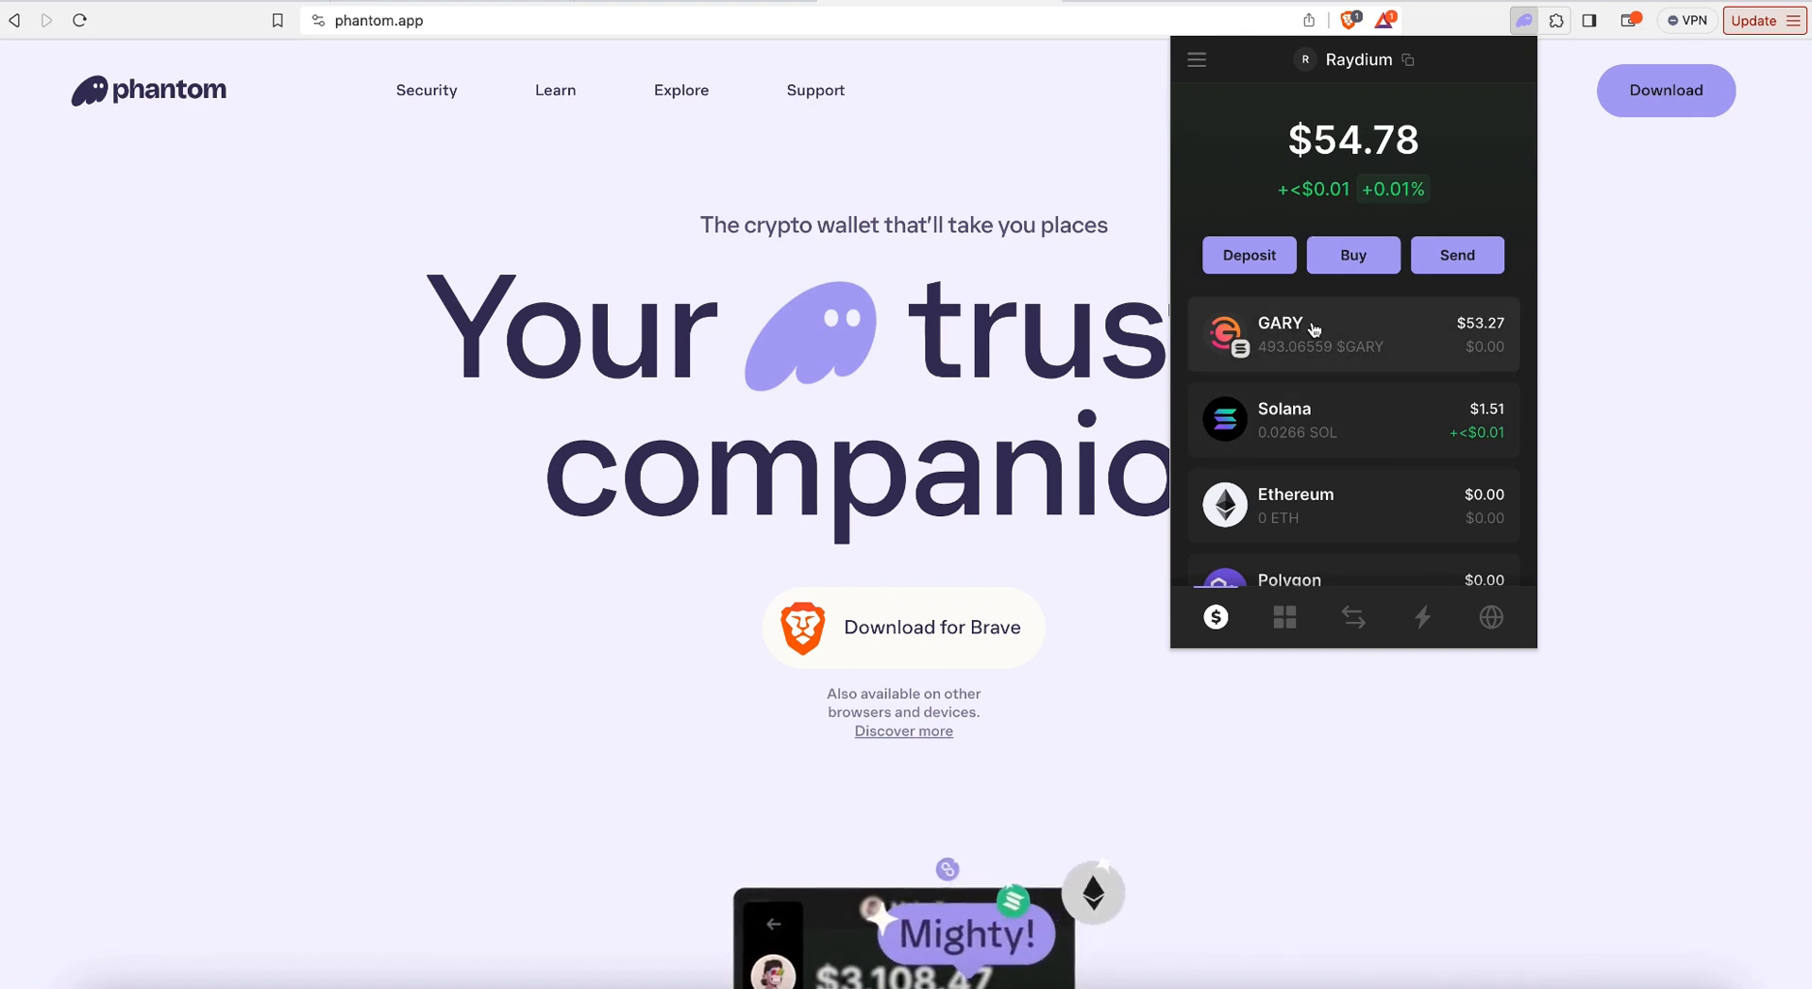
pyautogui.moveTo(370, 258)
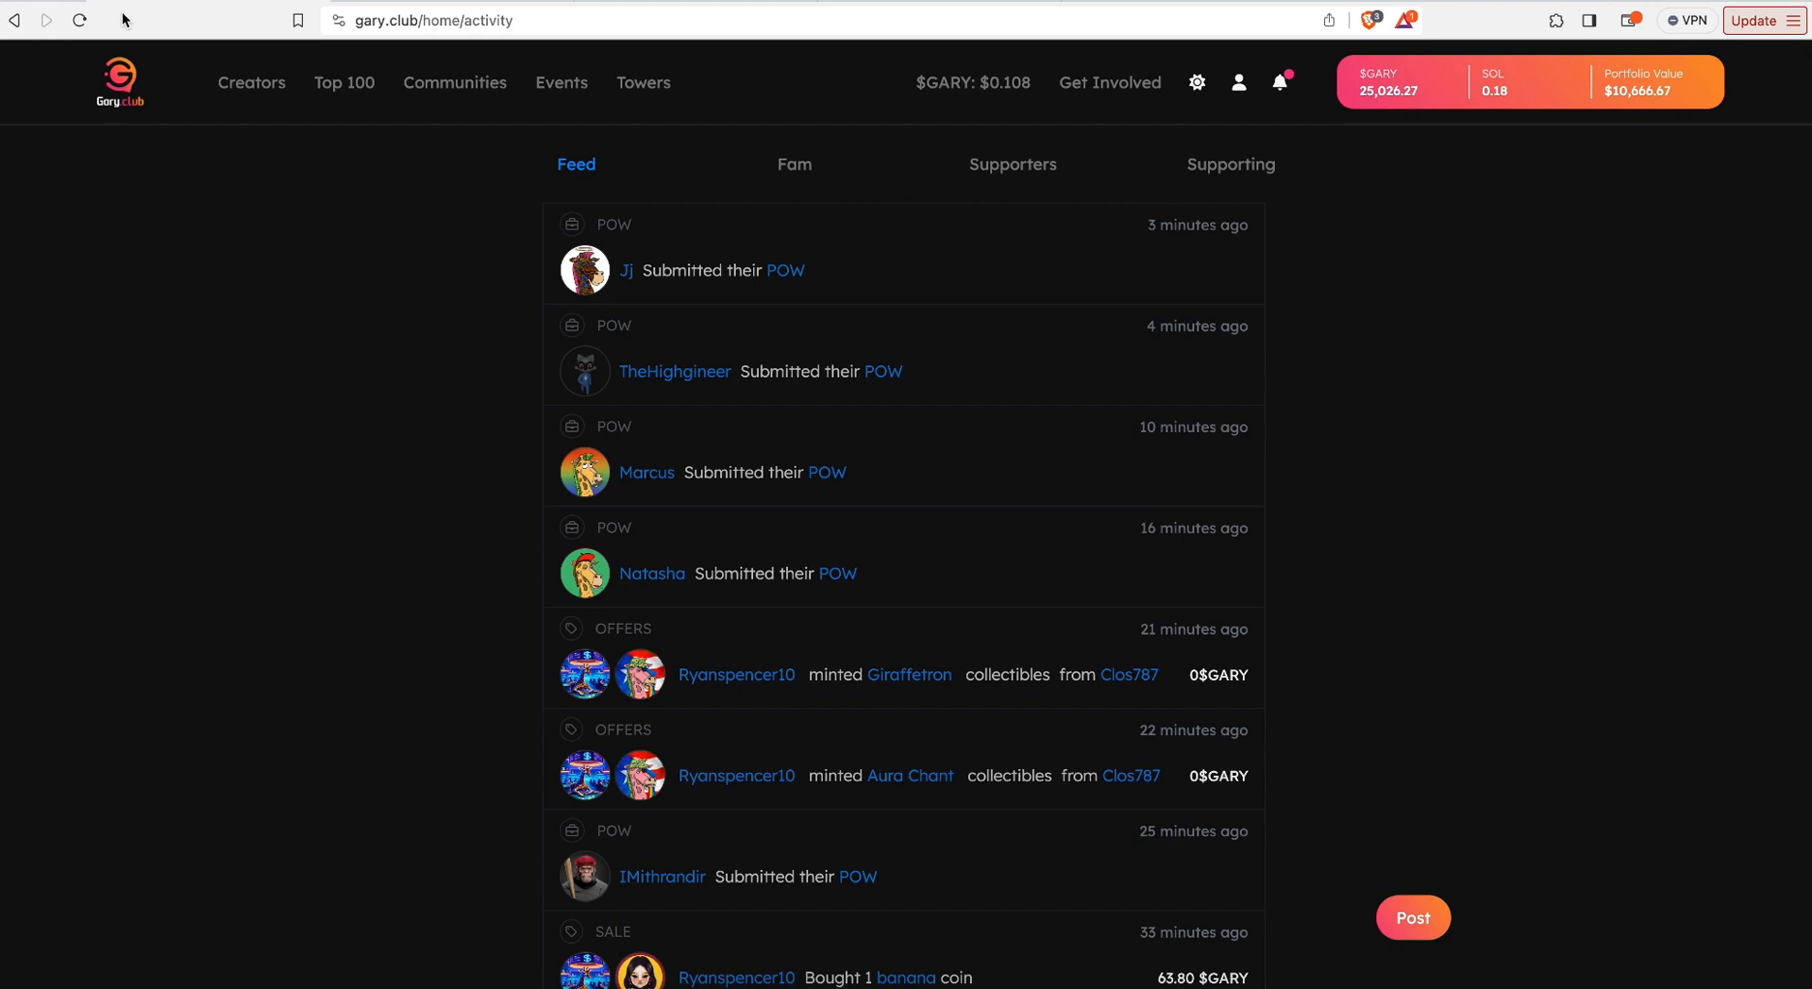
pyautogui.moveTo(513, 183)
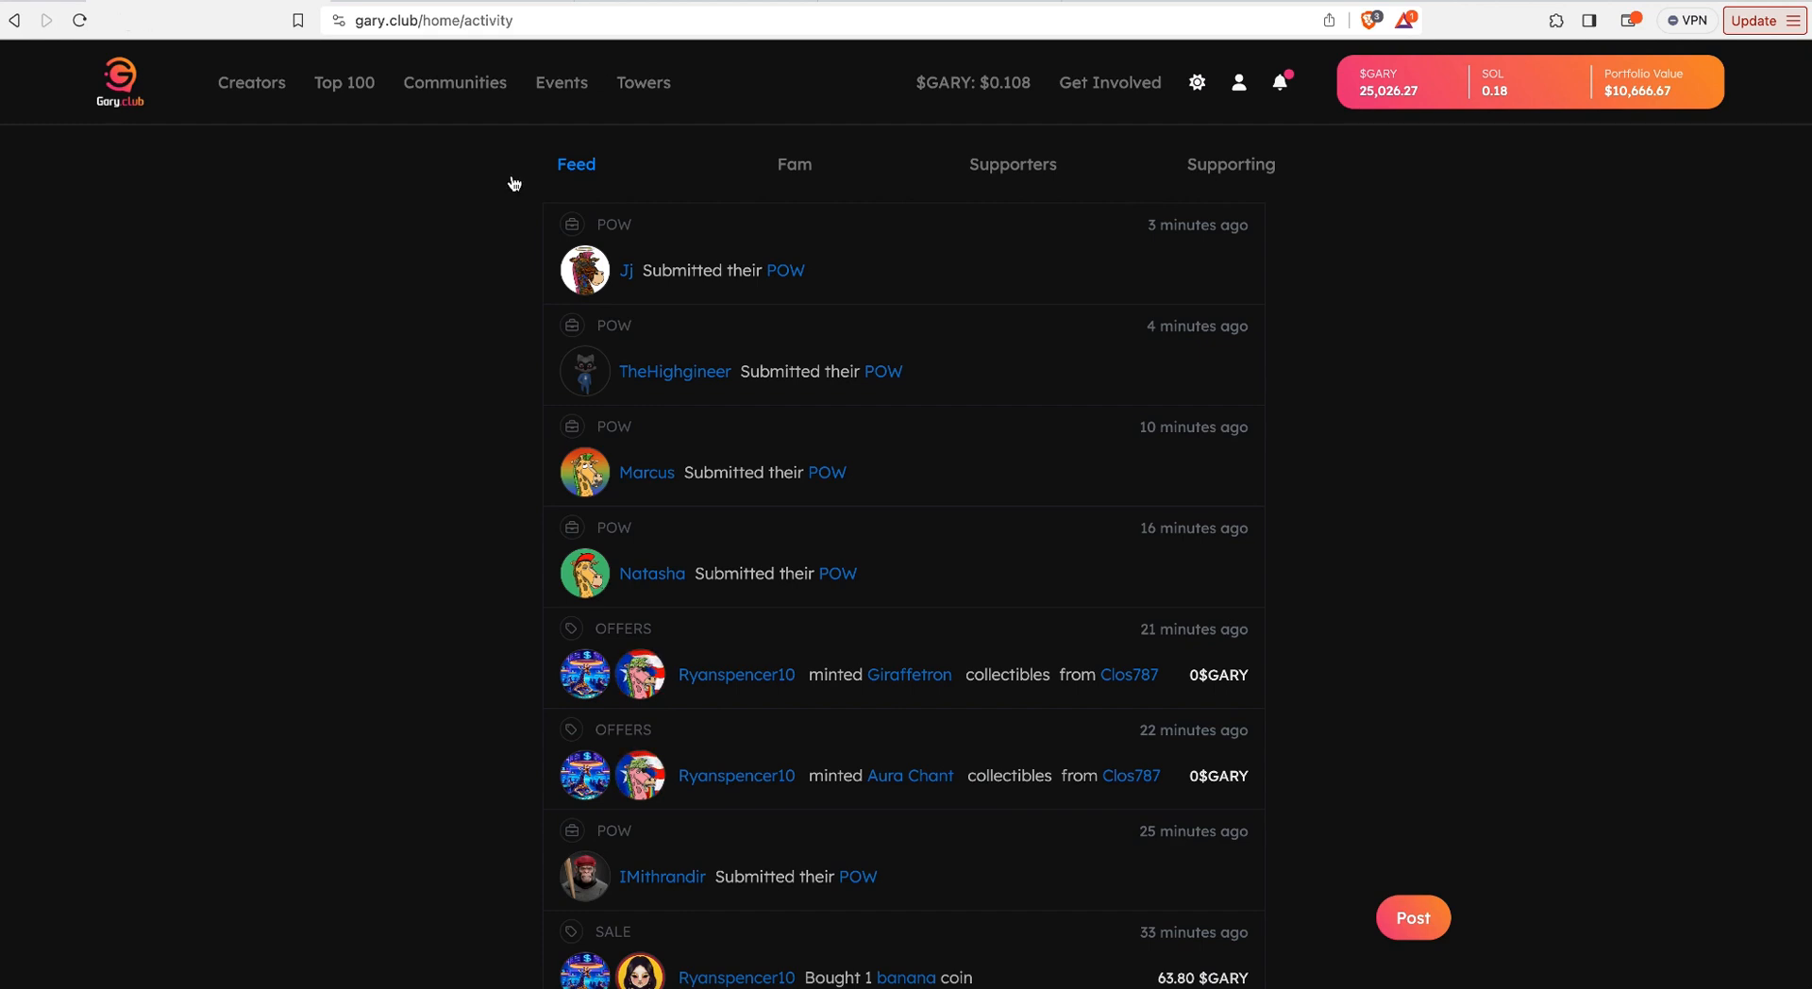
pyautogui.moveTo(419, 264)
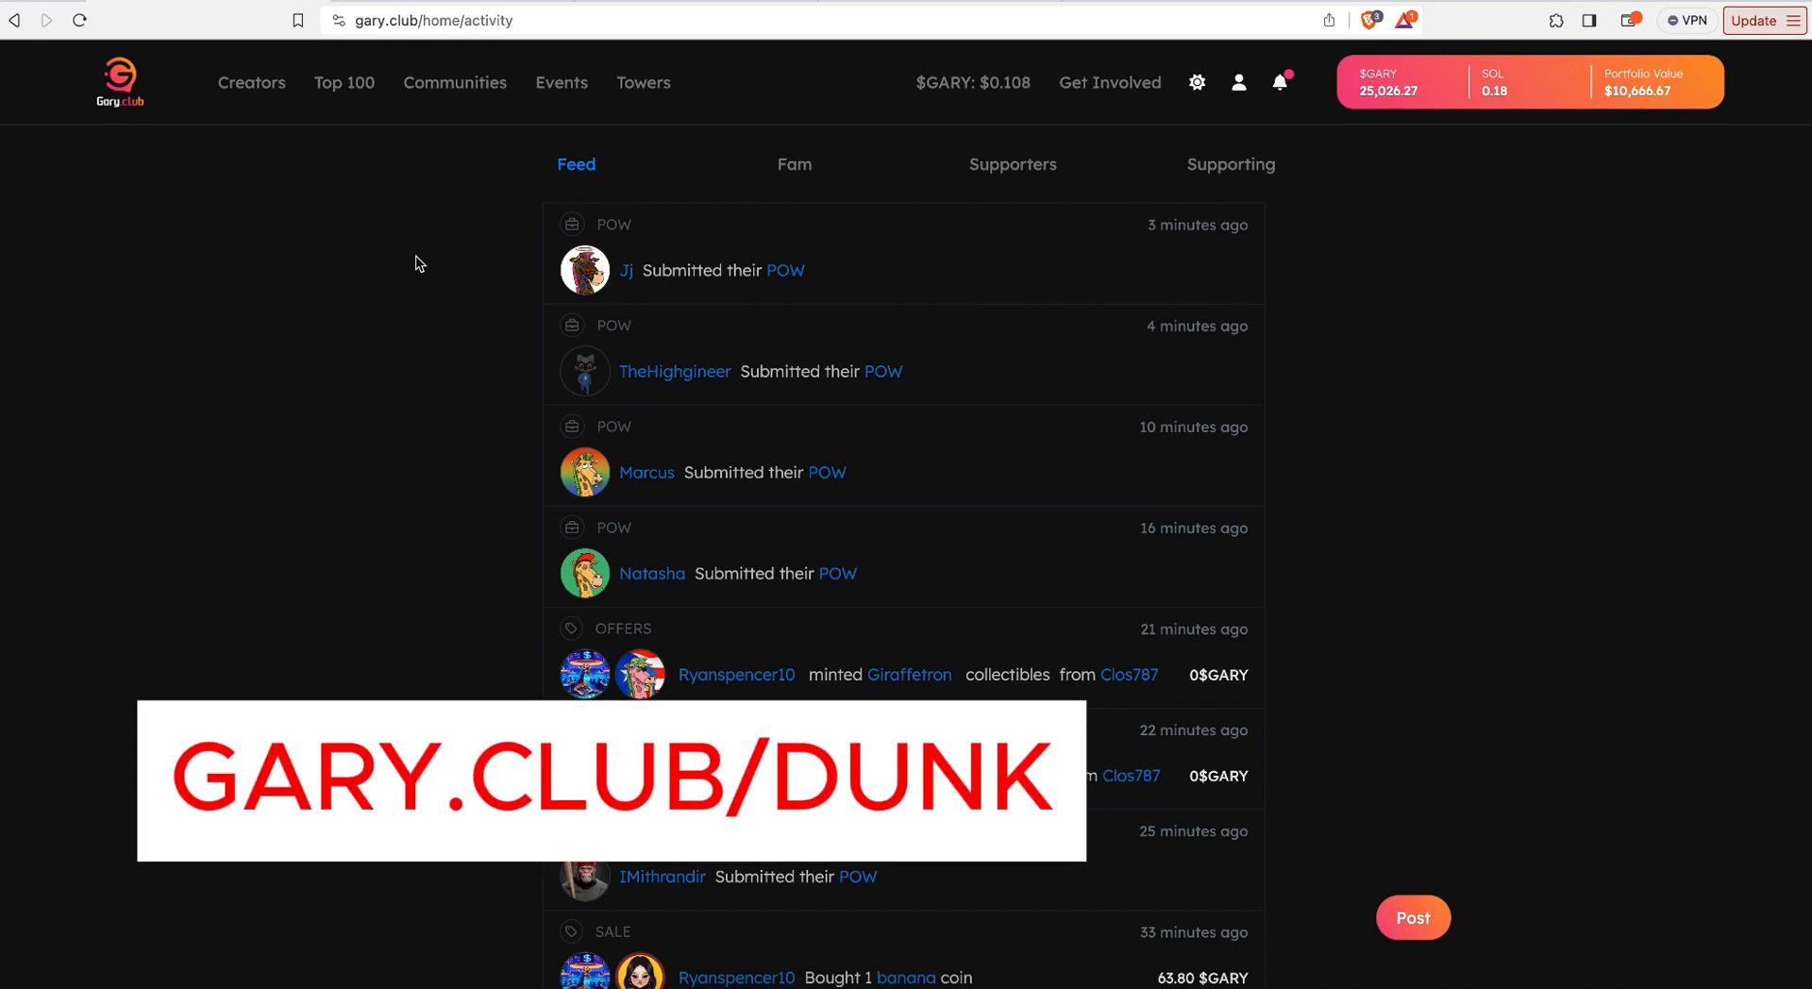
pyautogui.moveTo(487, 229)
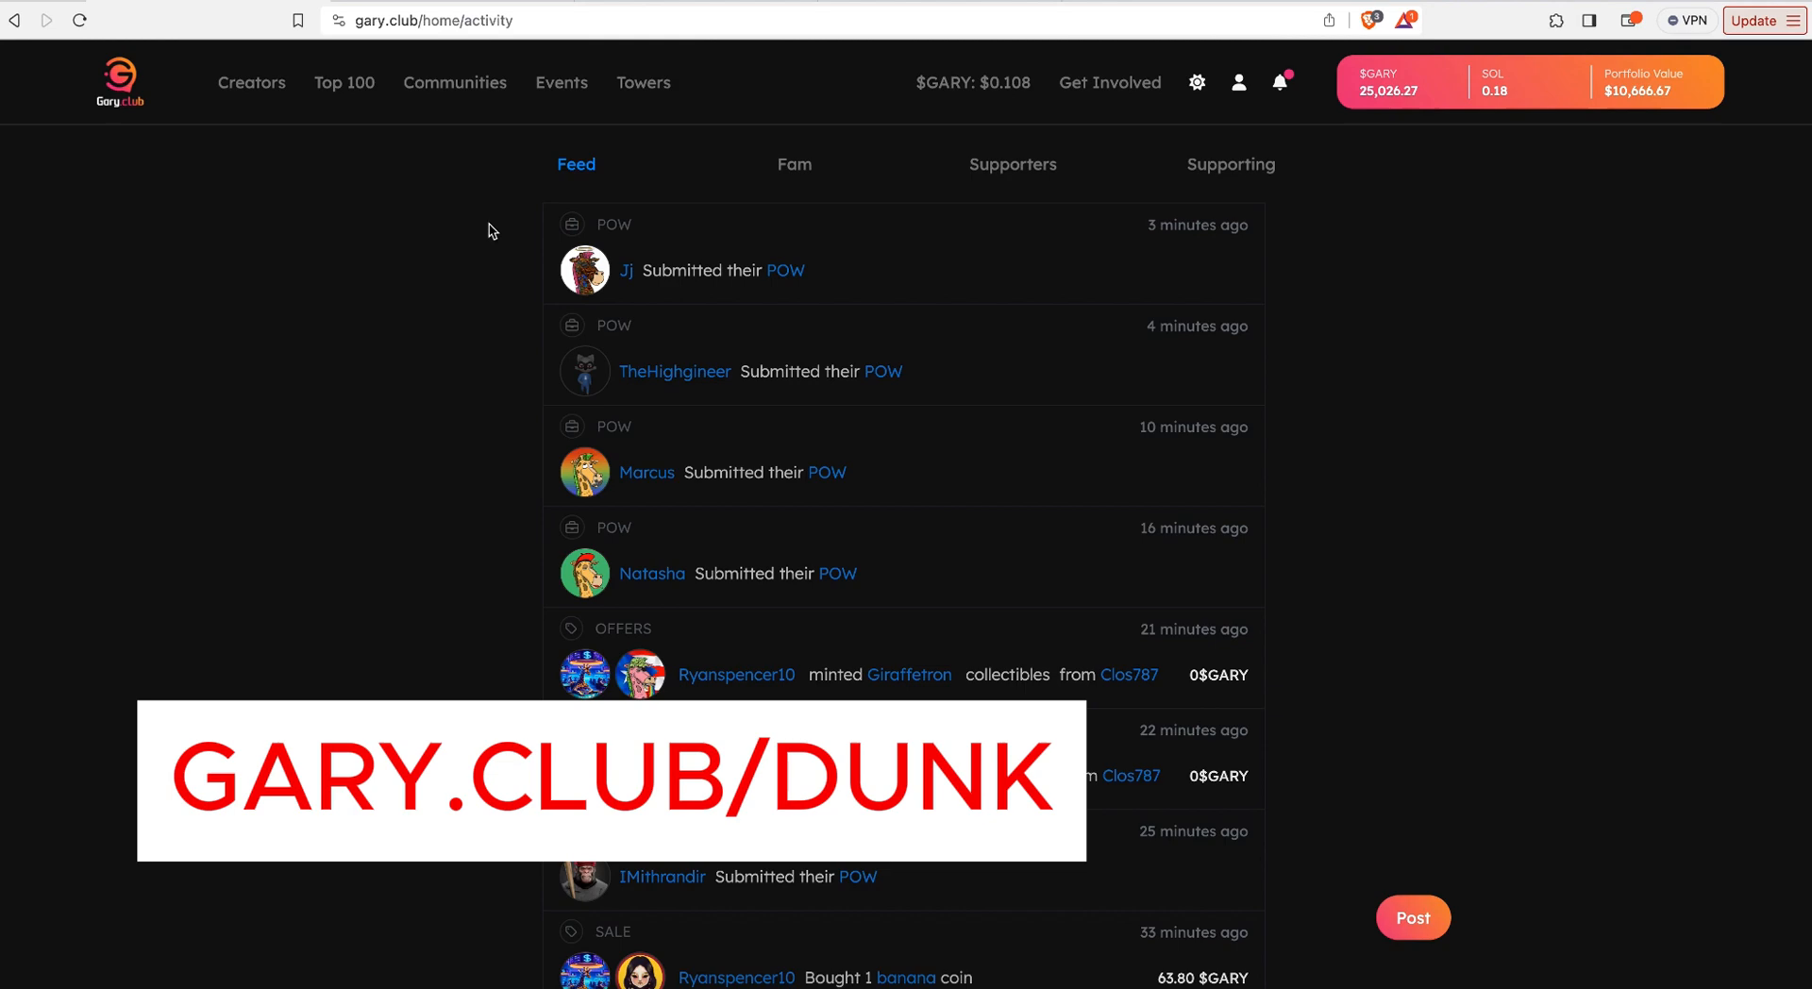
pyautogui.moveTo(455, 82)
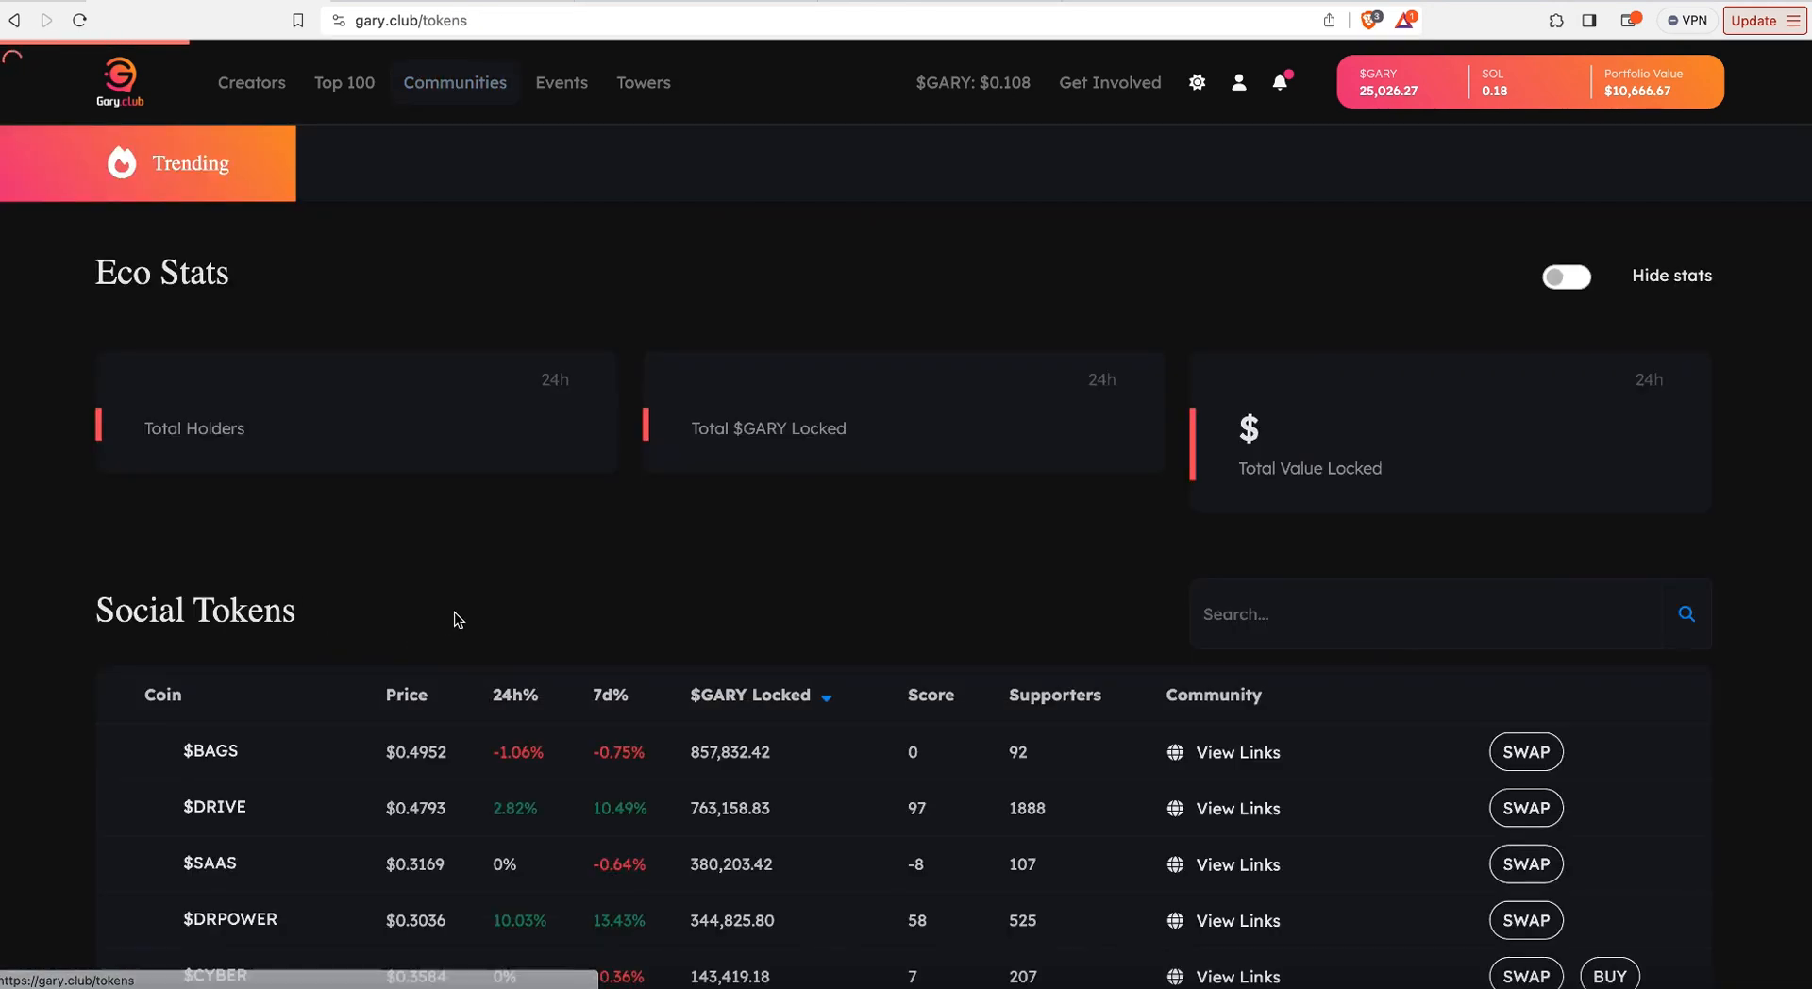
# Step: From the Social Tokens list, reach the $DRIVE page and start a swap into it
pyautogui.scroll(-3)
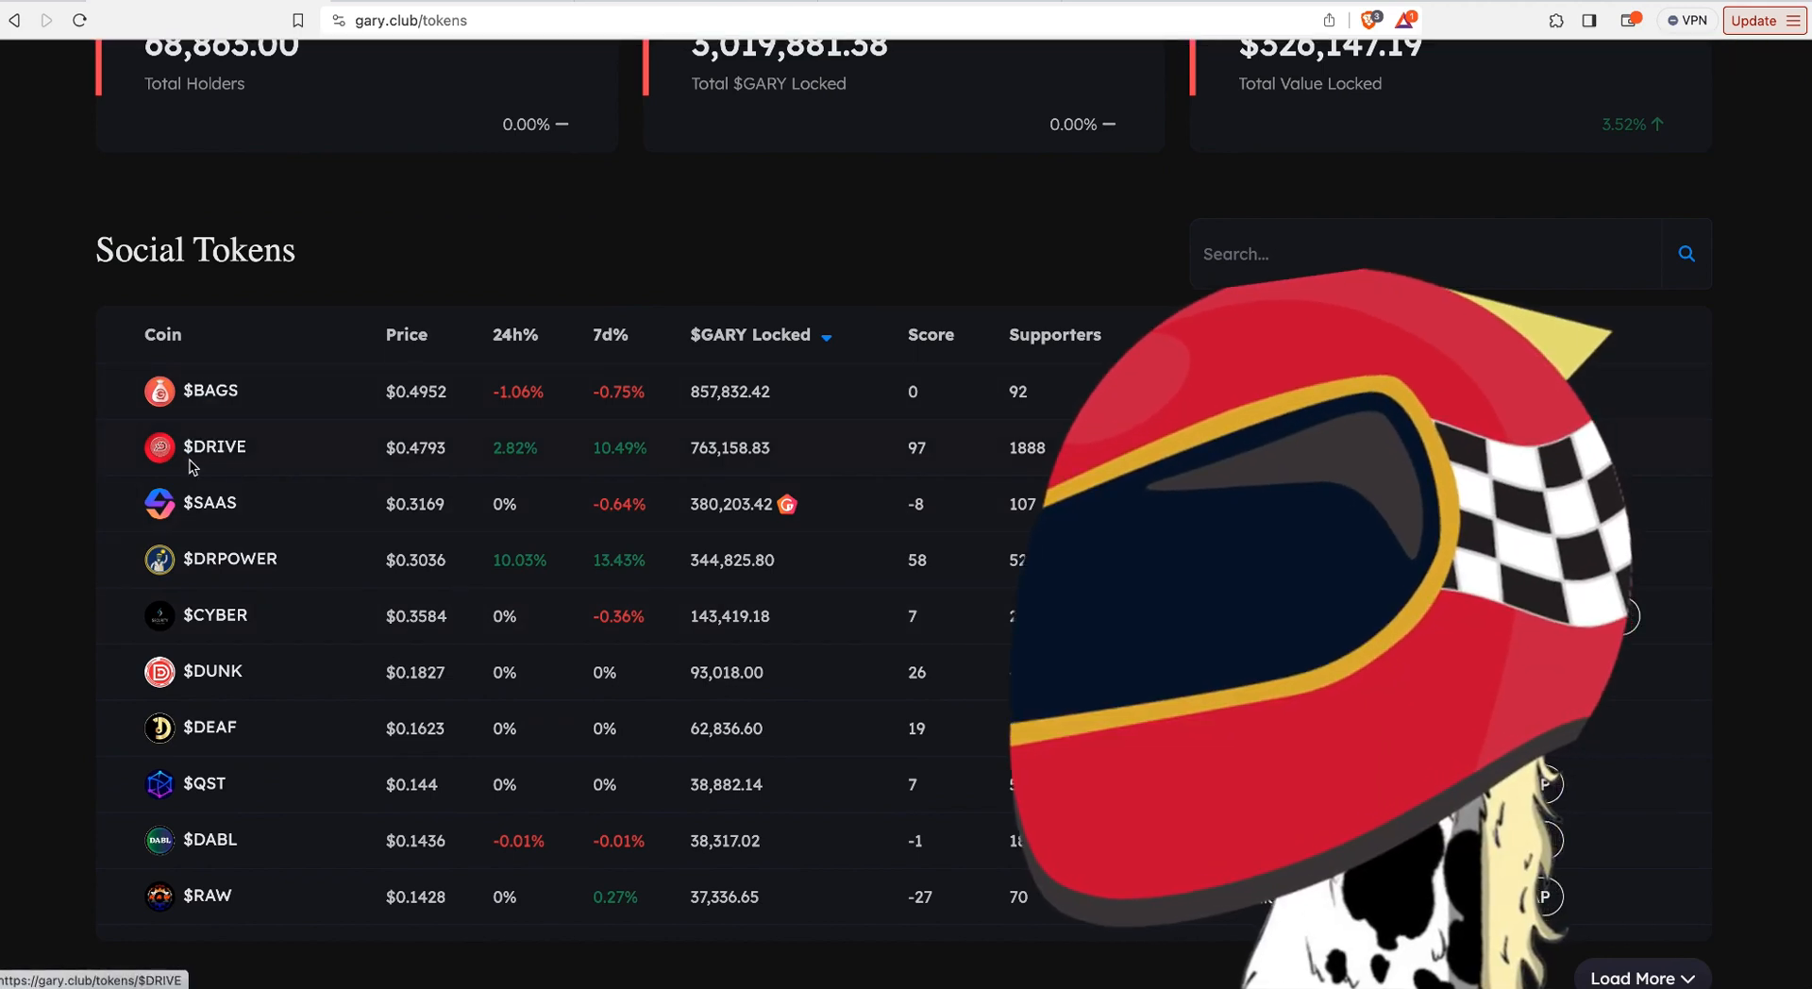
pyautogui.click(213, 447)
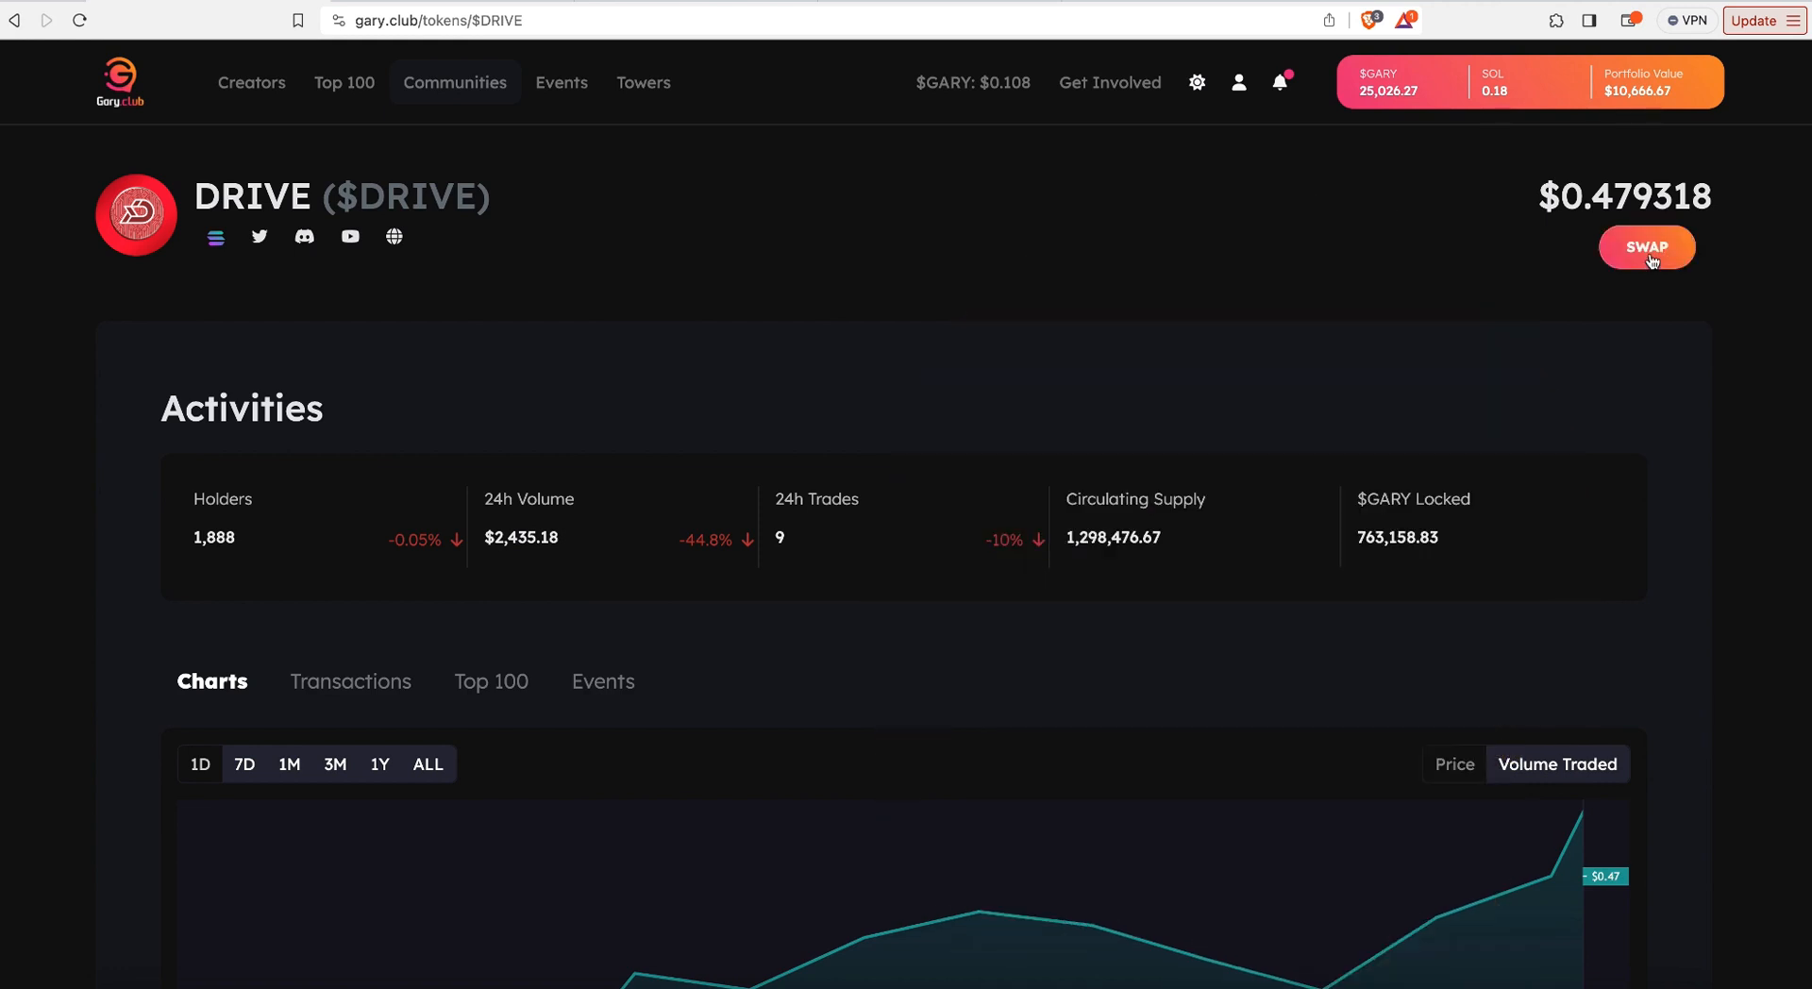
pyautogui.click(1646, 248)
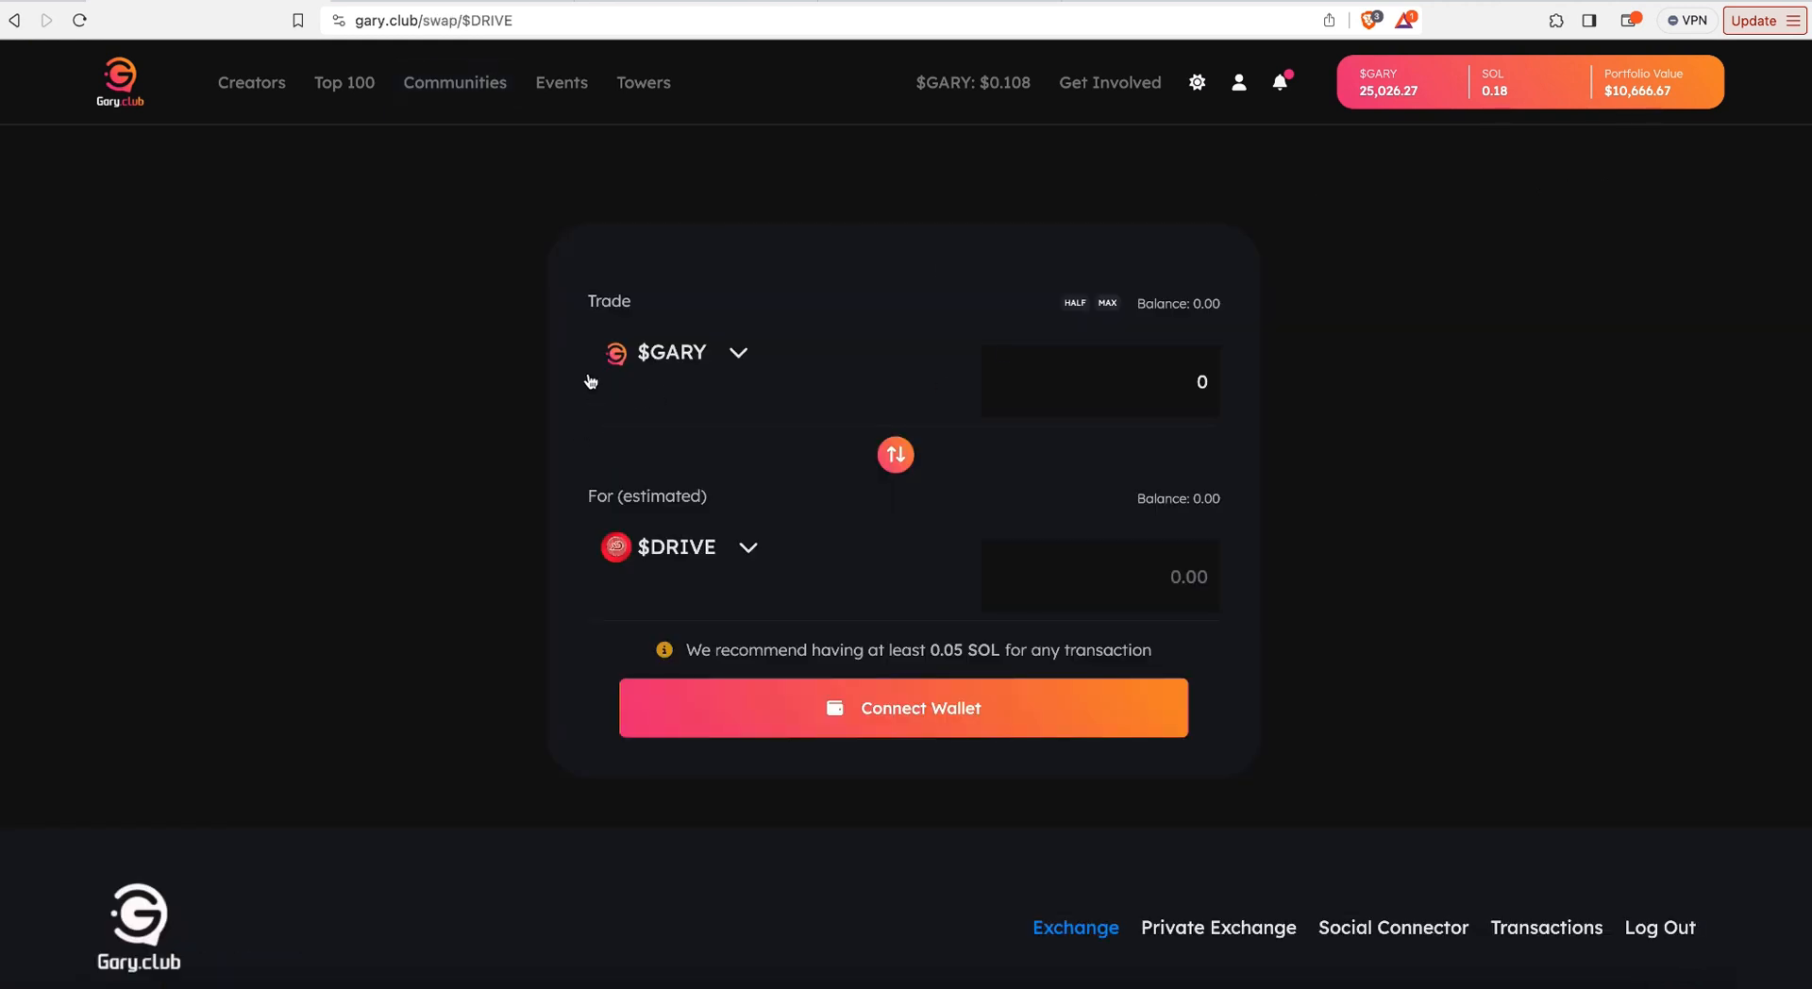
pyautogui.moveTo(906, 735)
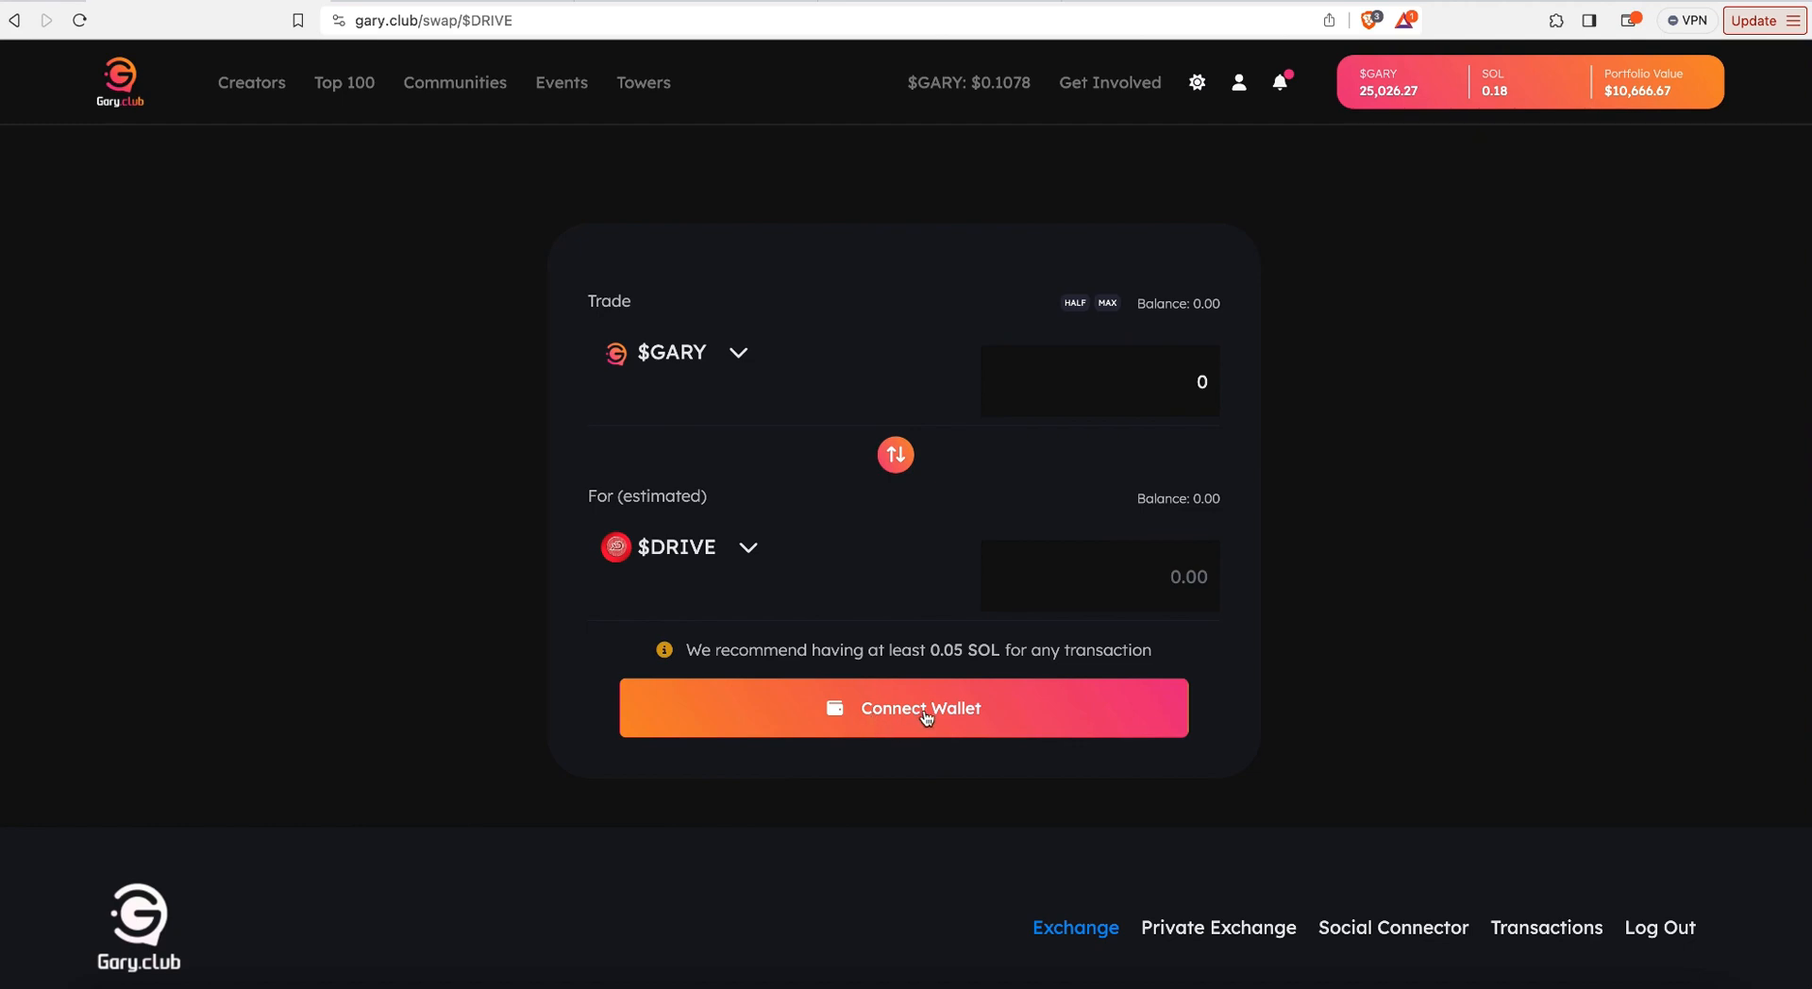
# Step: Connect the Phantom wallet to Gary Club so its 493.07 $GARY balance shows
pyautogui.click(904, 707)
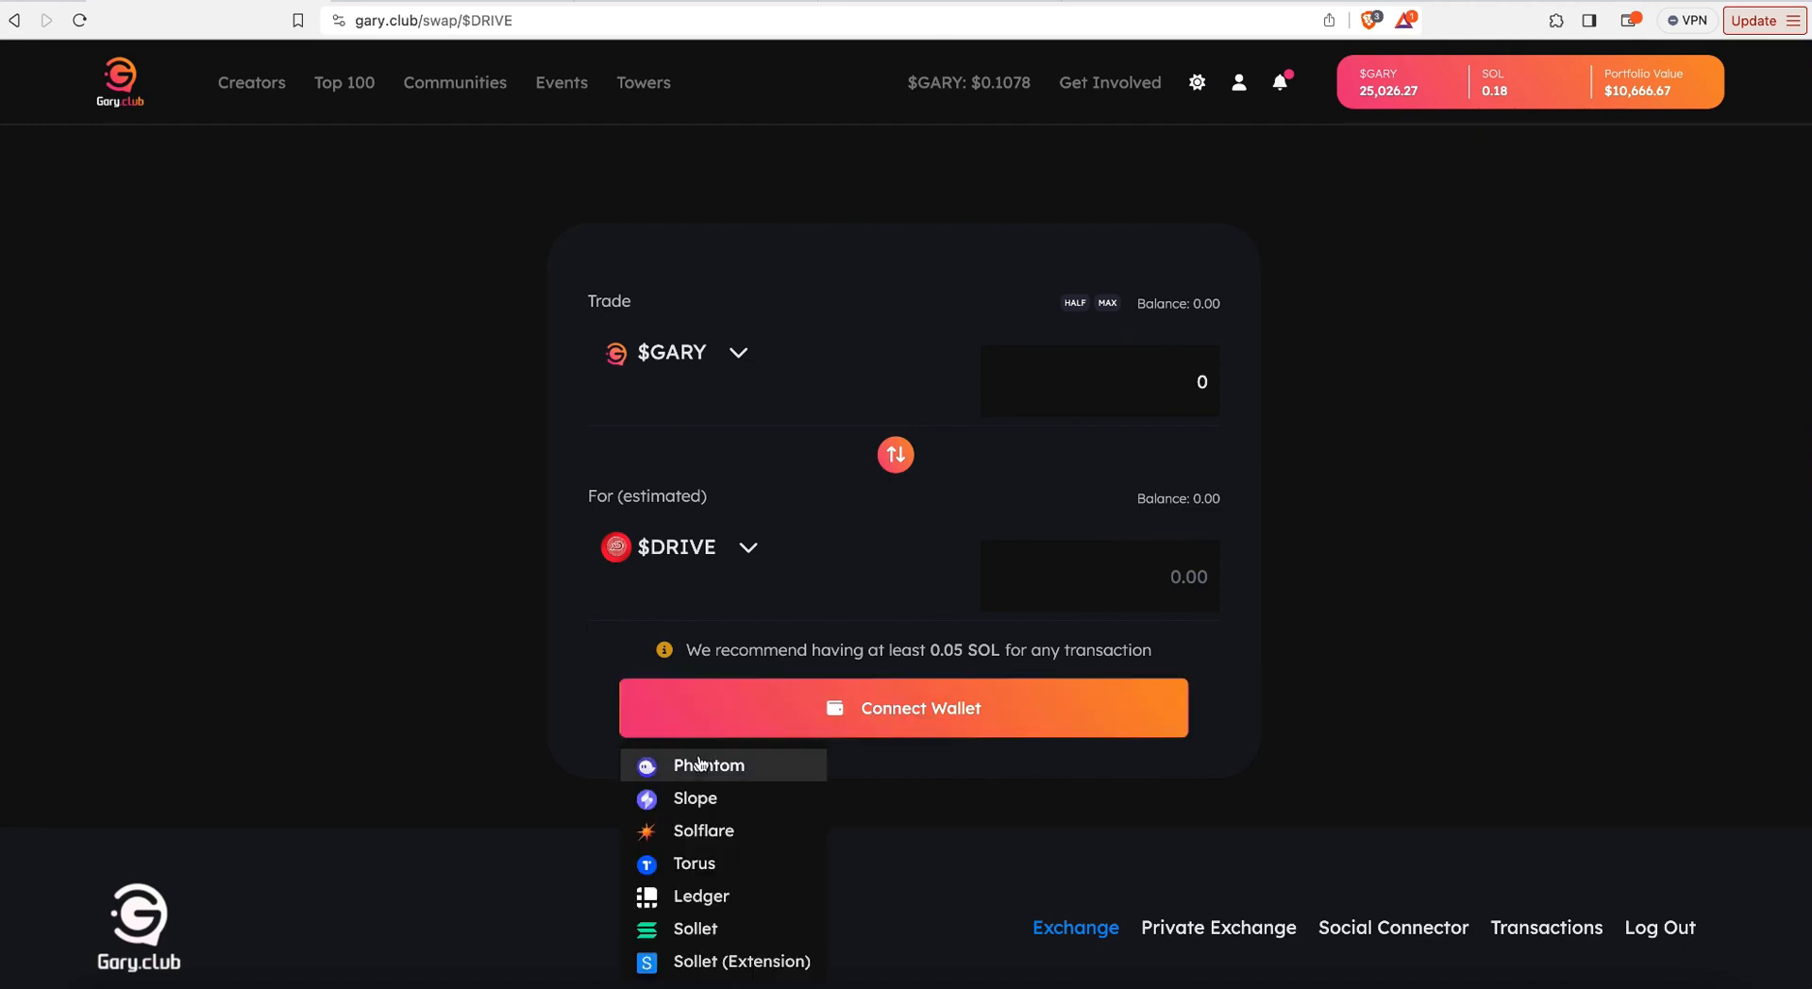
pyautogui.click(707, 765)
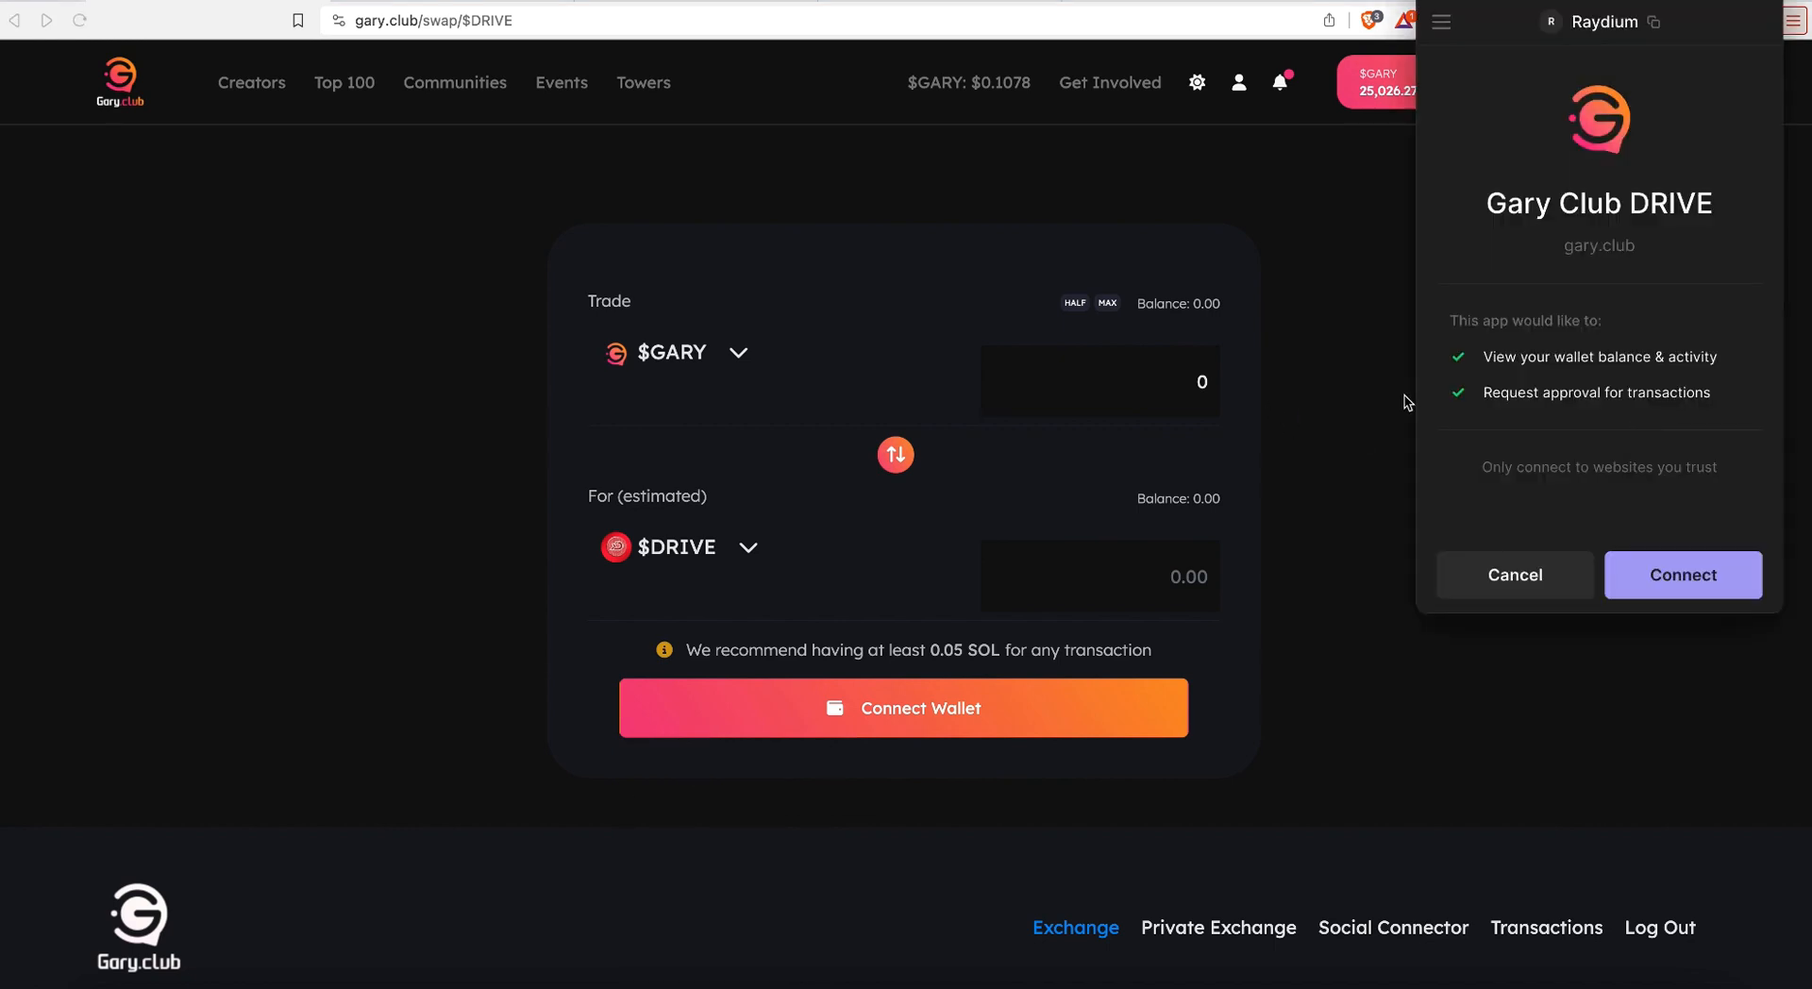
pyautogui.moveTo(1499, 527)
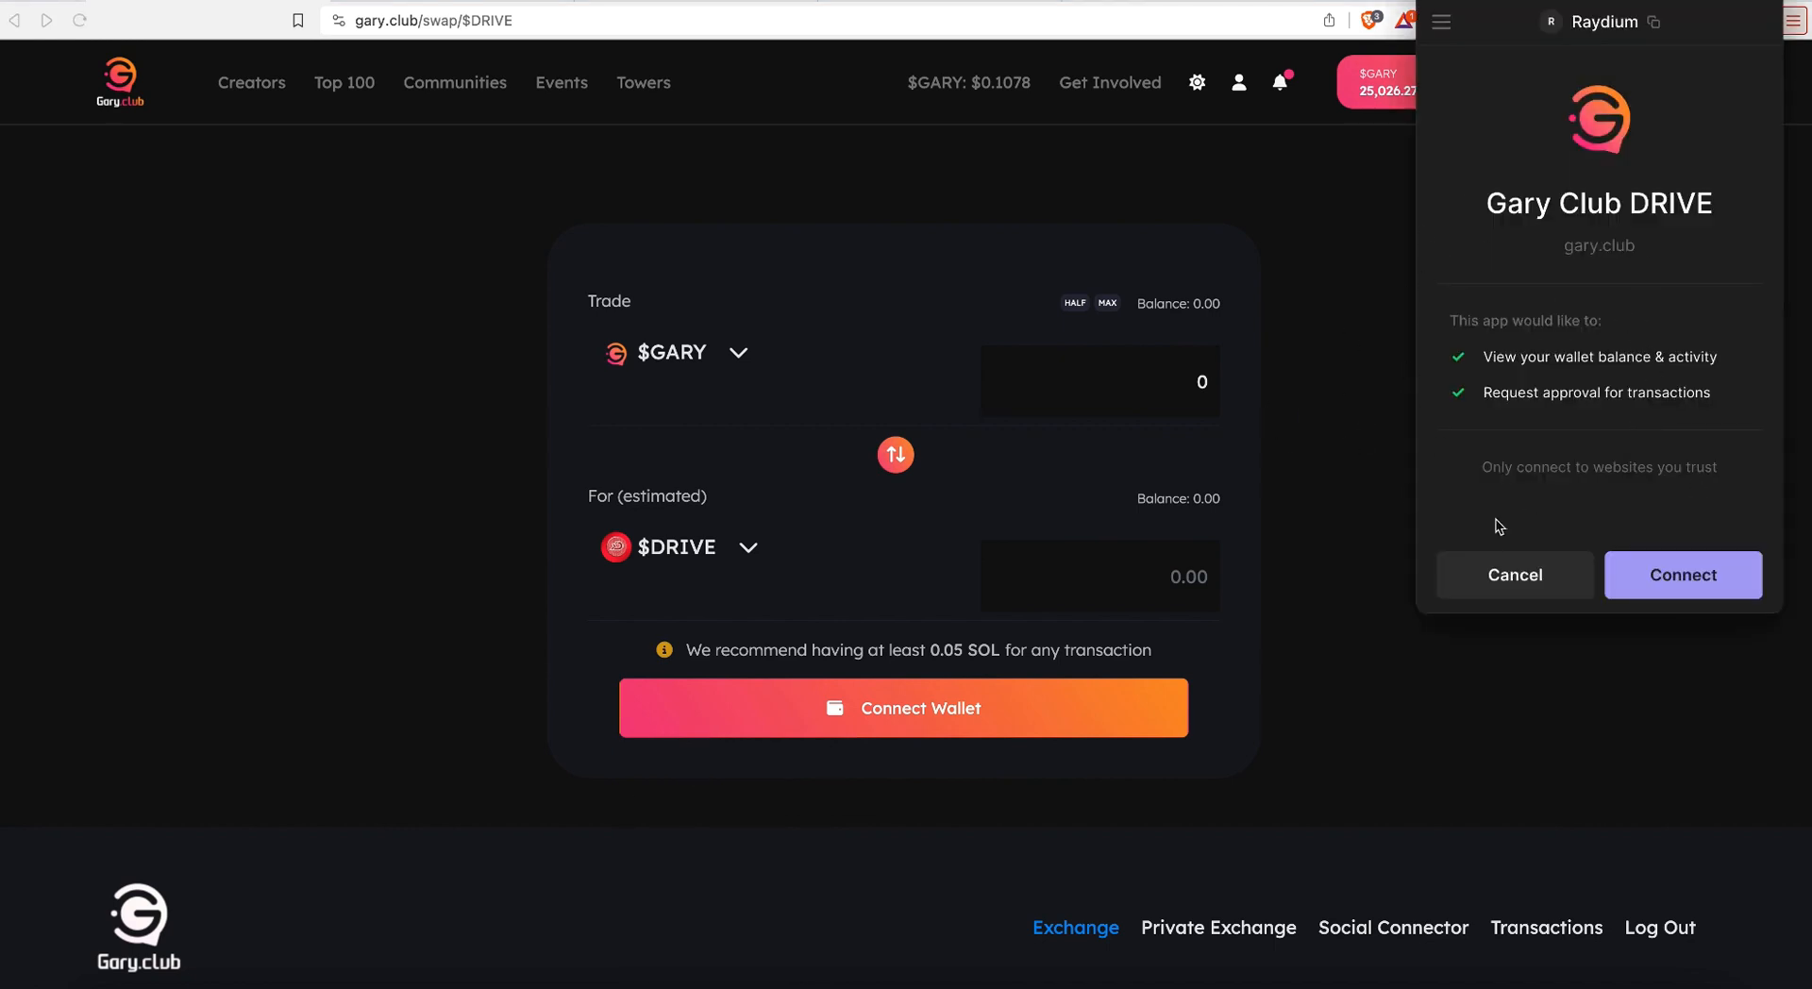
pyautogui.moveTo(1682, 576)
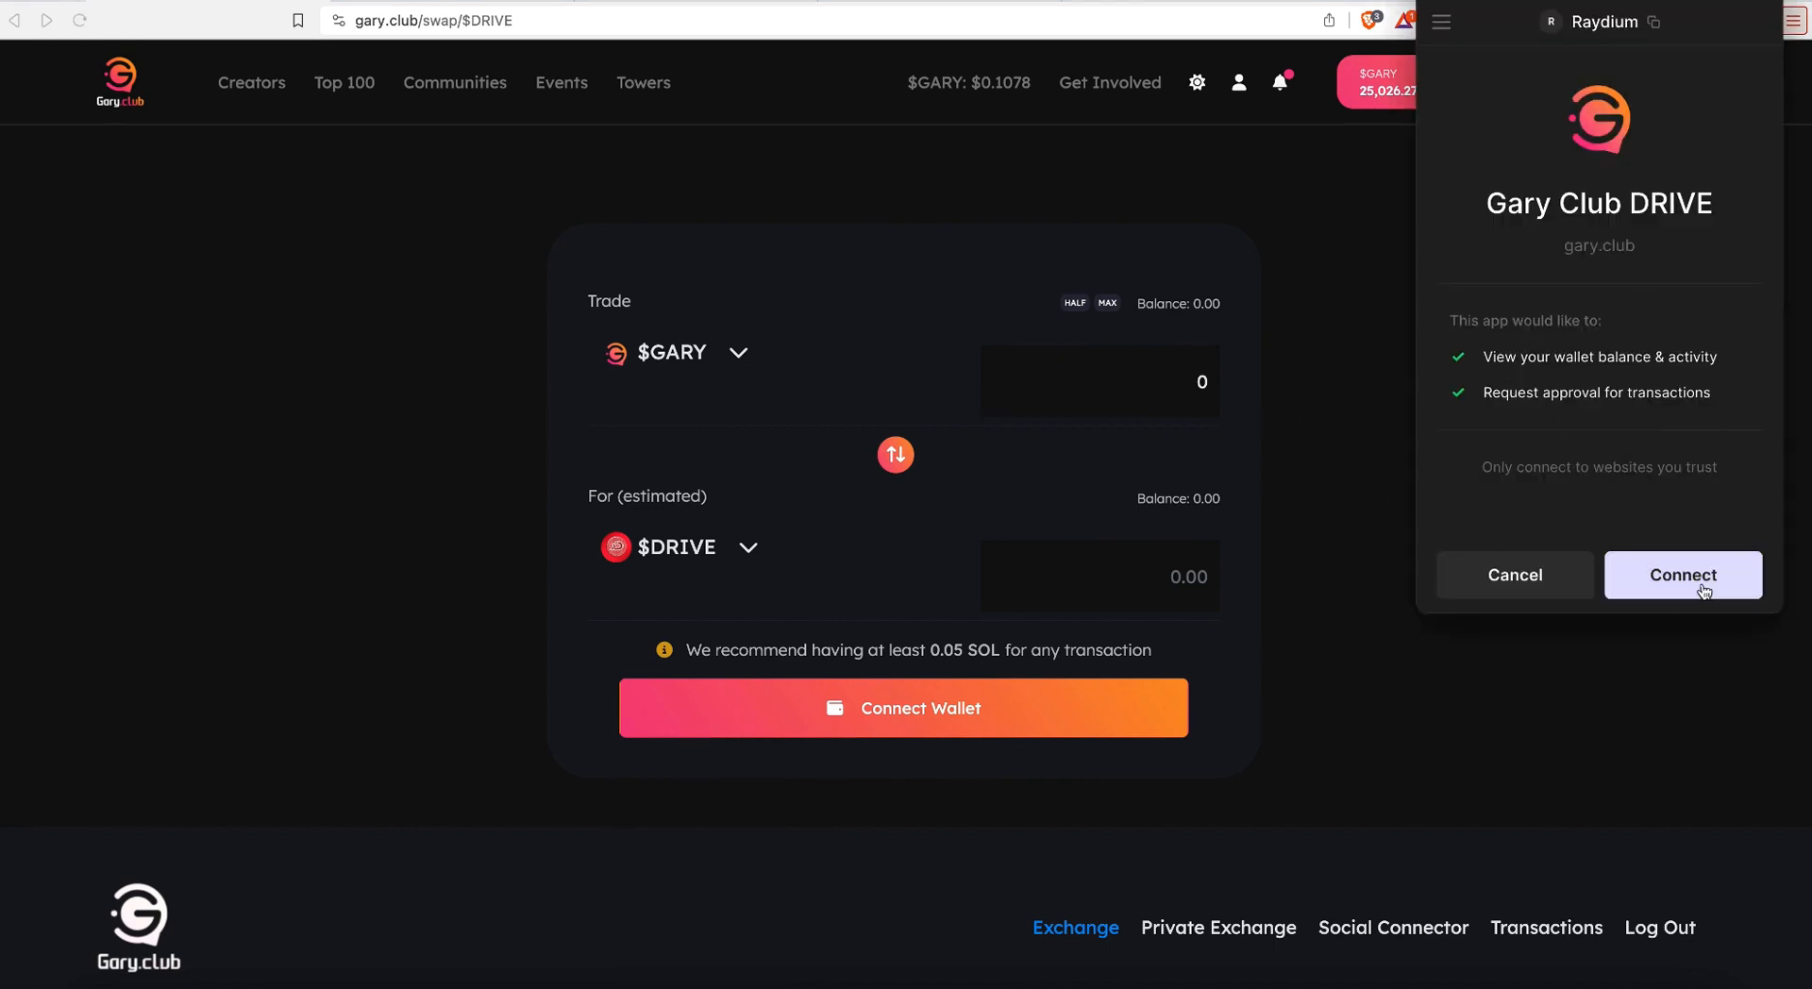
pyautogui.click(1682, 574)
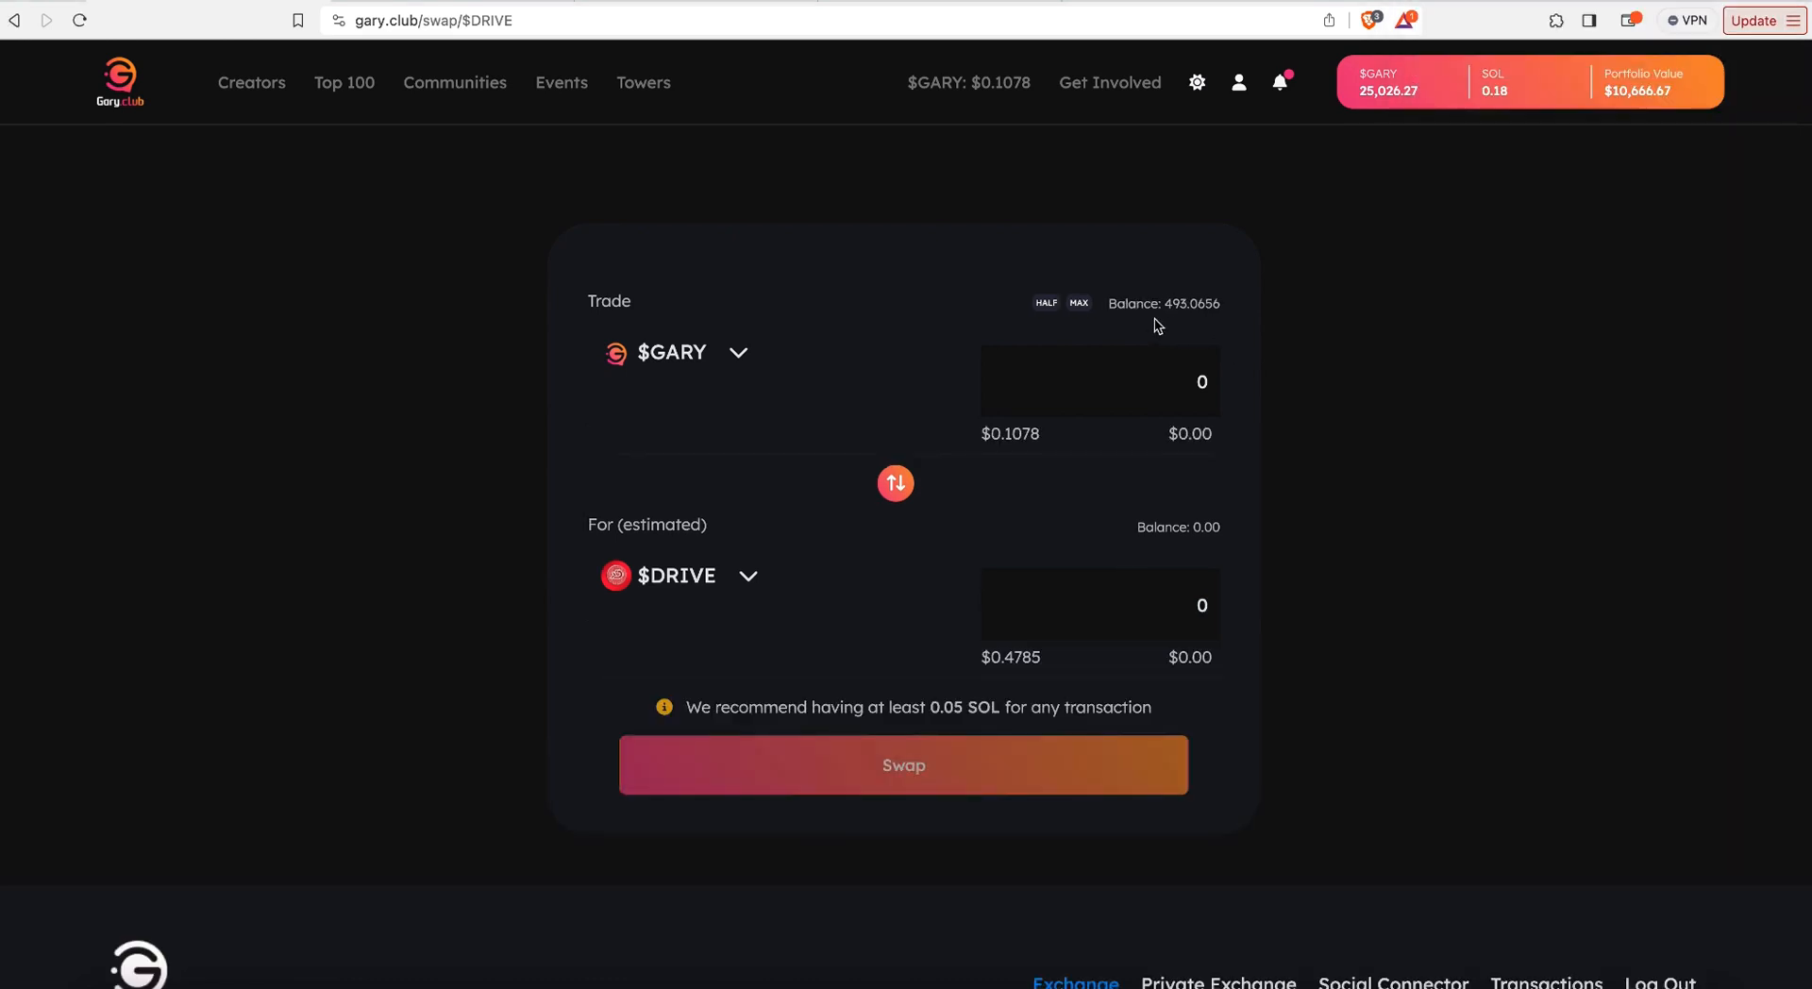
pyautogui.moveTo(861, 536)
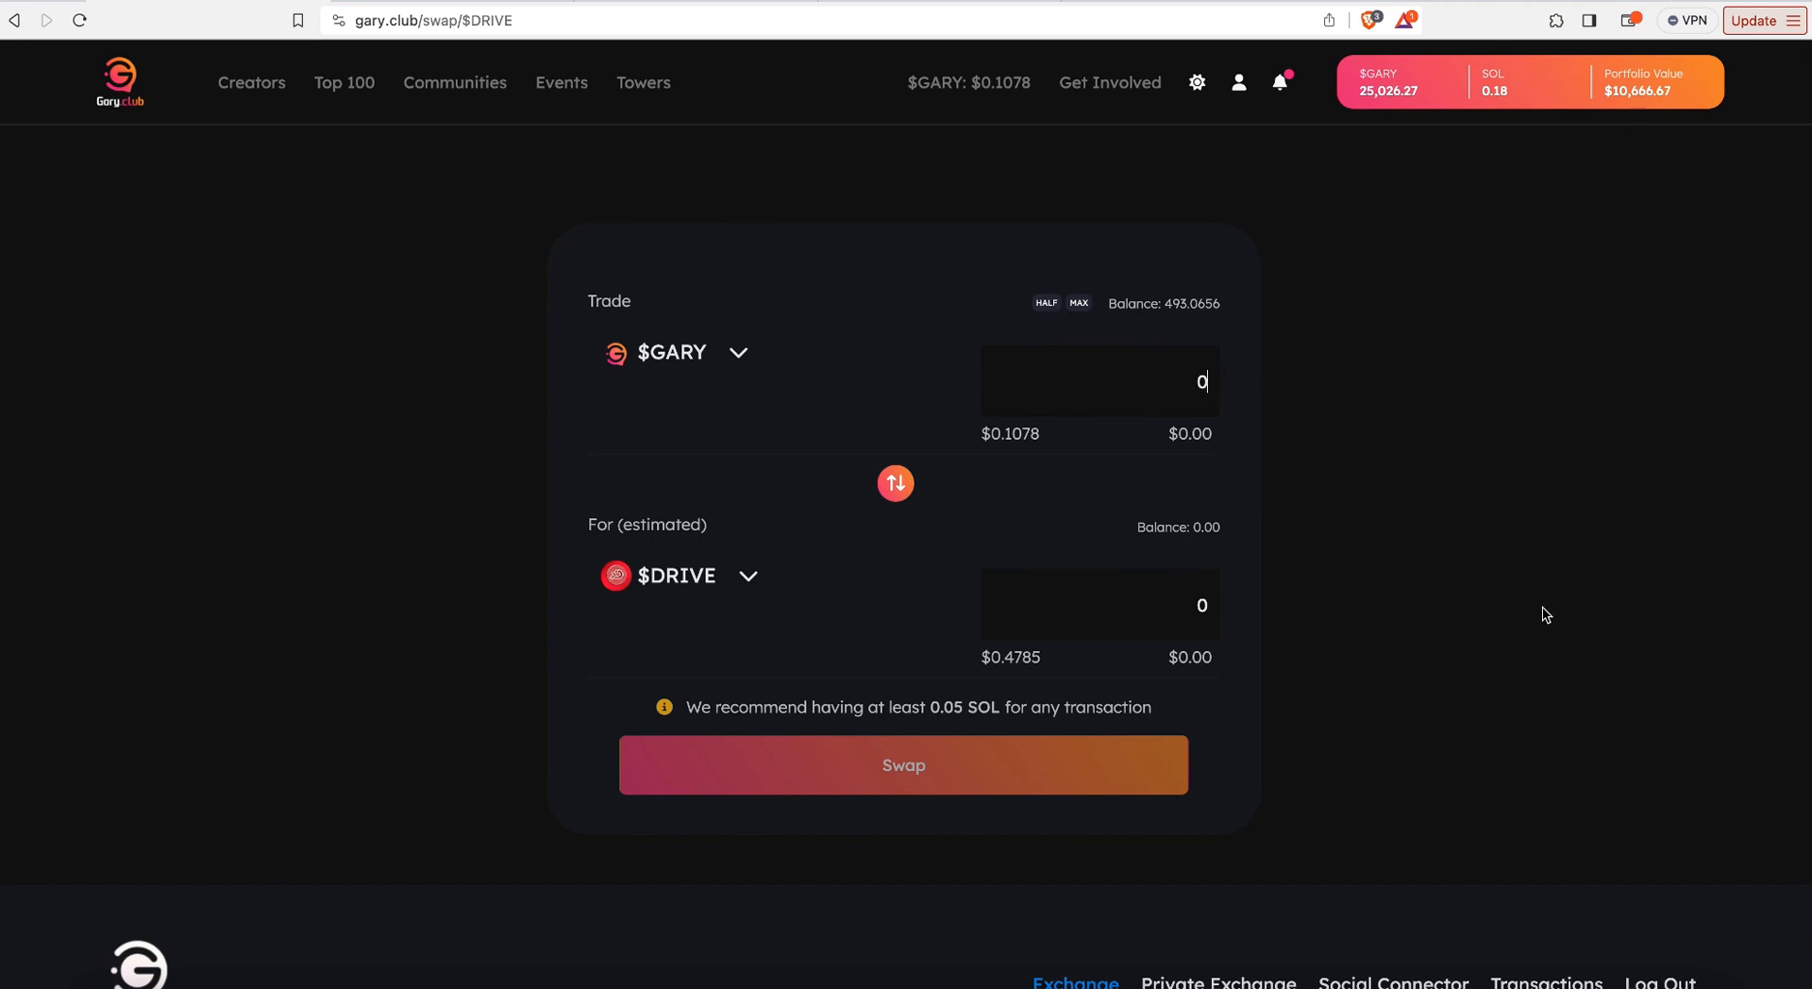
# Step: Accept creating the $DRIVE token account and confirm its ~0.002 SOL fee in Phantom
pyautogui.click(902, 764)
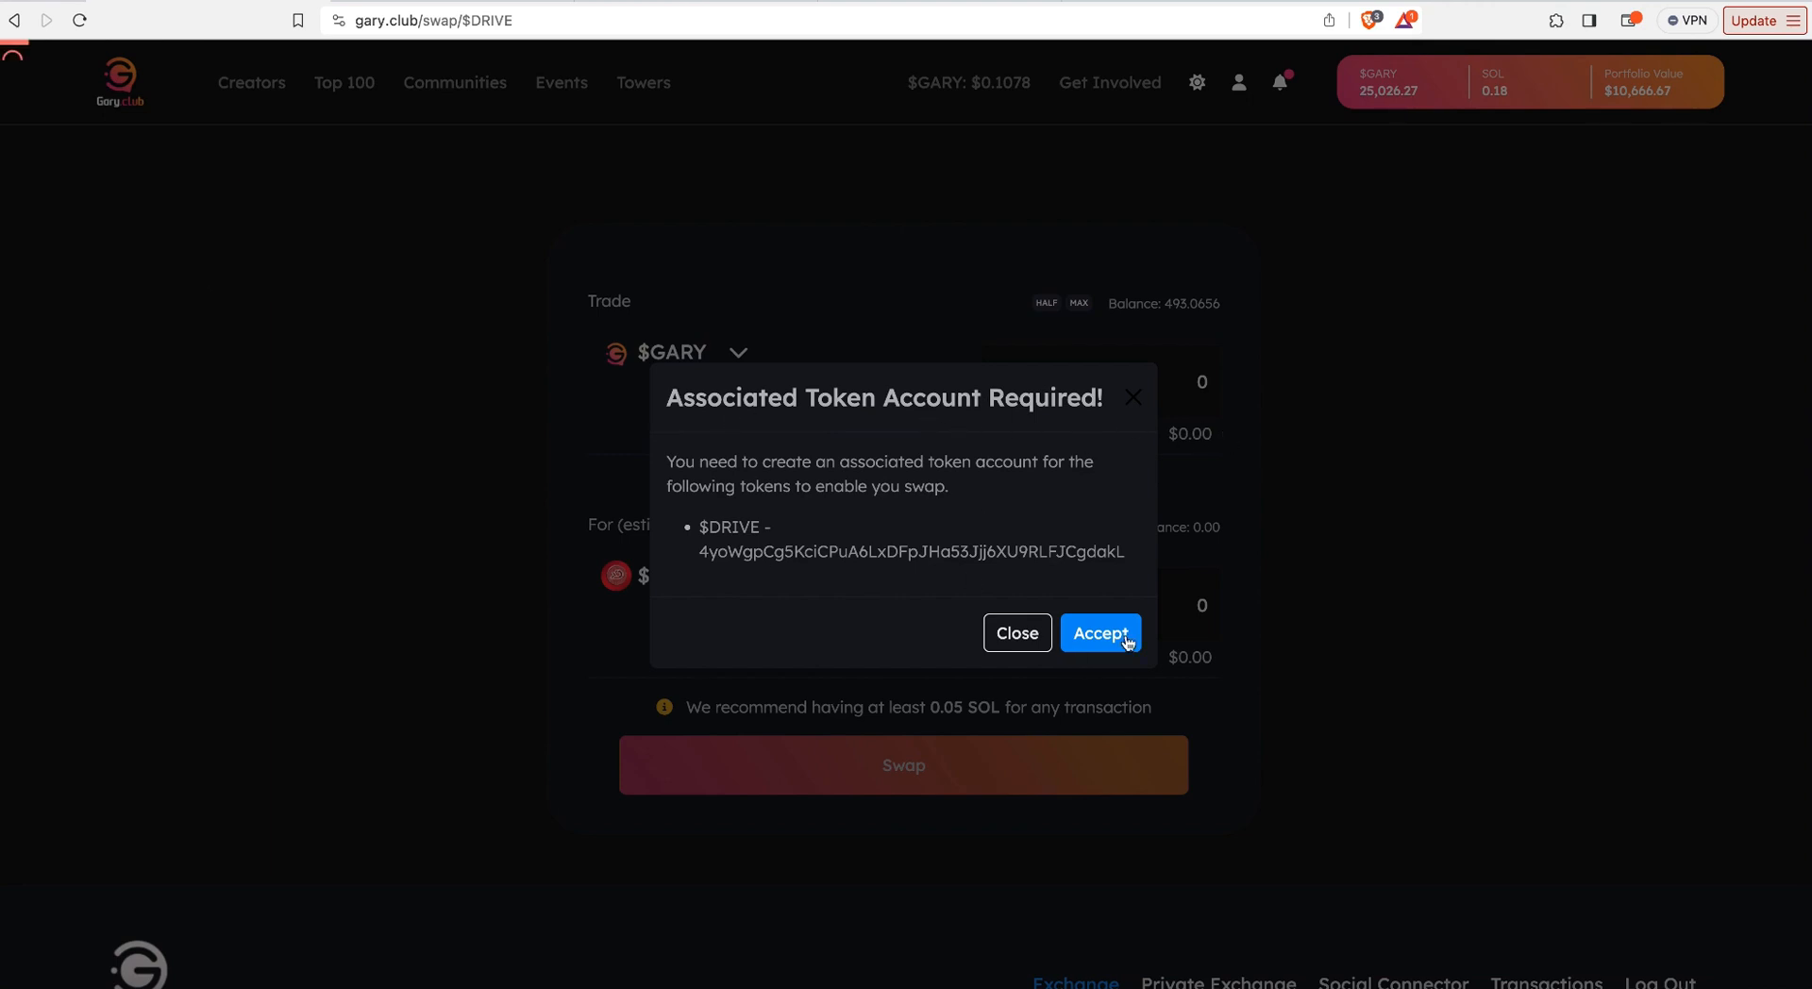
pyautogui.click(1099, 632)
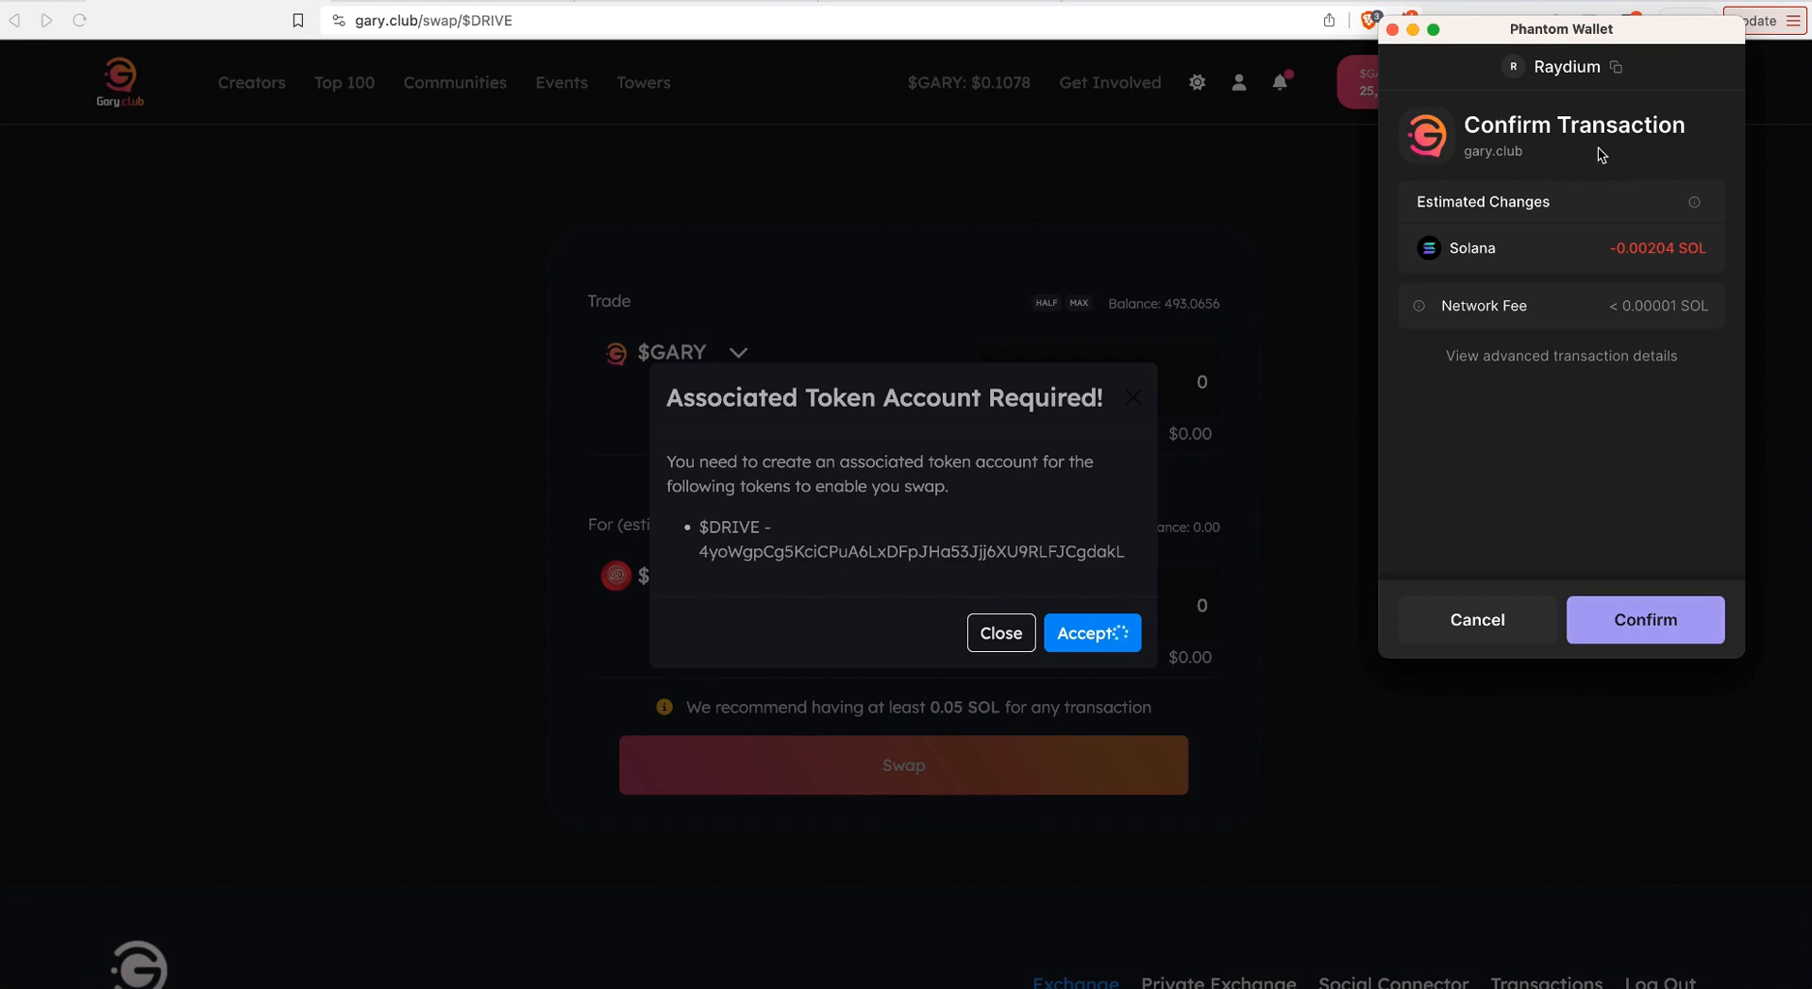
pyautogui.moveTo(1644, 619)
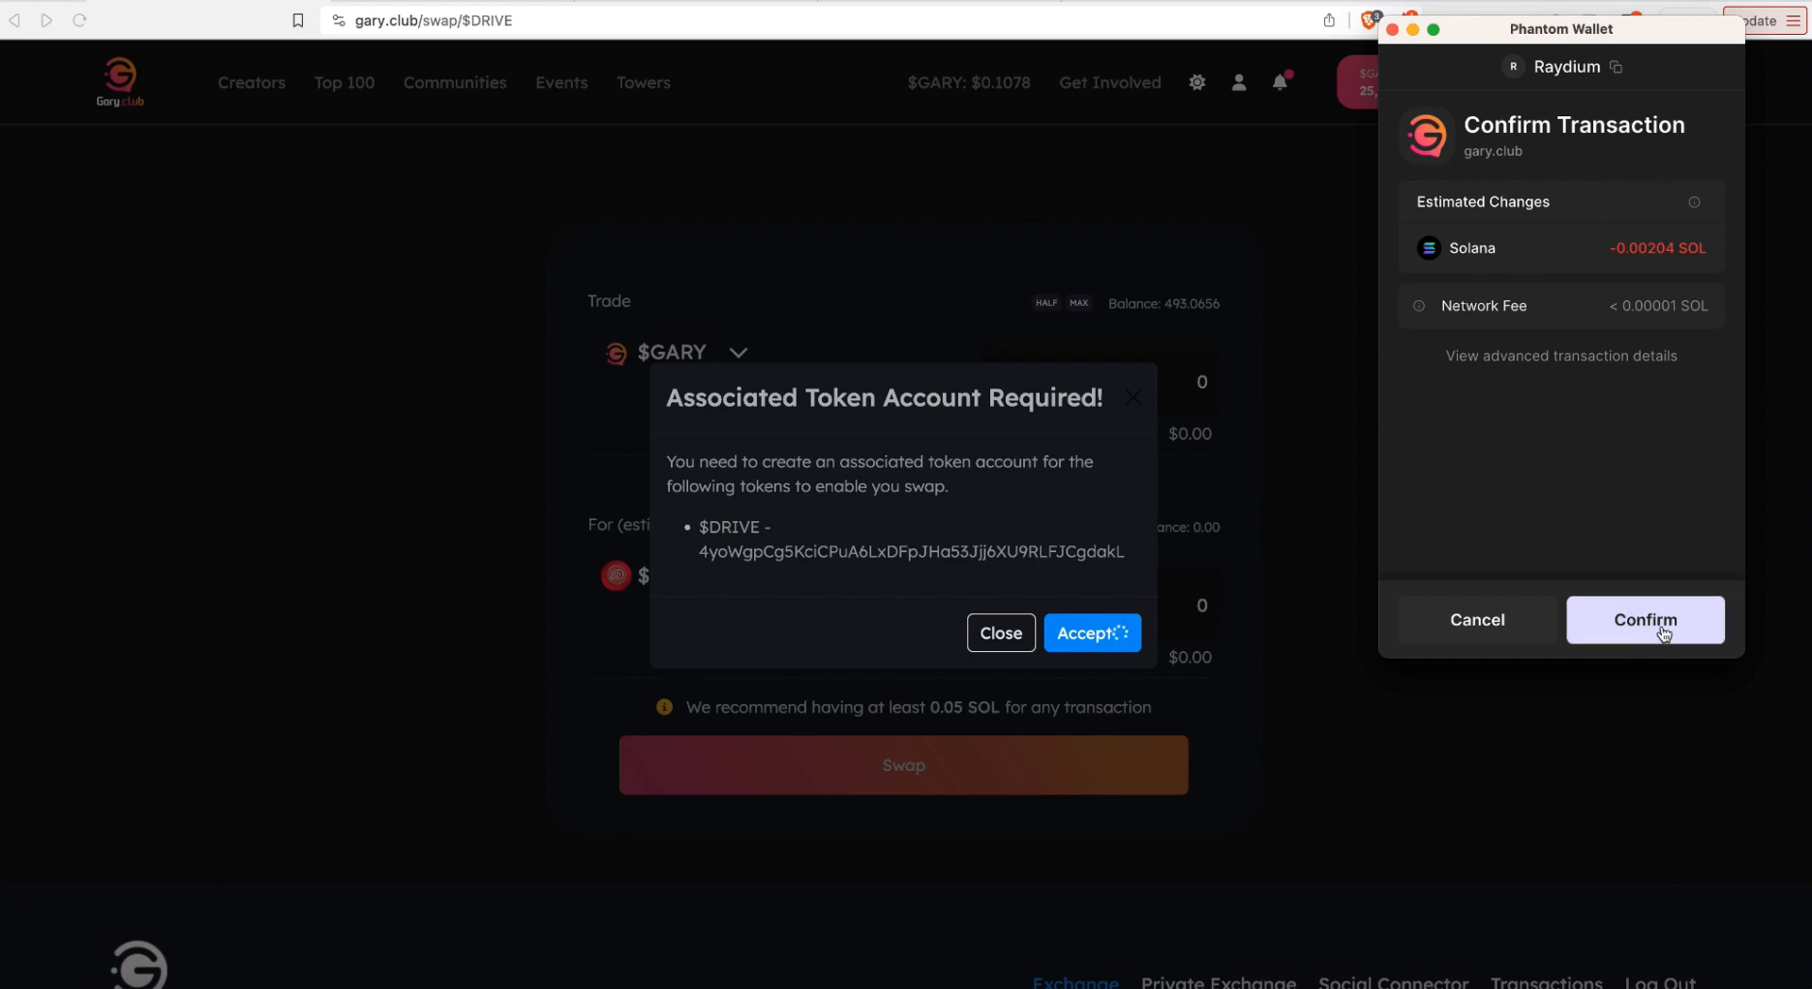
pyautogui.click(1645, 619)
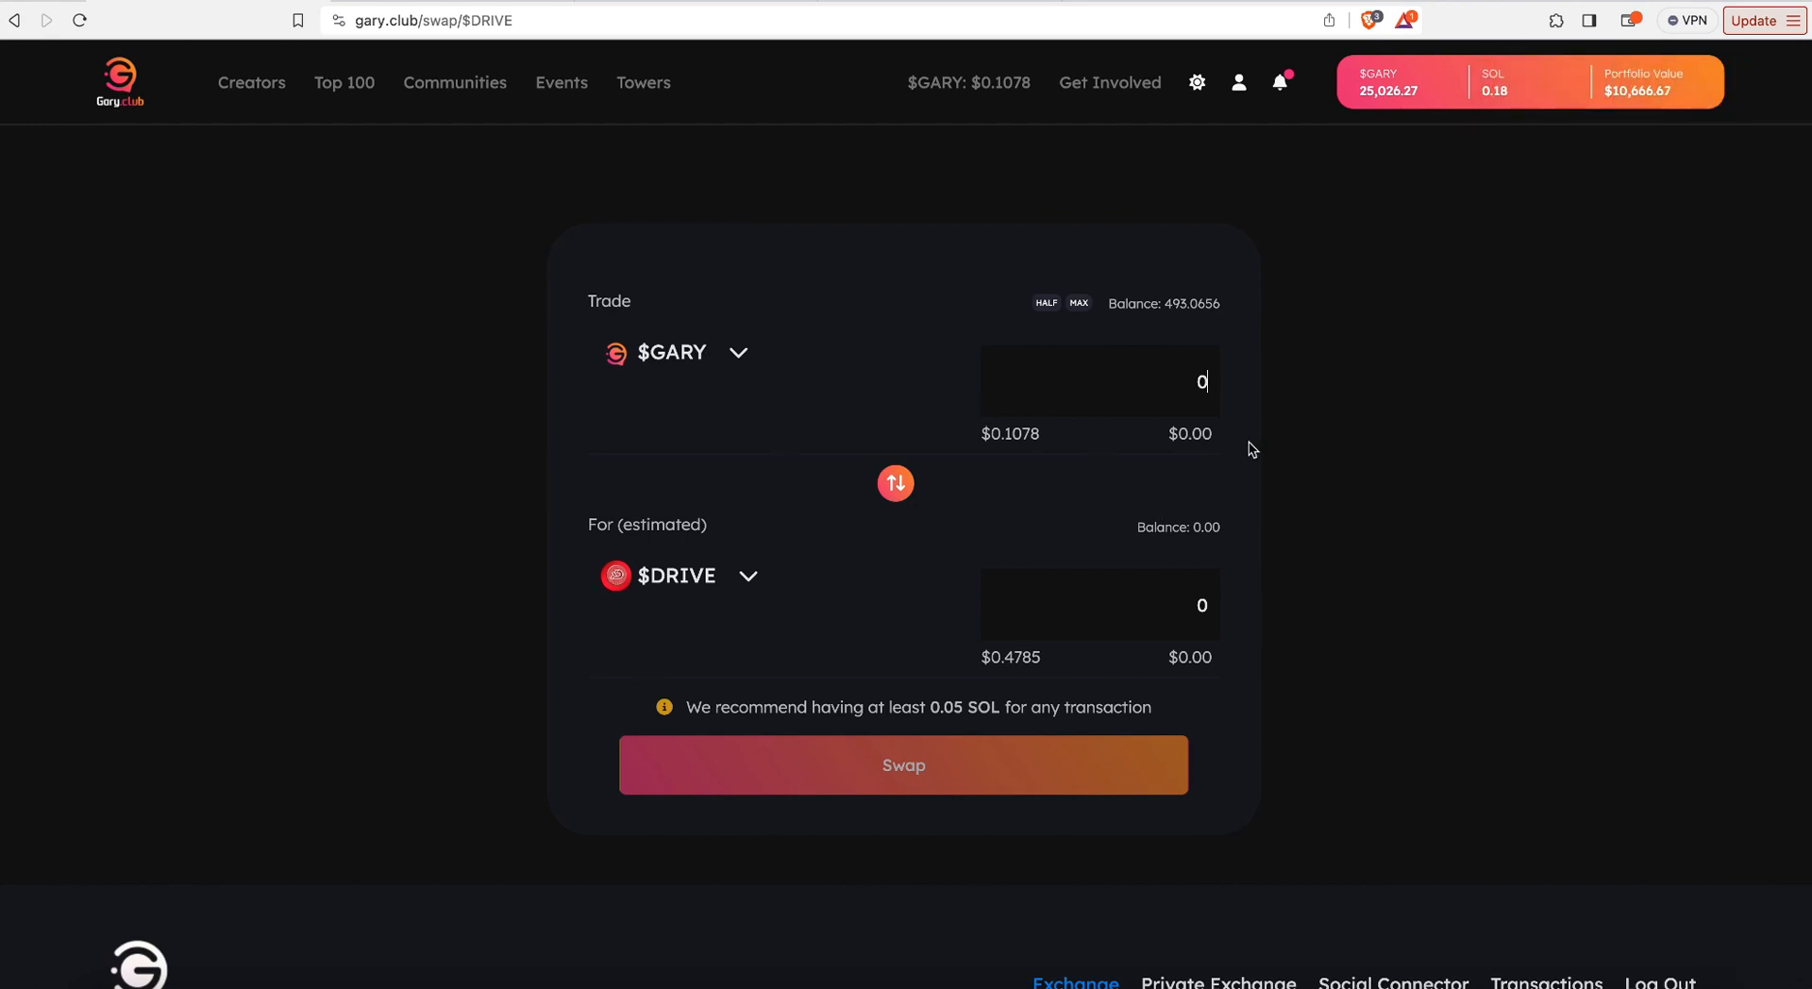
# Step: Swap 250 $GARY for about 56.35 $DRIVE and check the wallet's new balances
pyautogui.write('250')
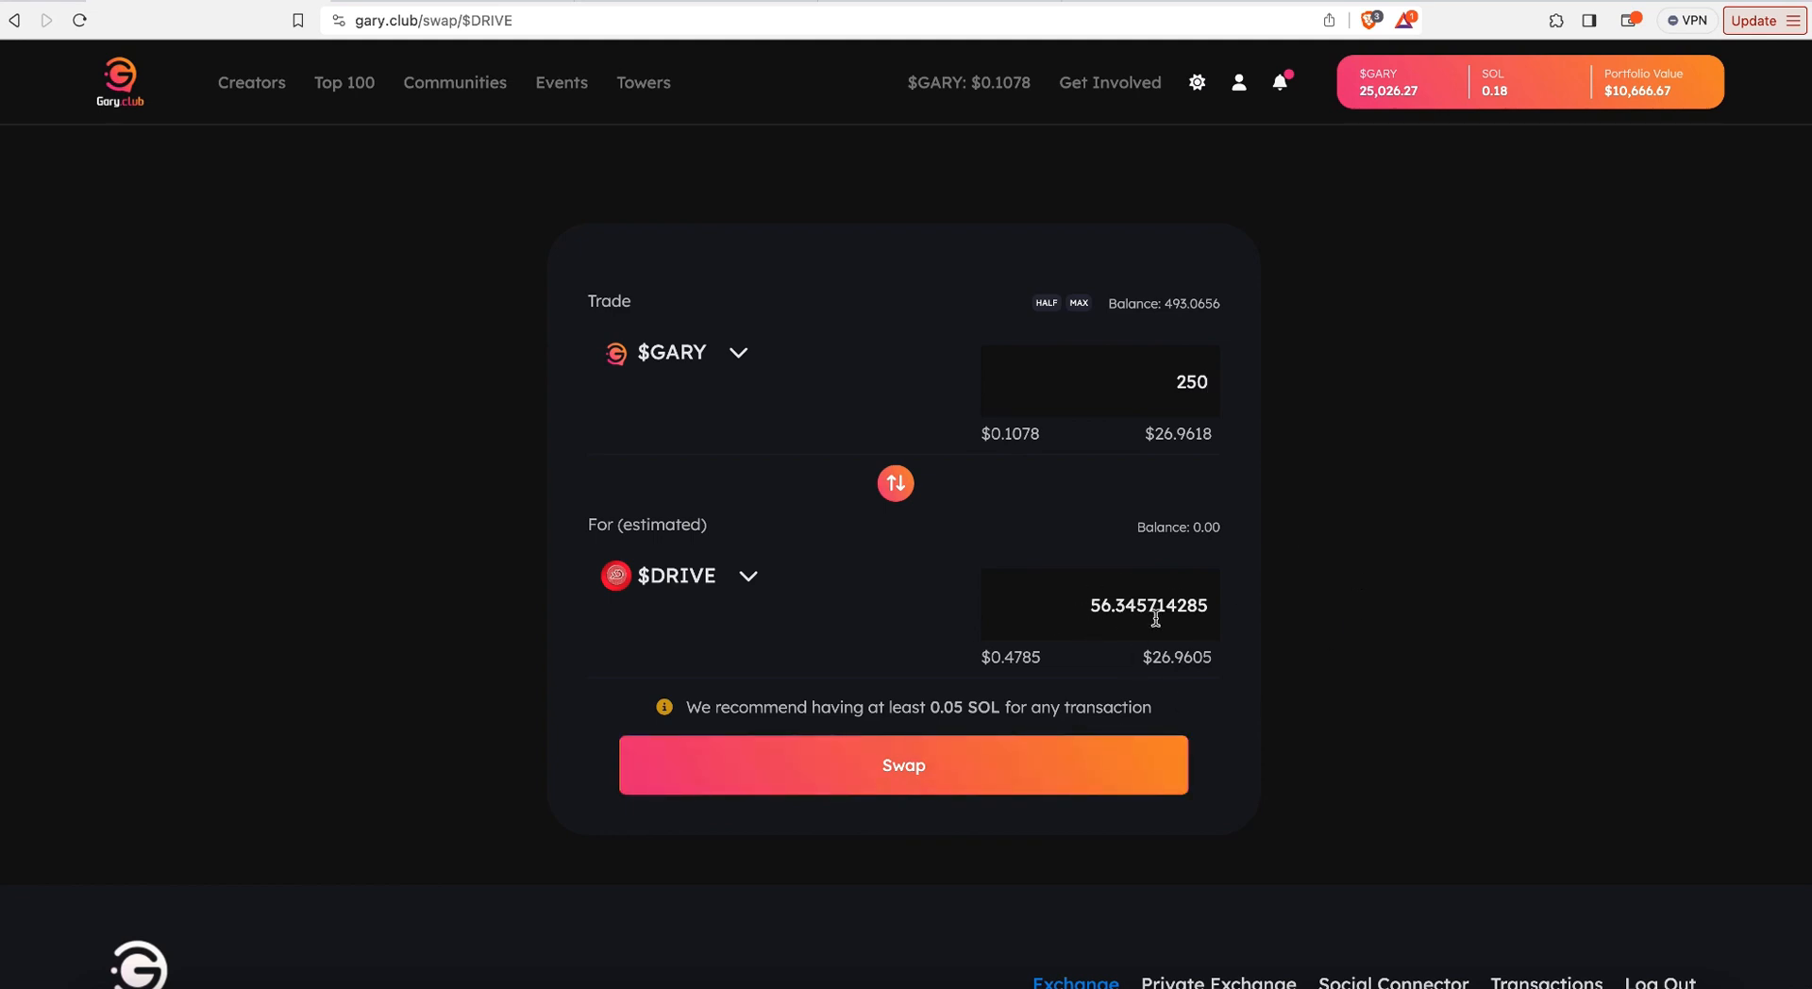
pyautogui.click(902, 764)
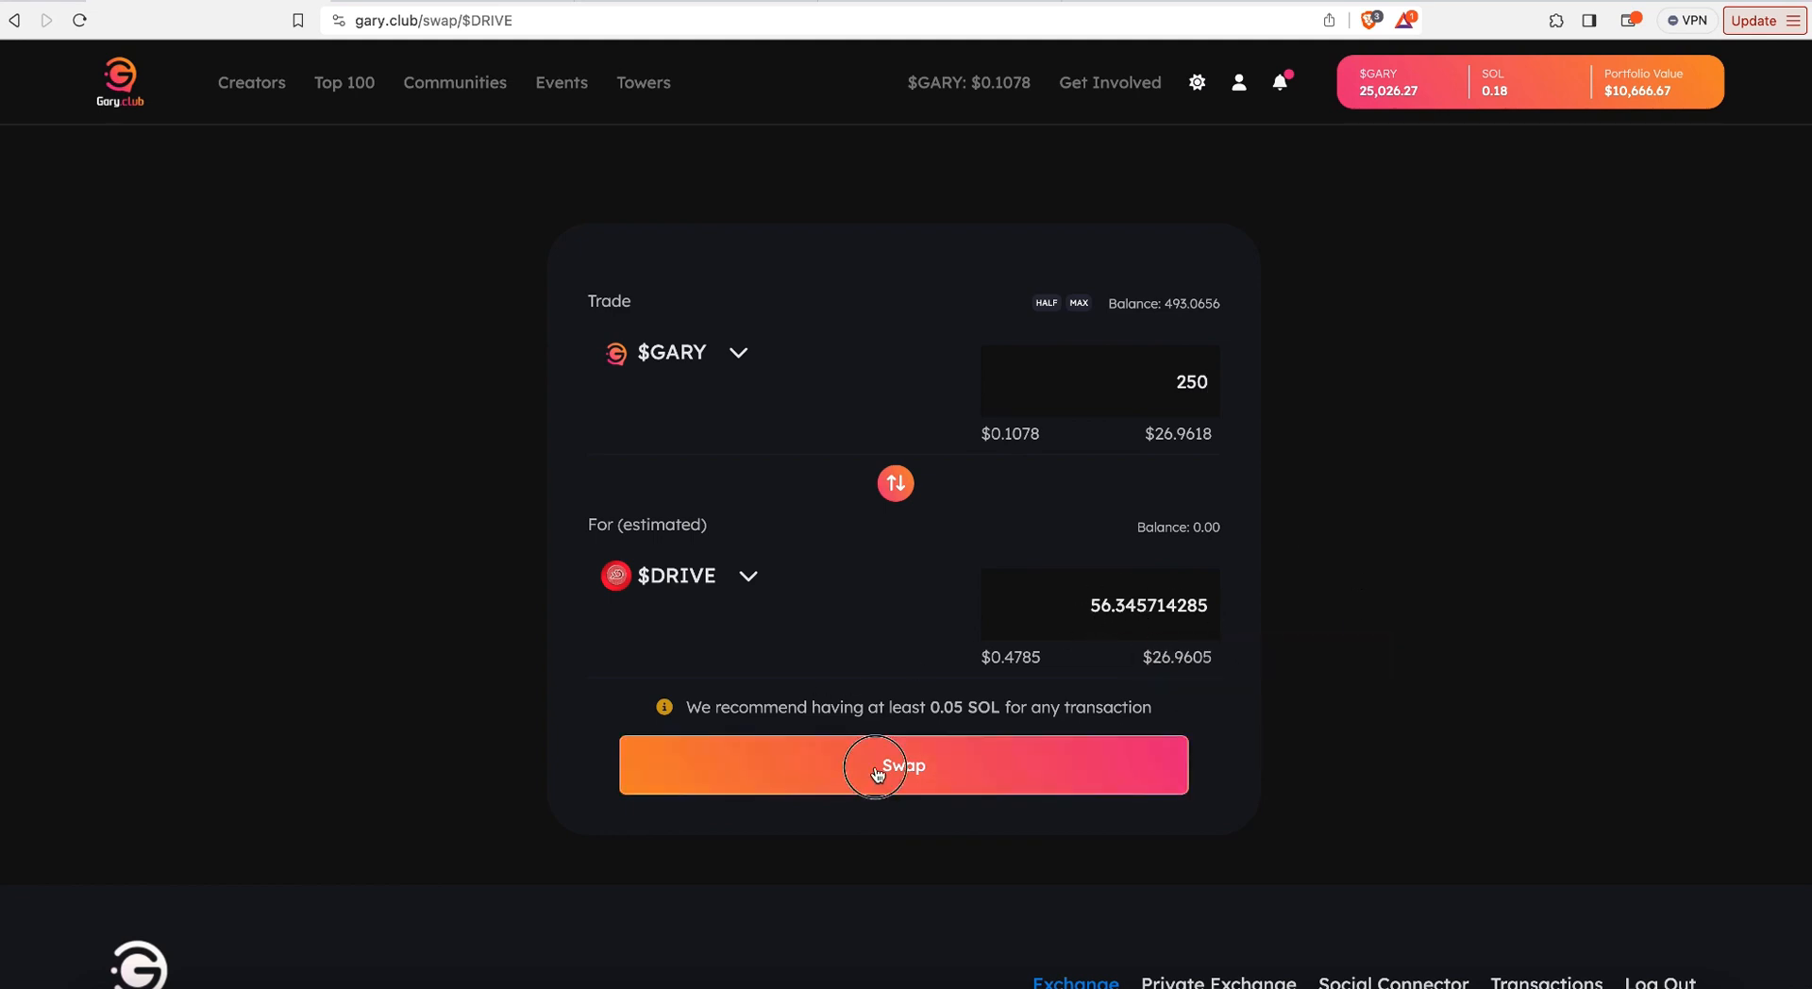
pyautogui.click(902, 764)
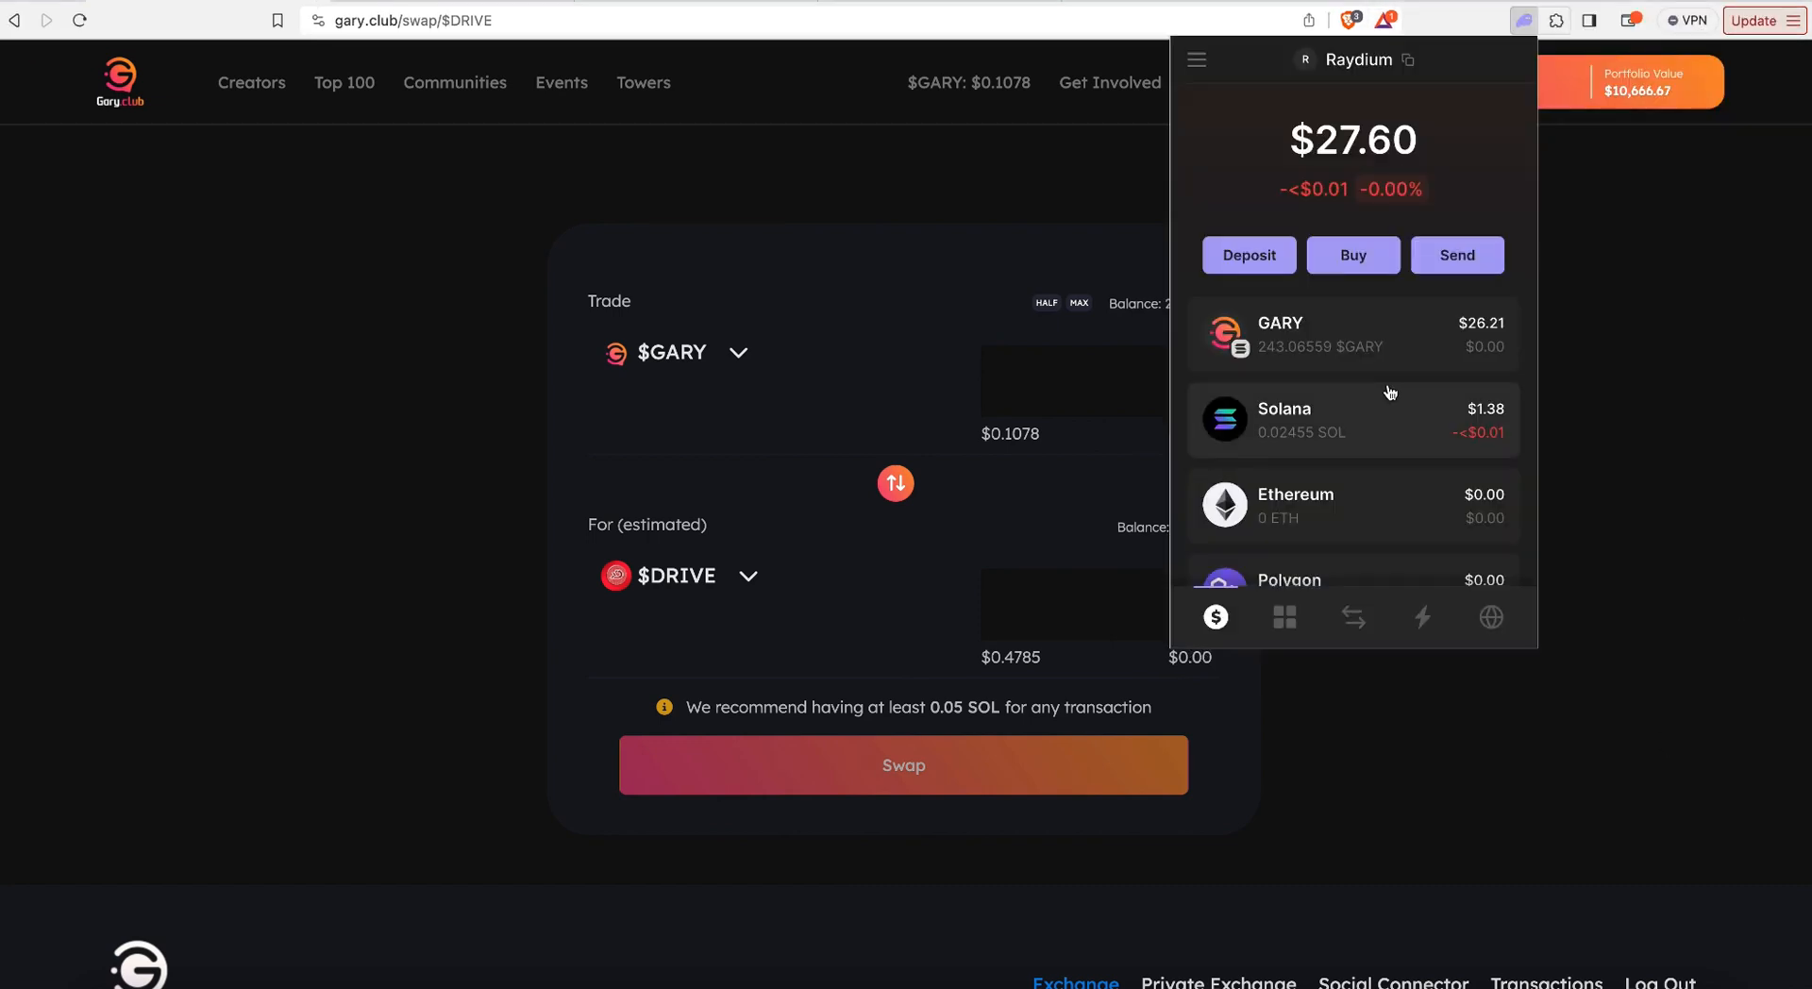
# Step: Scroll the Phantom token list to find DRIVE COIN at about 56.35
pyautogui.scroll(-3)
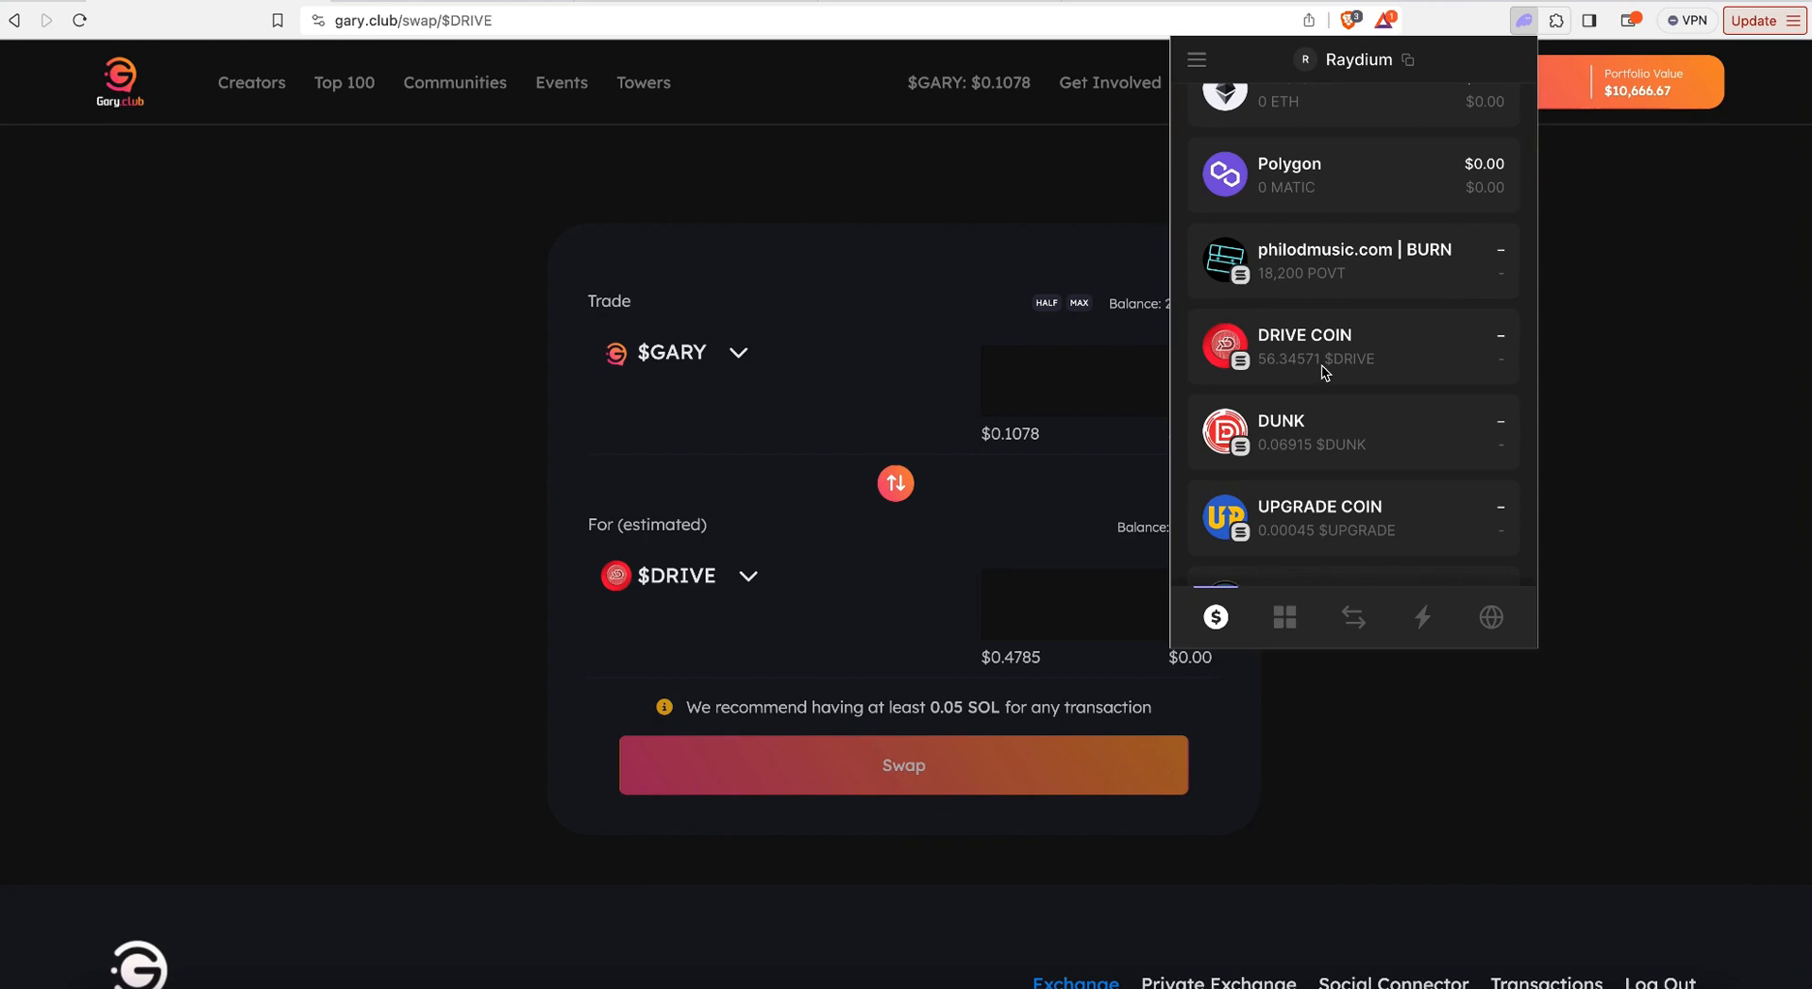
pyautogui.scroll(-3)
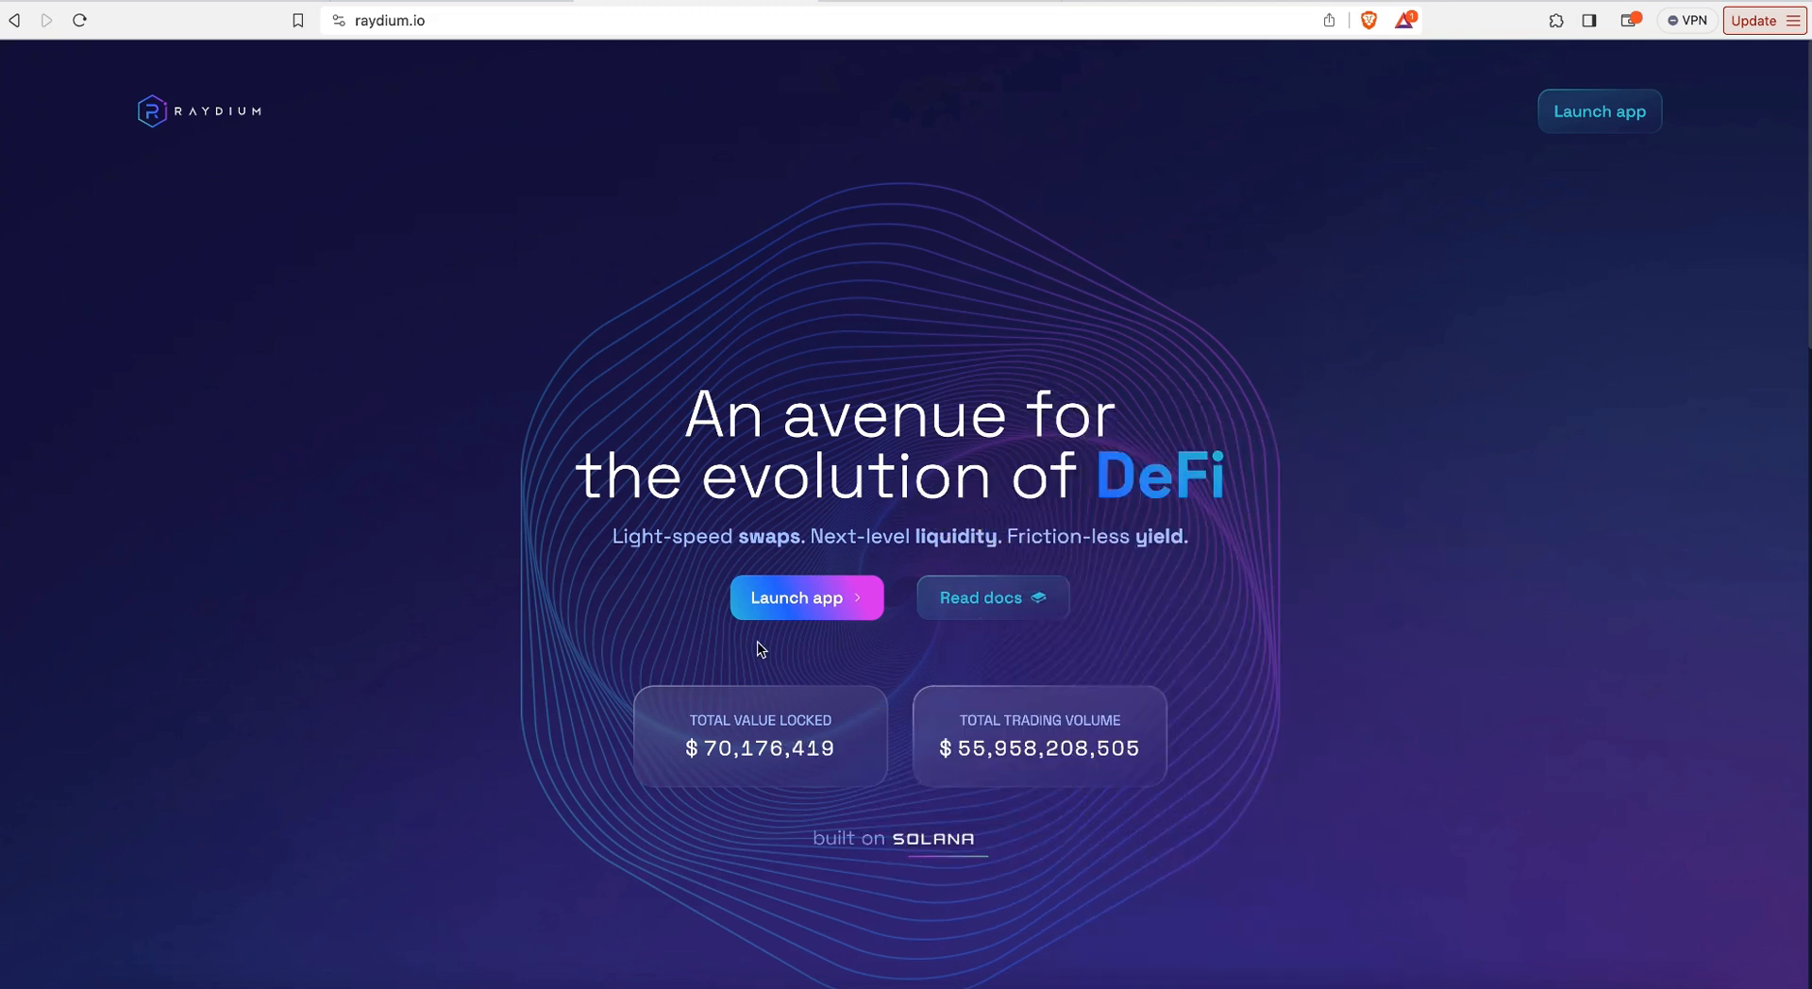
# Step: Launch the Raydium app and show the Concentrated pools listing
pyautogui.click(806, 596)
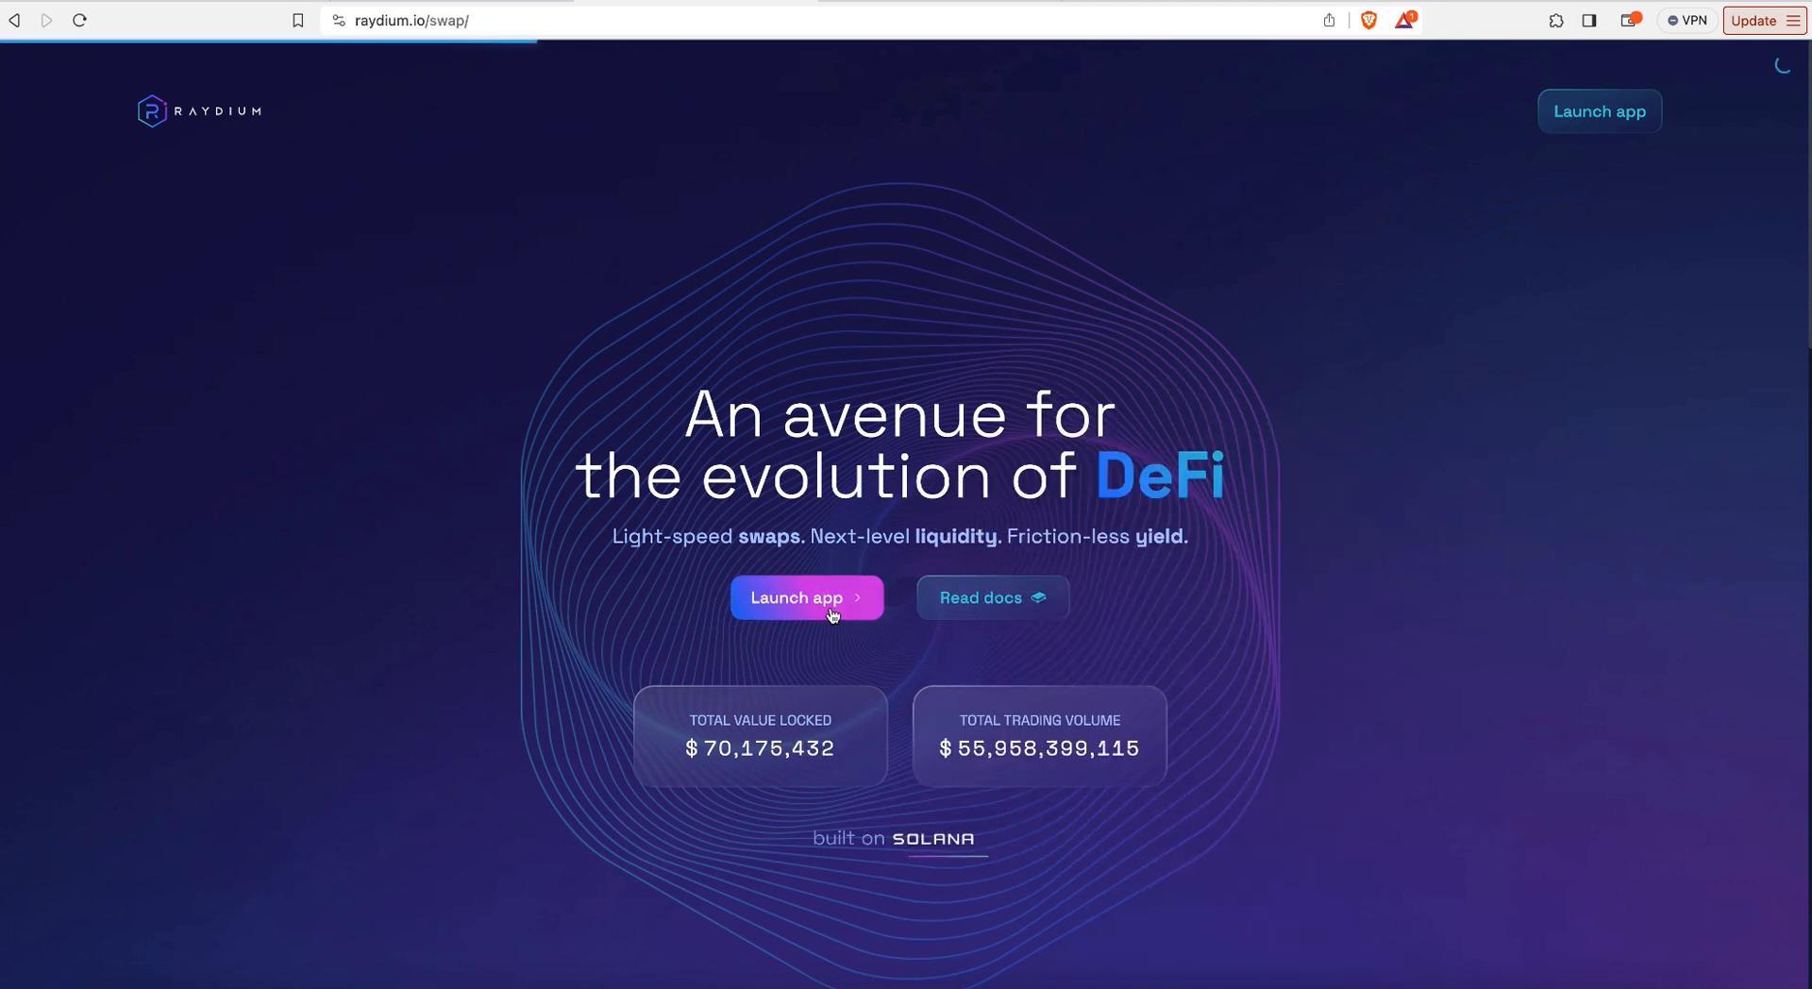
pyautogui.click(806, 597)
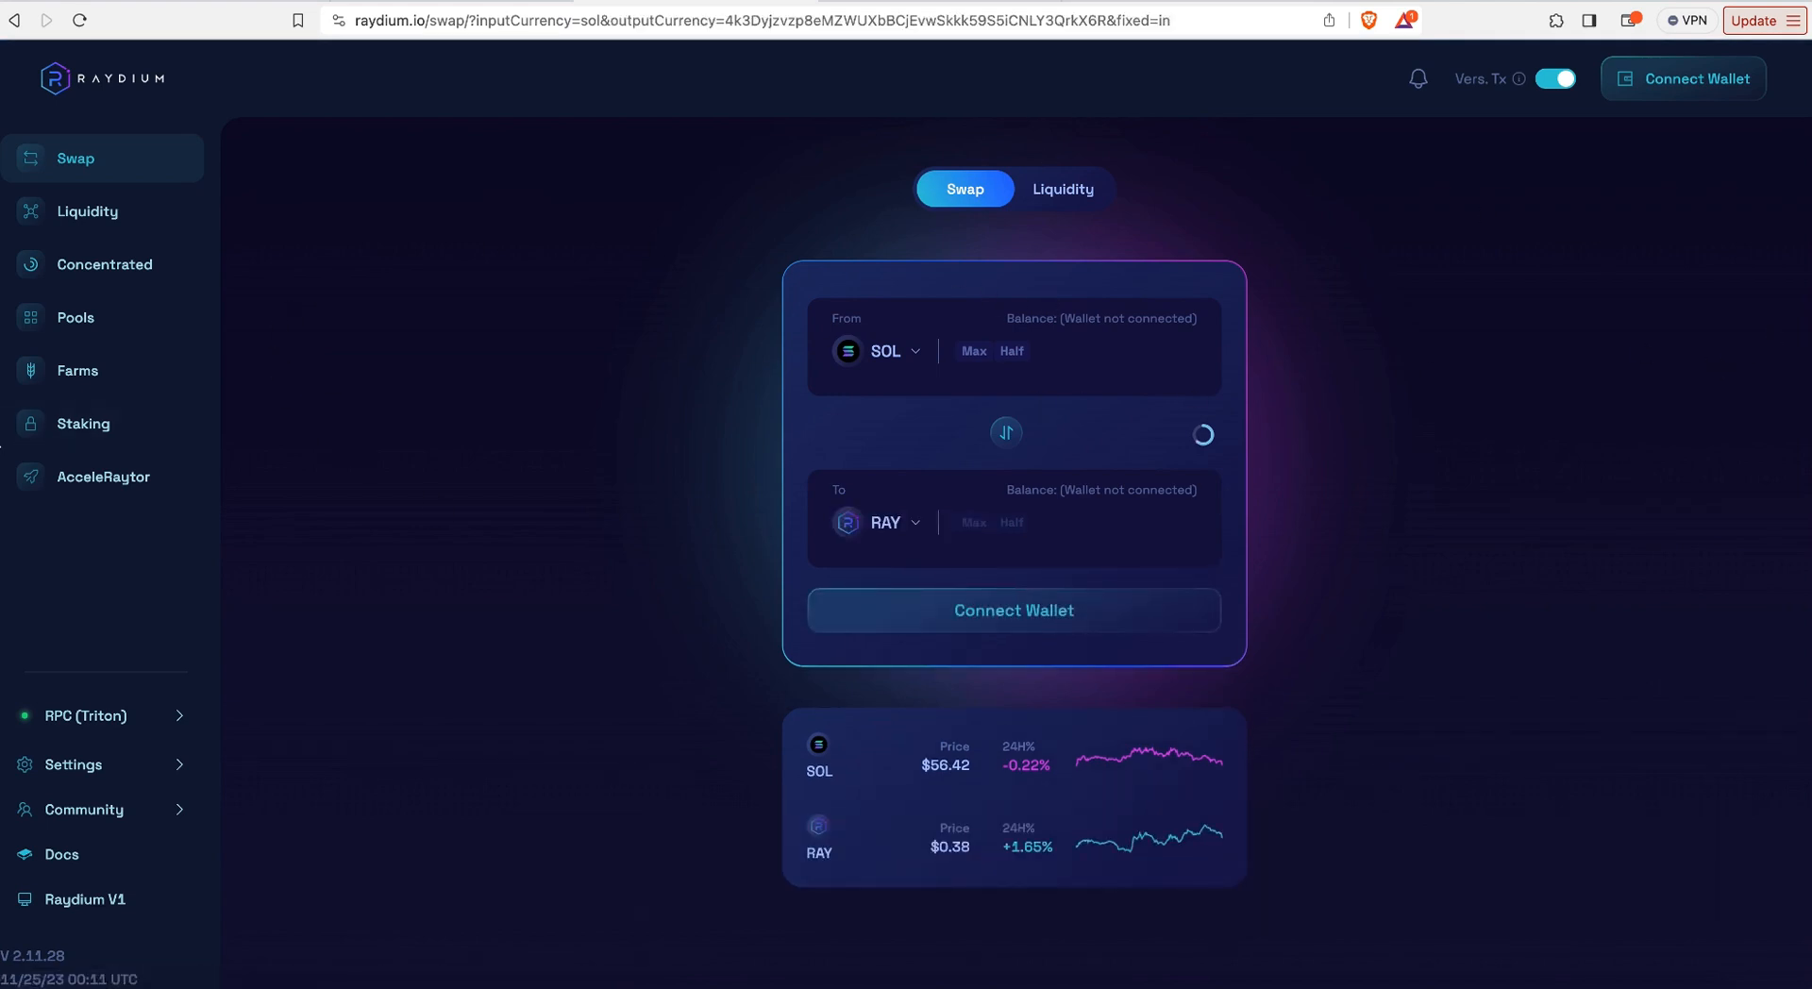
pyautogui.moveTo(319, 652)
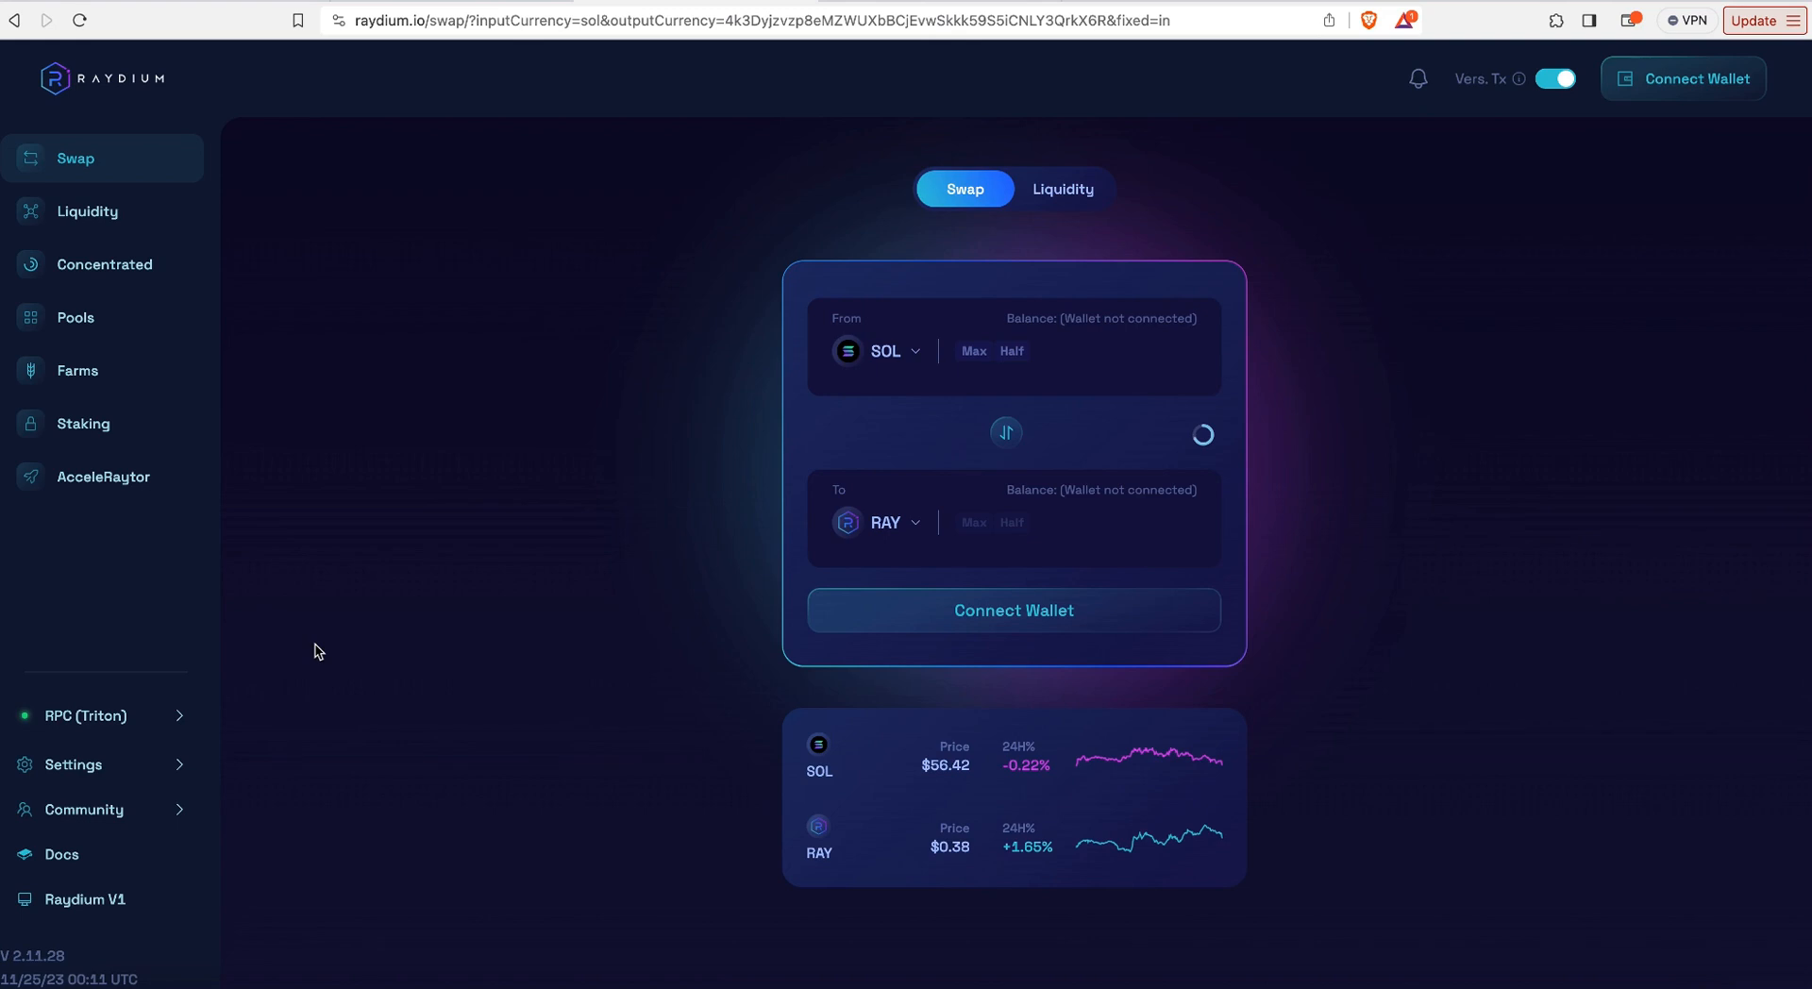
pyautogui.moveTo(81, 283)
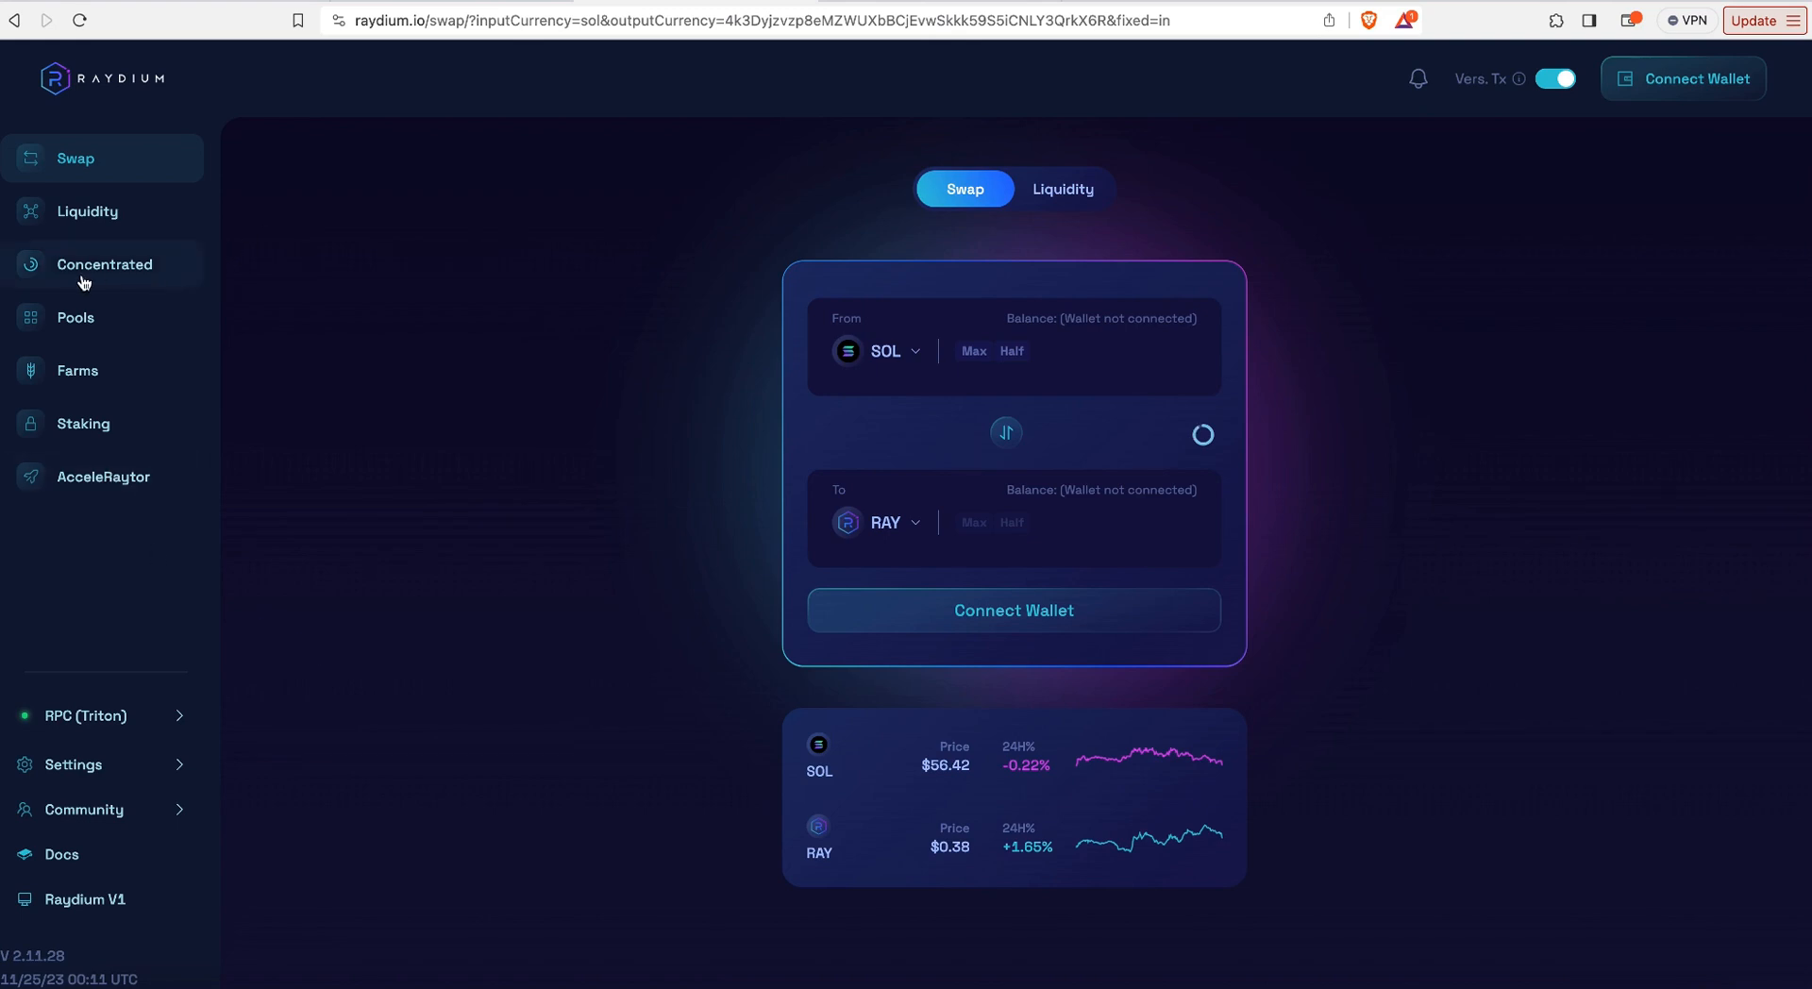
pyautogui.click(103, 264)
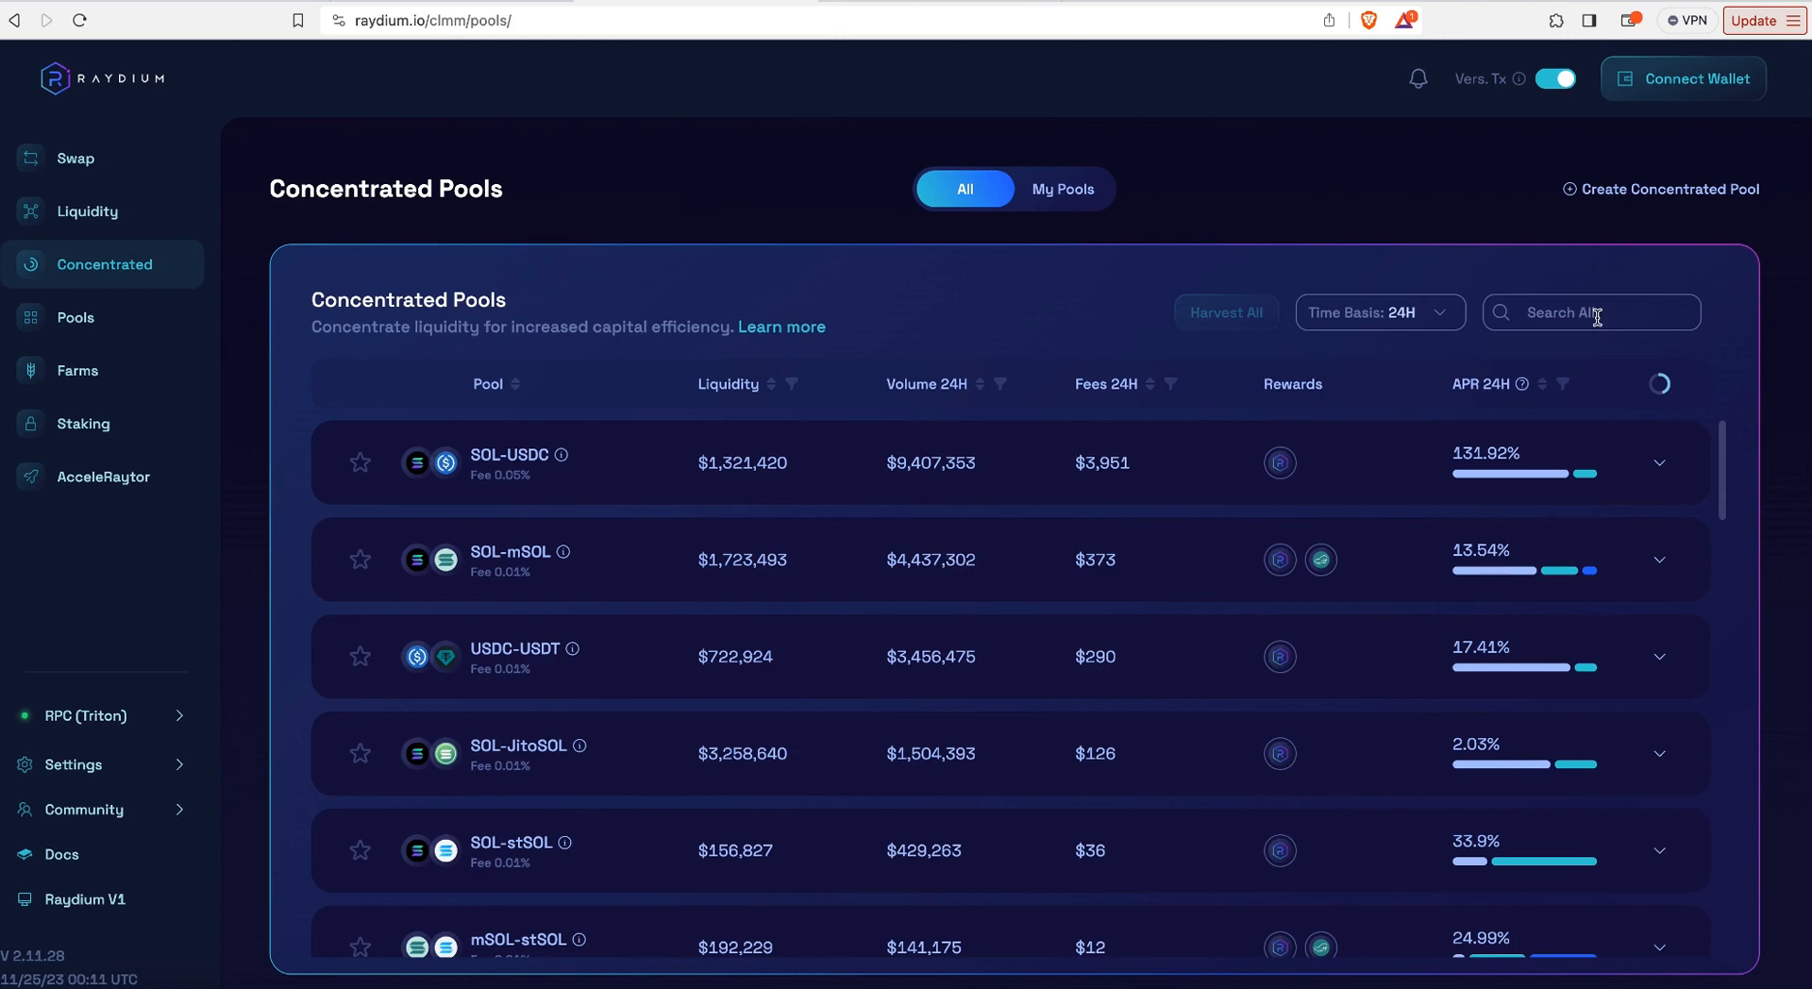
# Step: Search the pools for 'drive' and start a new position in the $DRIVE-$GARY 1% pool
pyautogui.write('d')
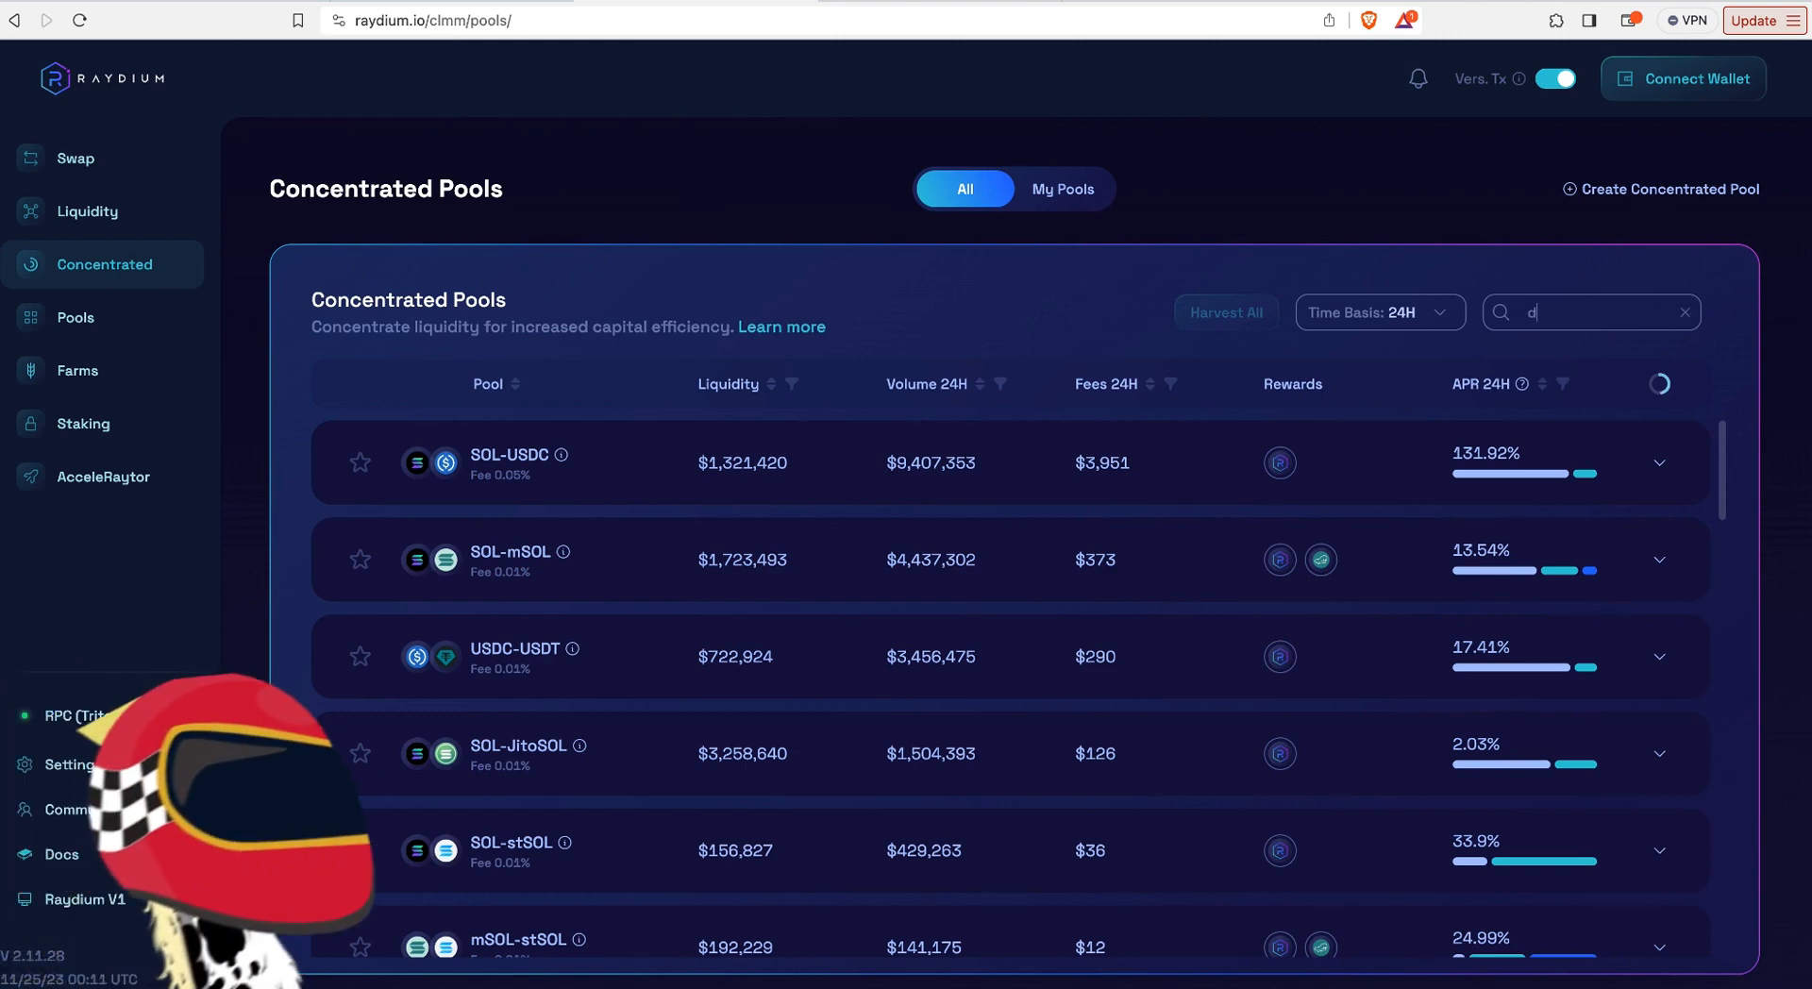
pyautogui.write('rive')
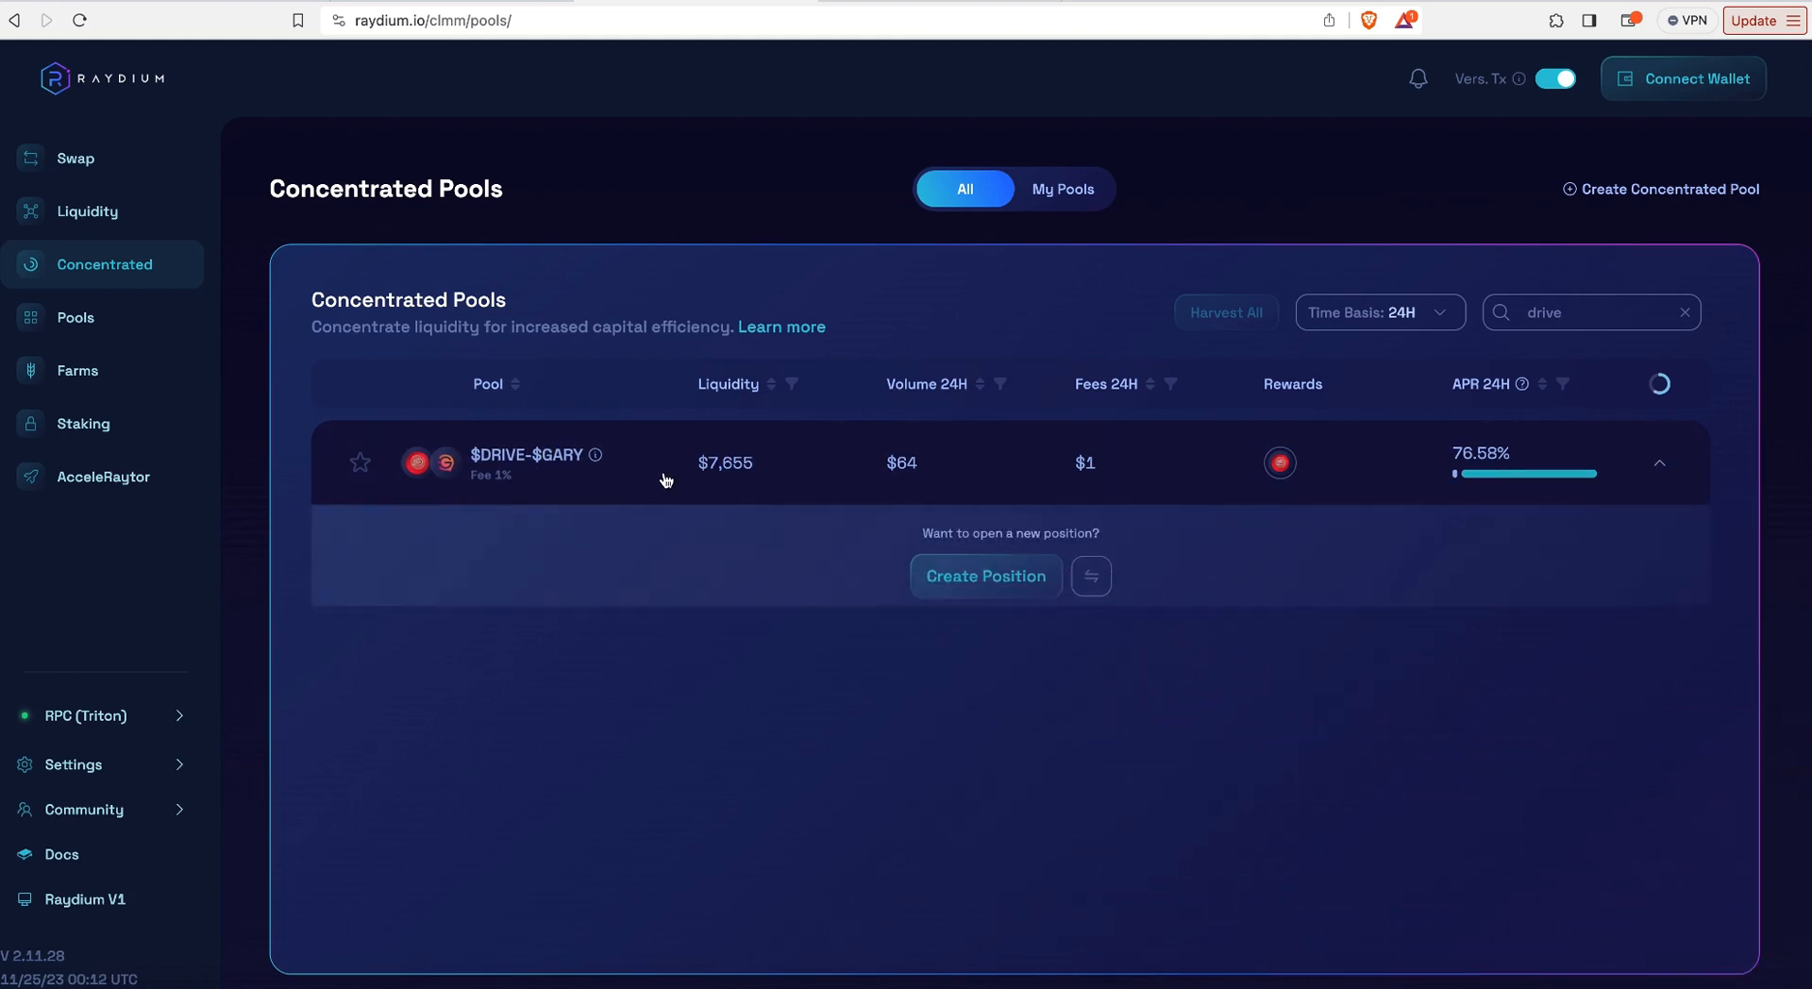
pyautogui.moveTo(483, 478)
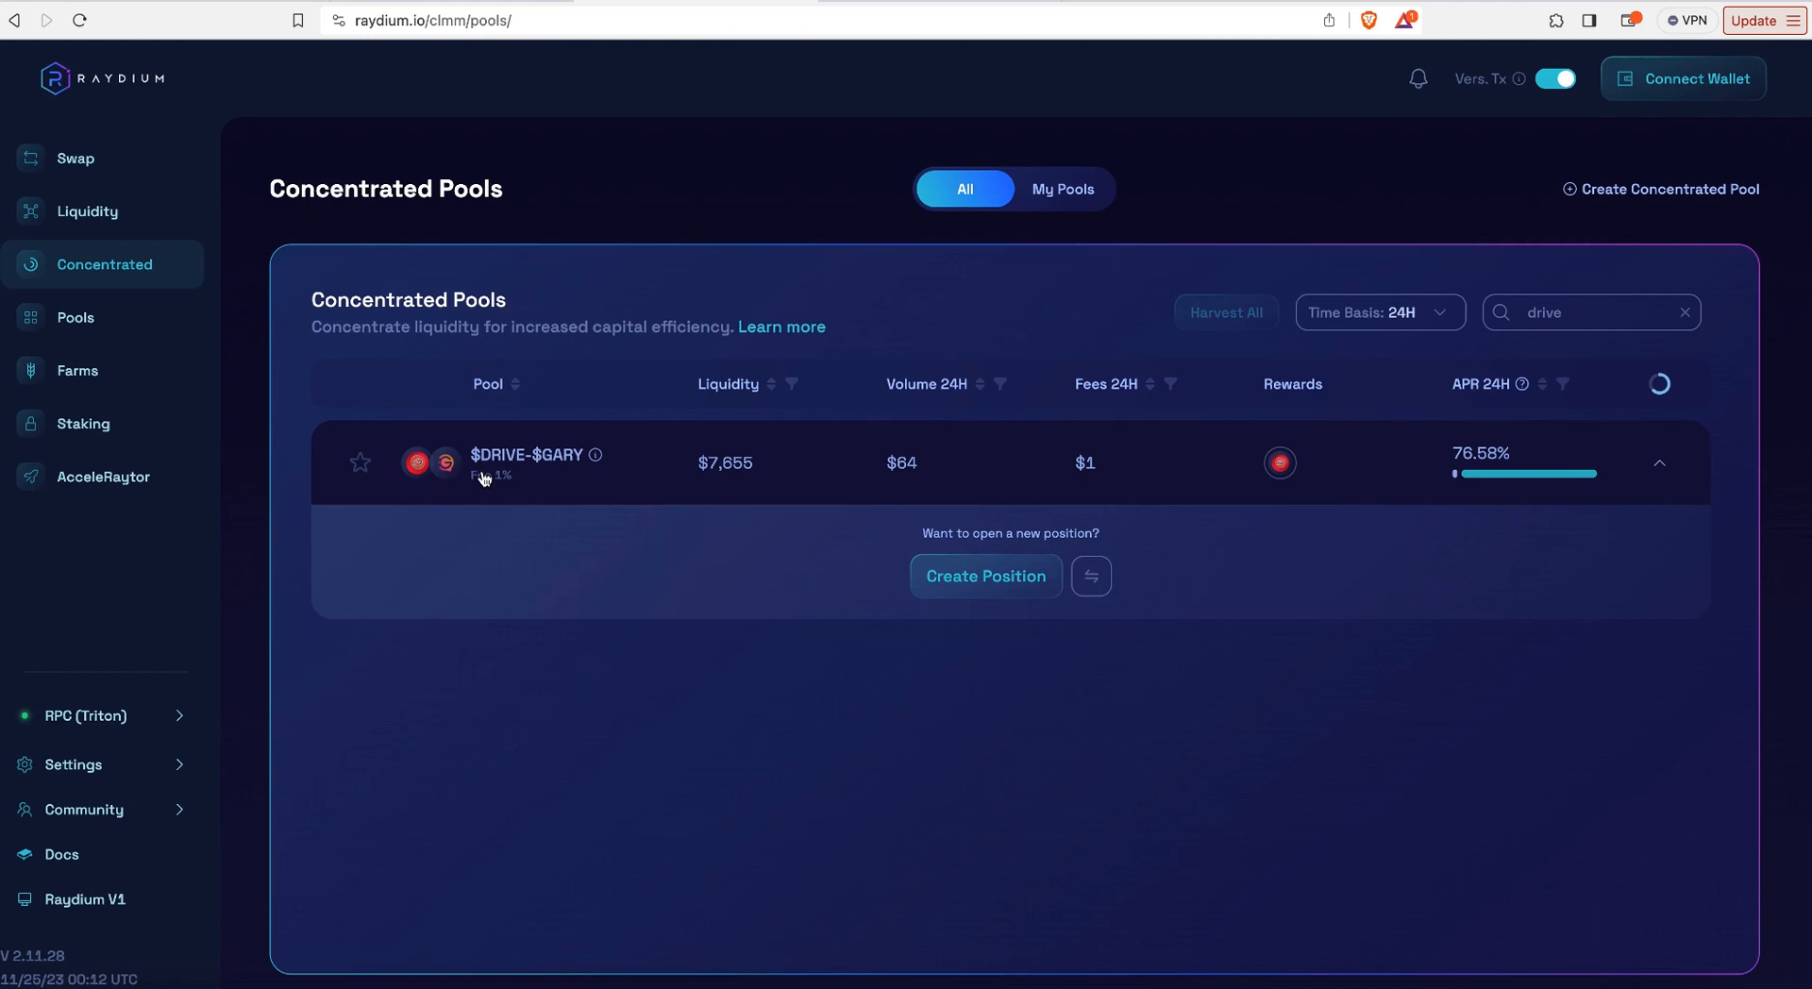
pyautogui.moveTo(277, 512)
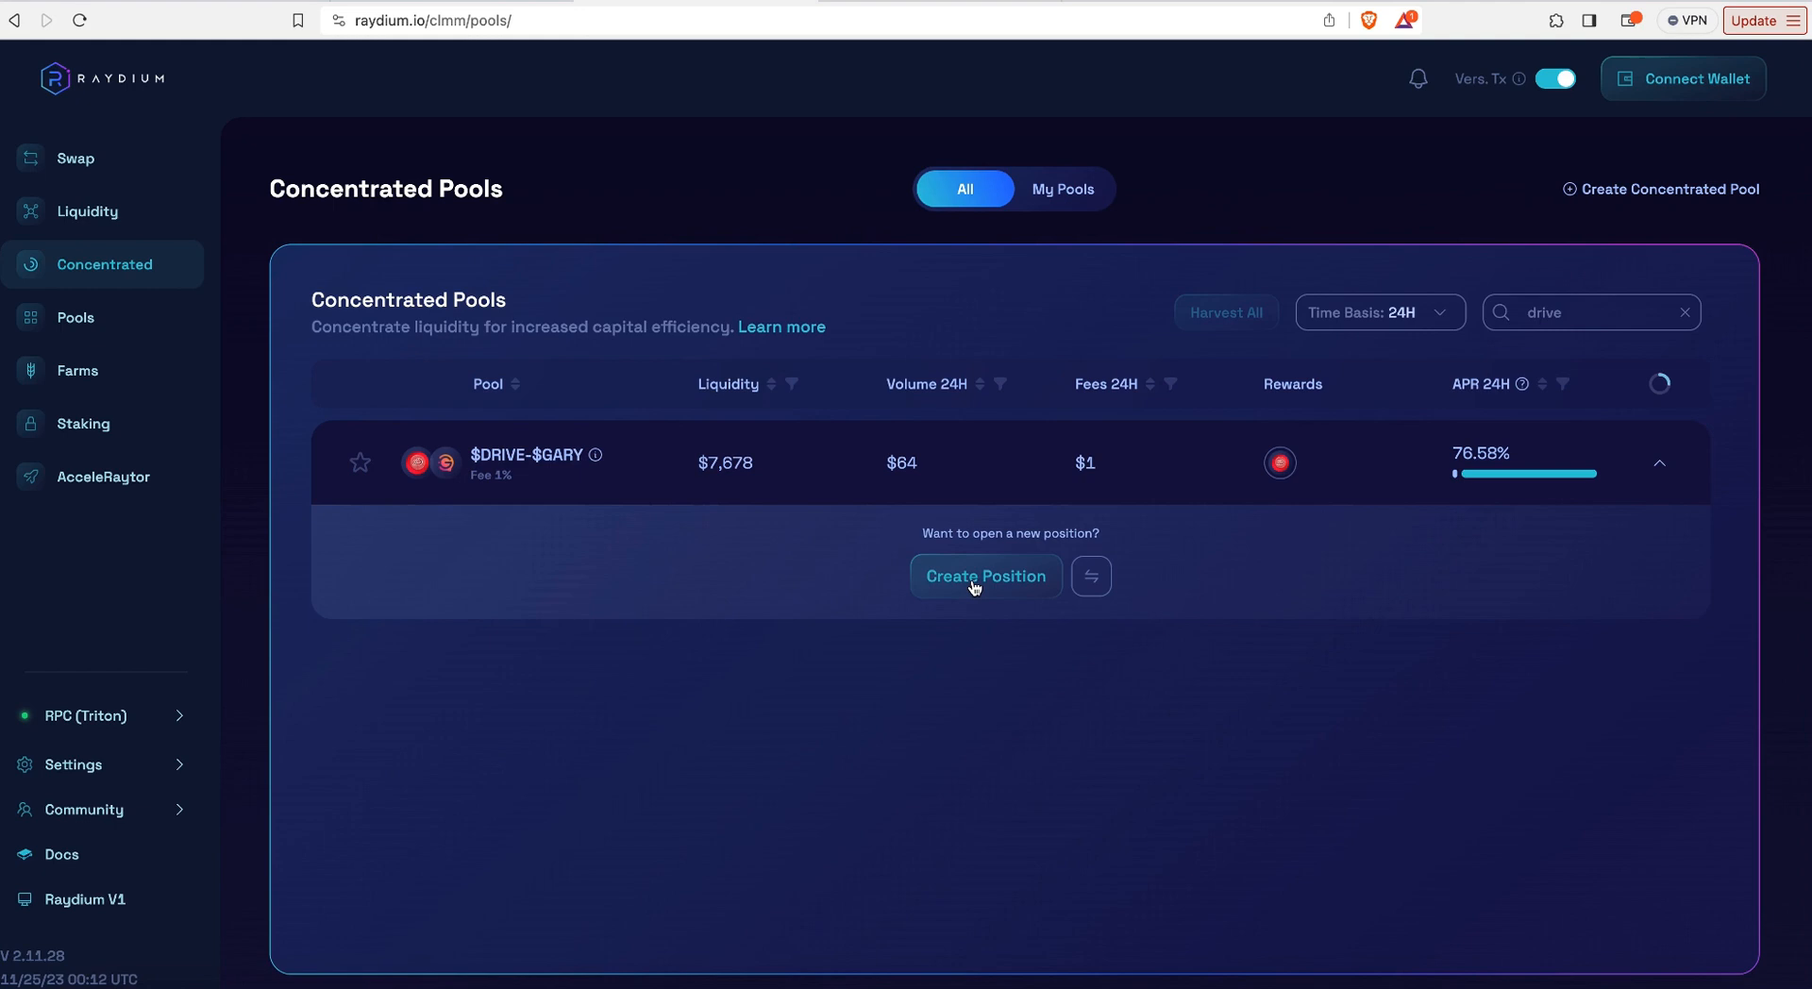
pyautogui.click(985, 576)
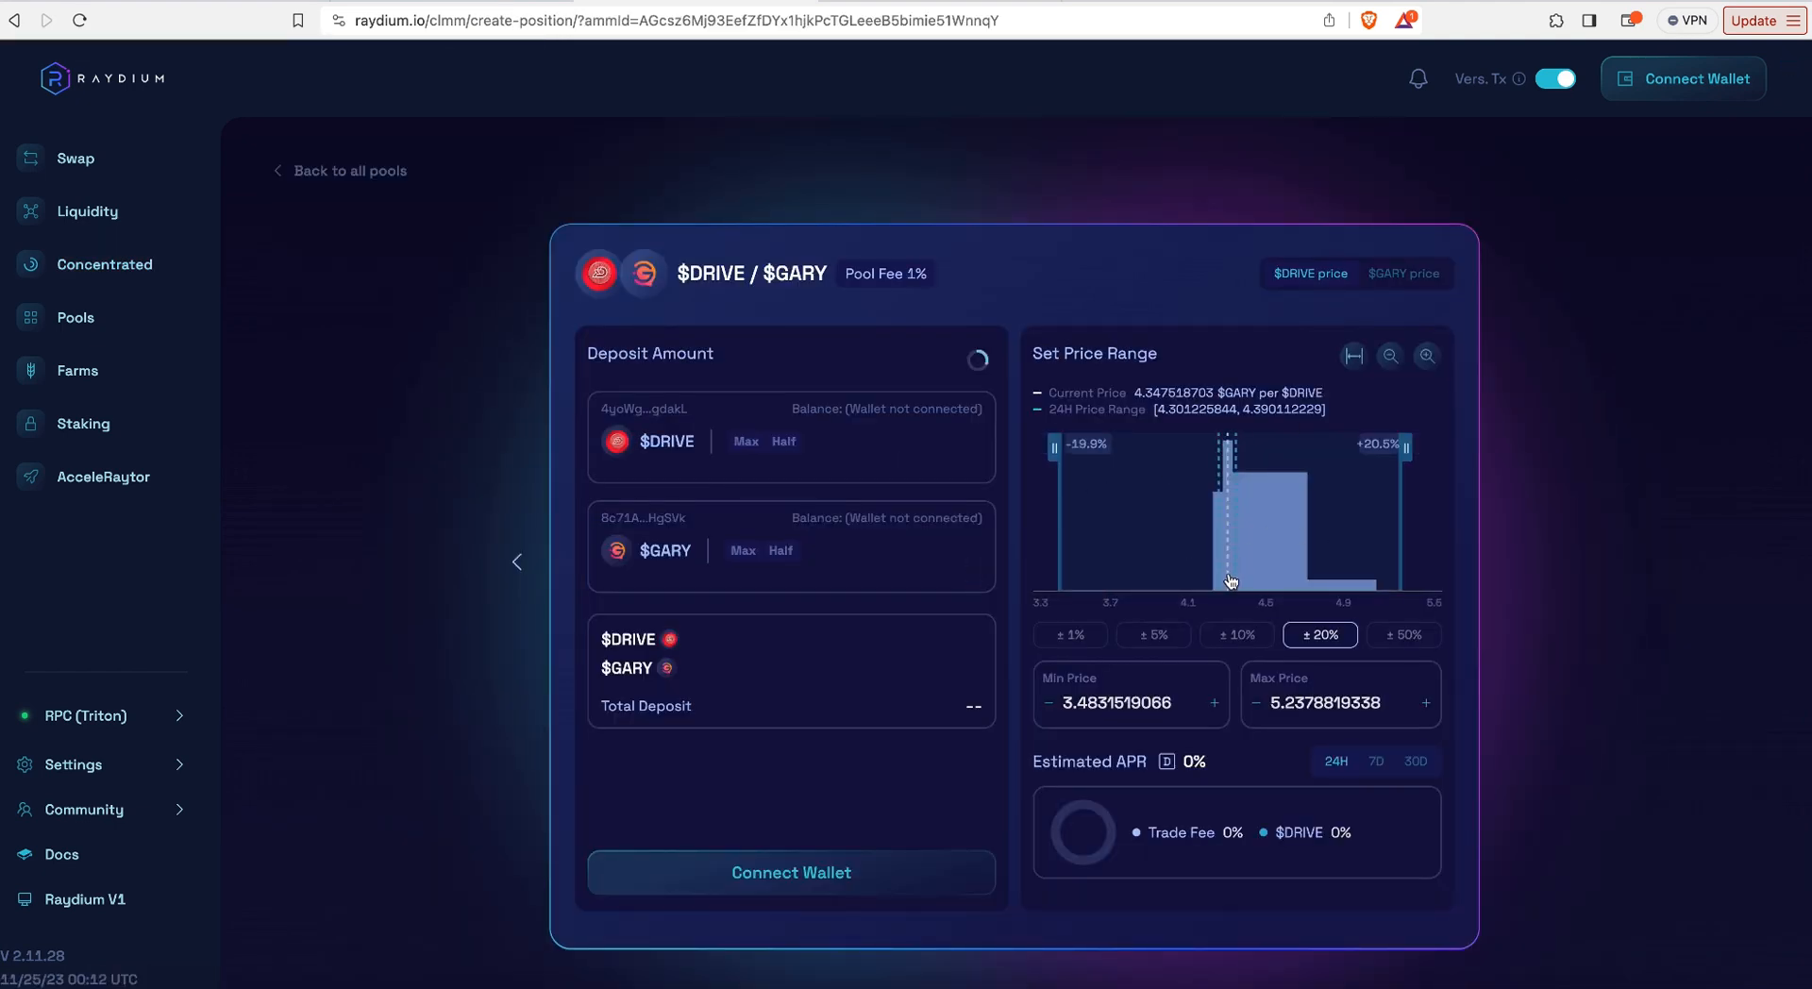
pyautogui.moveTo(1299, 599)
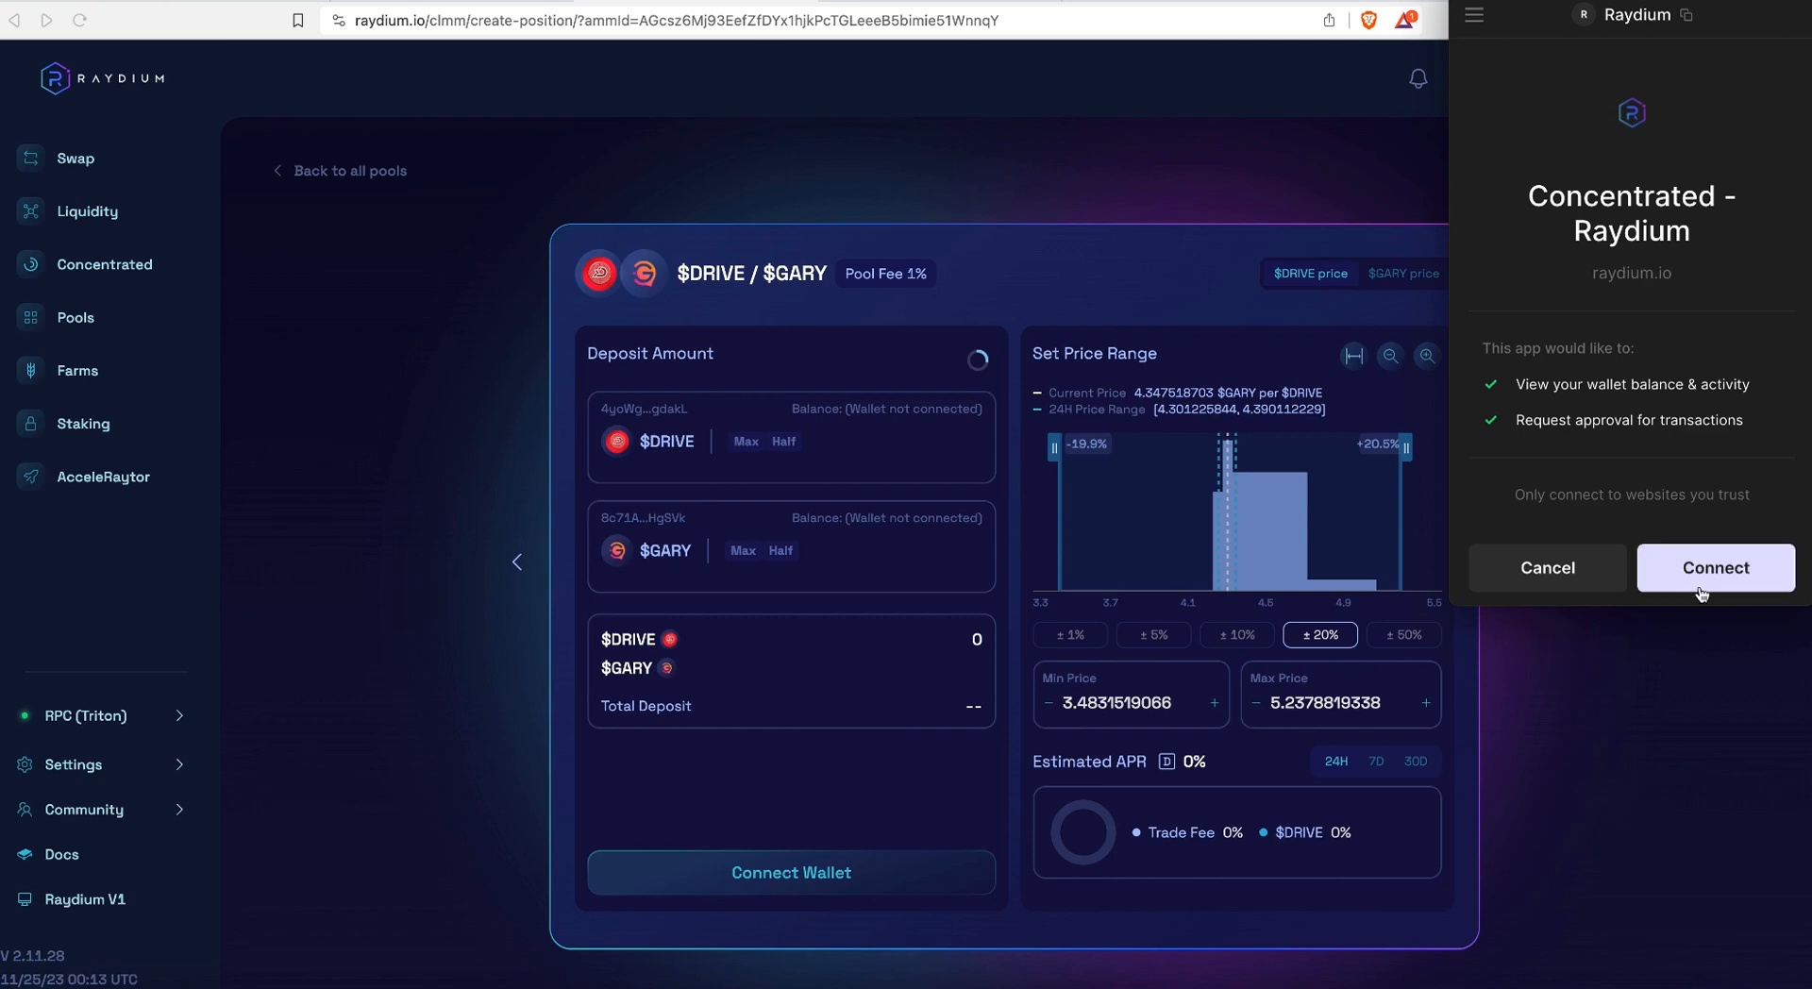
# Step: Approve the Phantom wallet connection and preview the 46.69 $DRIVE / 239.42 $GARY deposit at ±20% range
pyautogui.click(1716, 568)
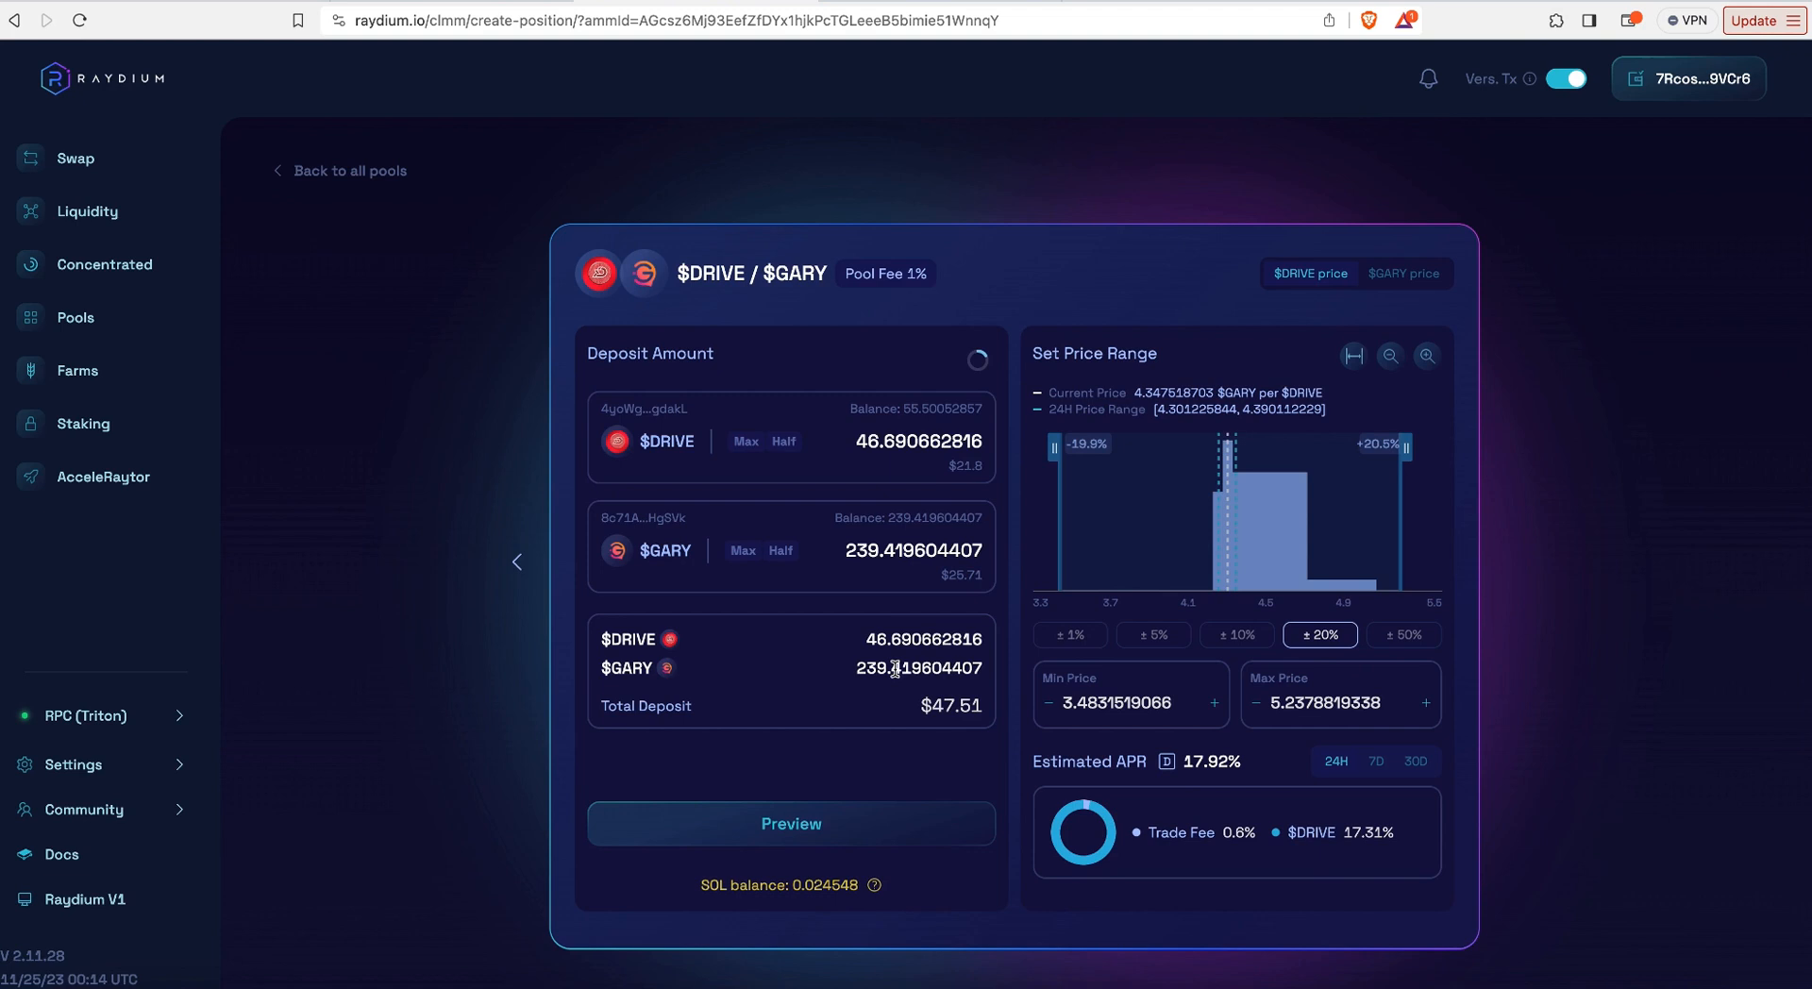
pyautogui.moveTo(1178, 704)
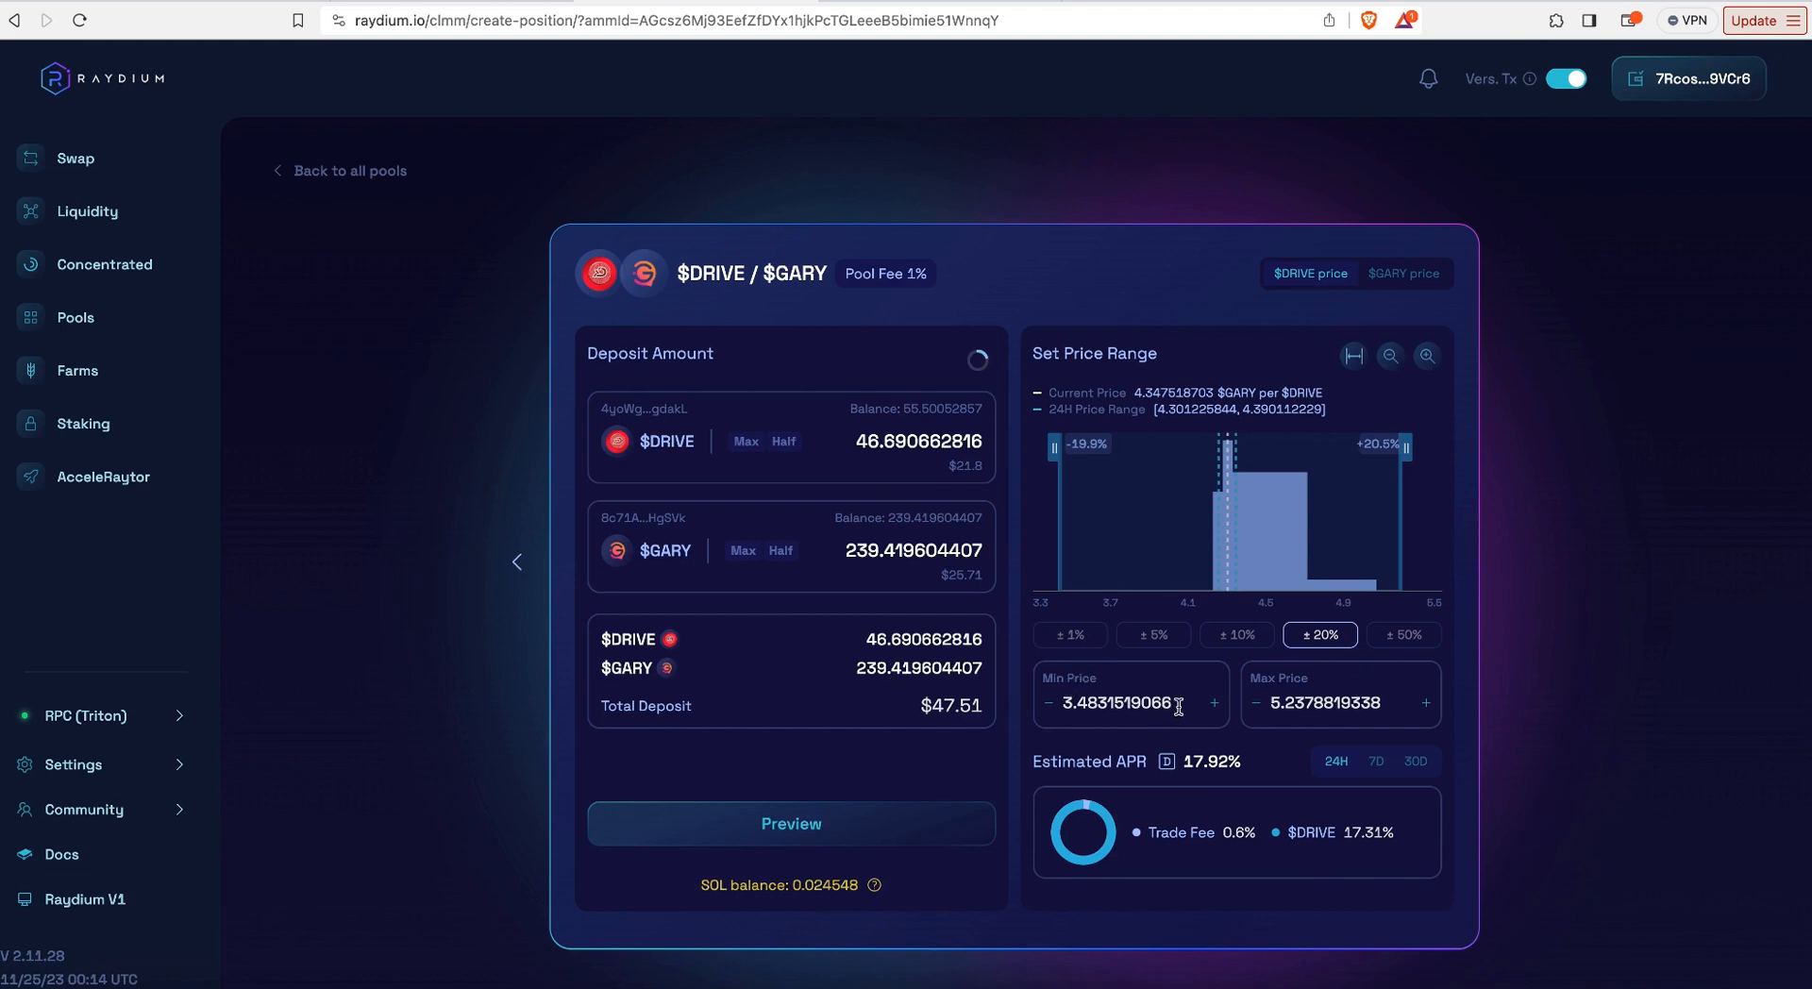
pyautogui.moveTo(1335, 463)
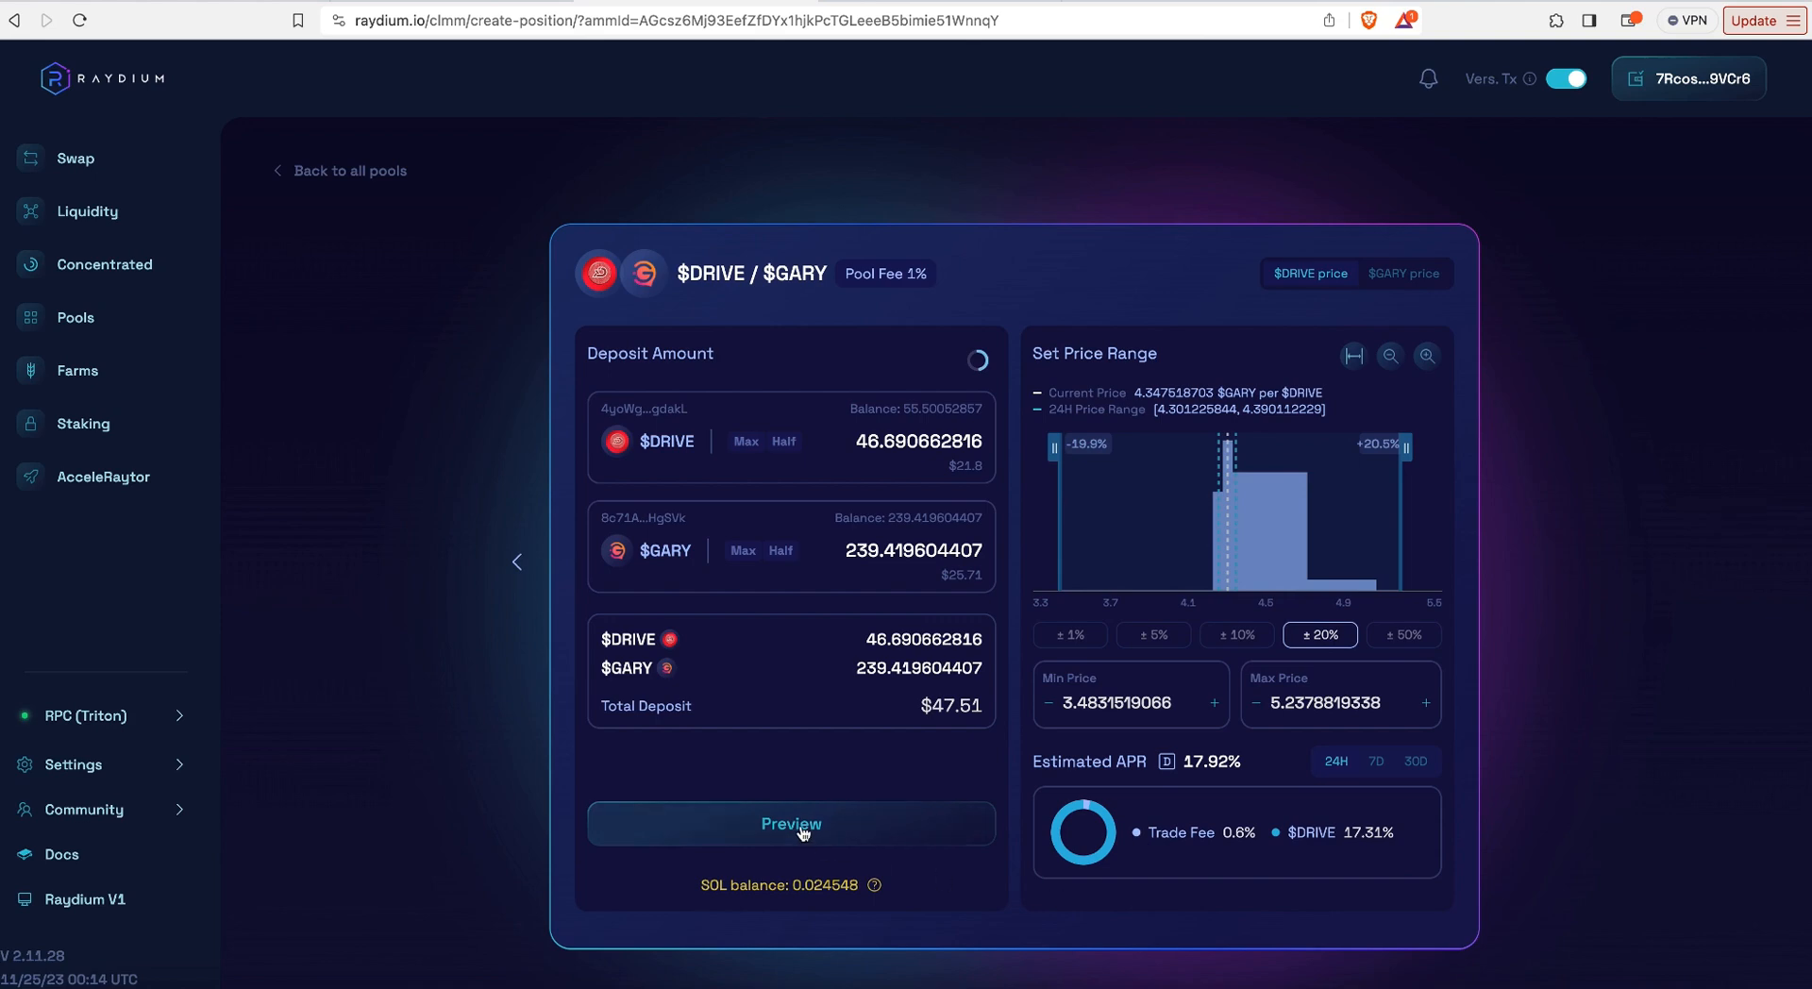
pyautogui.click(791, 823)
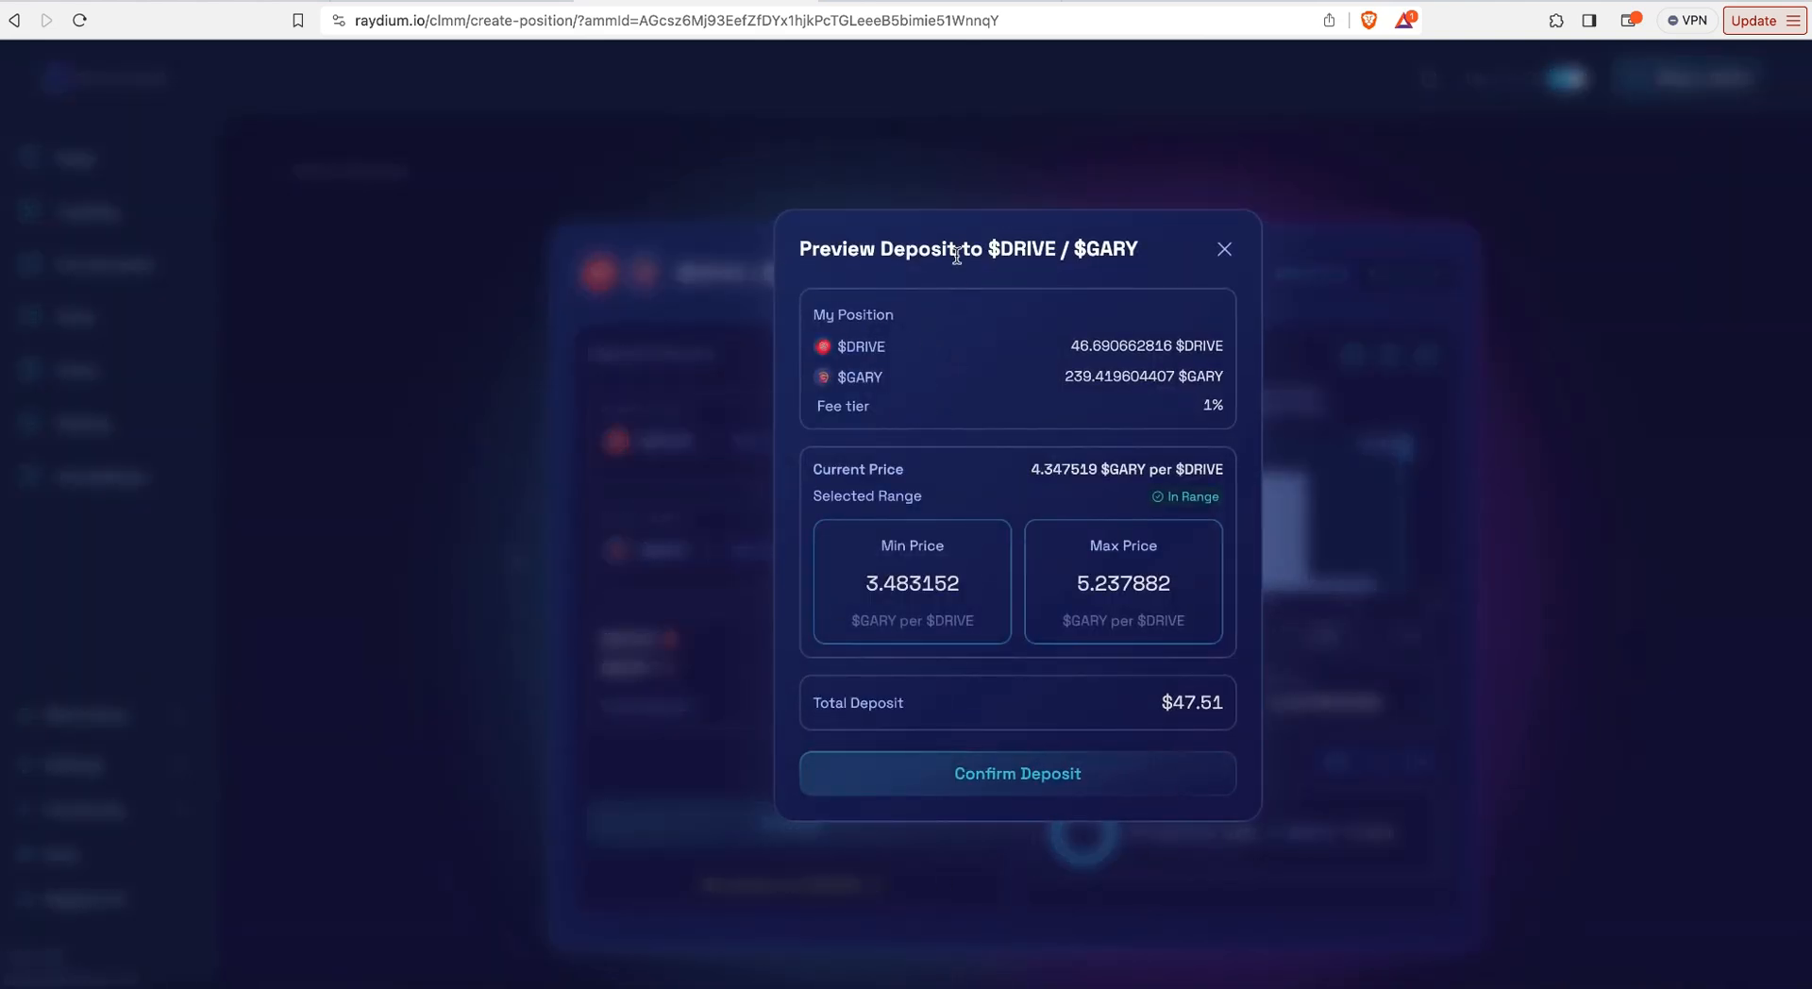
pyautogui.moveTo(1087, 498)
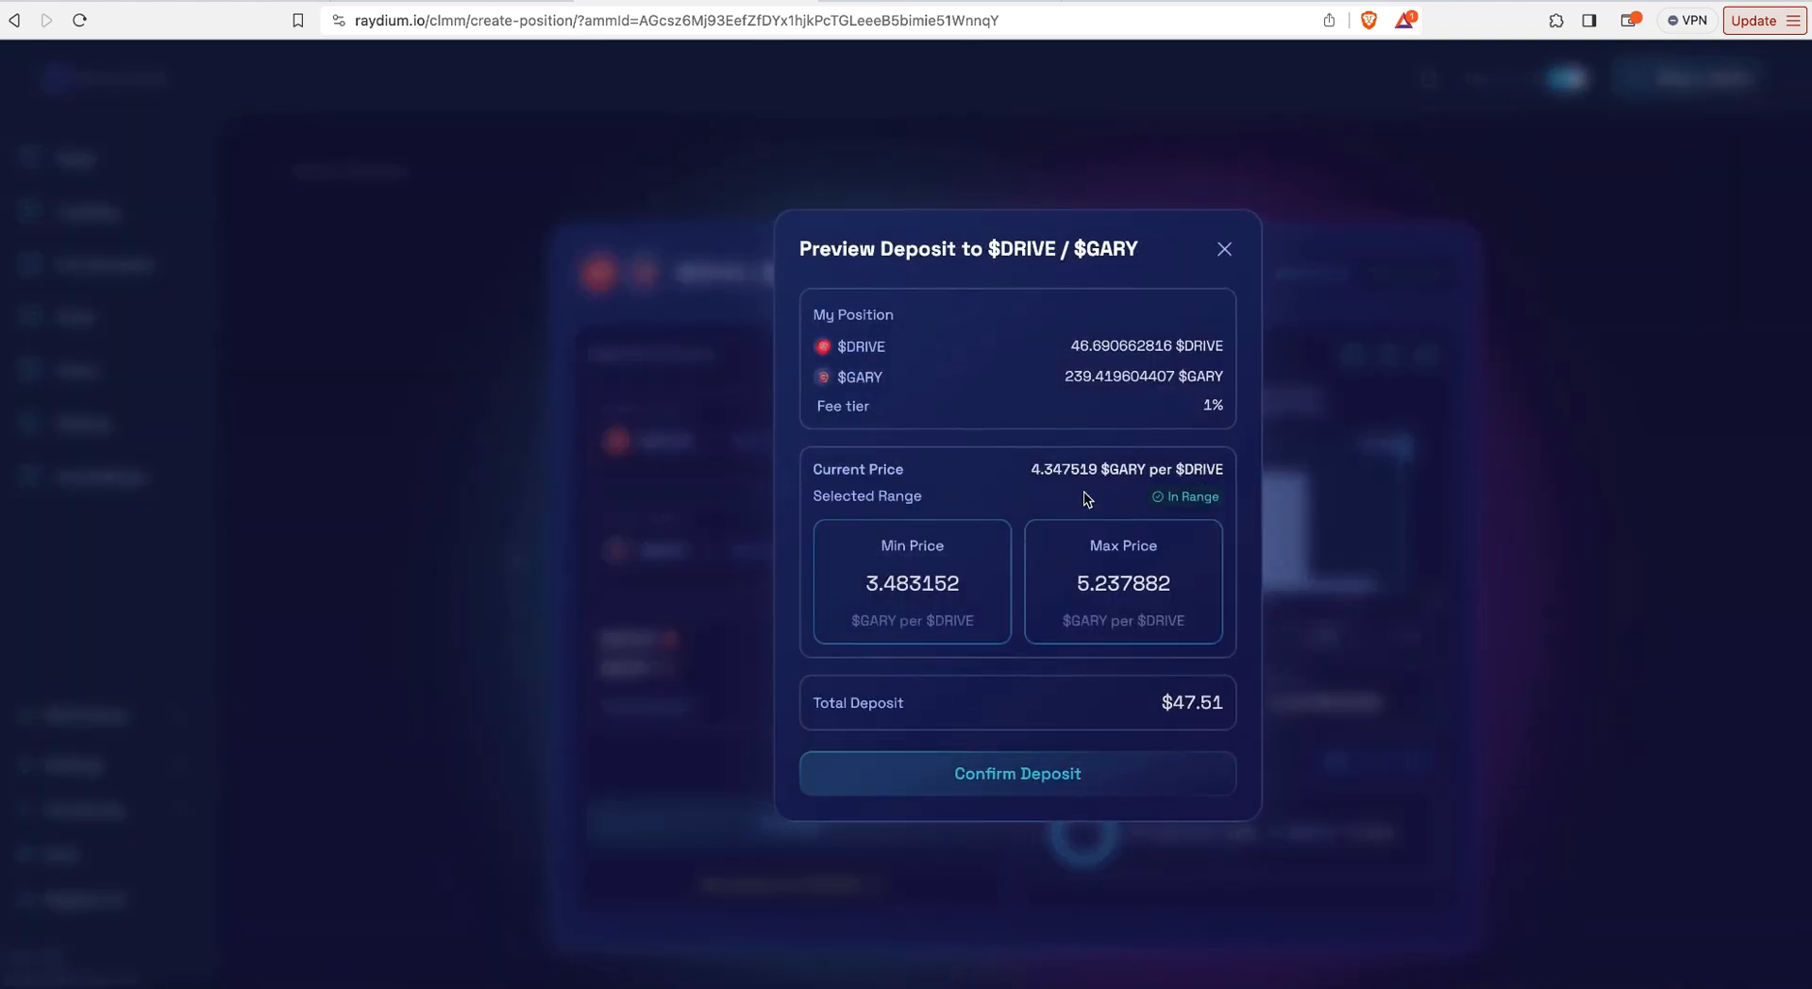
pyautogui.moveTo(1291, 419)
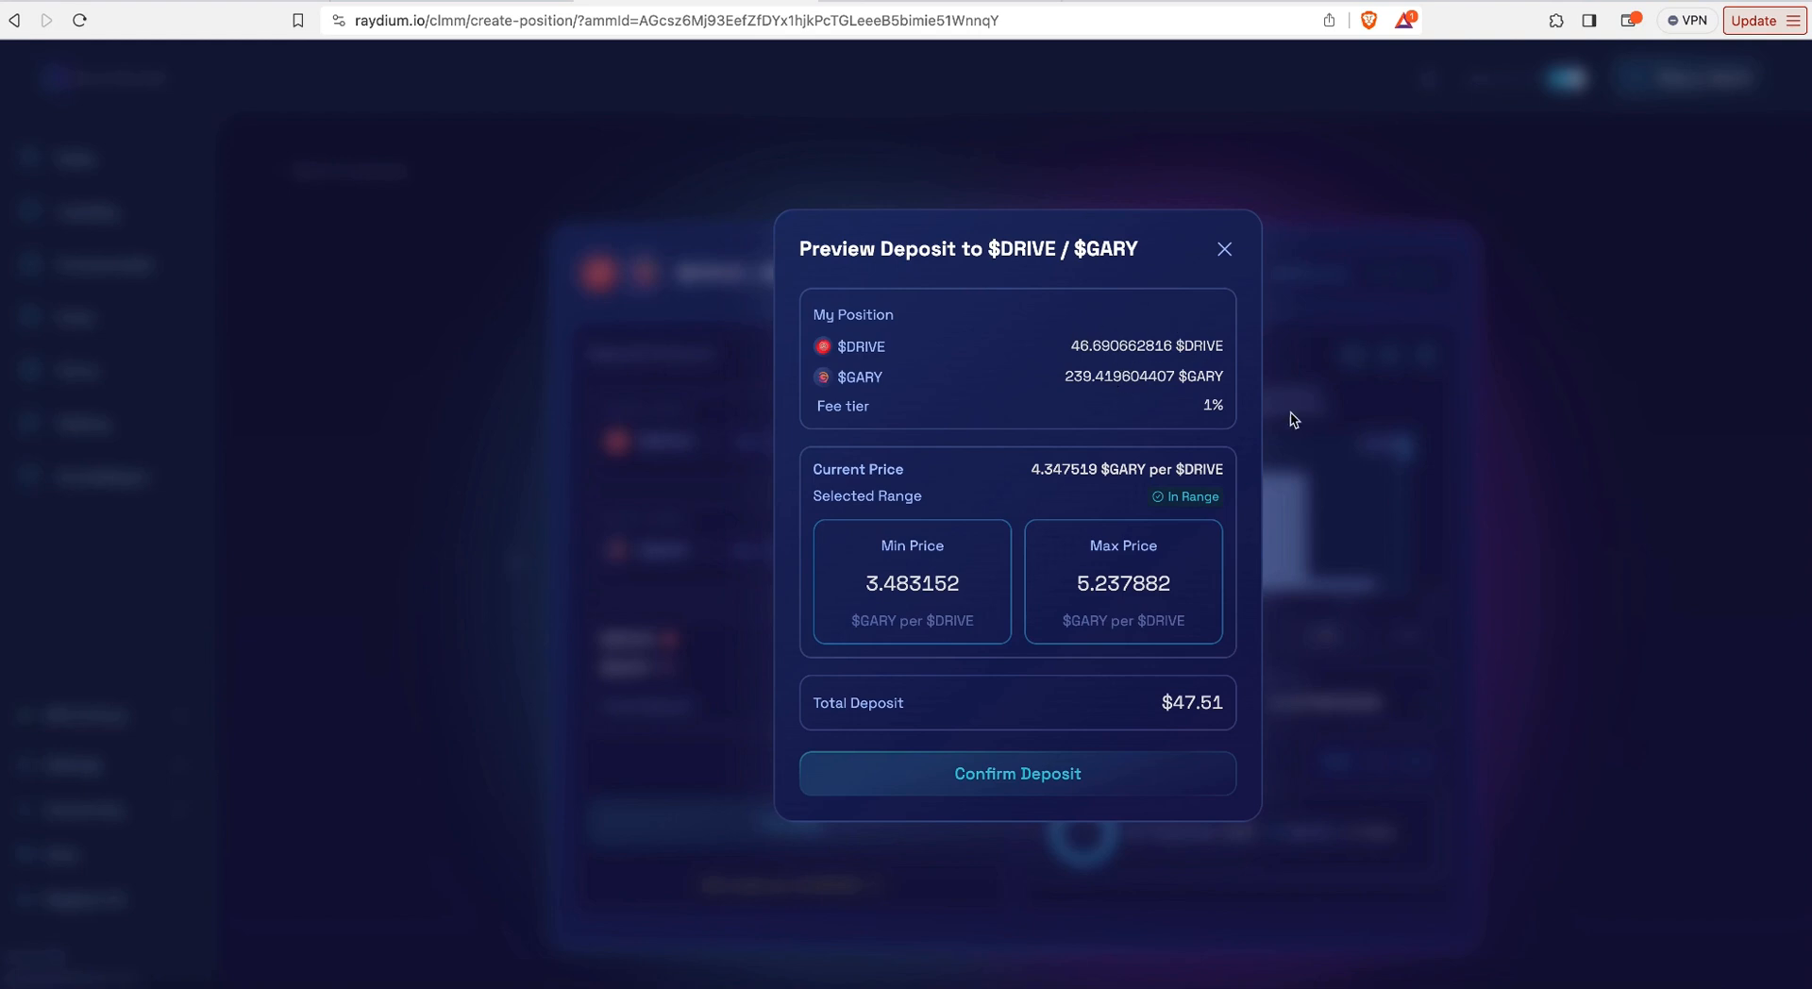
pyautogui.moveTo(1110, 589)
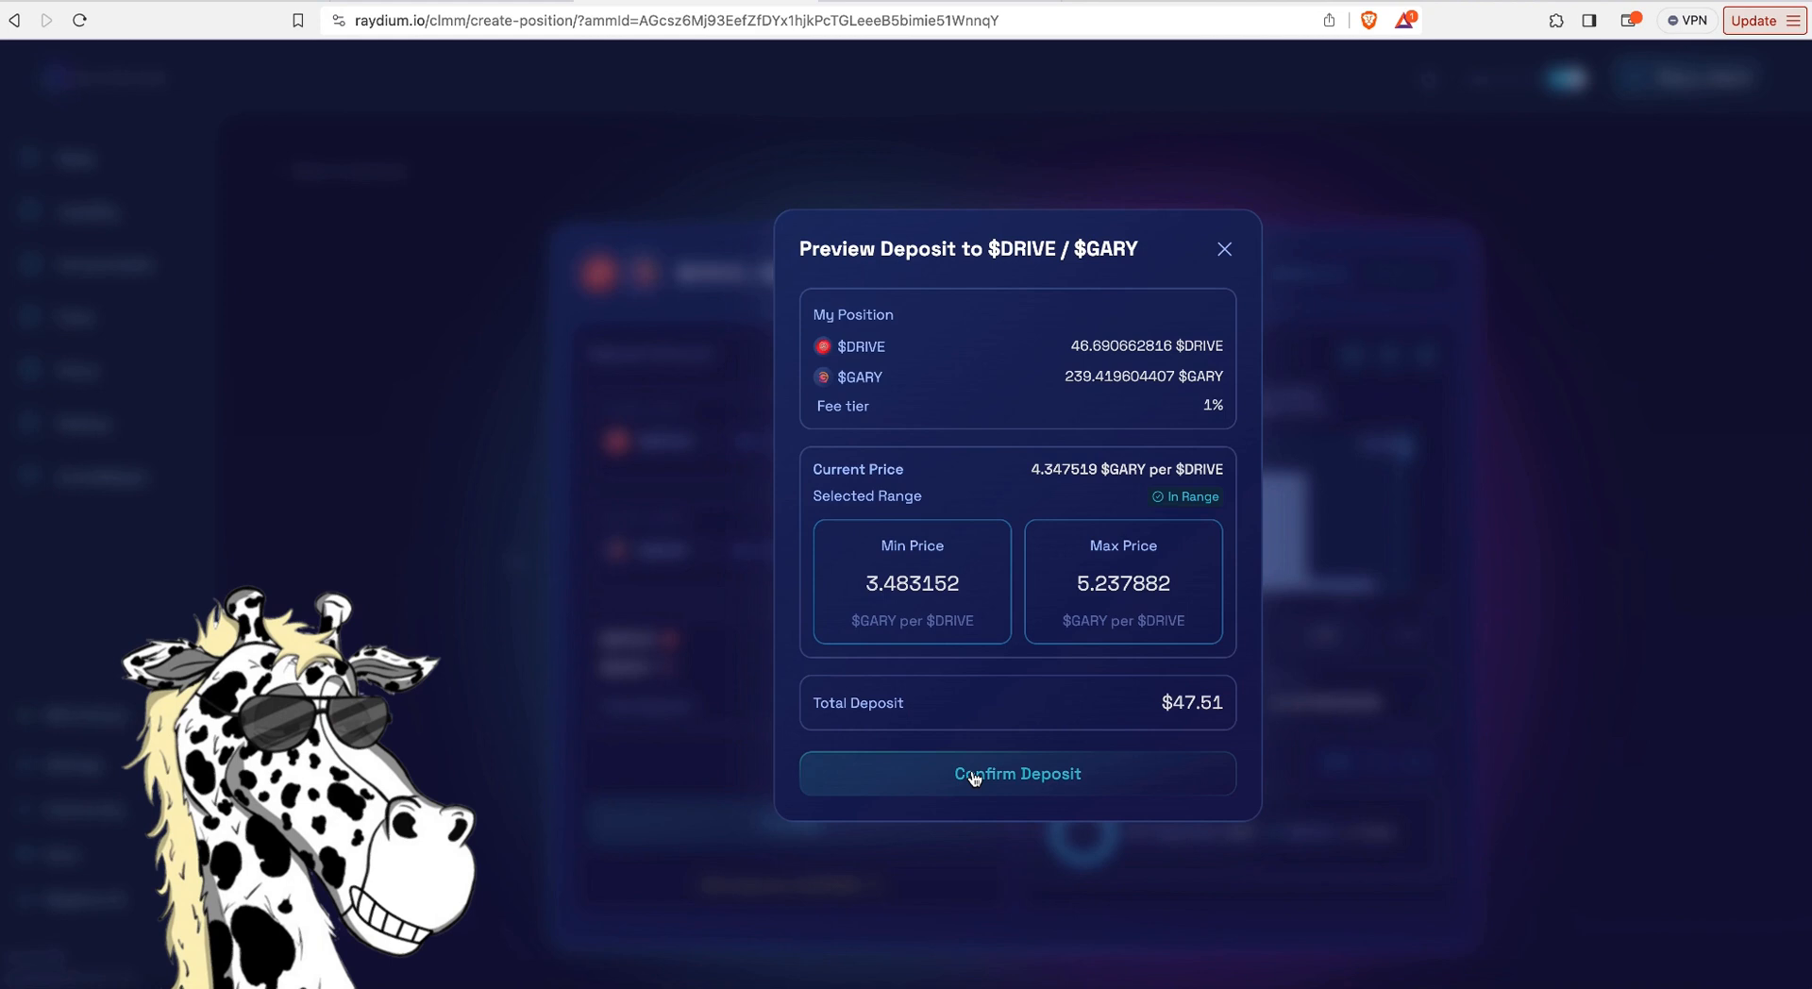
# Step: Confirm the deposit so Phantom requests approval for −46.69 $DRIVE and −239.42 $GARY
pyautogui.click(1015, 774)
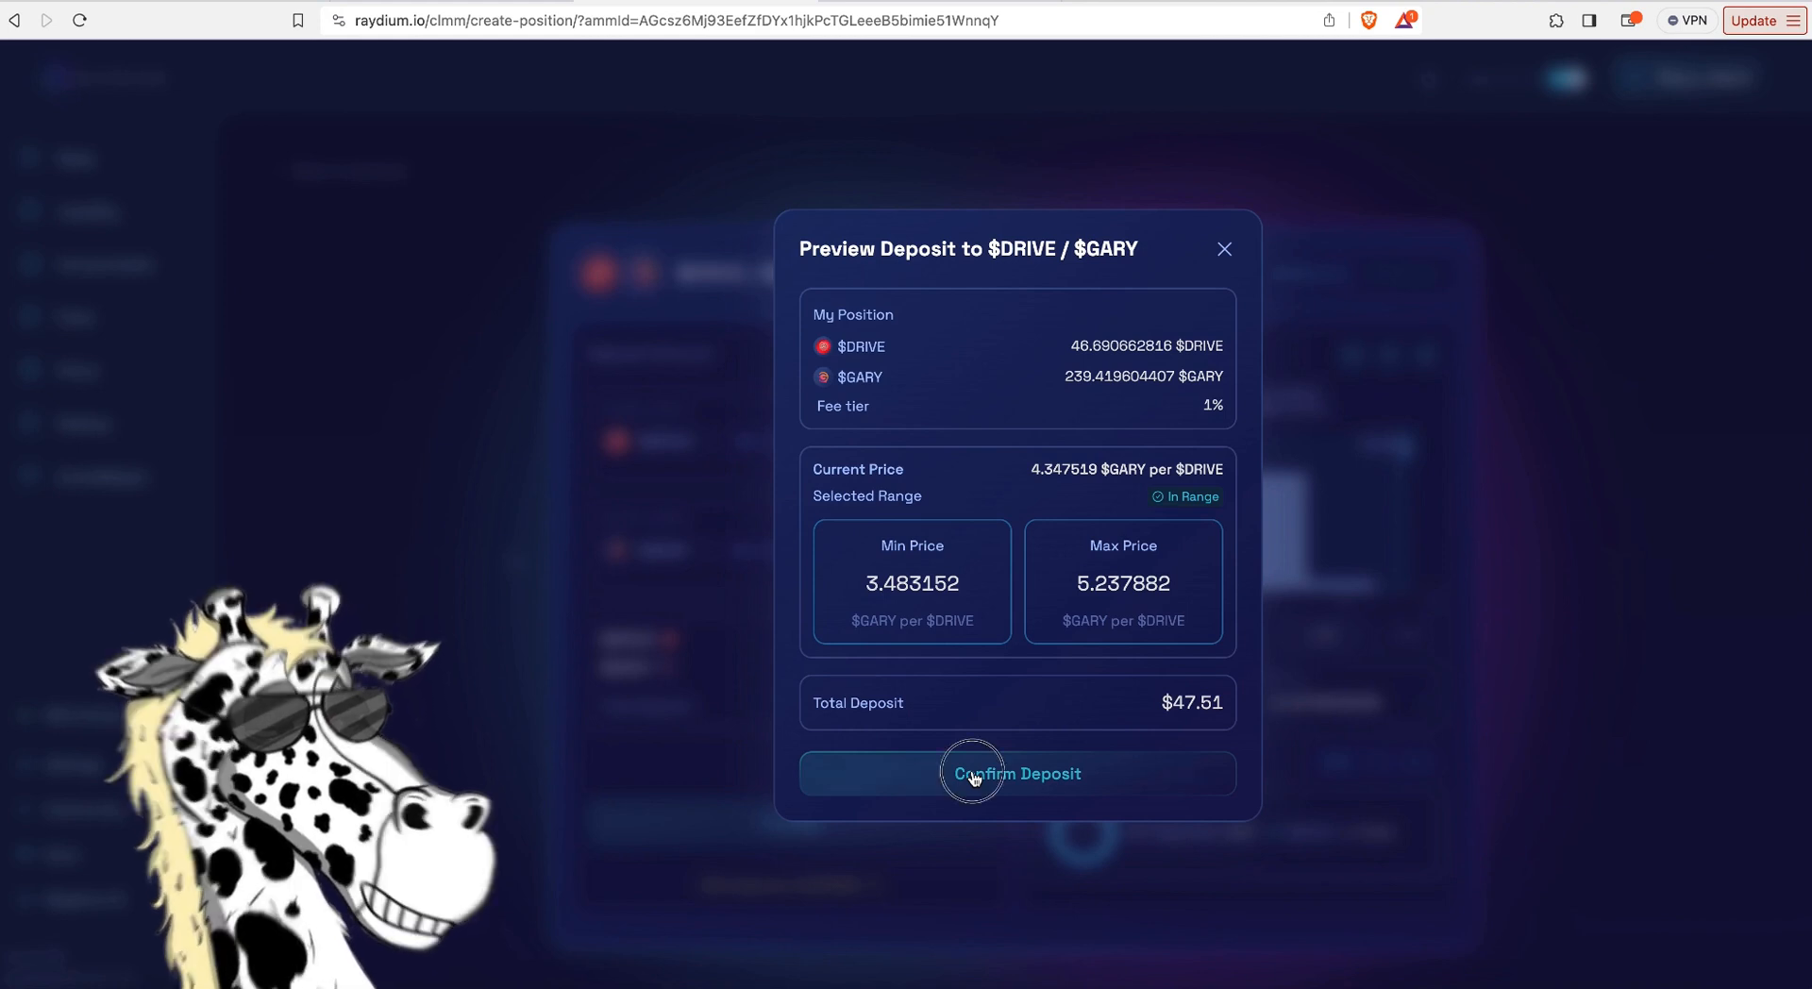
pyautogui.click(1016, 774)
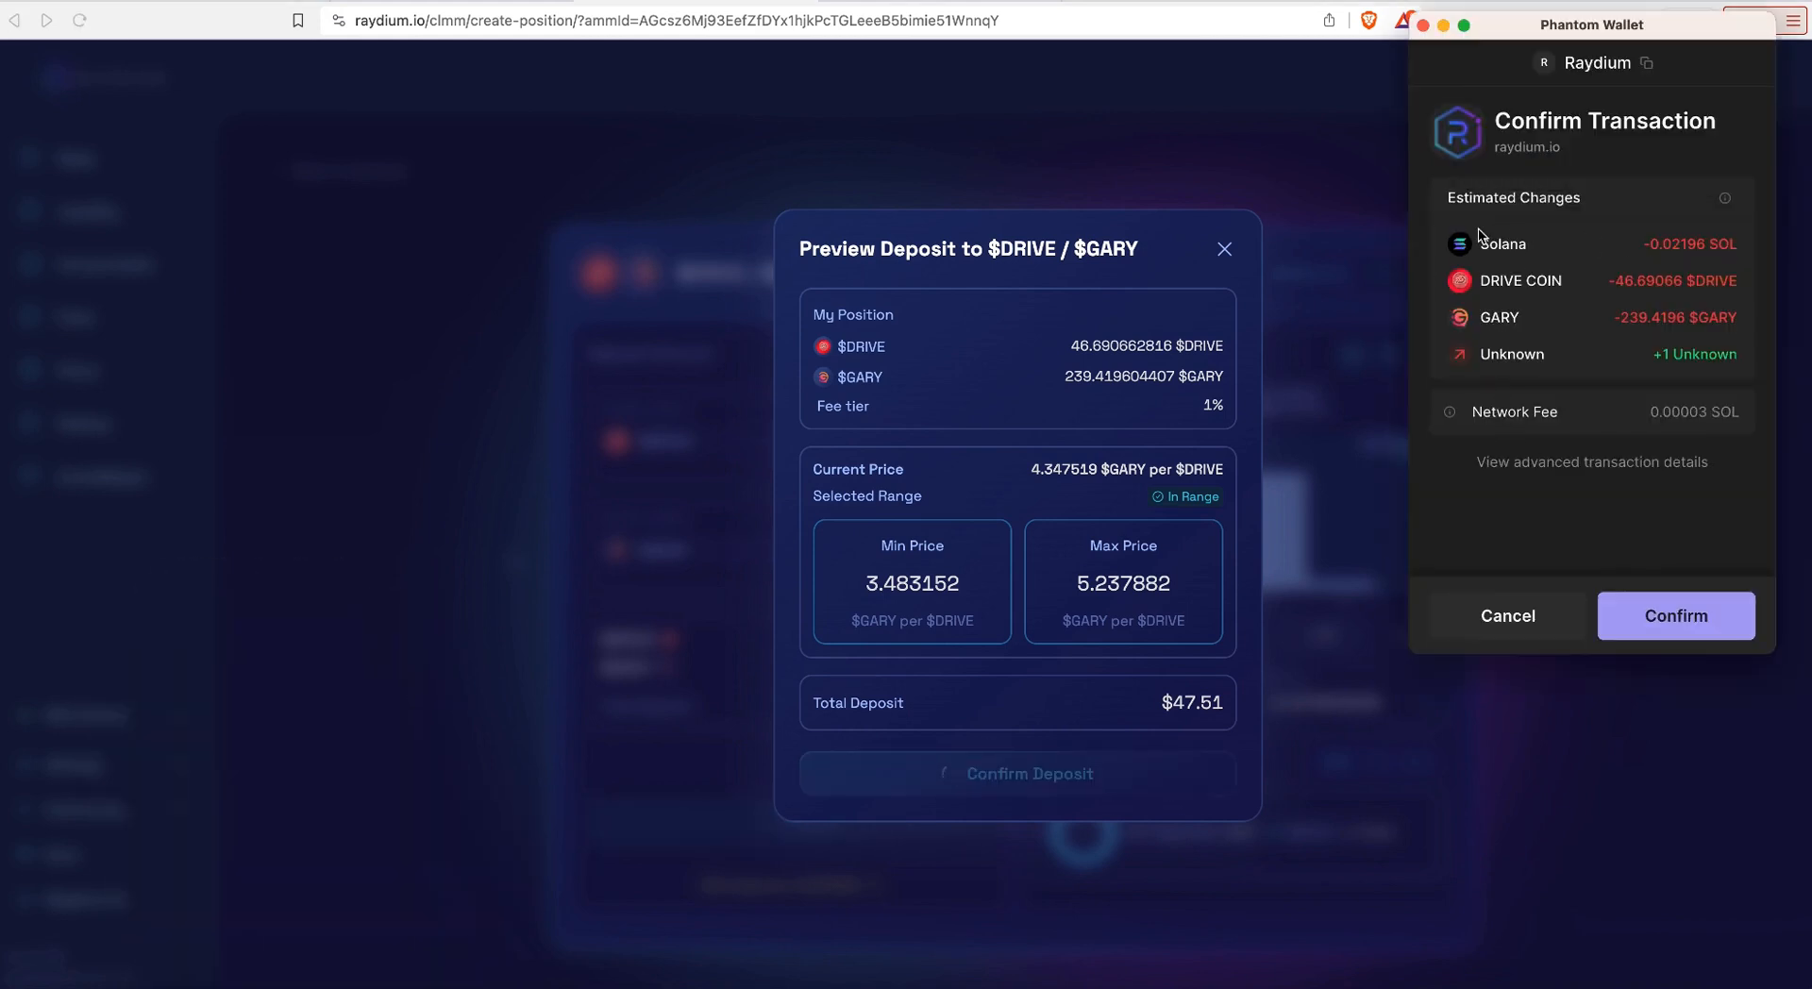
pyautogui.moveTo(1754, 266)
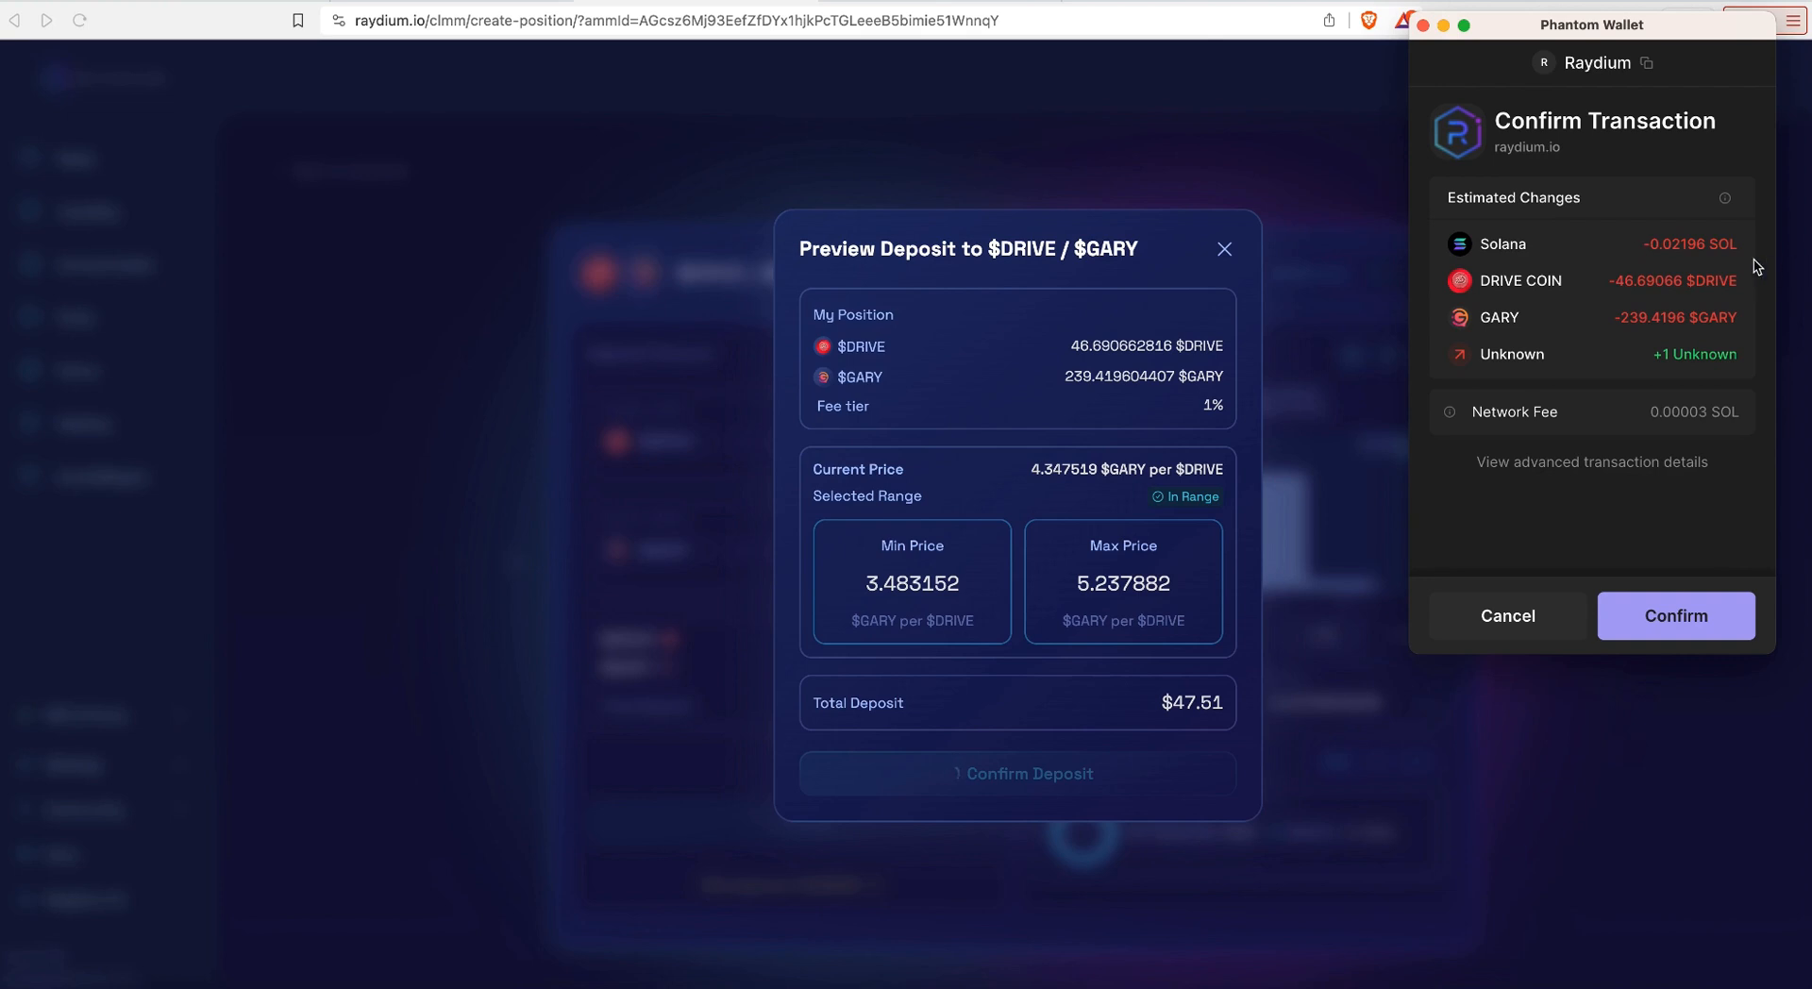
pyautogui.moveTo(1601, 287)
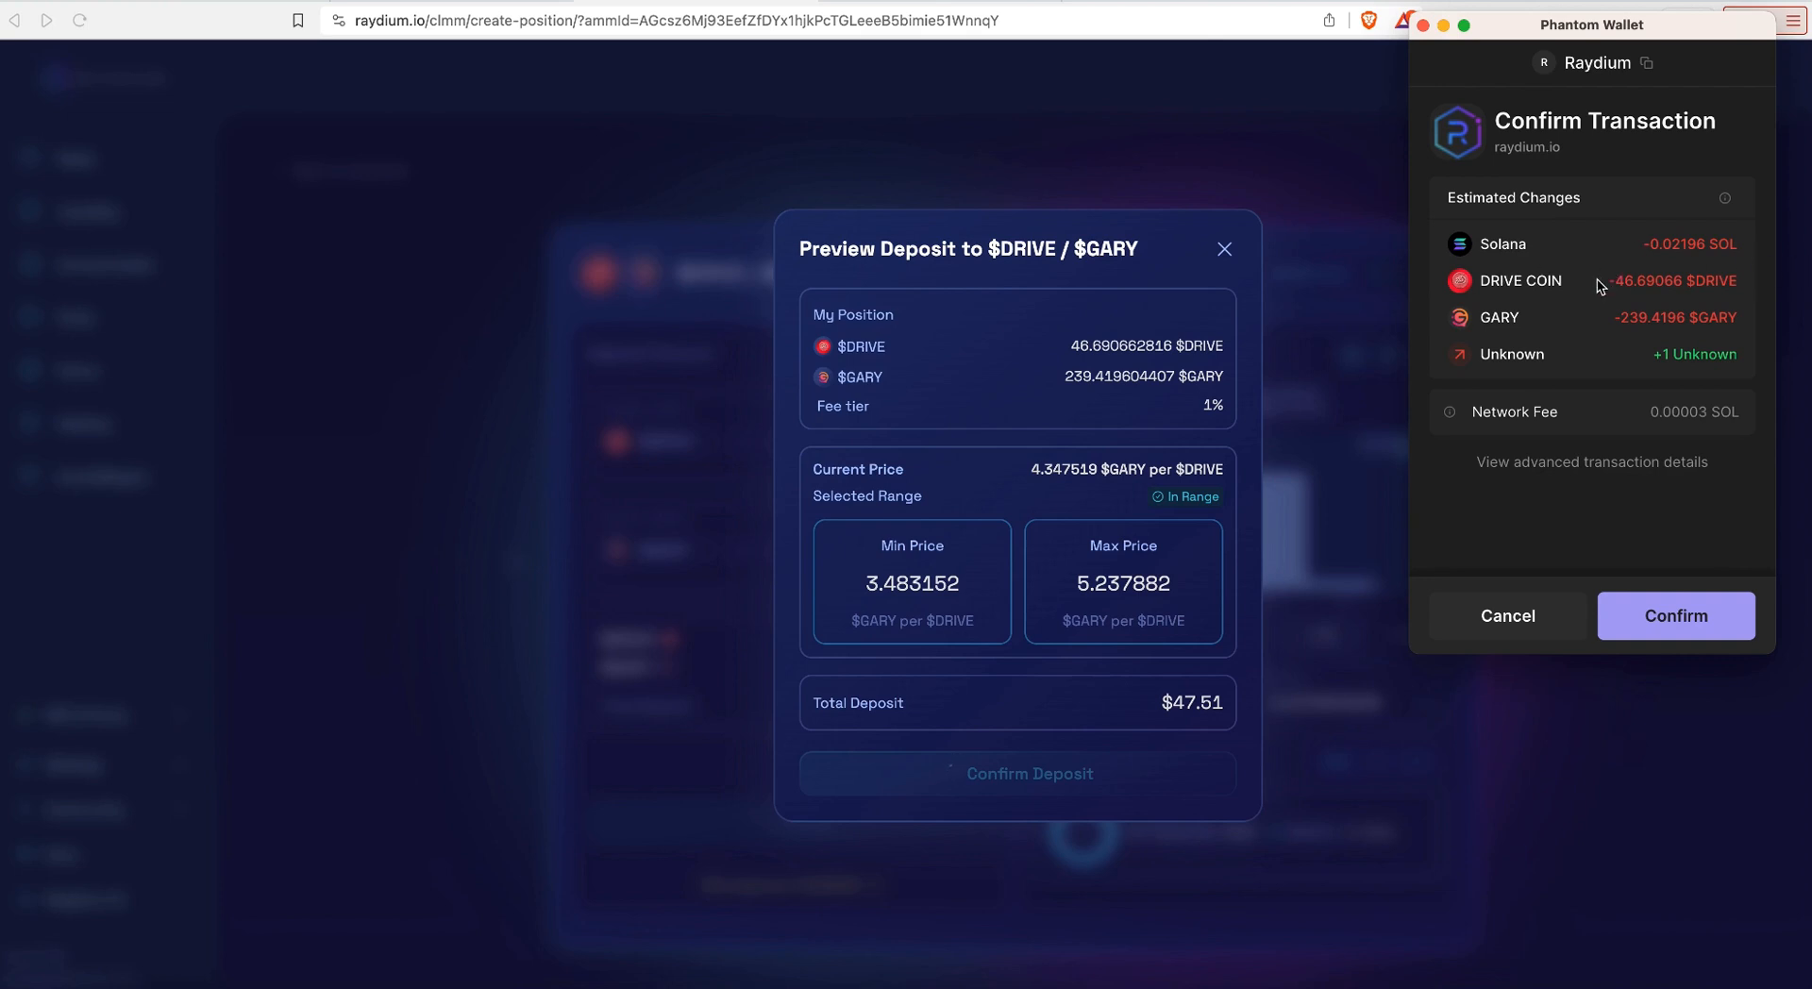
pyautogui.moveTo(1504, 336)
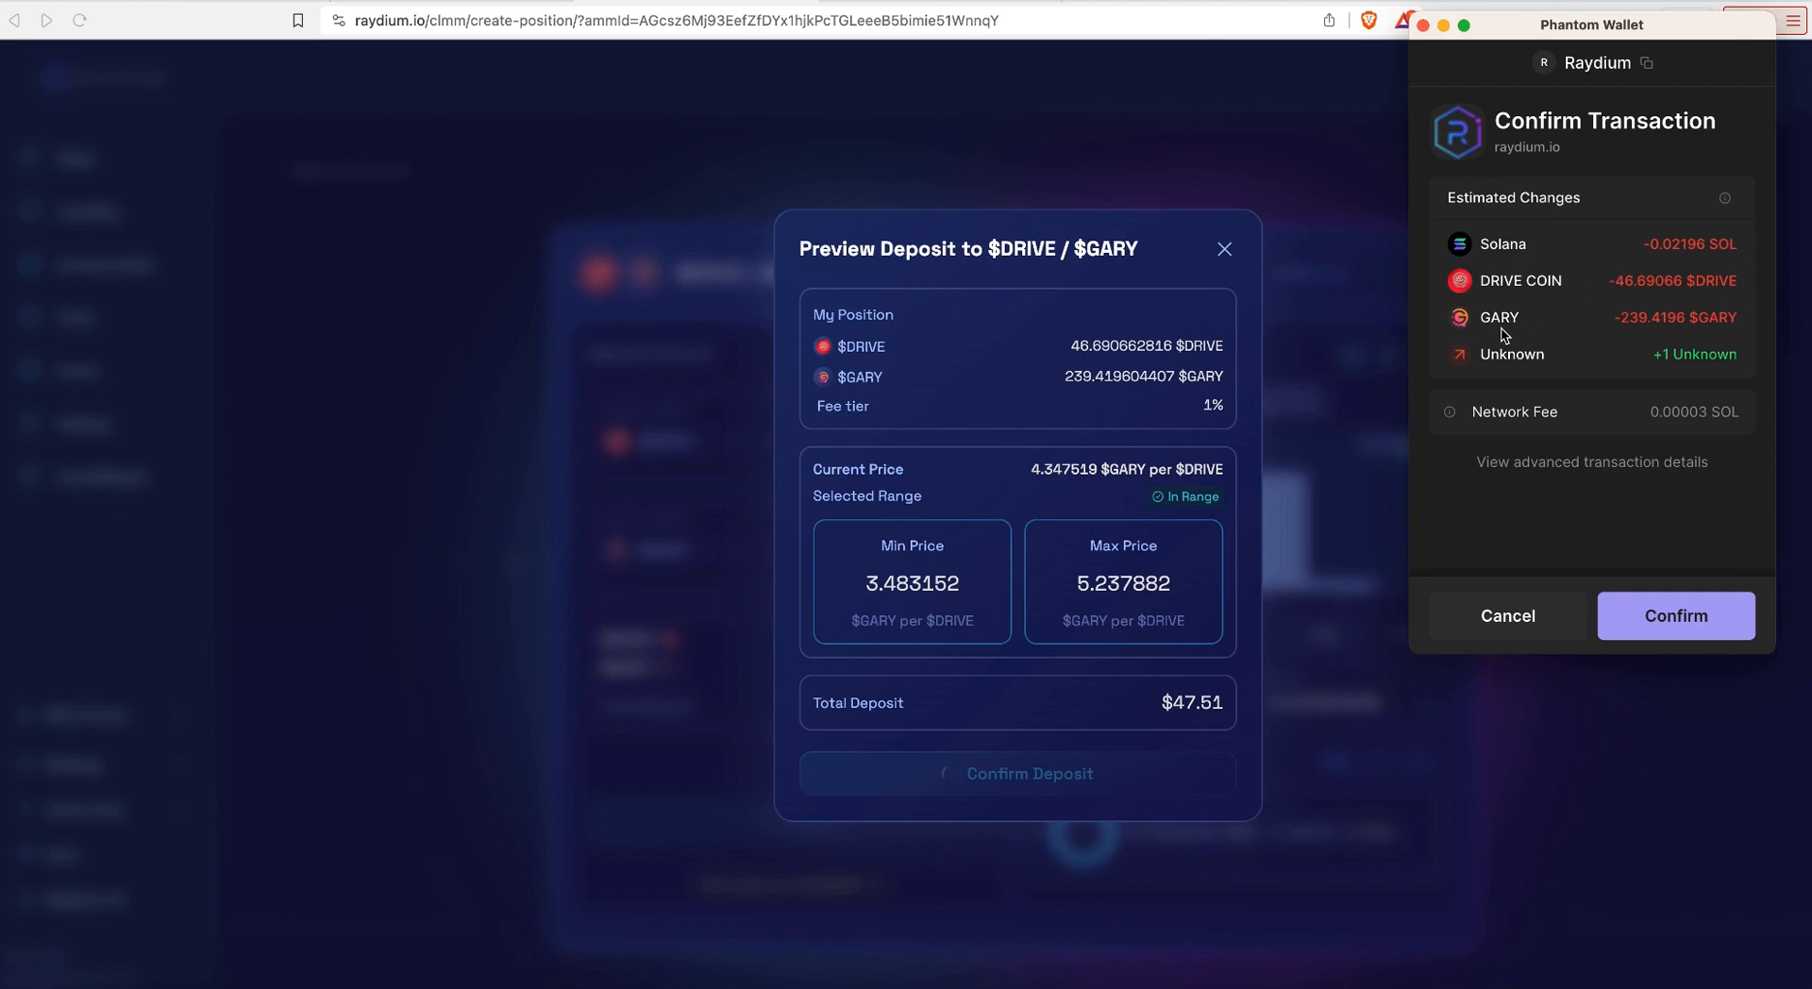
pyautogui.moveTo(1450, 395)
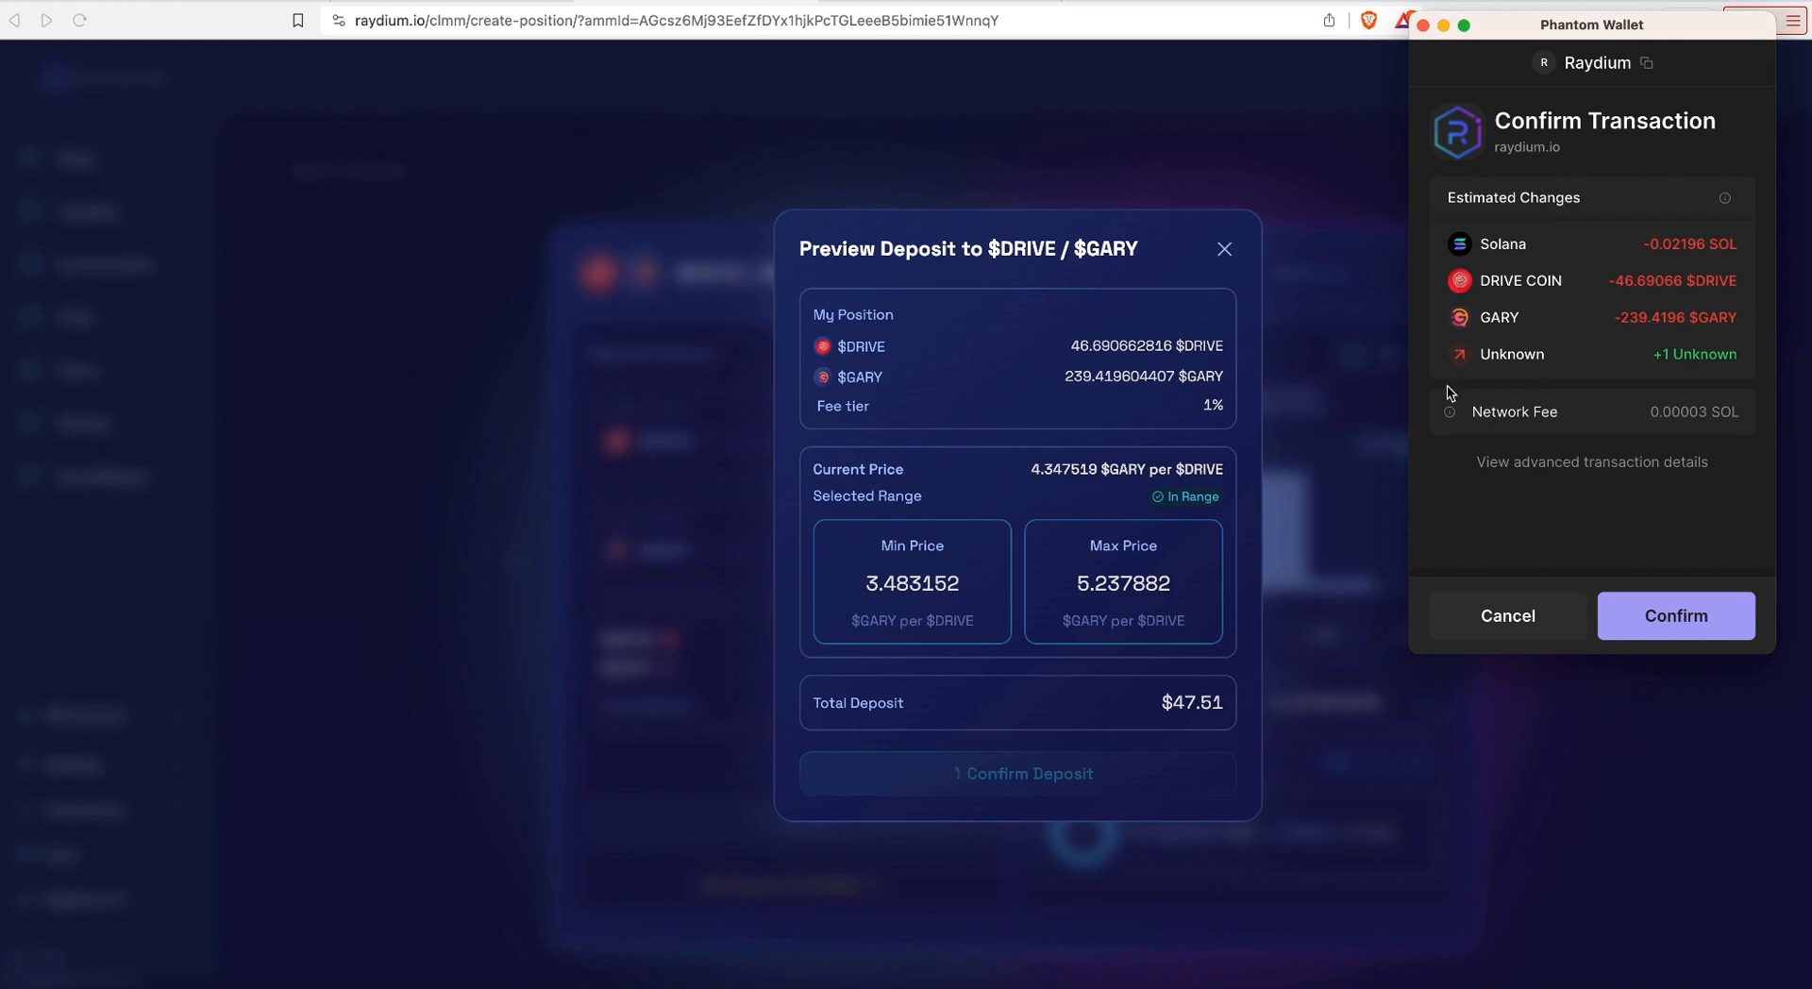
pyautogui.moveTo(1407, 353)
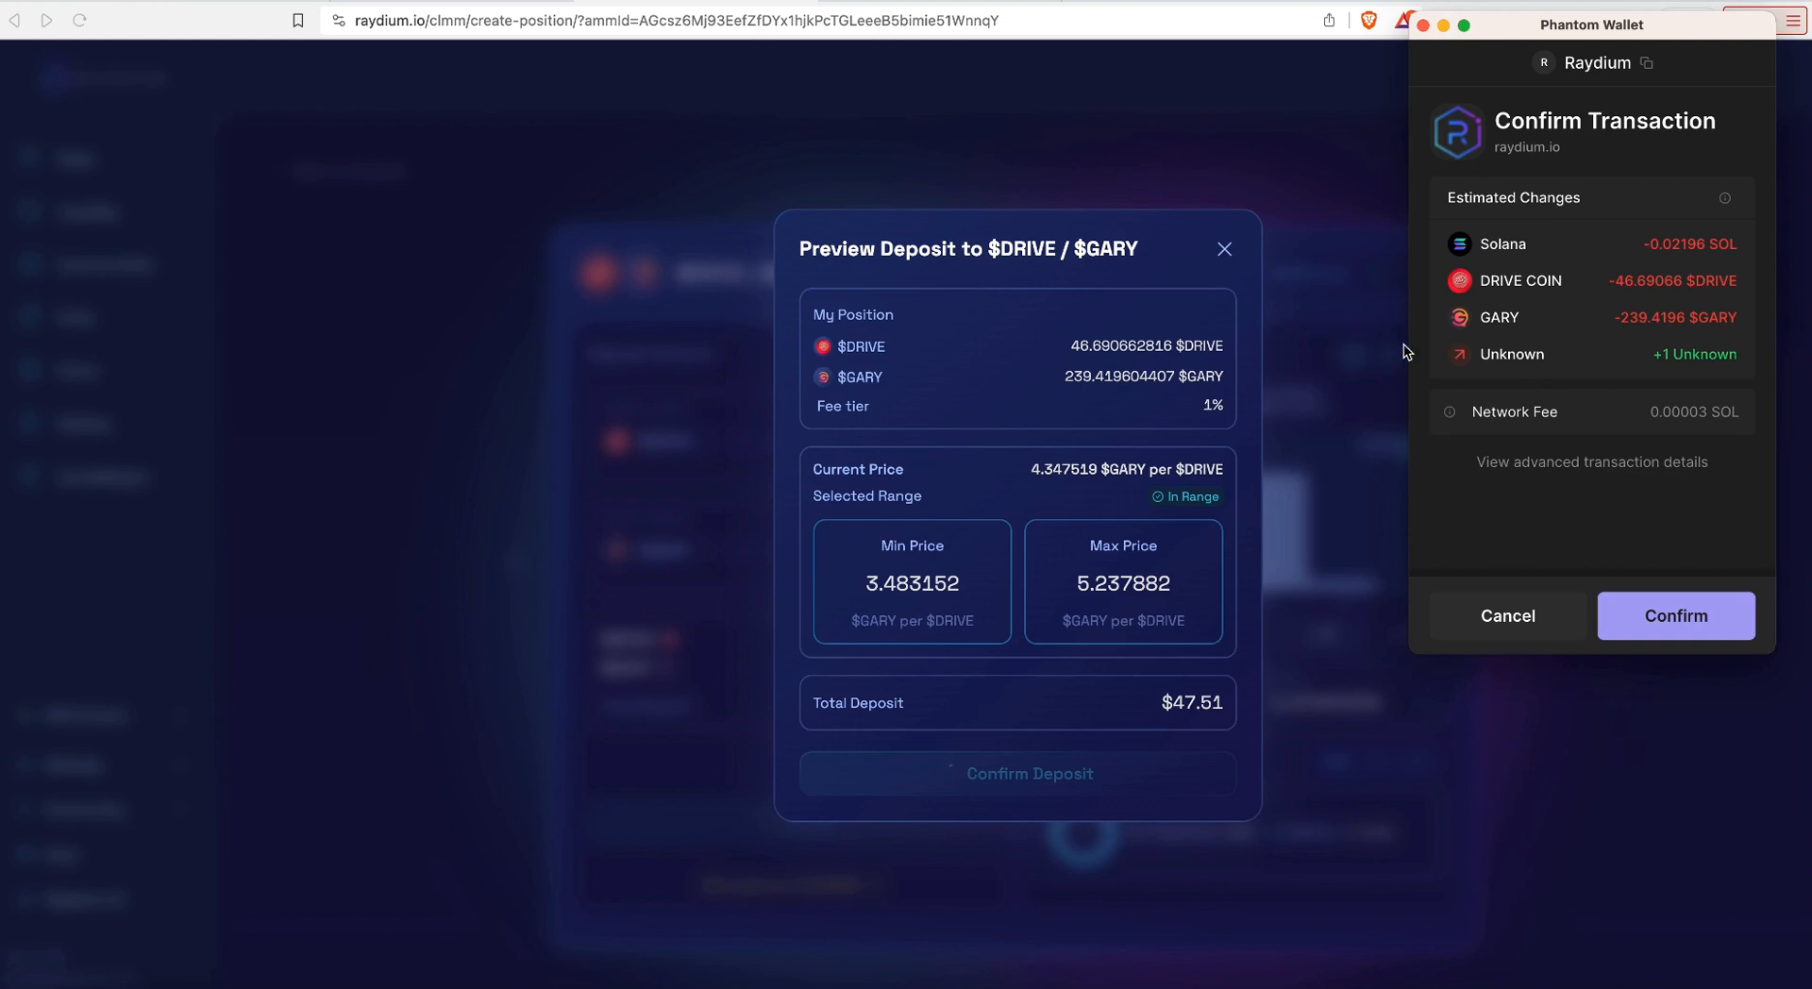
# Step: Approve the transaction in Phantom, creating the position and minting its NFT
pyautogui.click(1674, 616)
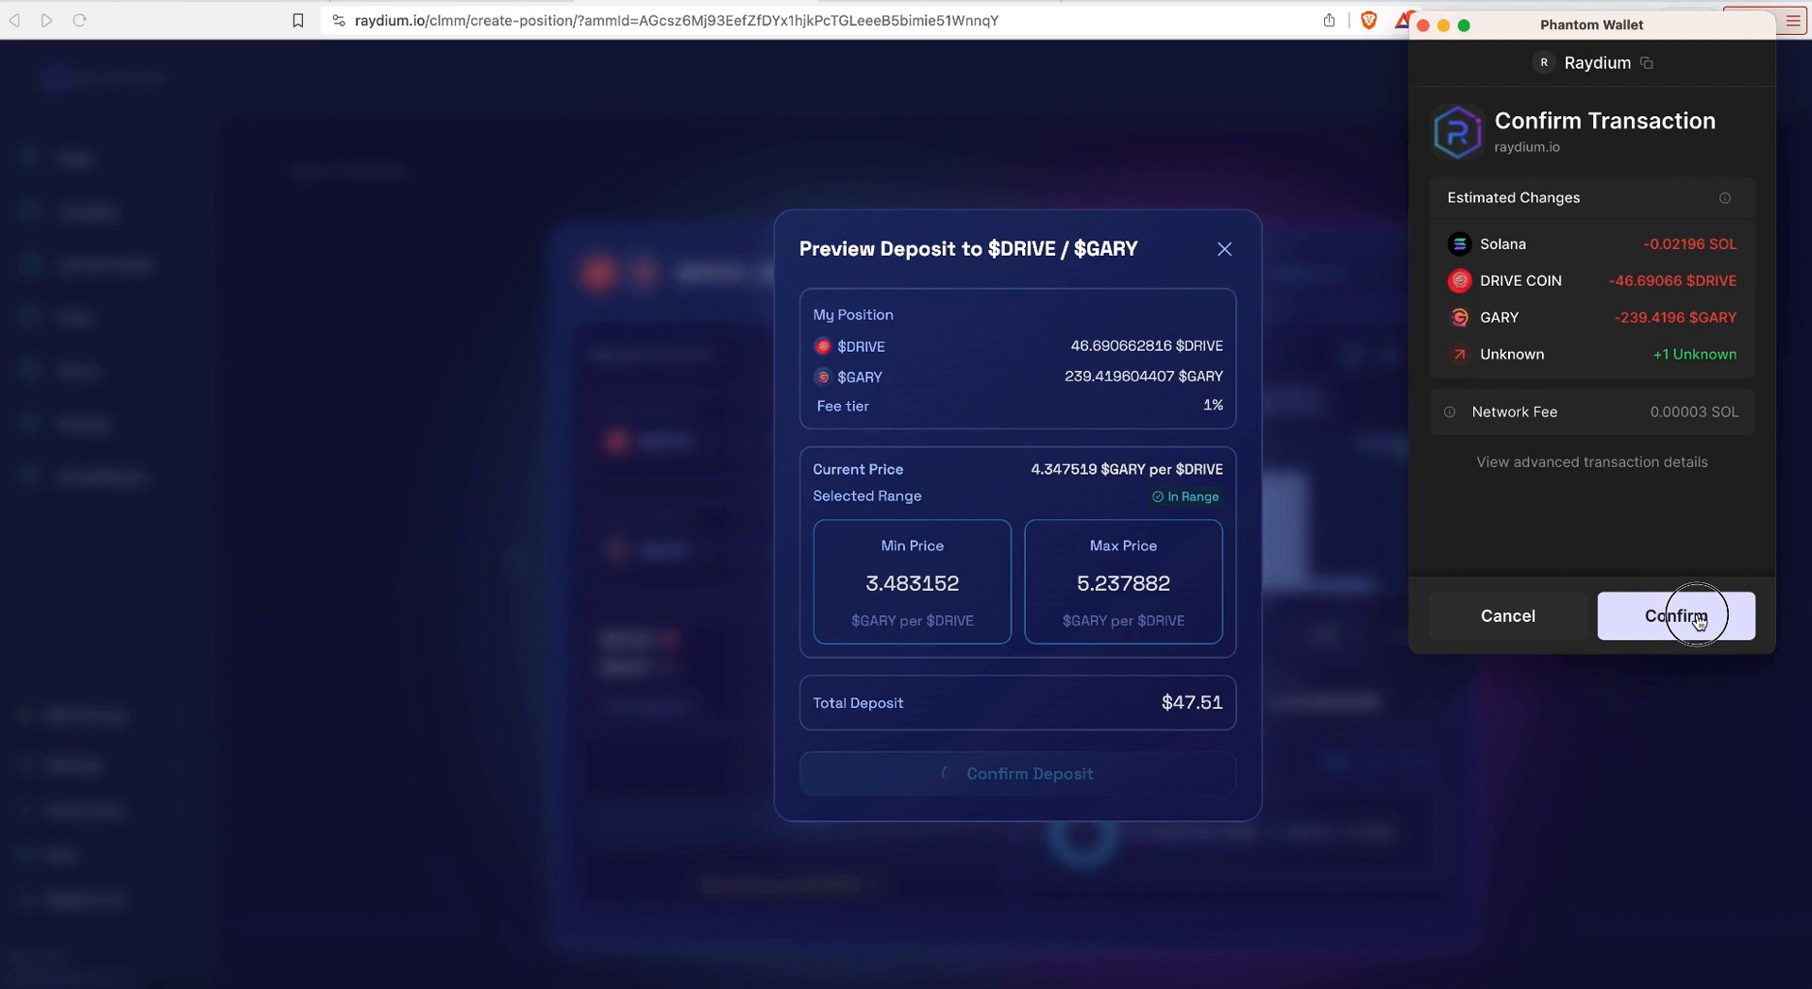
pyautogui.click(1674, 615)
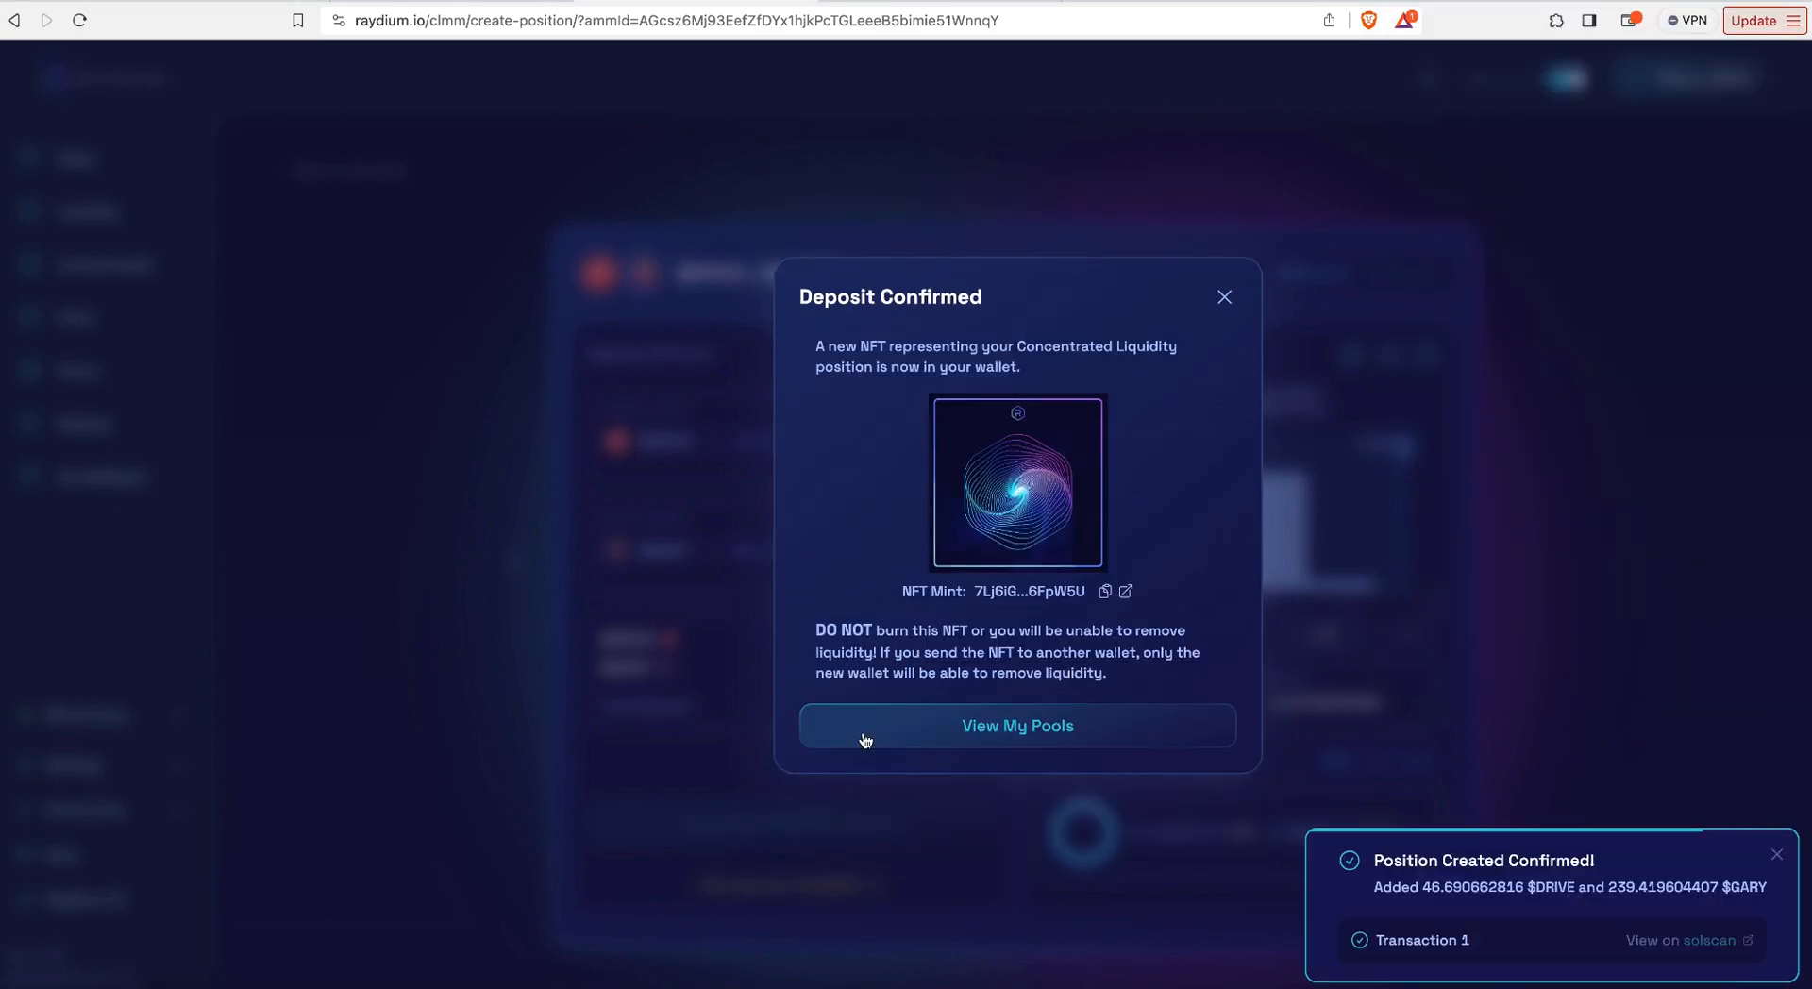
# Step: View the in-range $DRIVE-$GARY position worth $47.54 in My Pools, check its details, and close them
pyautogui.click(1016, 725)
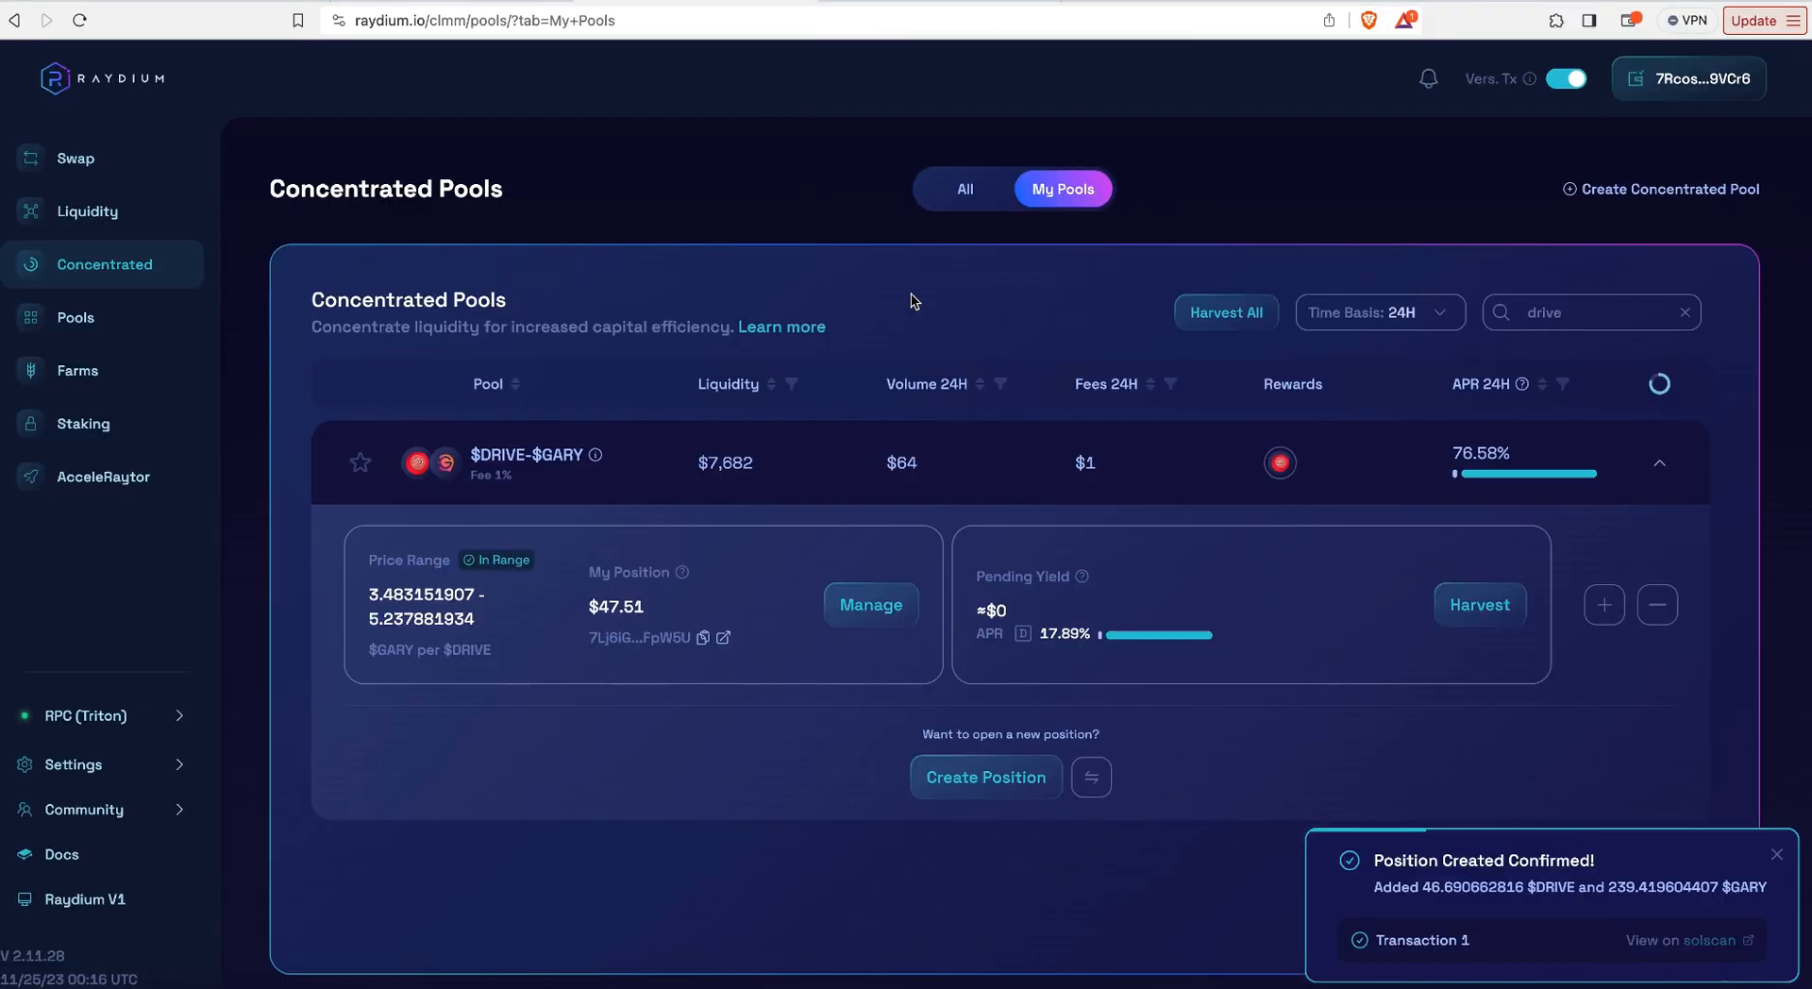
pyautogui.moveTo(69, 221)
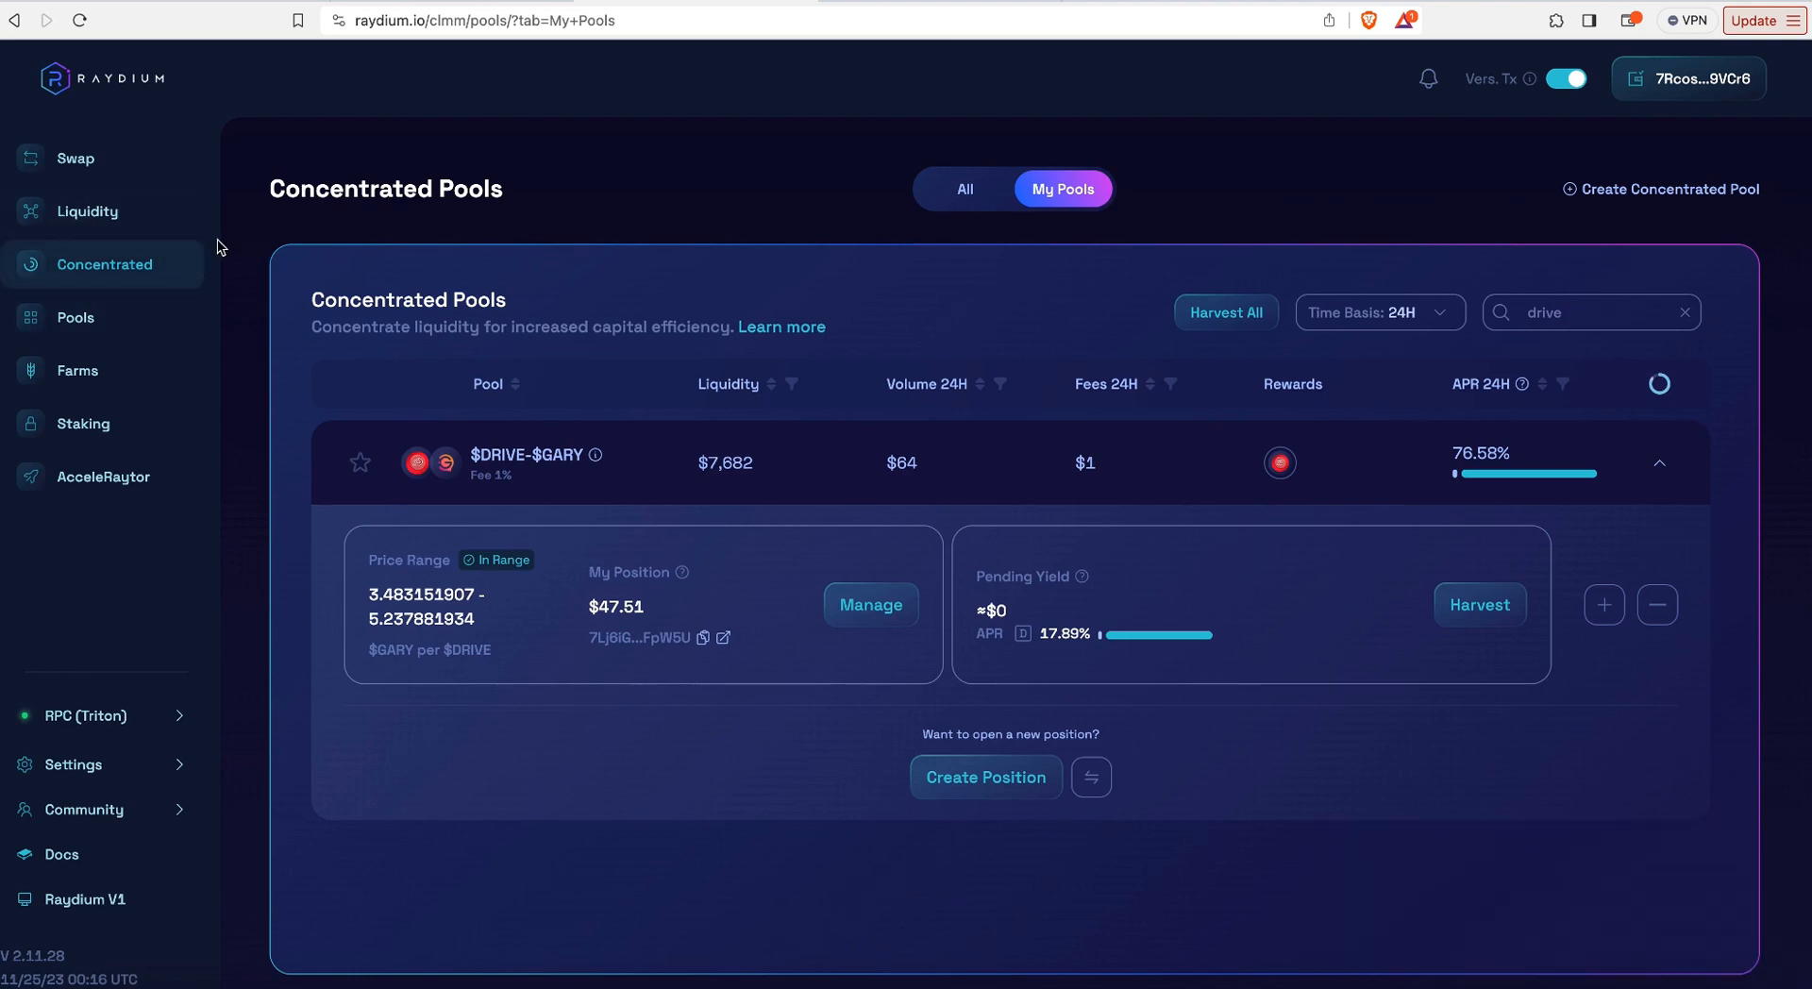
pyautogui.moveTo(840, 636)
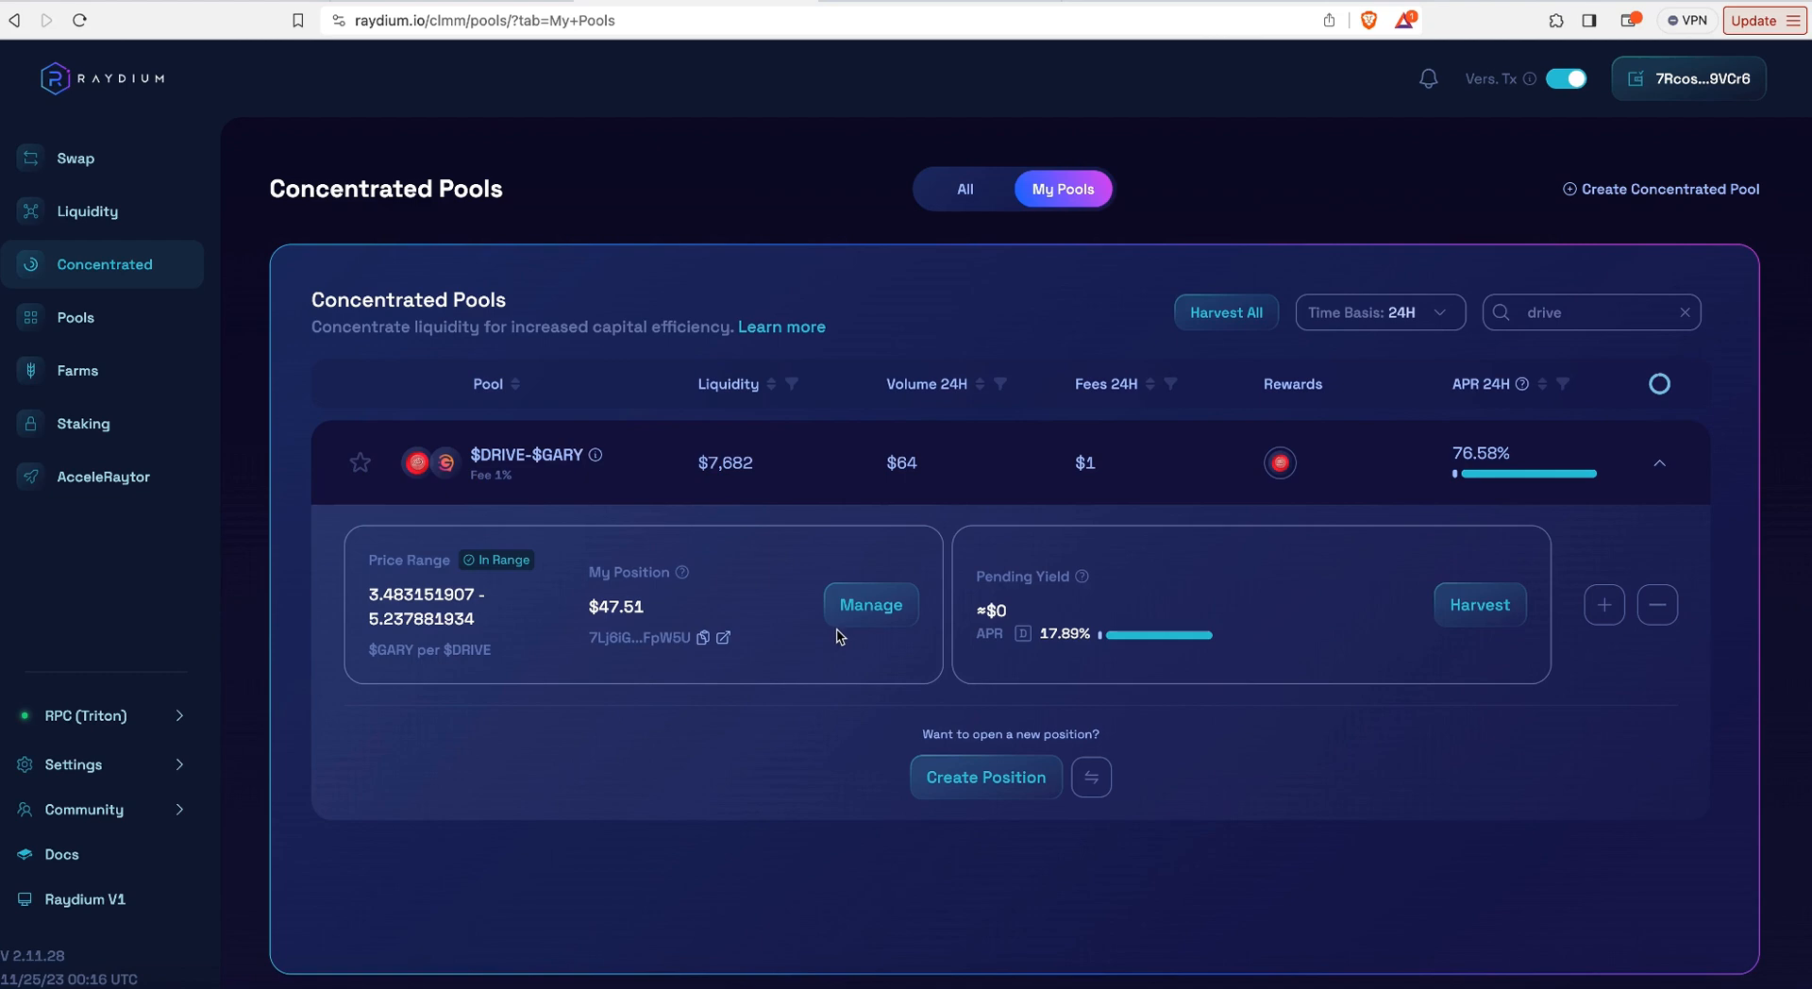
pyautogui.click(870, 604)
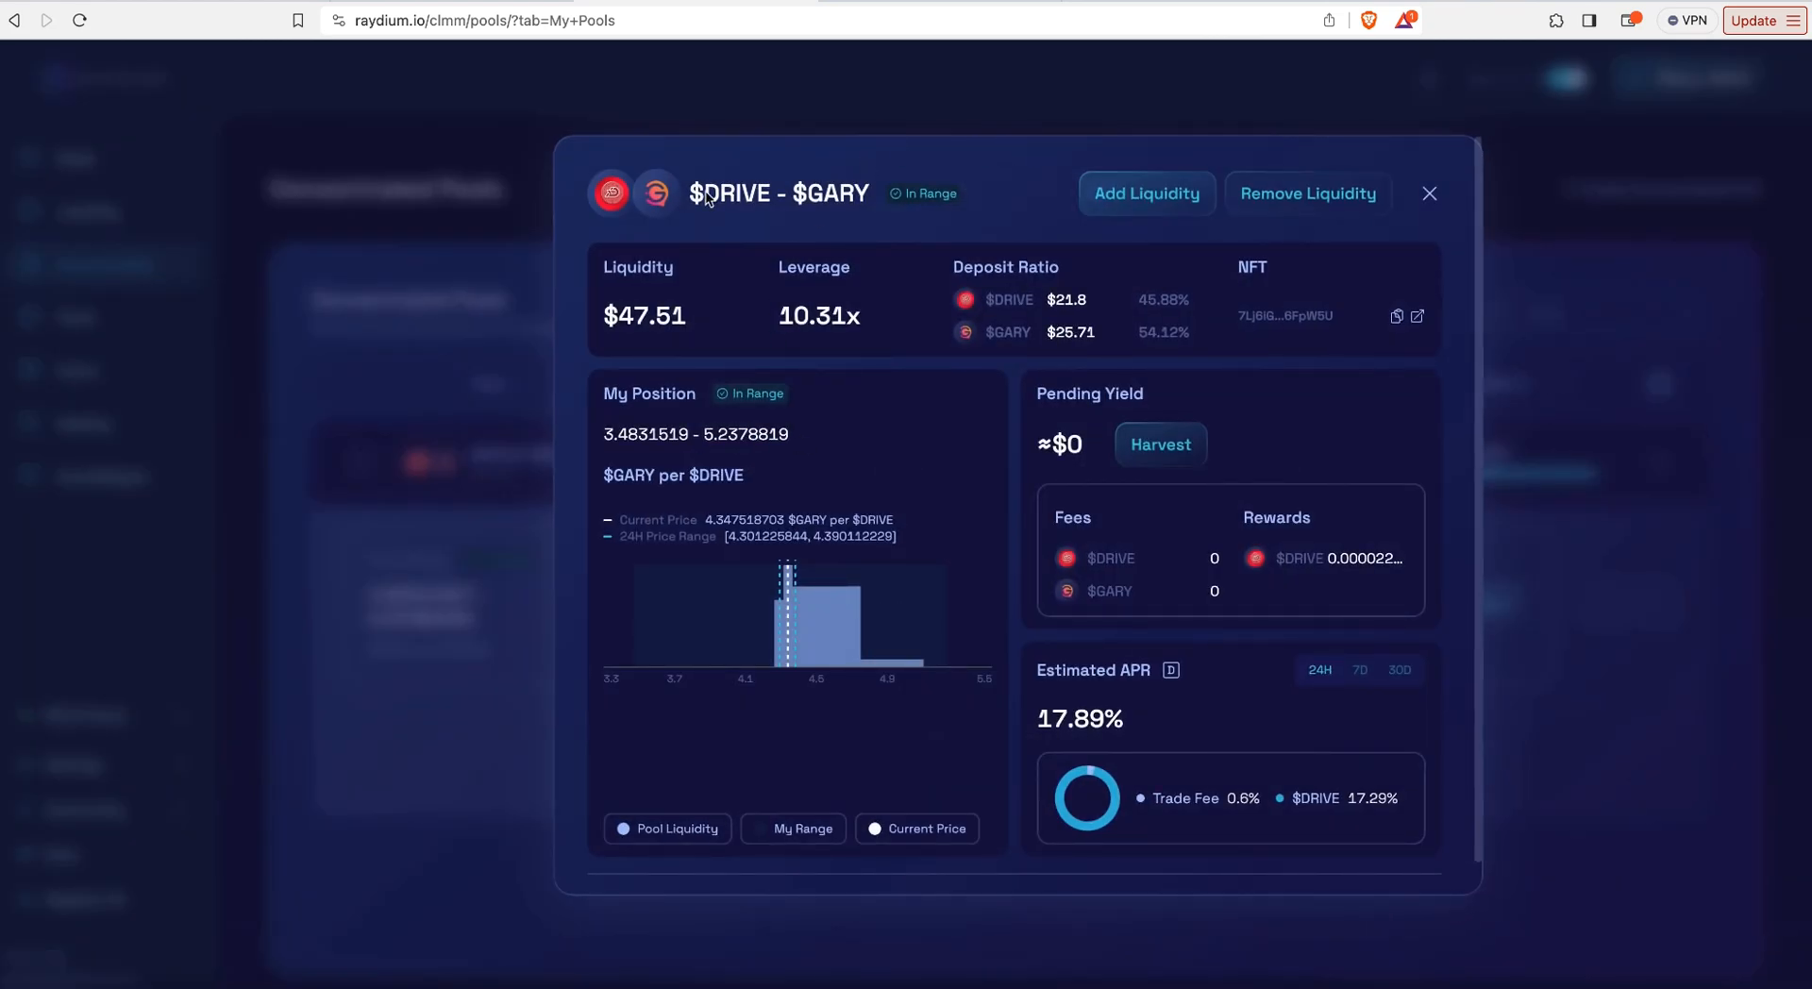
pyautogui.moveTo(1332, 181)
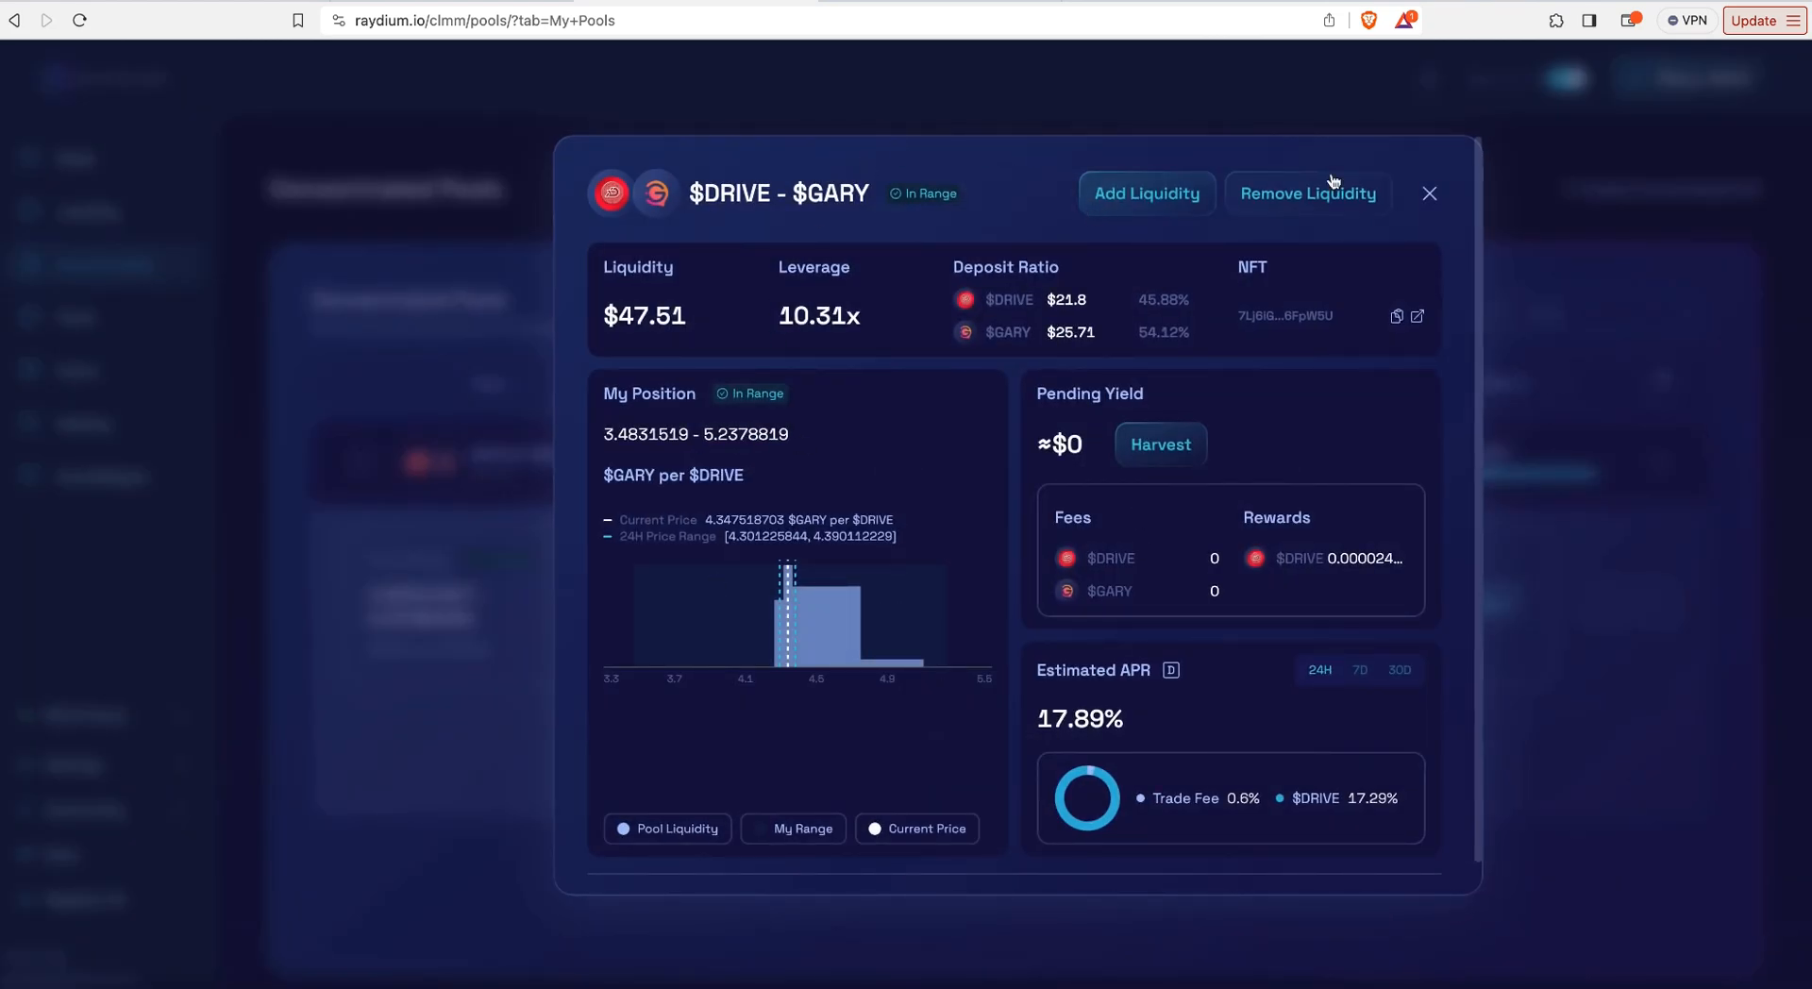
pyautogui.moveTo(1412, 186)
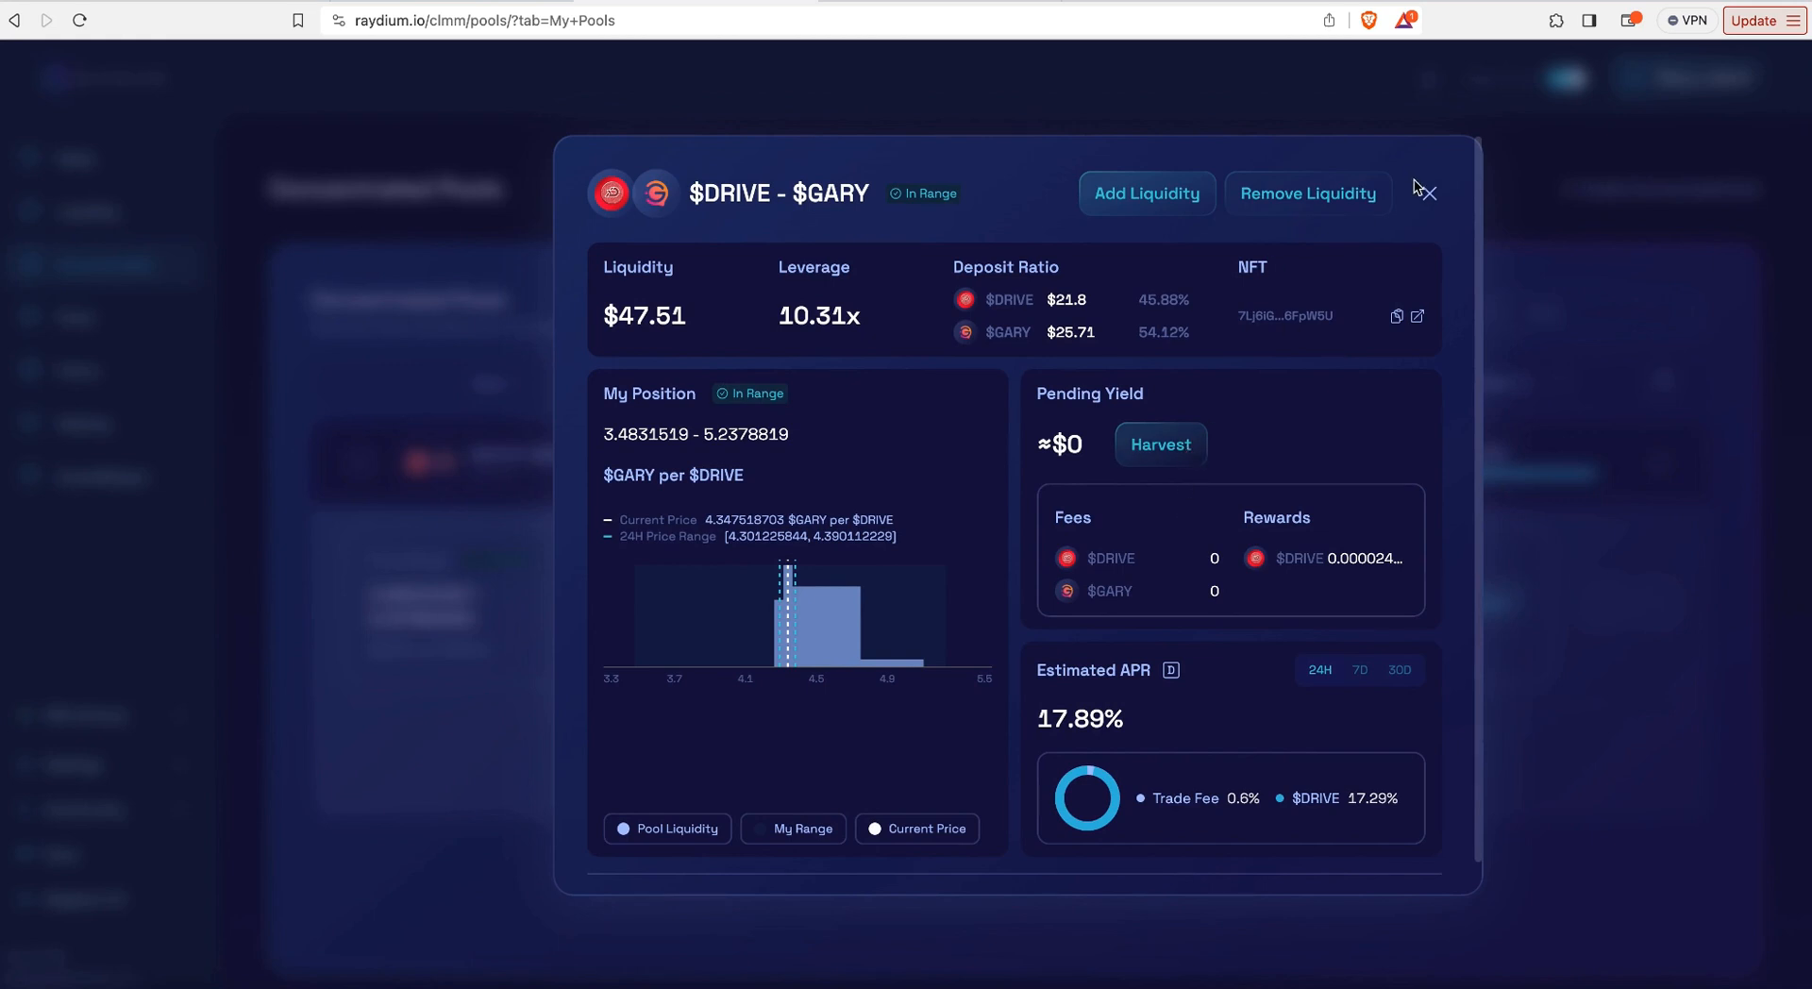
pyautogui.click(1427, 192)
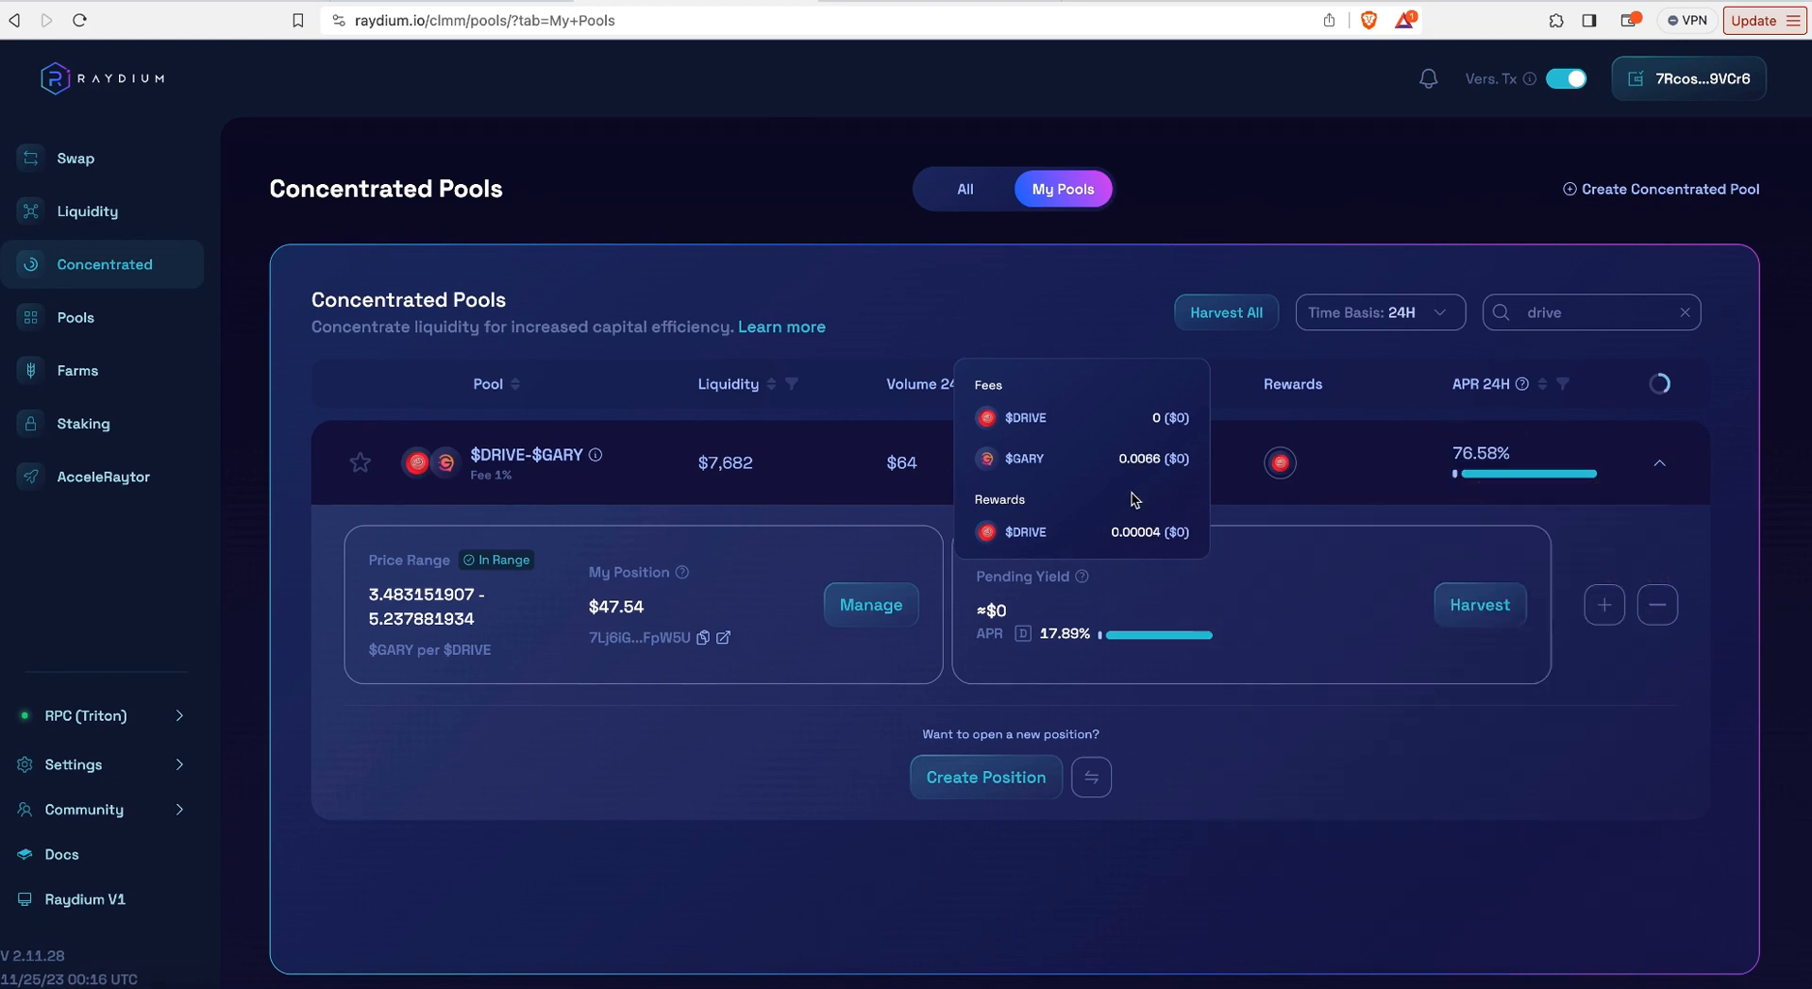
pyautogui.moveTo(1167, 419)
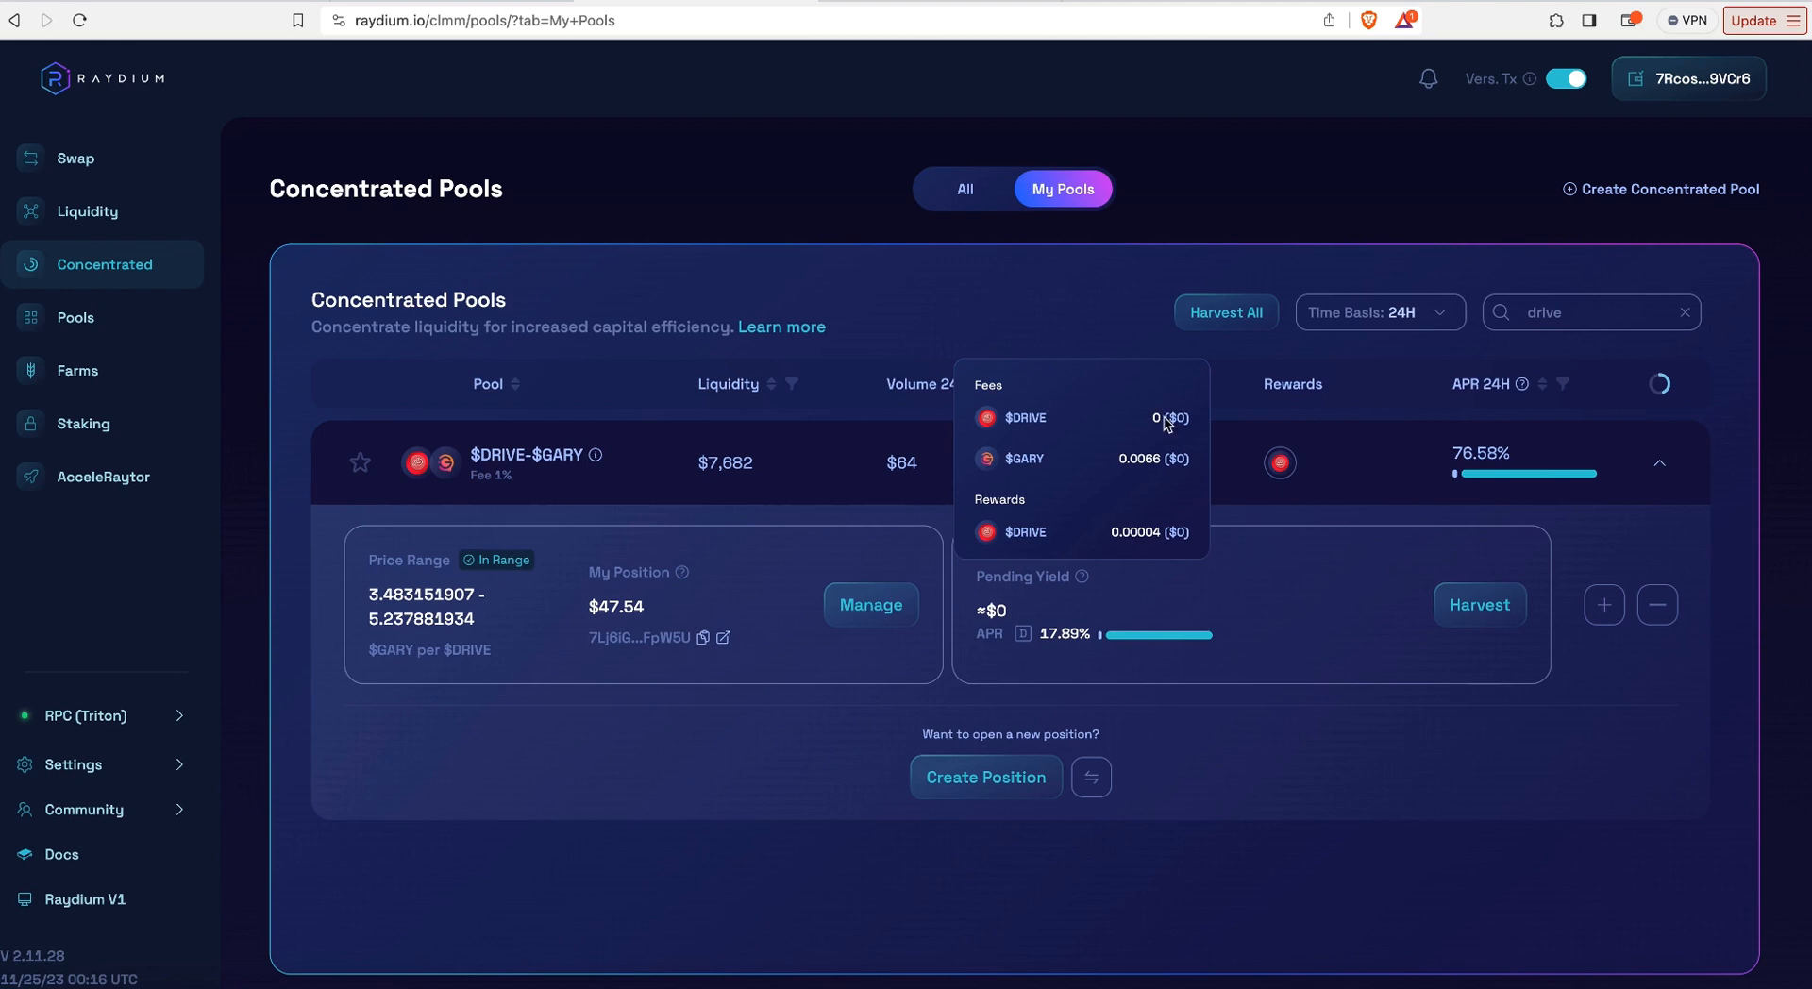
pyautogui.moveTo(970, 451)
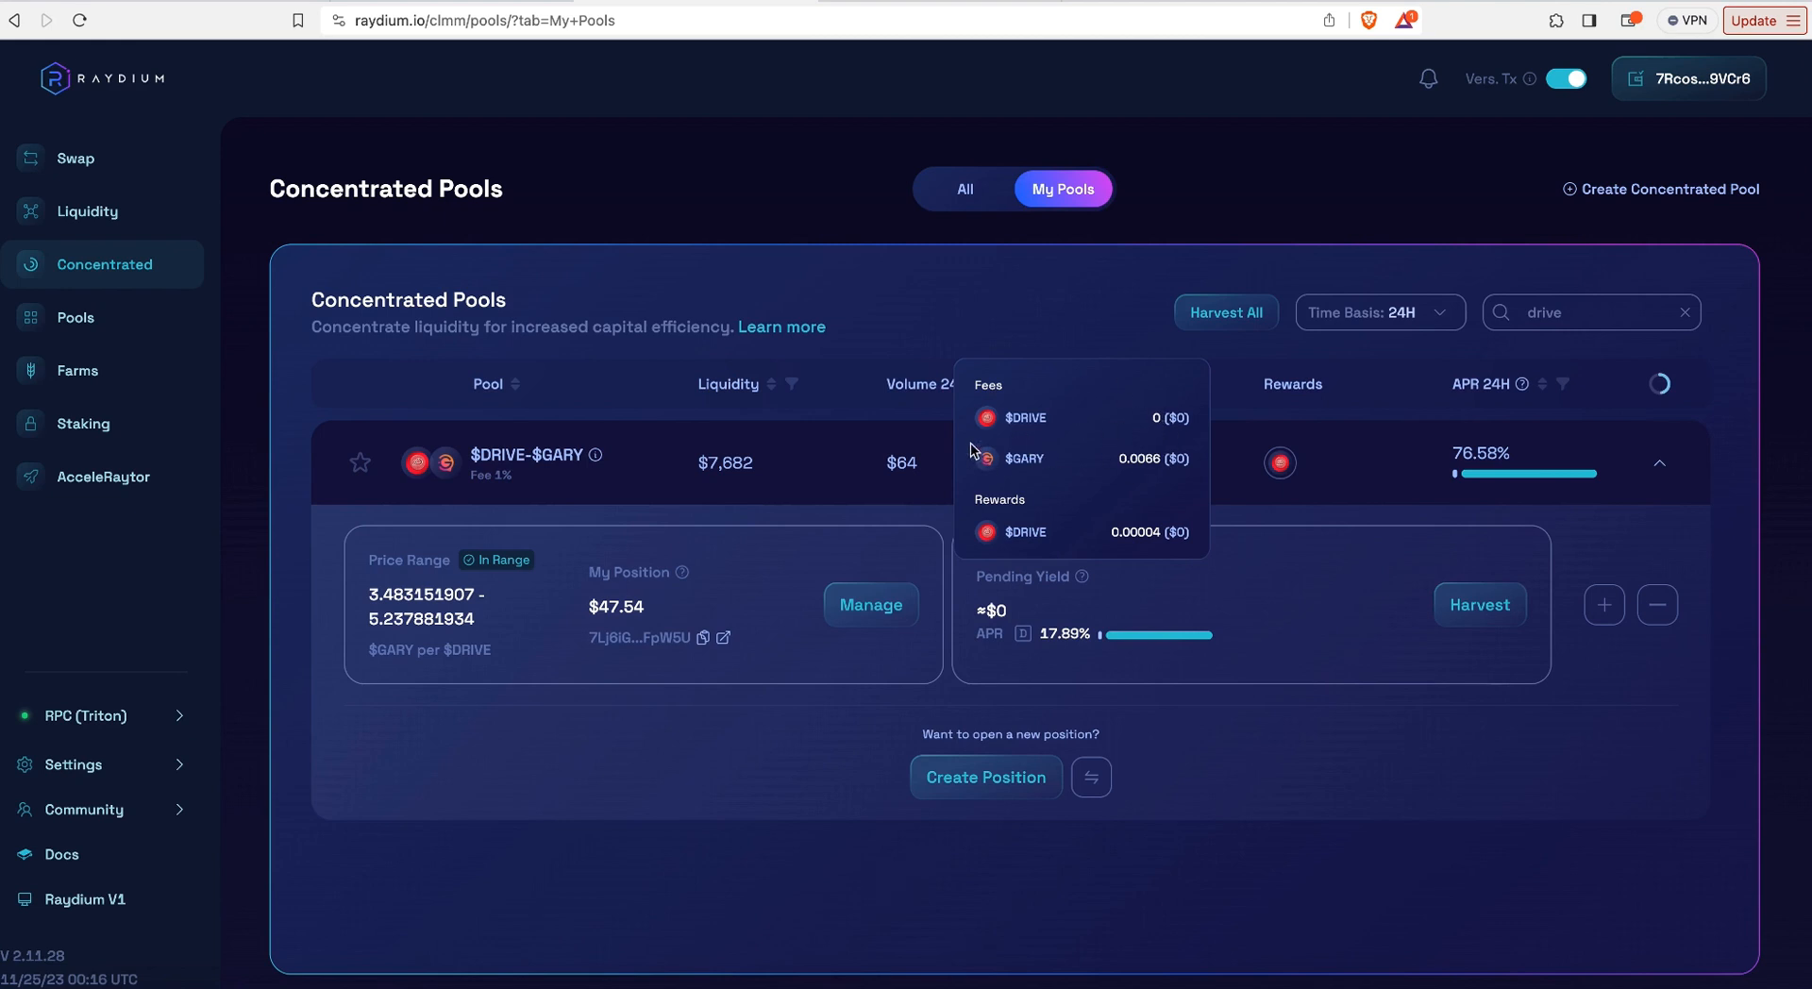
pyautogui.moveTo(1012, 523)
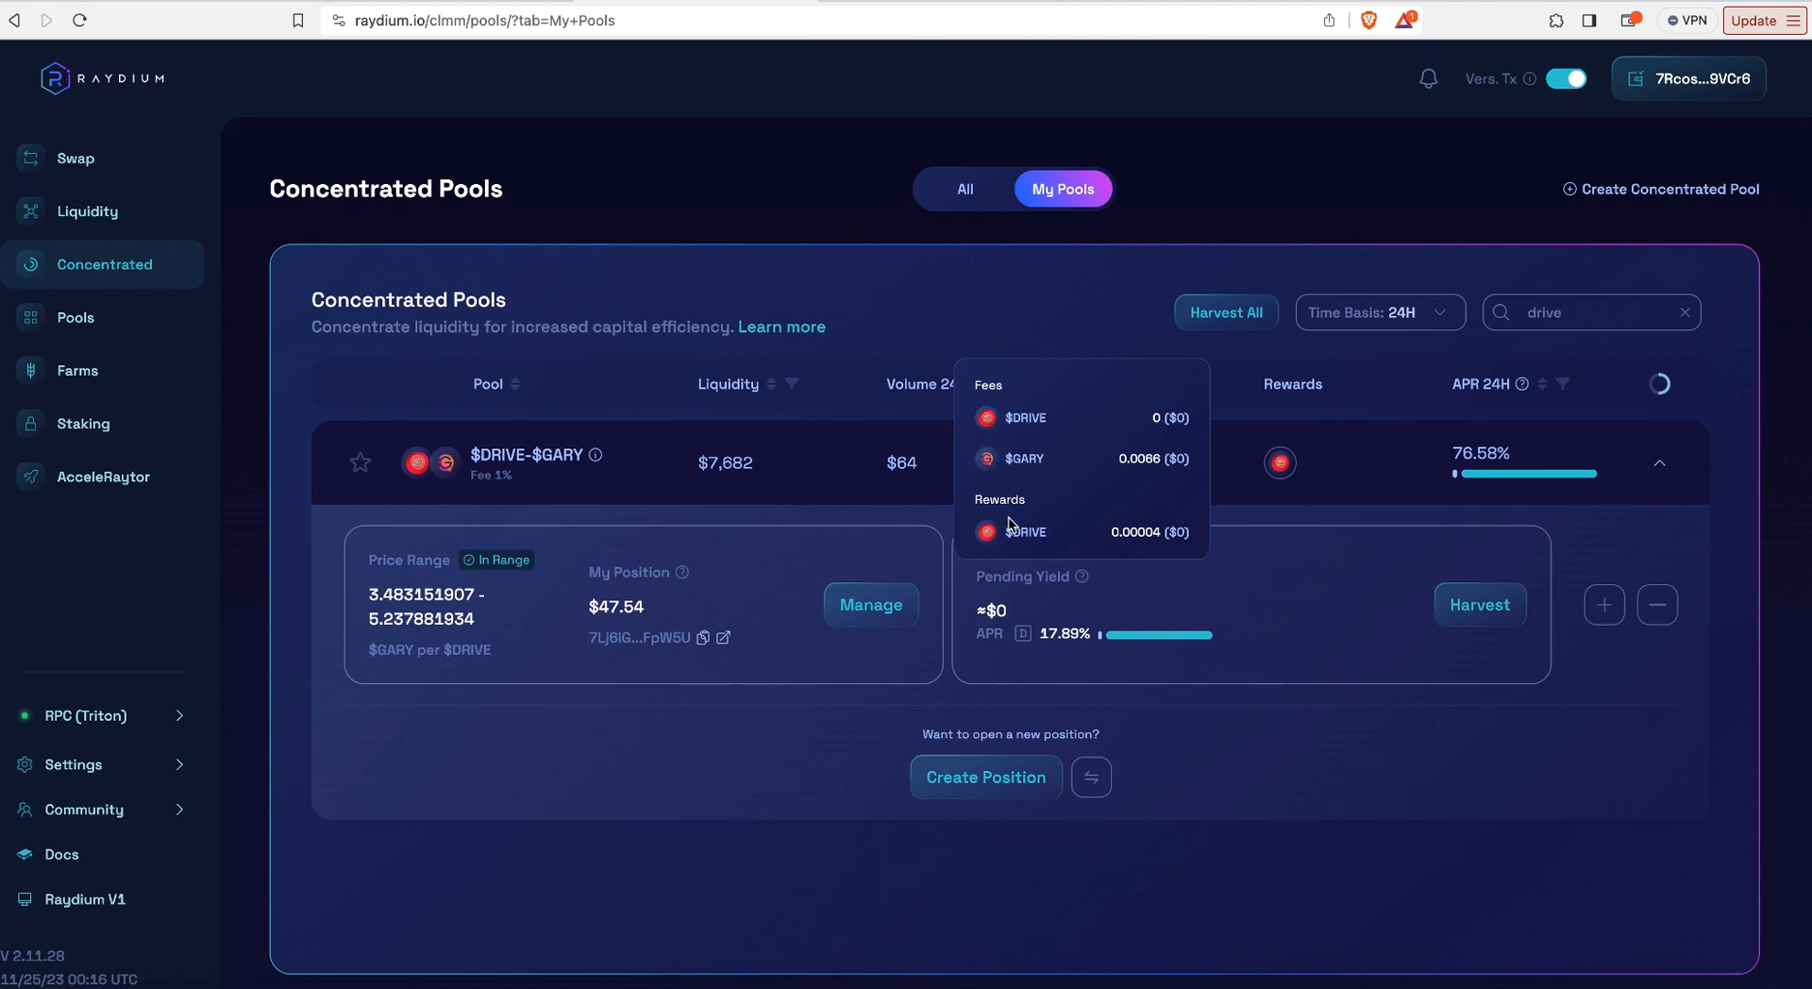